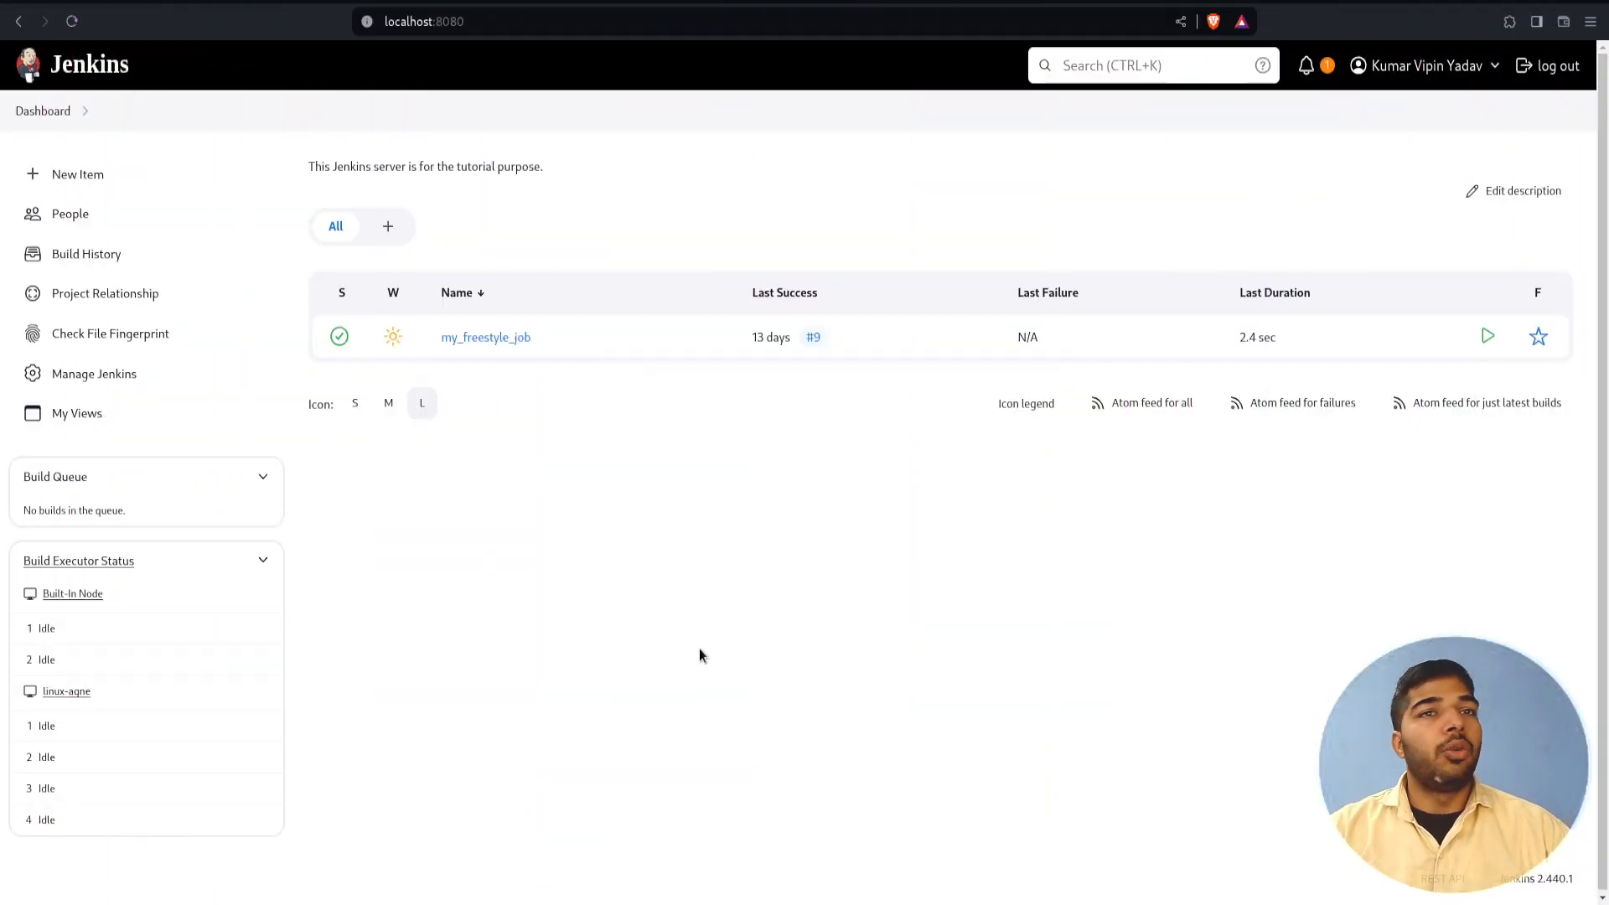
From Manage Jenkins, open Users under the Security section to list existing accounts
left_click(93, 373)
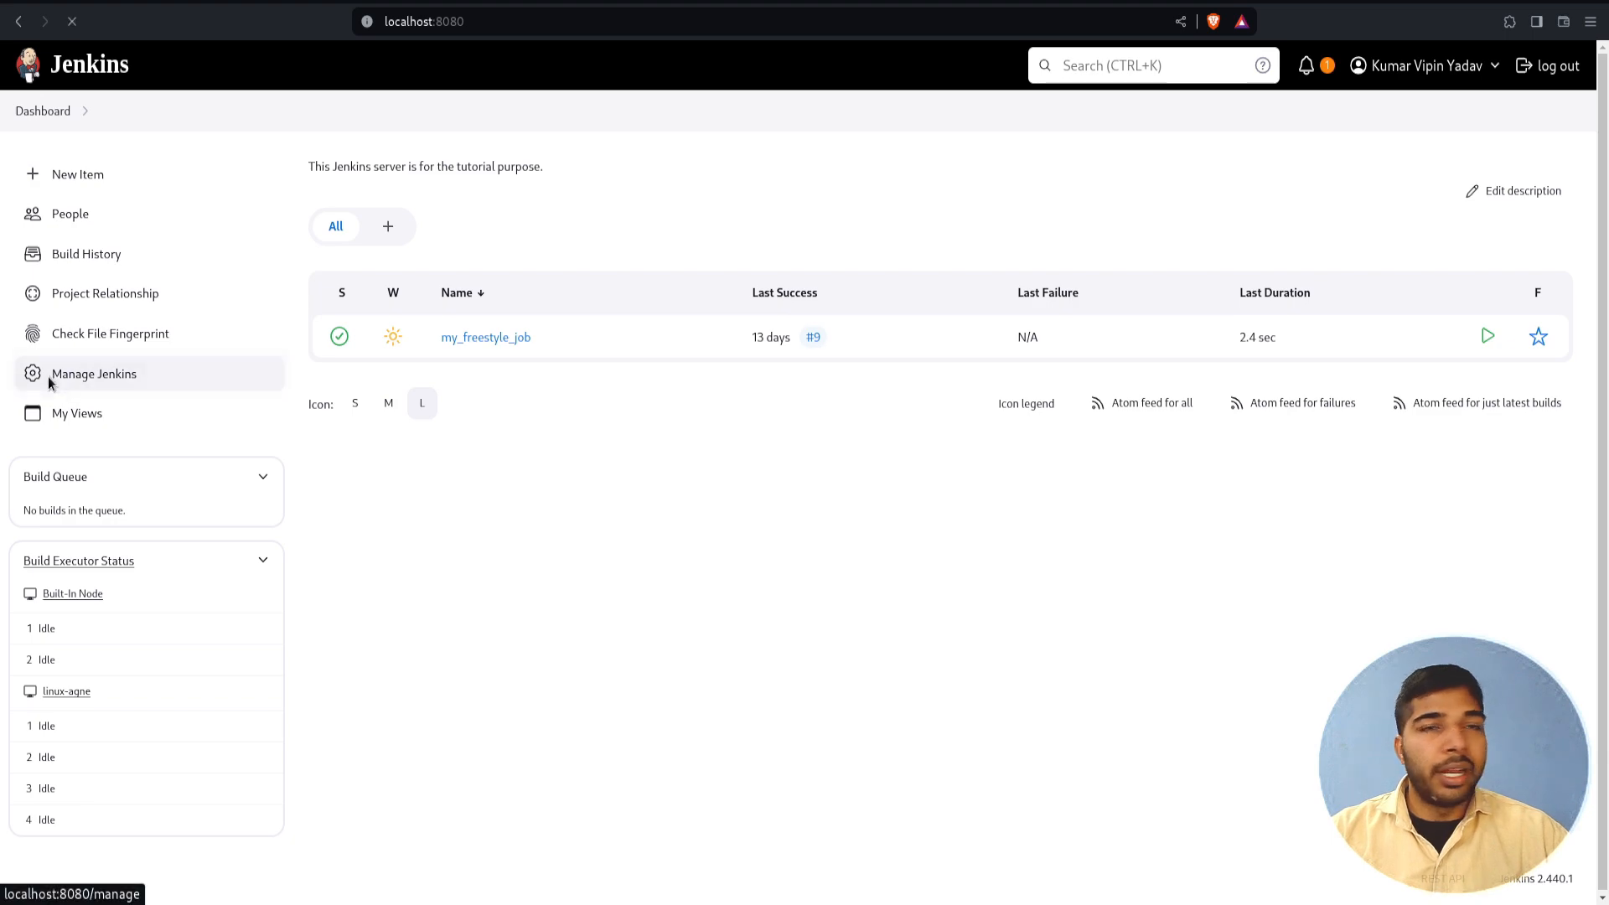
left_click(93, 372)
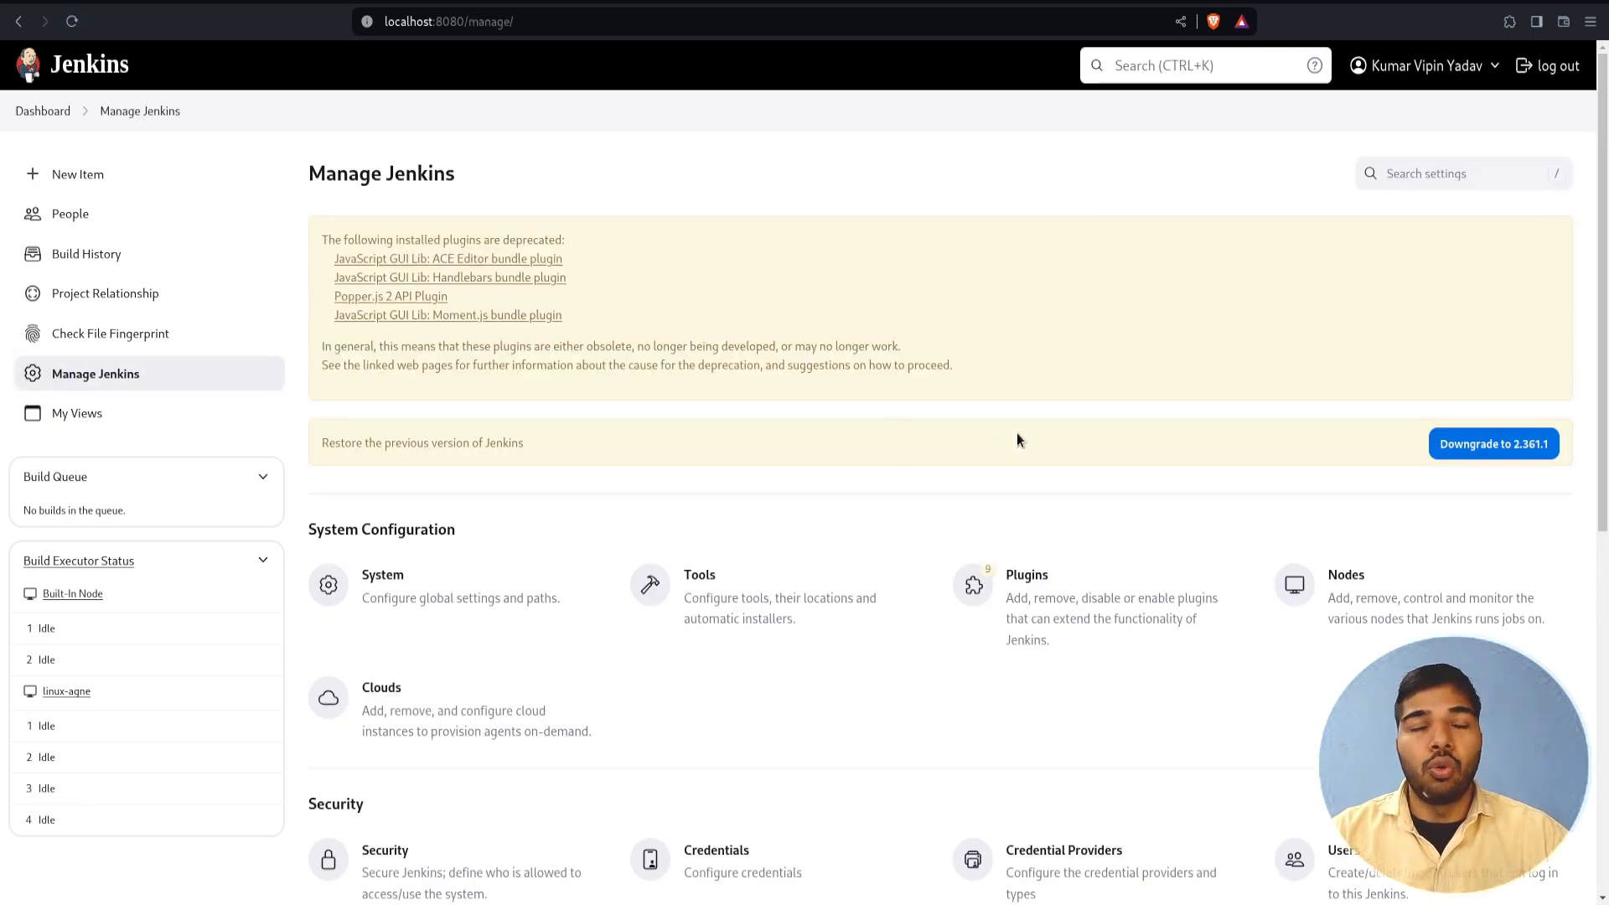
scroll("down", 3)
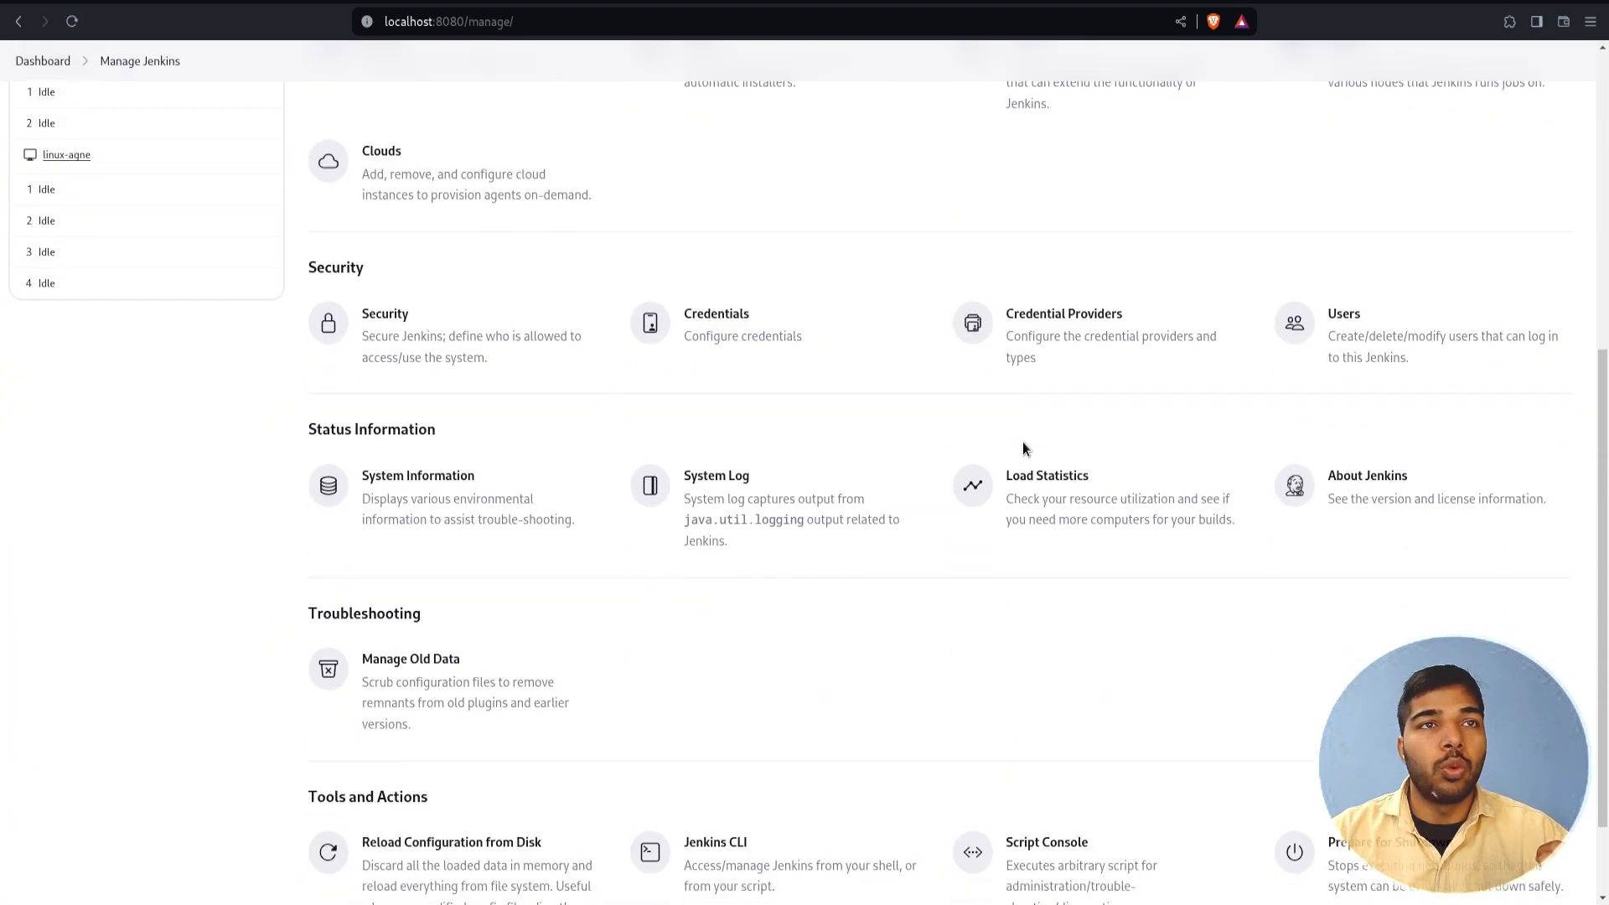
left_click(1343, 312)
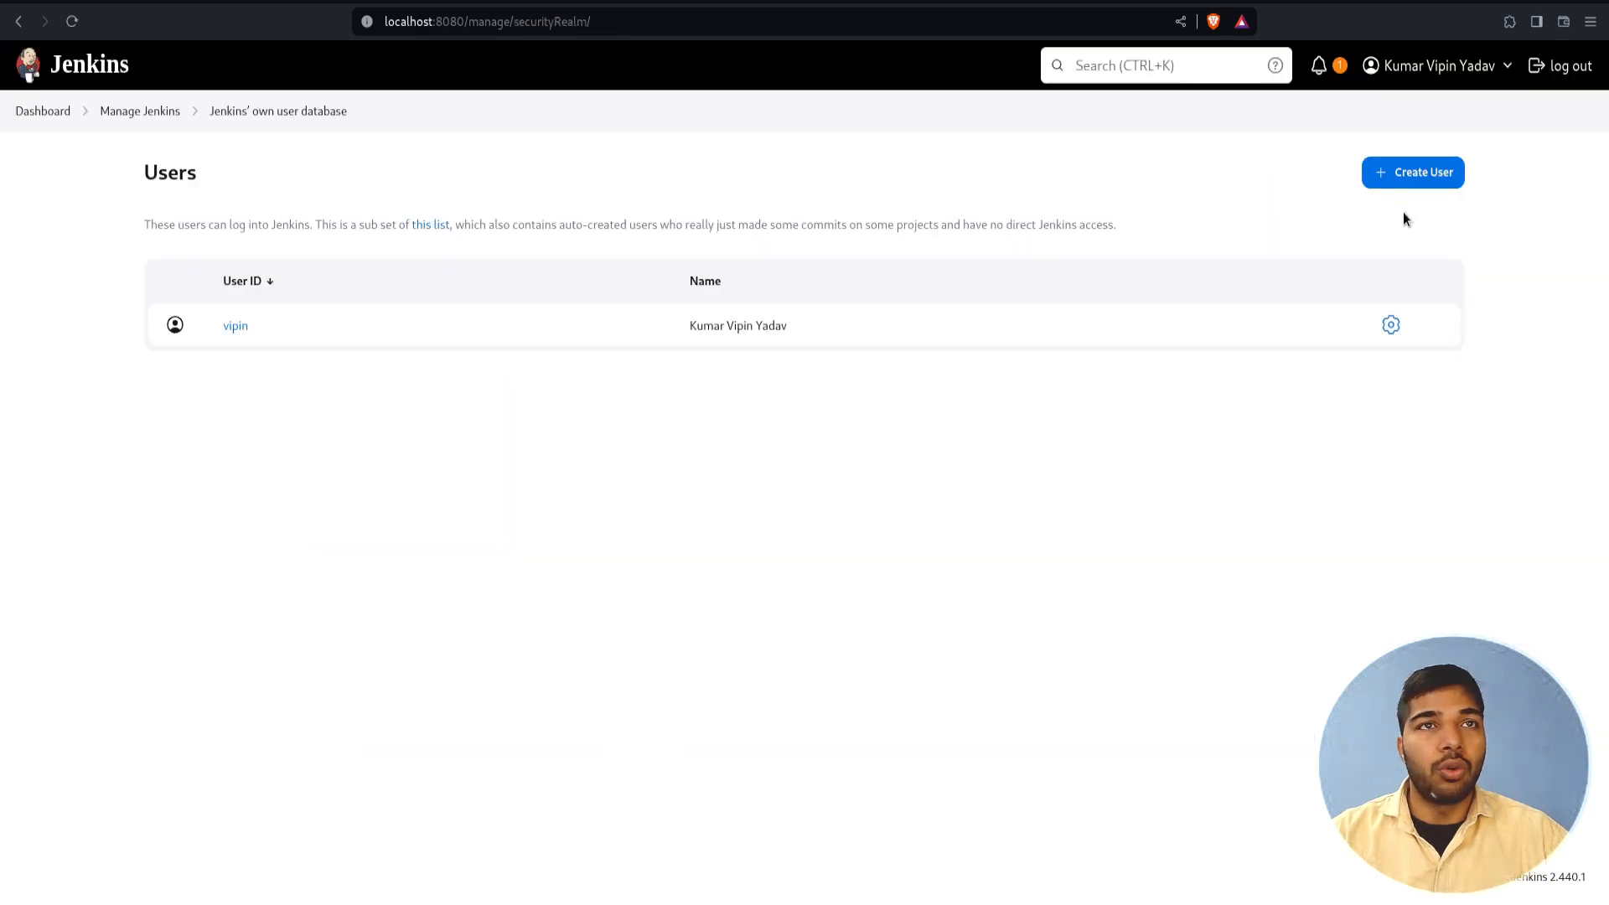
mouse_move(1307, 563)
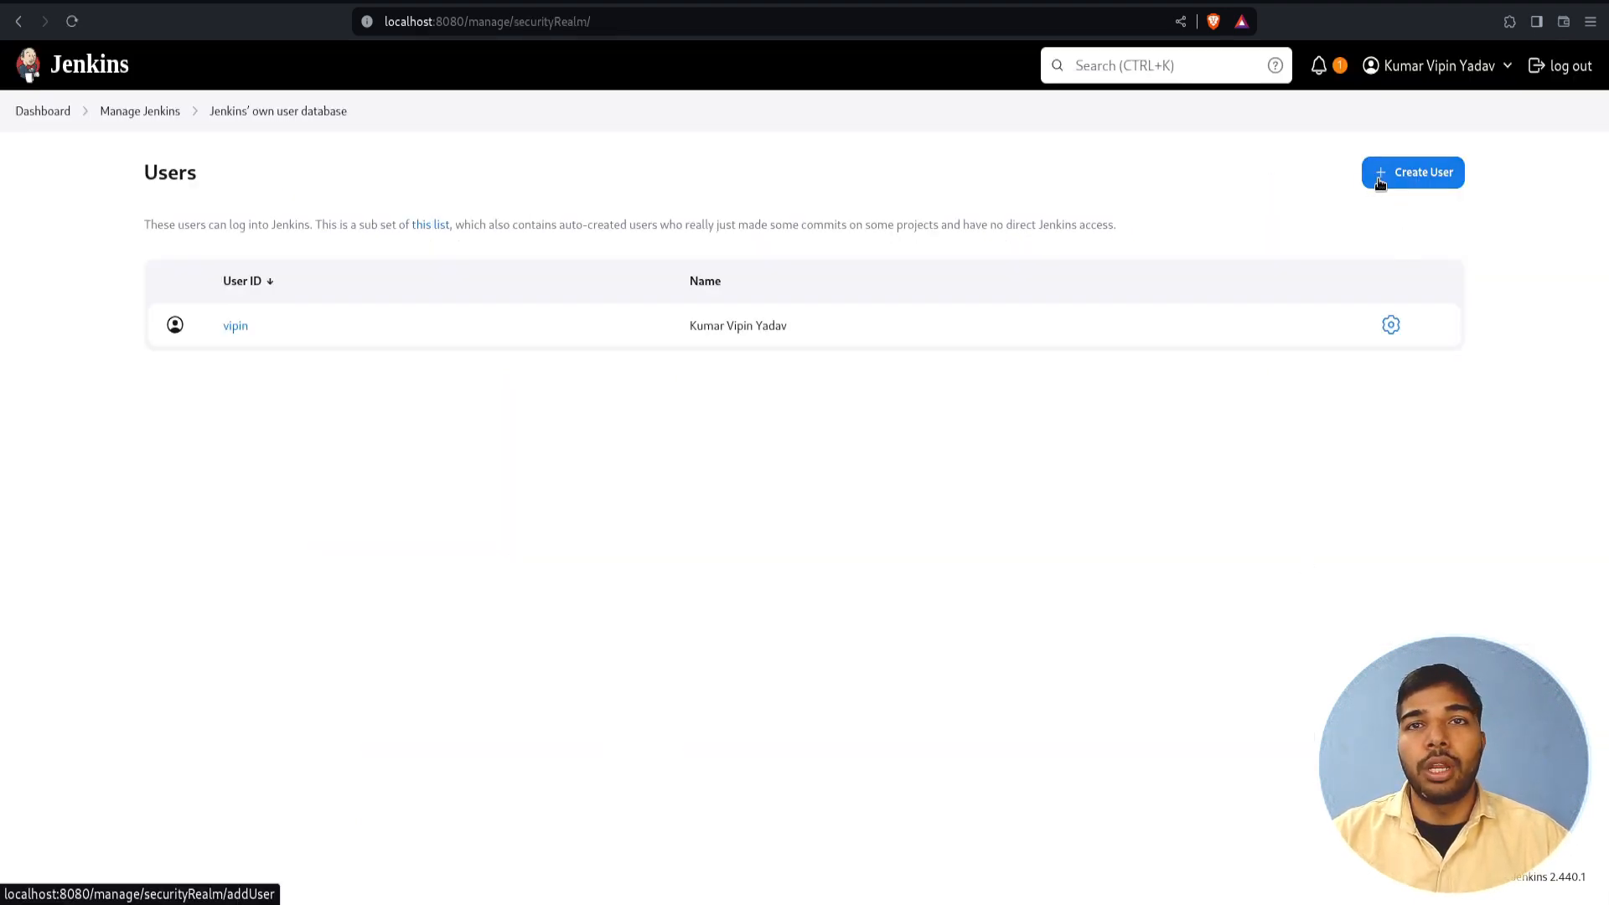
mouse_move(1223, 502)
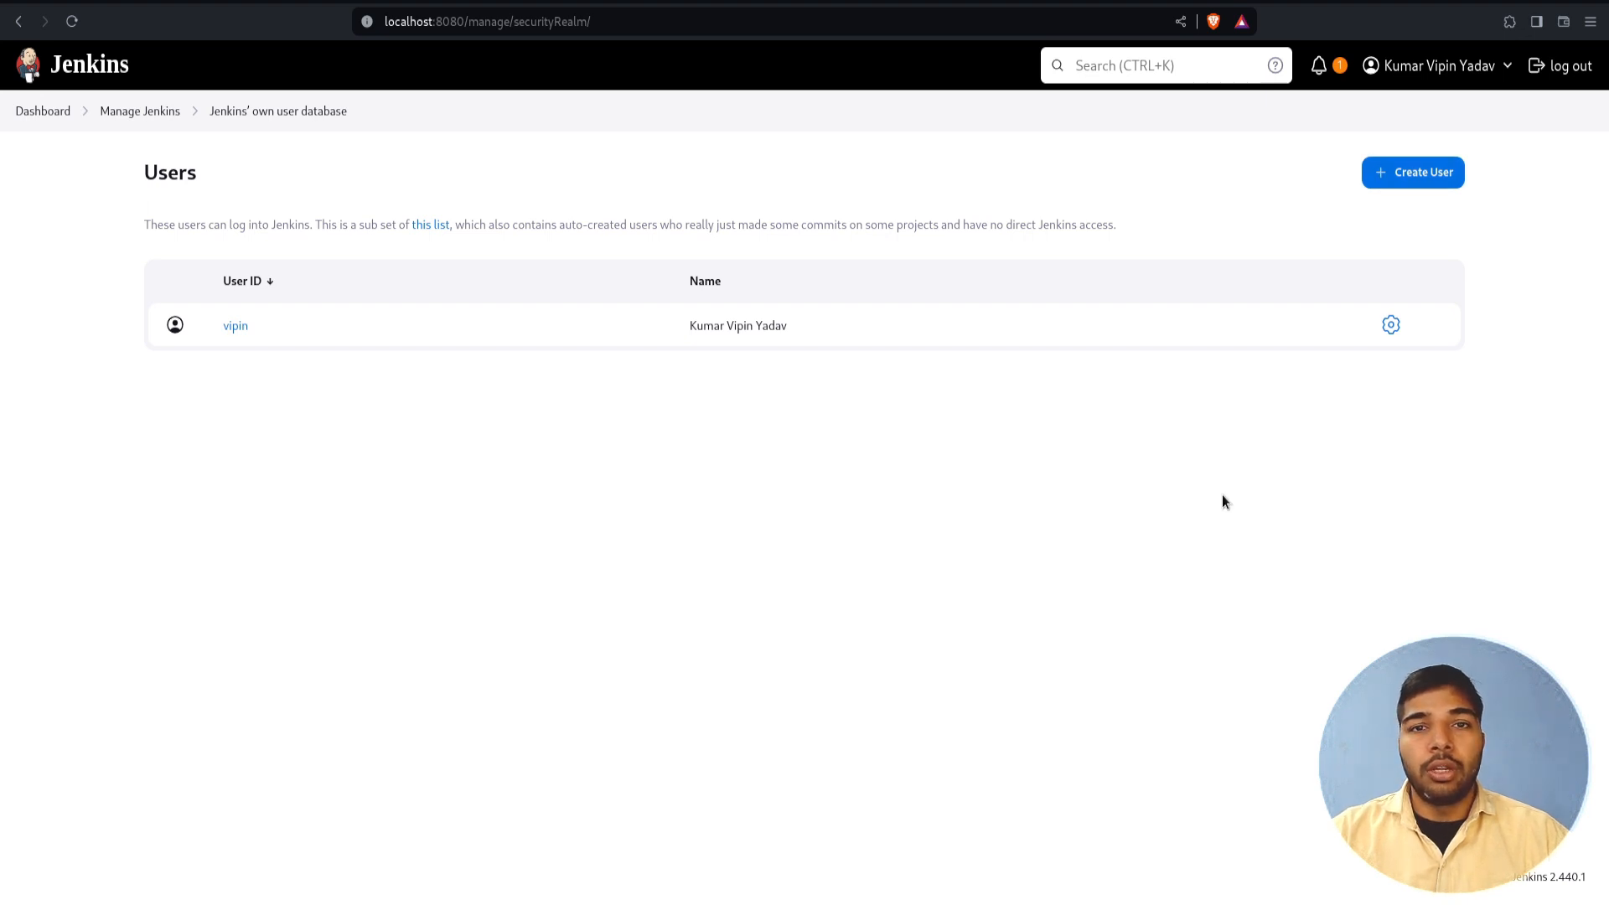
mouse_move(264, 127)
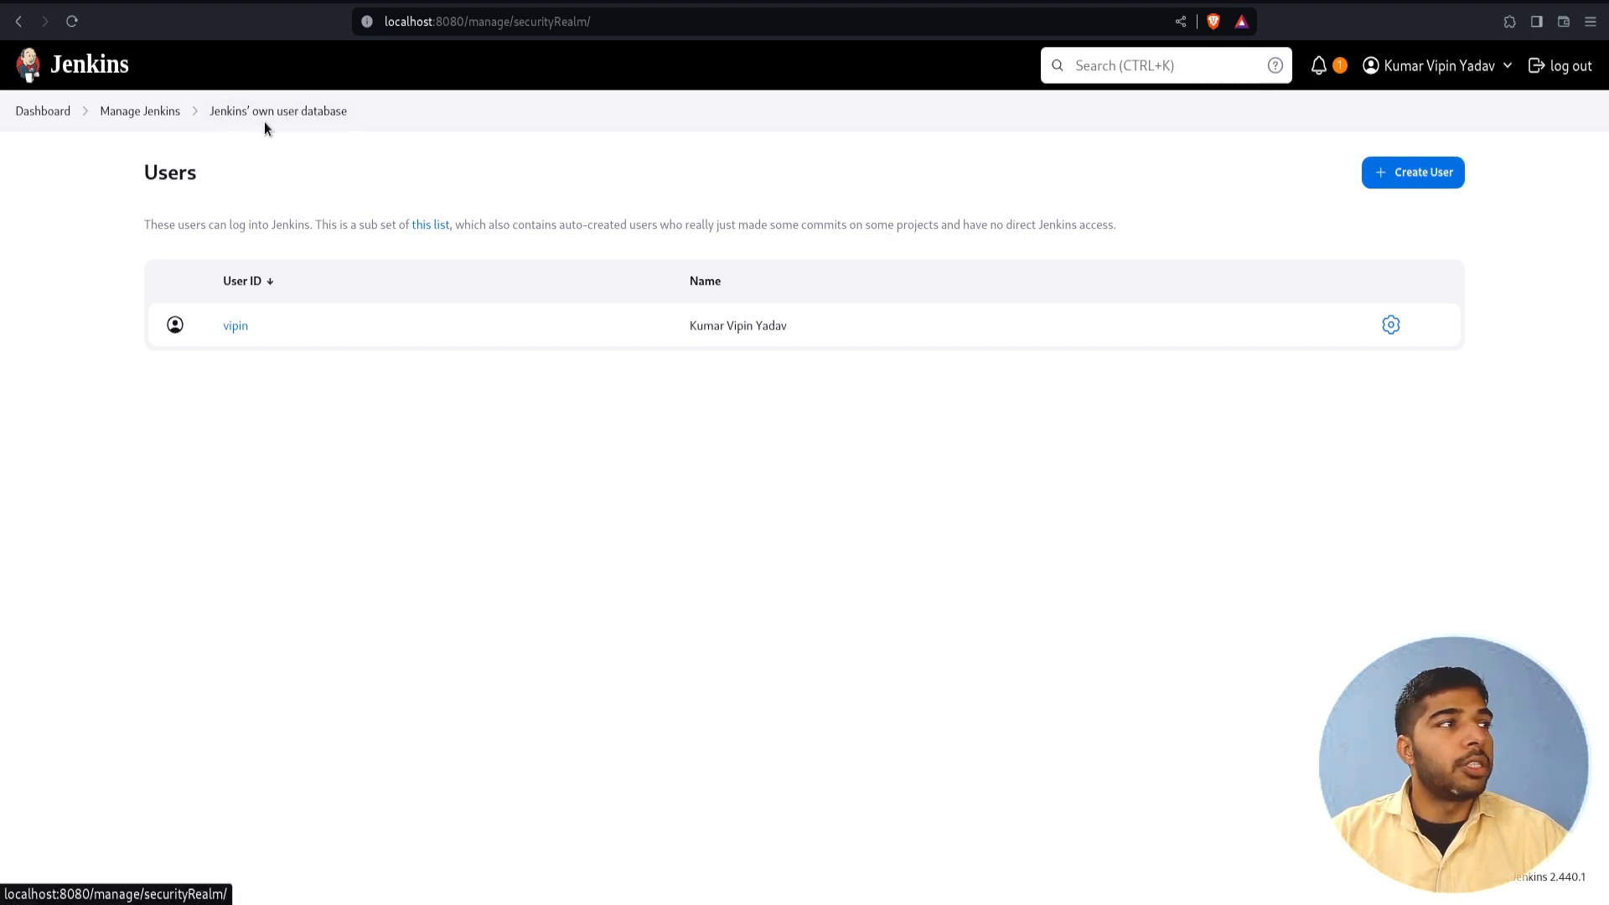
mouse_move(277, 110)
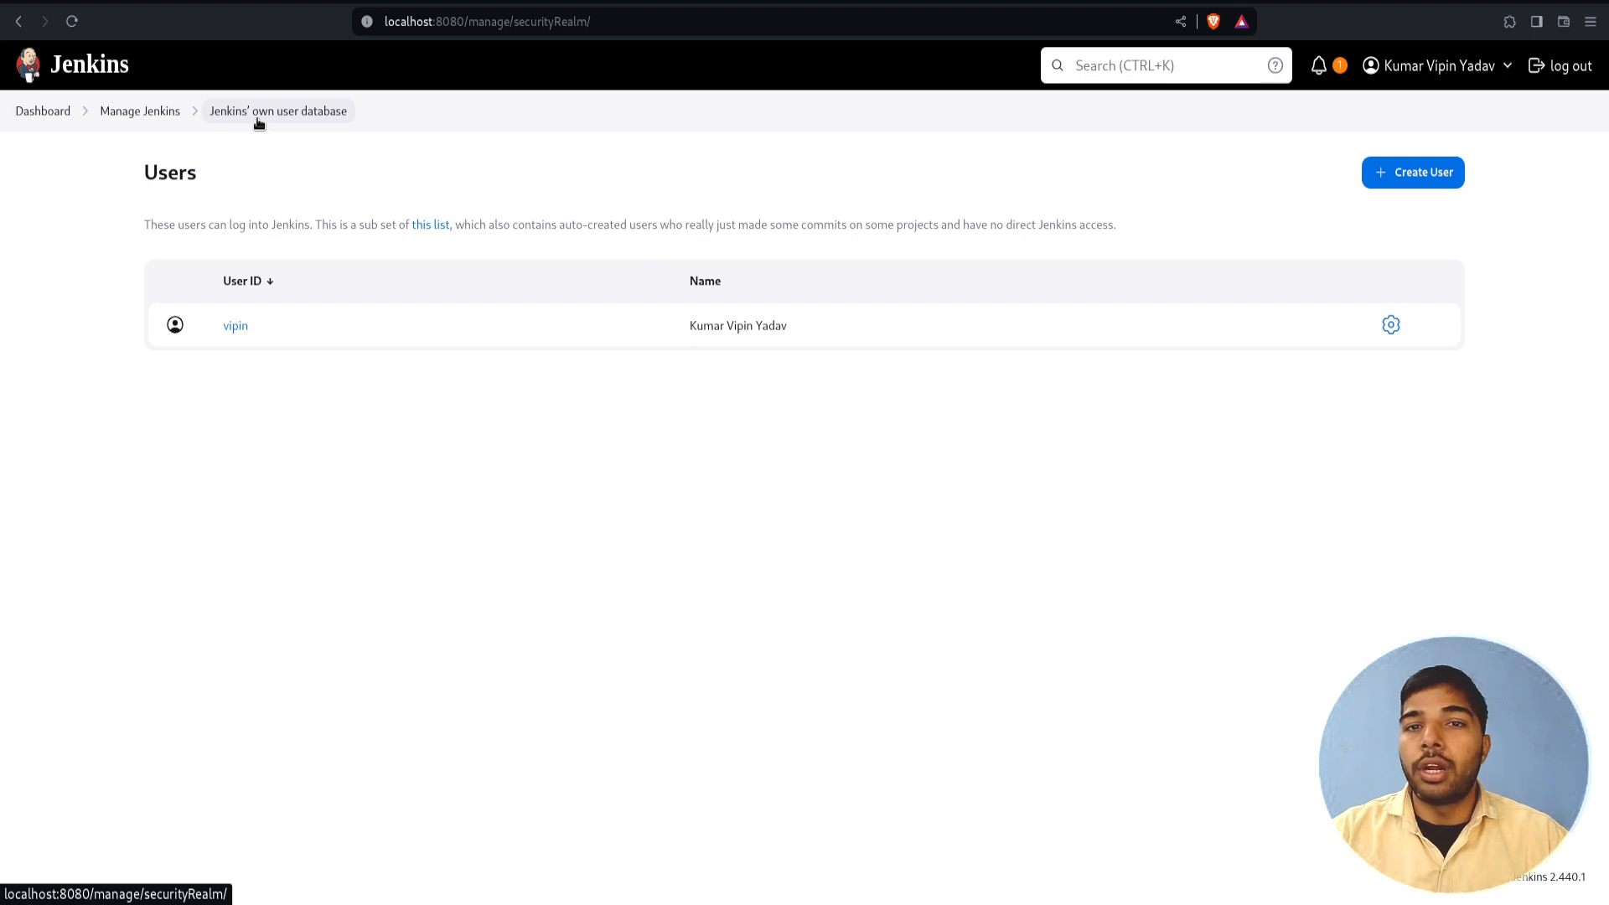
mouse_move(1307, 562)
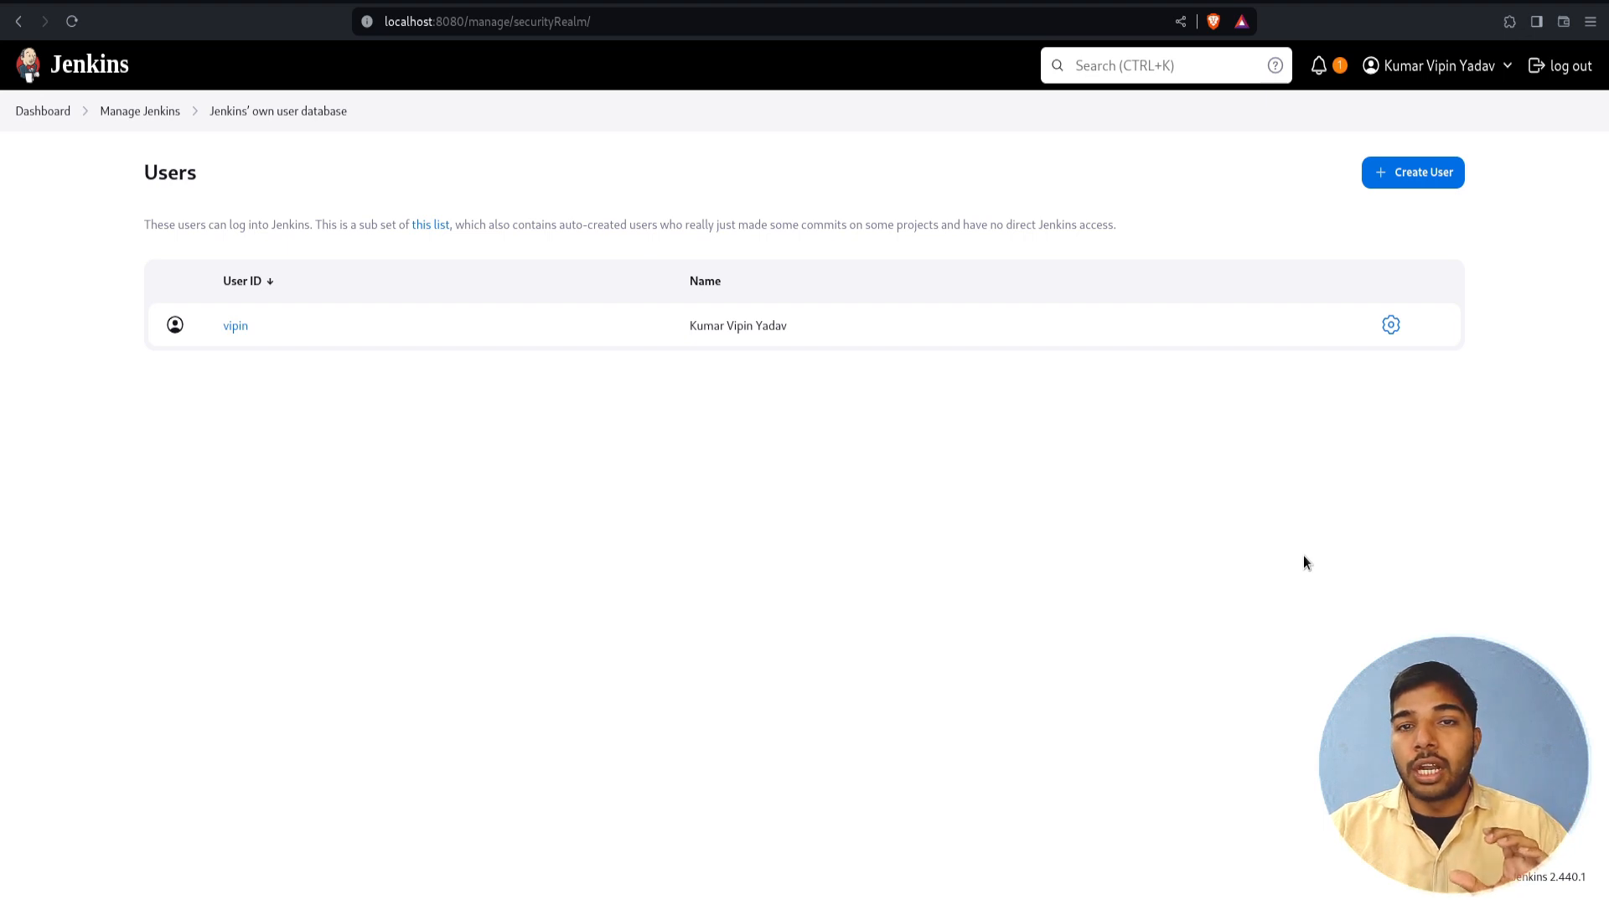
mouse_move(1477, 212)
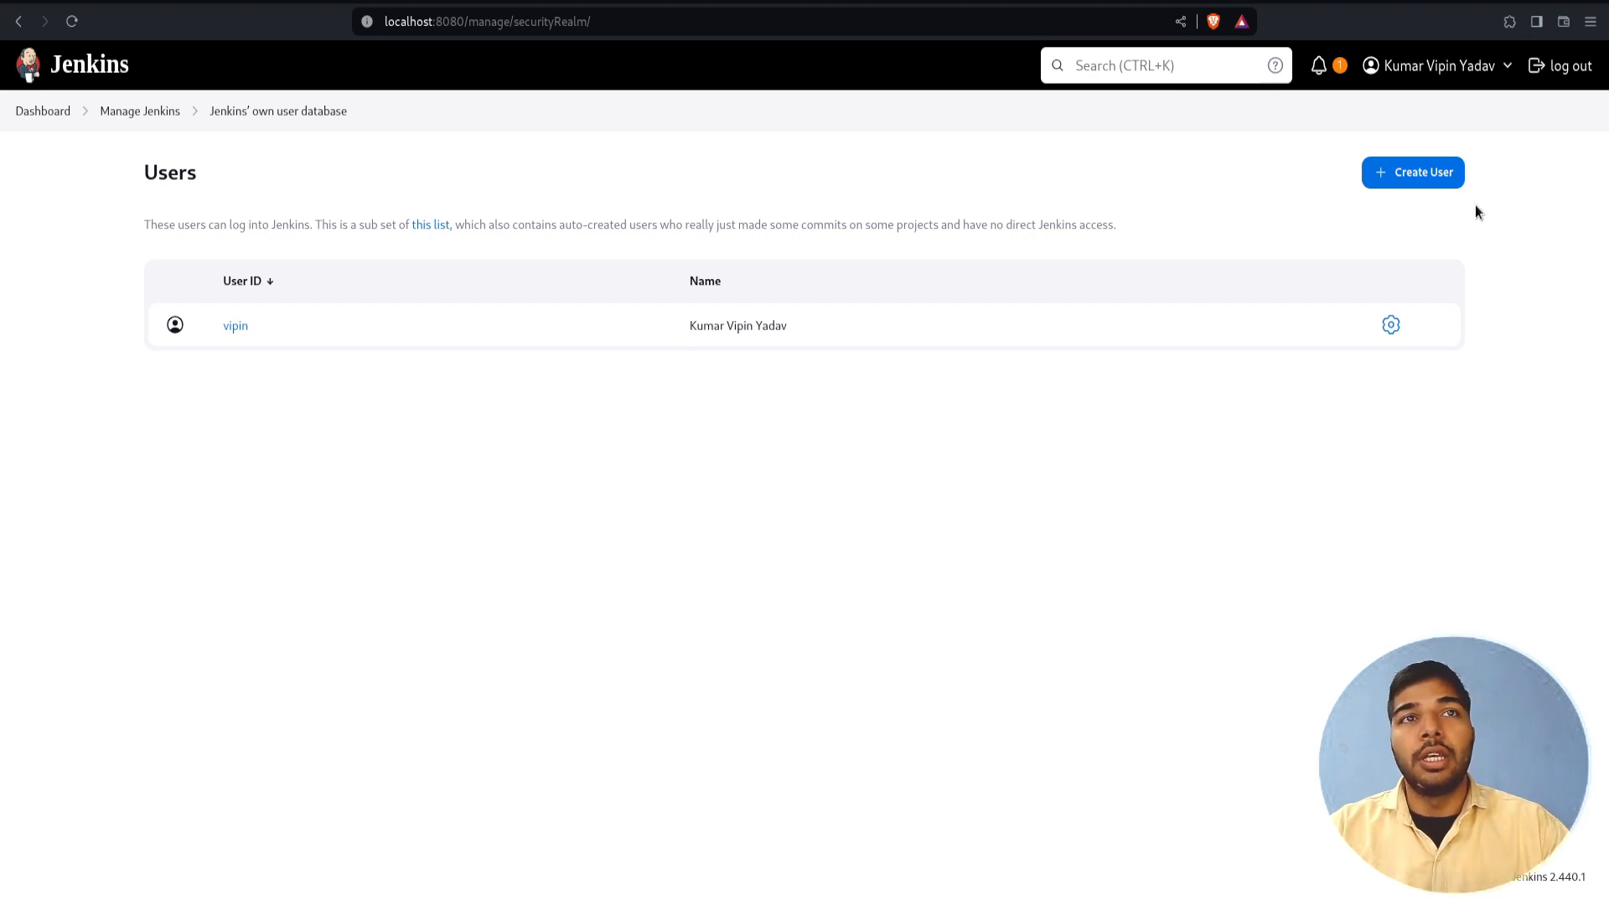
mouse_move(1414, 621)
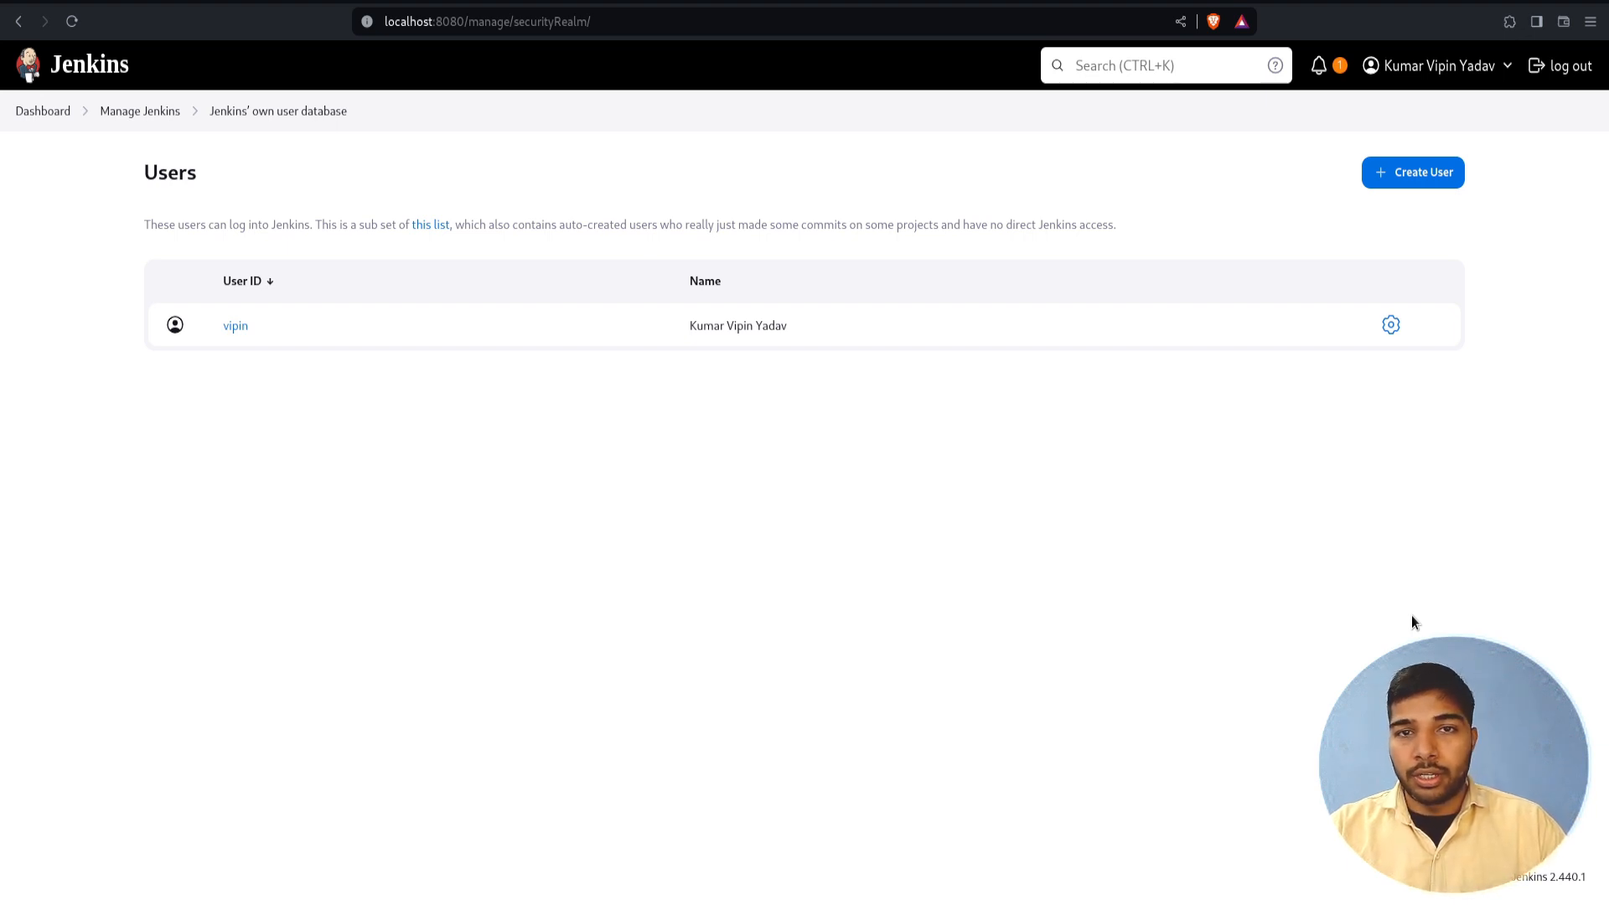
mouse_move(1440, 220)
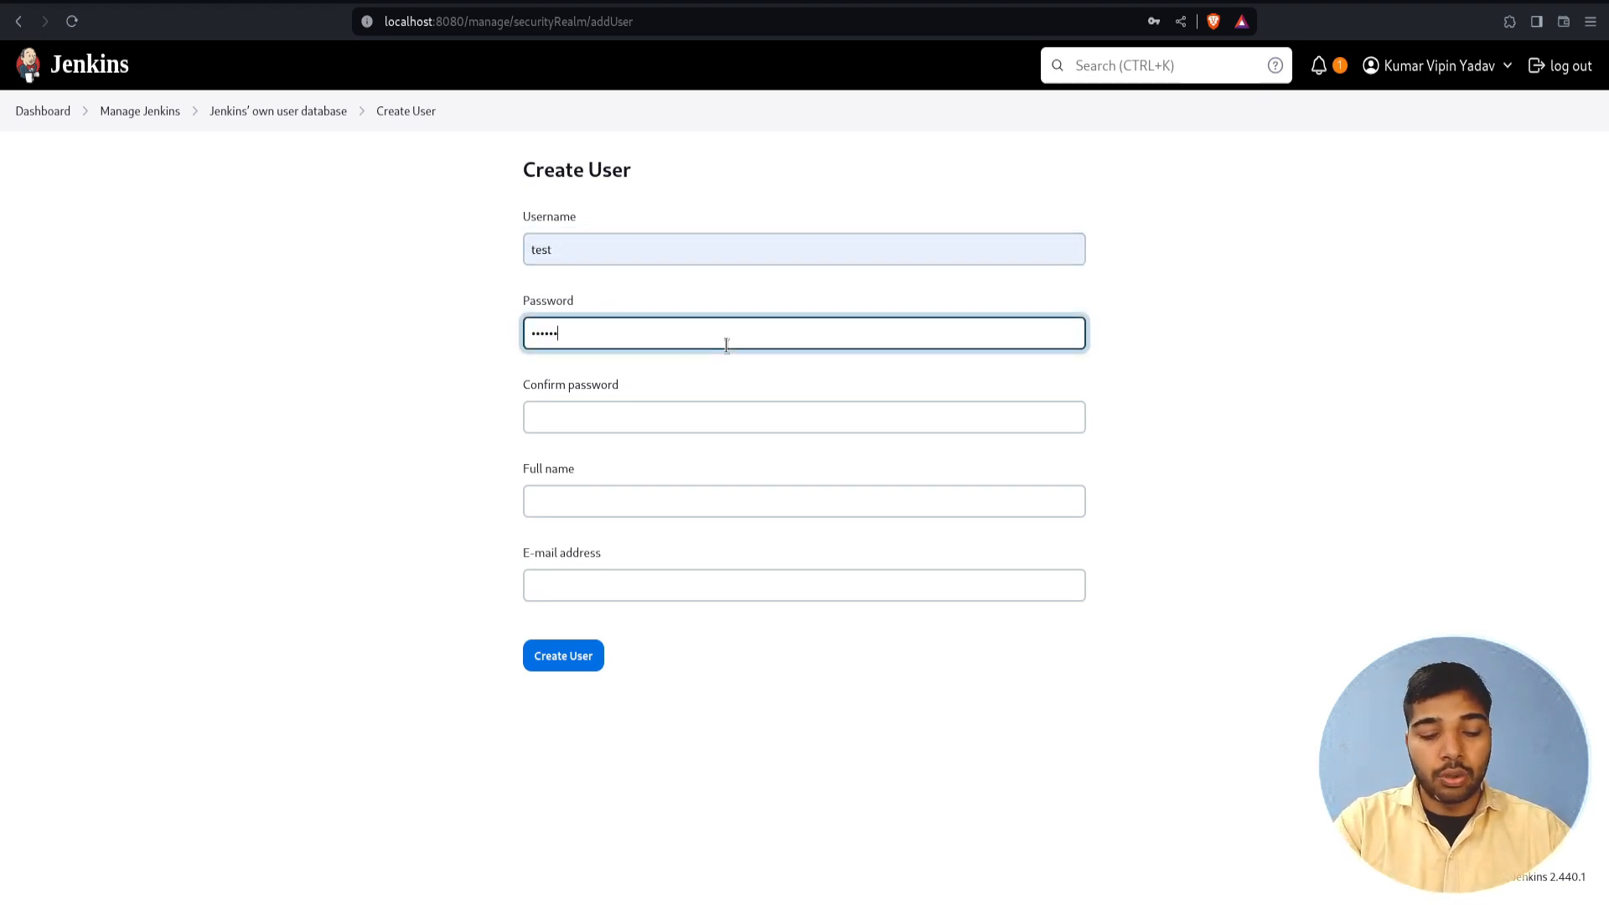
type("Test User")
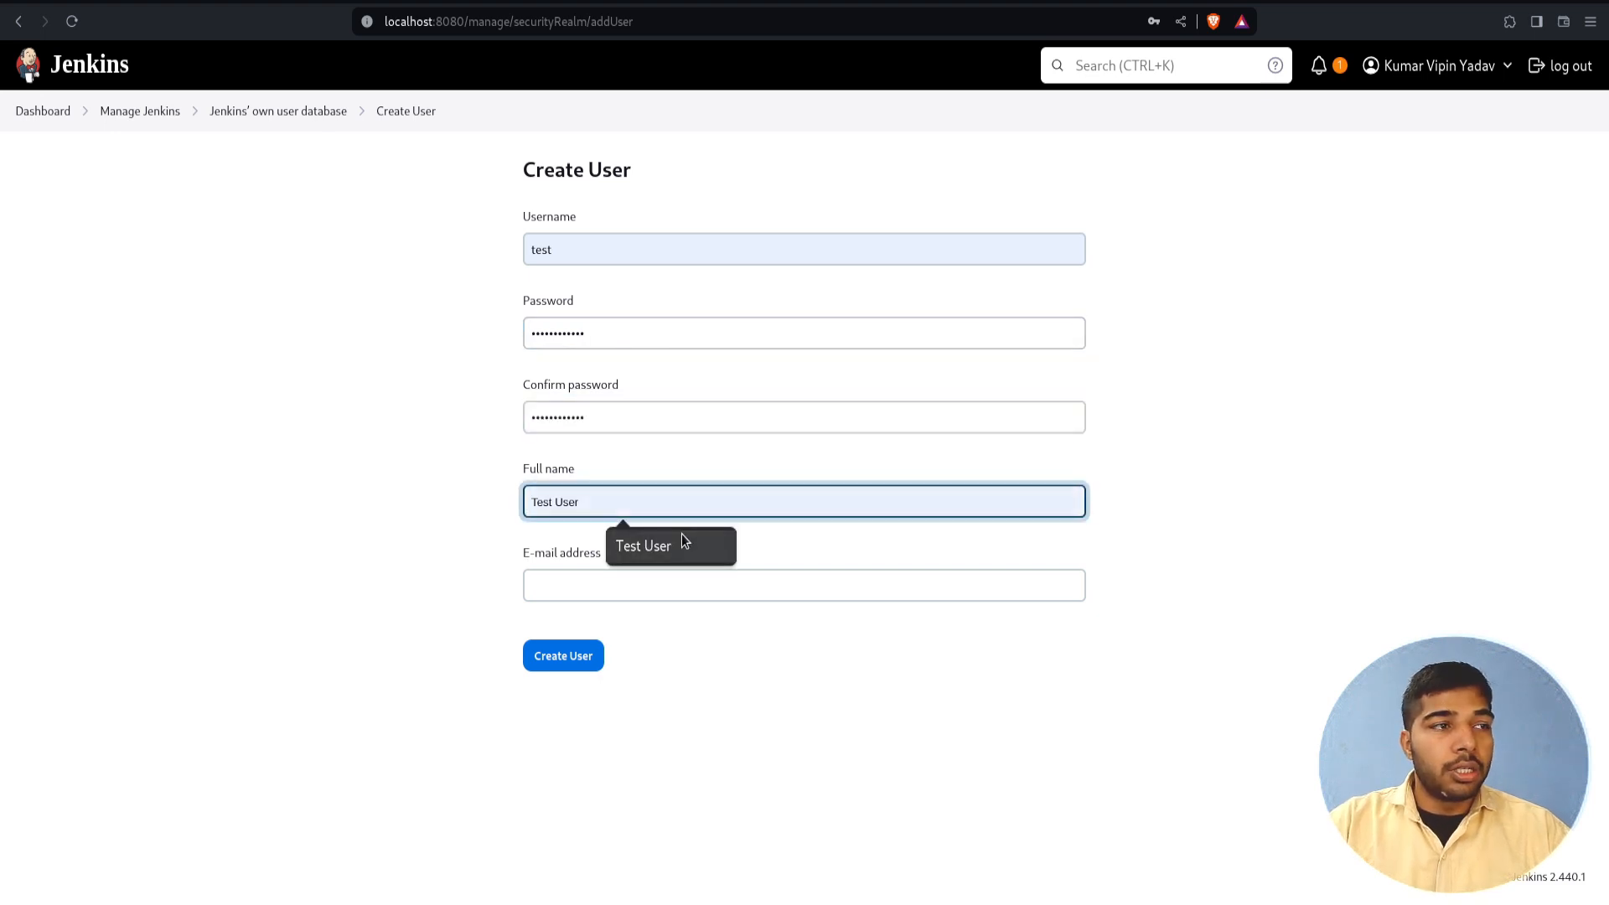
type("test@jenkins.com")
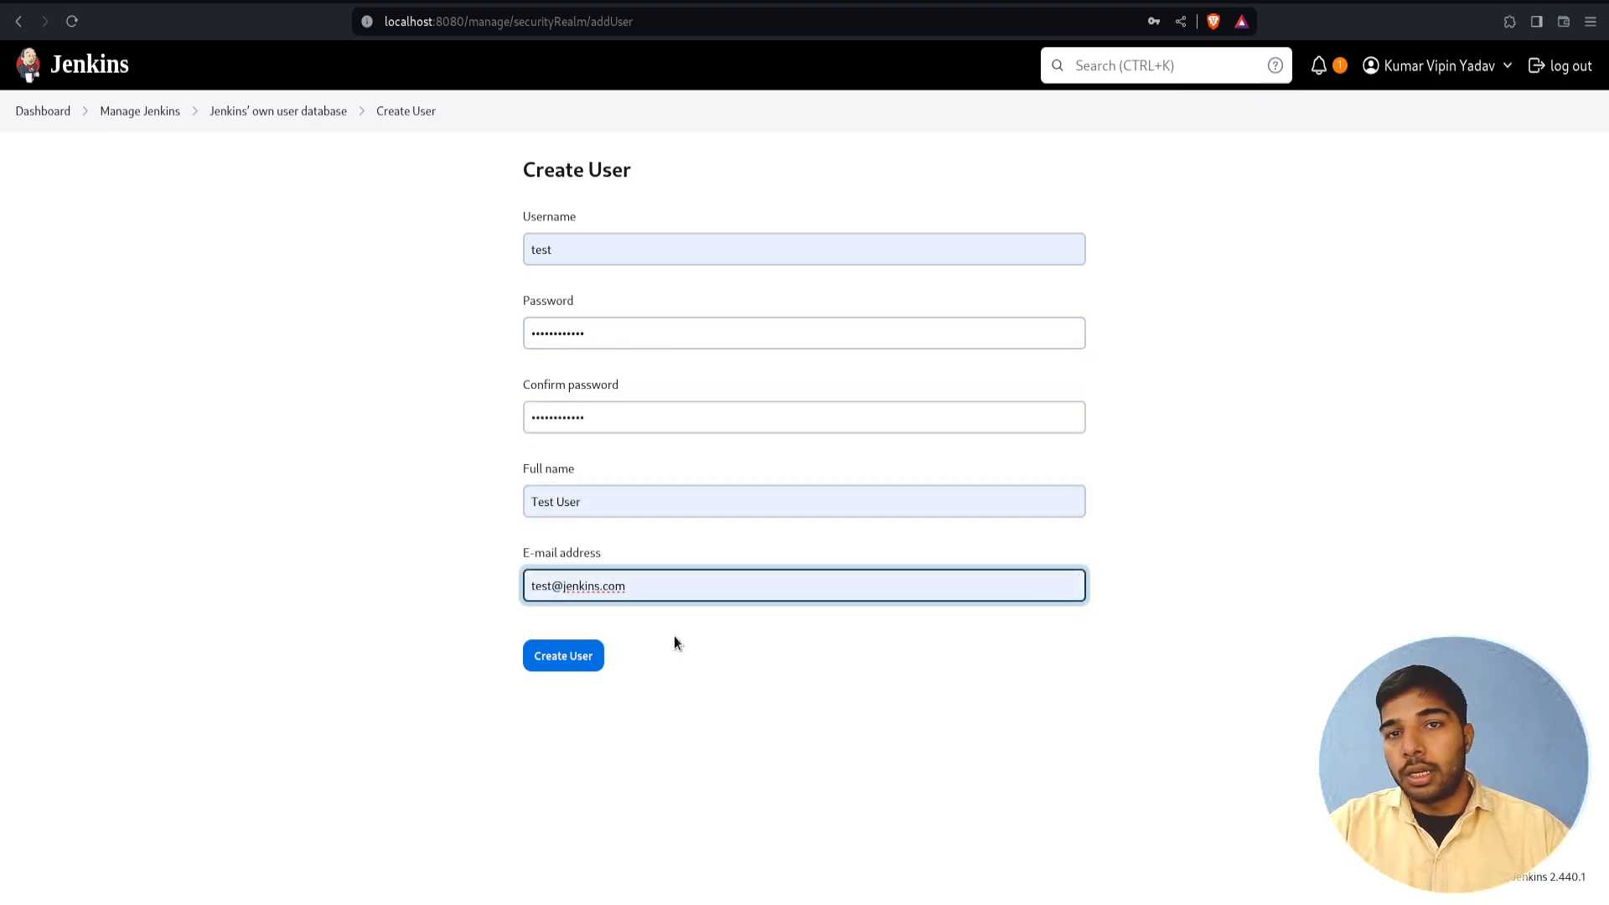
left_click(562, 656)
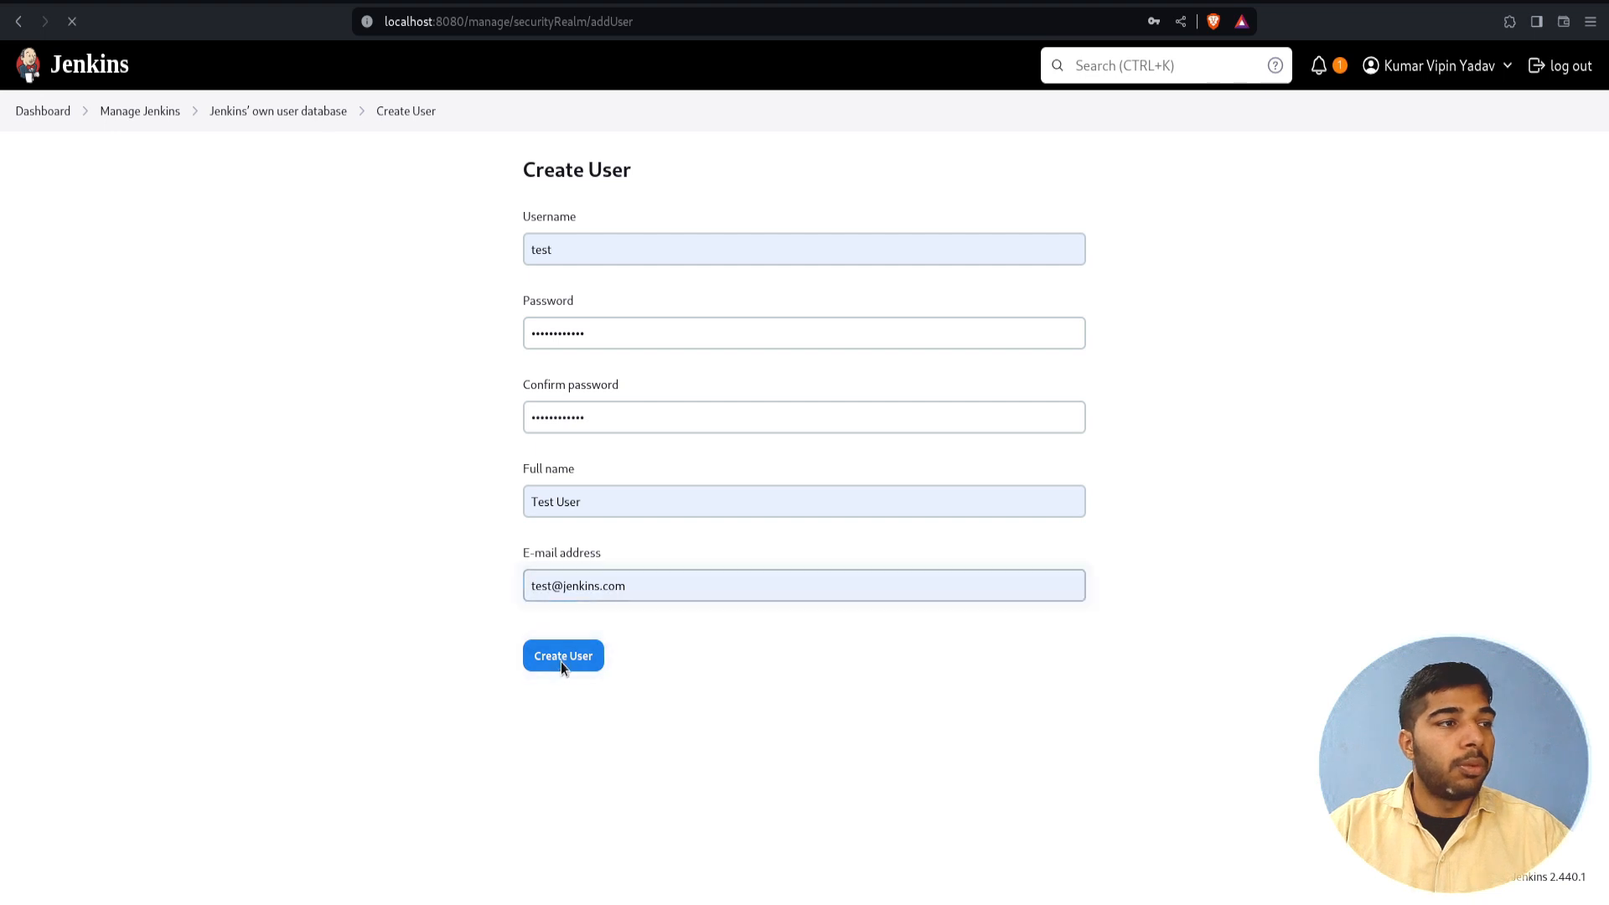
left_click(562, 655)
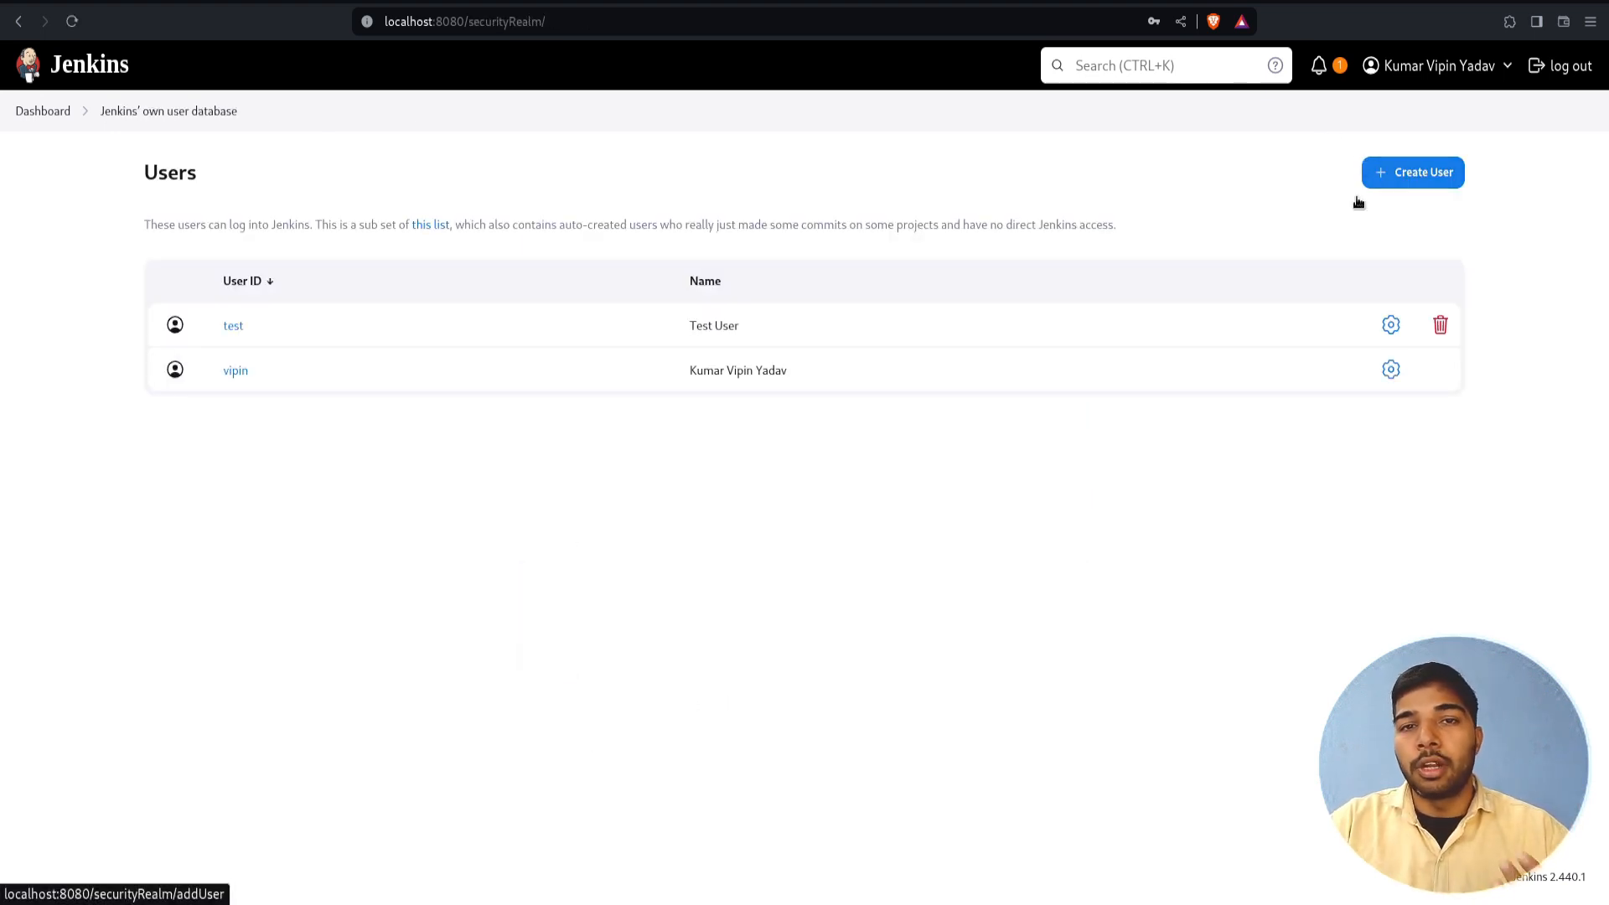
mouse_move(1237, 653)
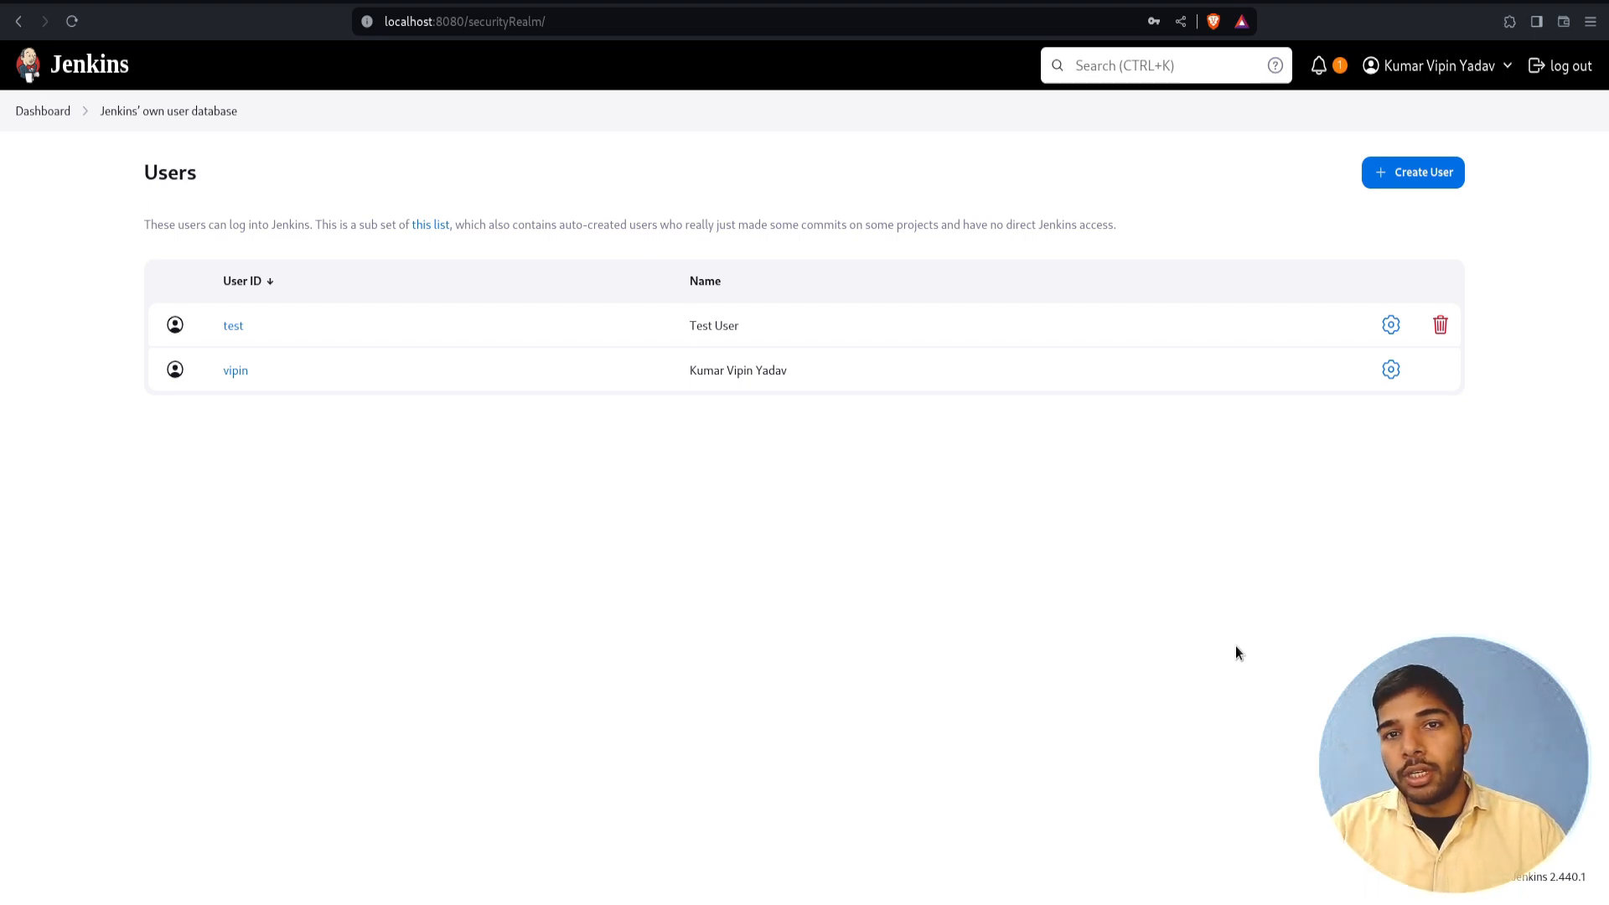
left_click(1440, 325)
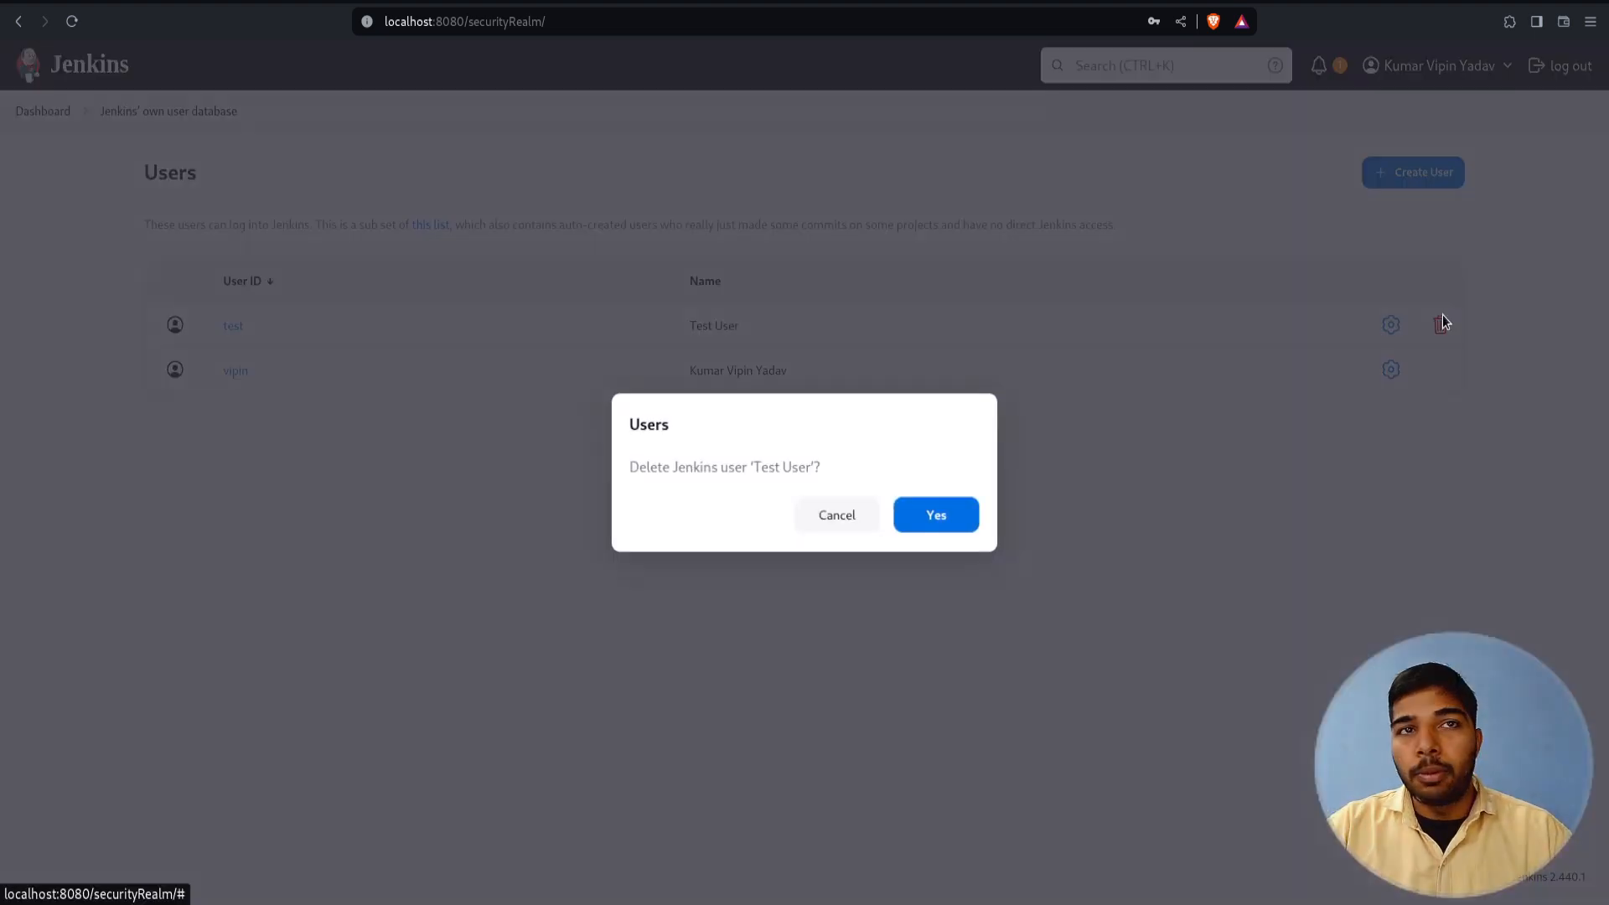
left_click(933, 514)
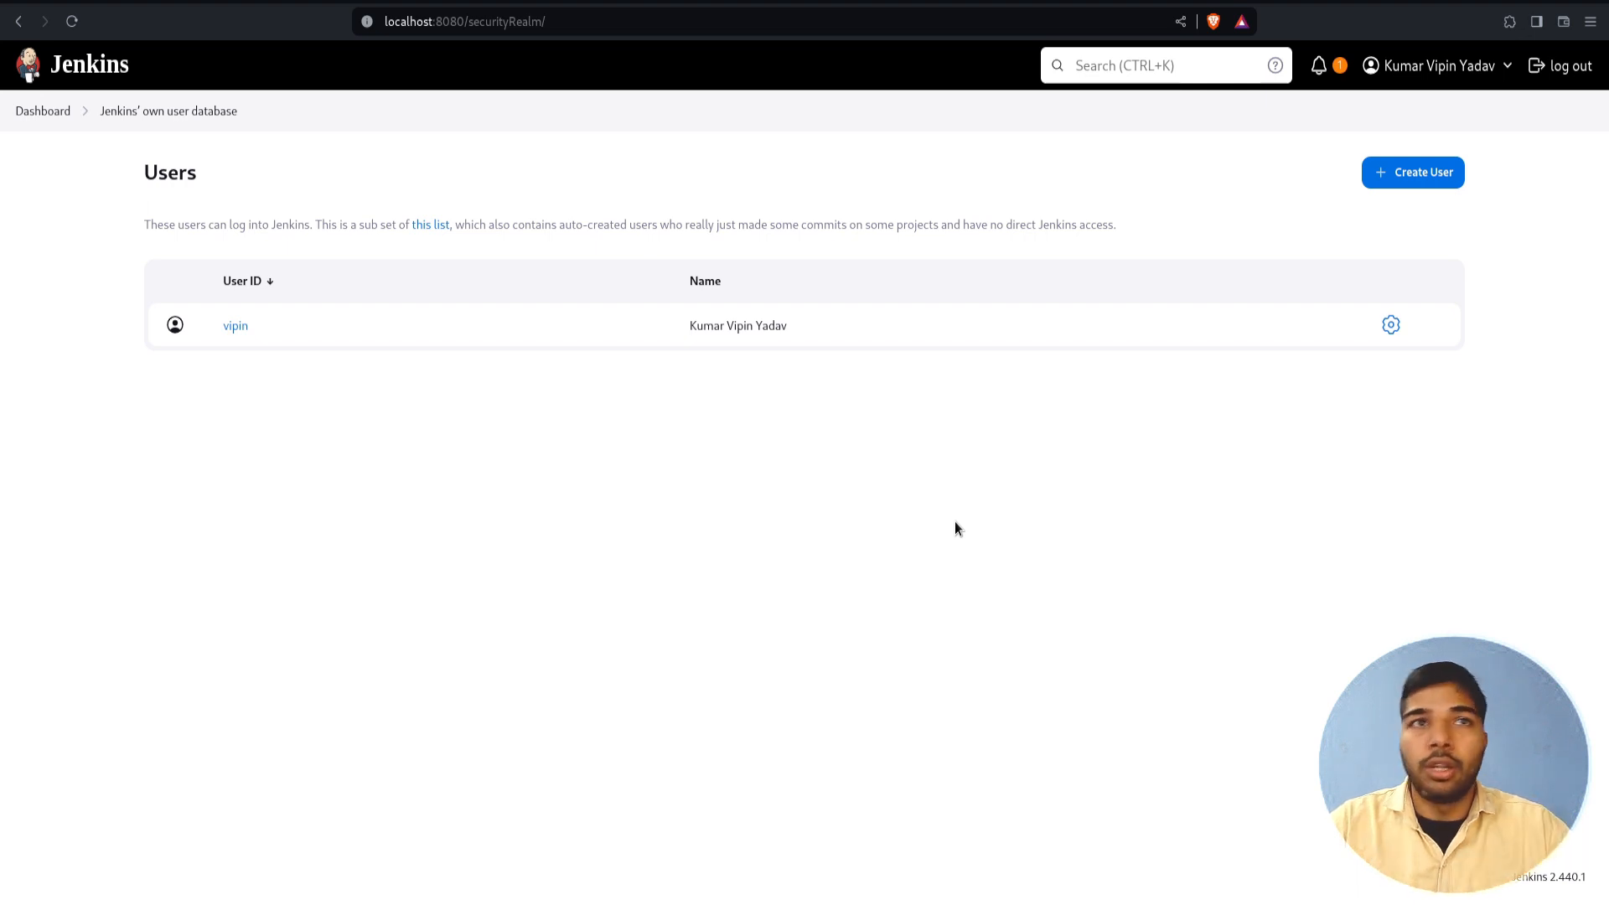
left_click(1412, 171)
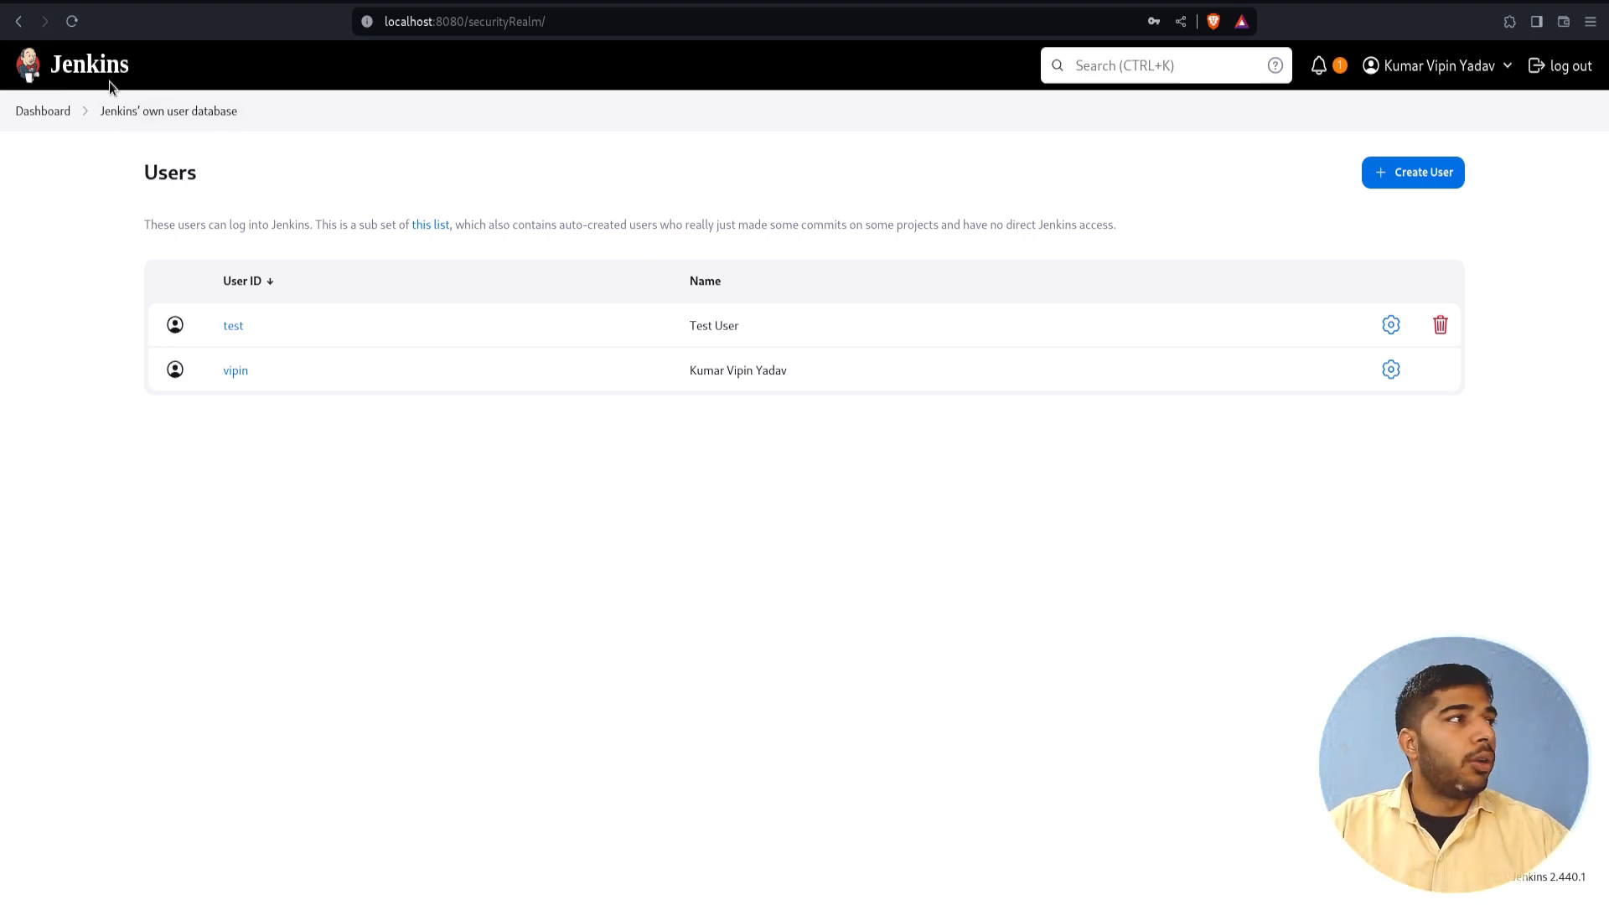
left_click(42, 110)
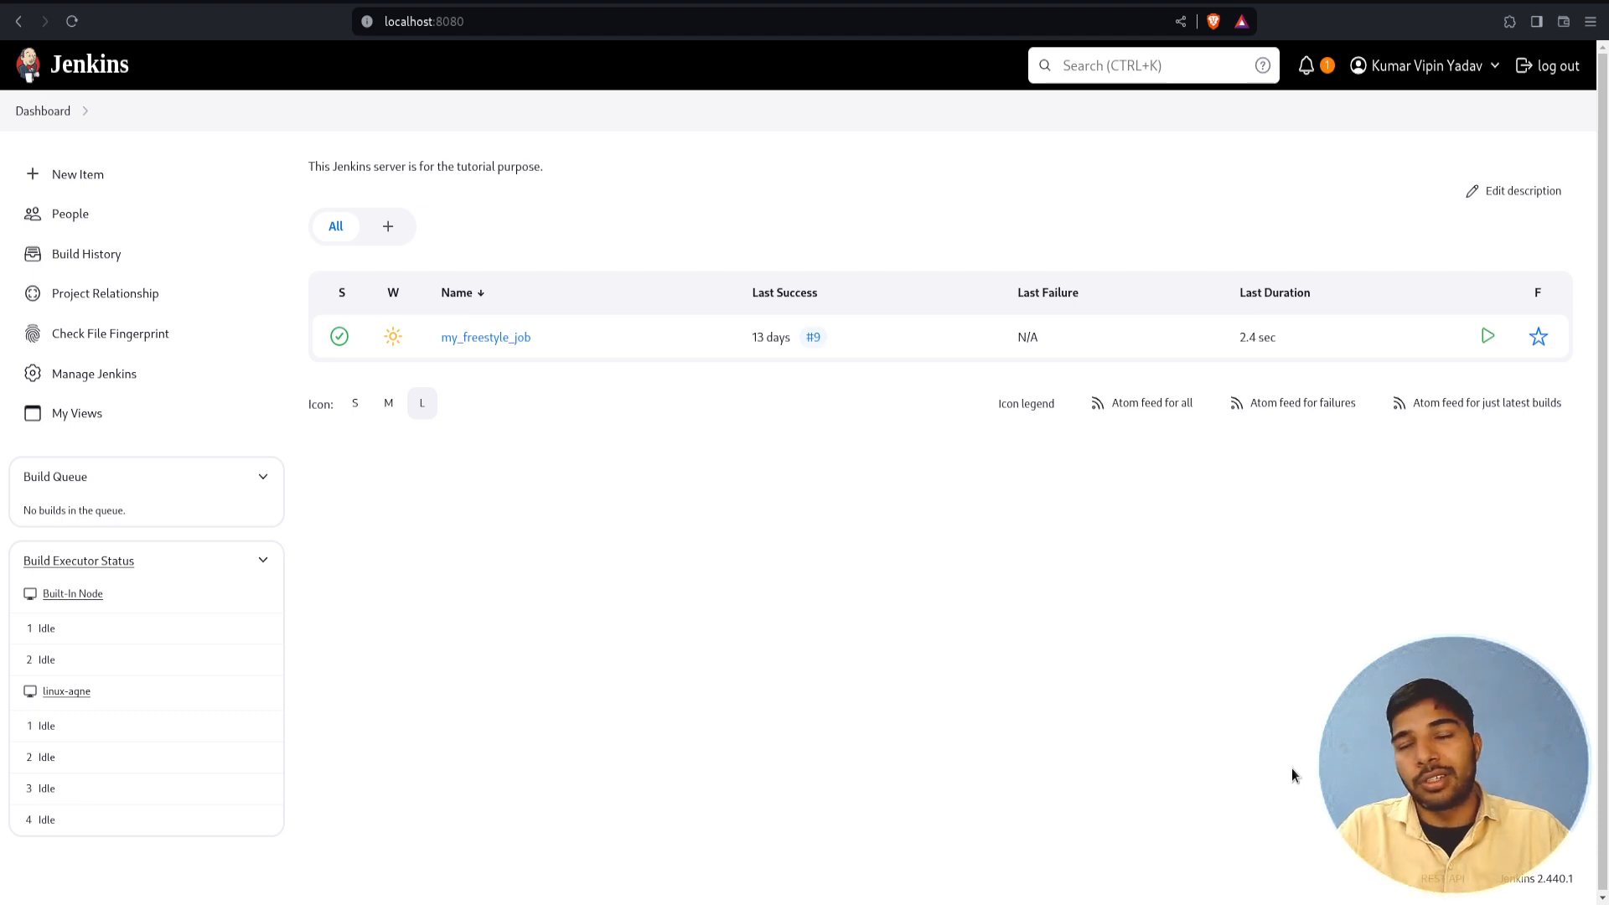
mouse_move(923, 672)
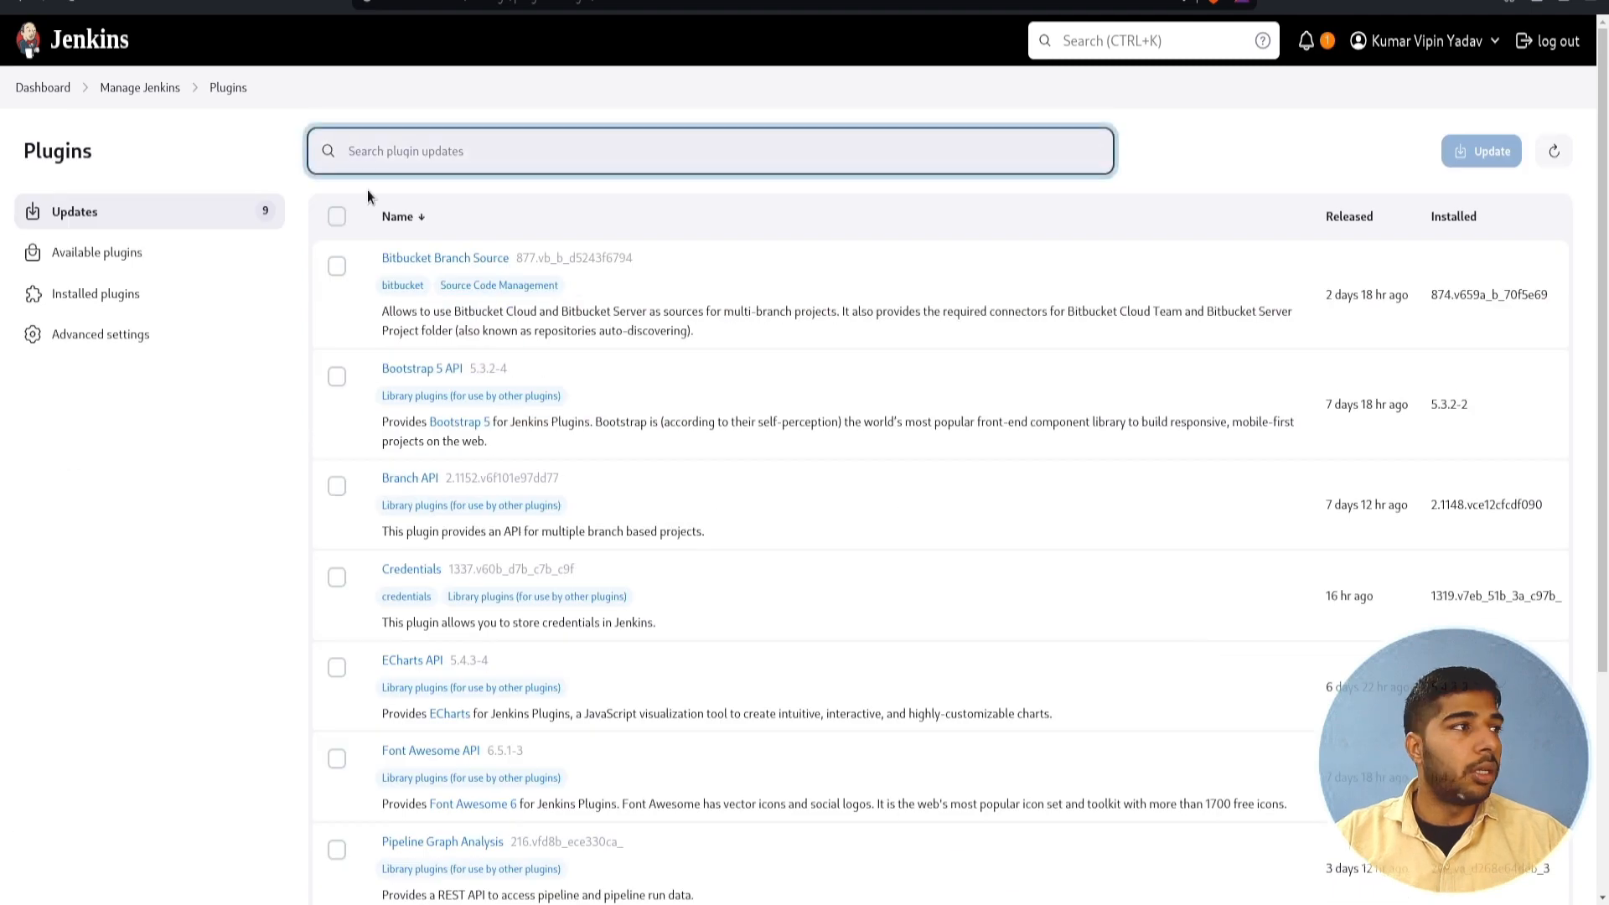
Search 'role', install Role-based Authorization Strategy, and verify it under Installed plugins
left_click(101, 251)
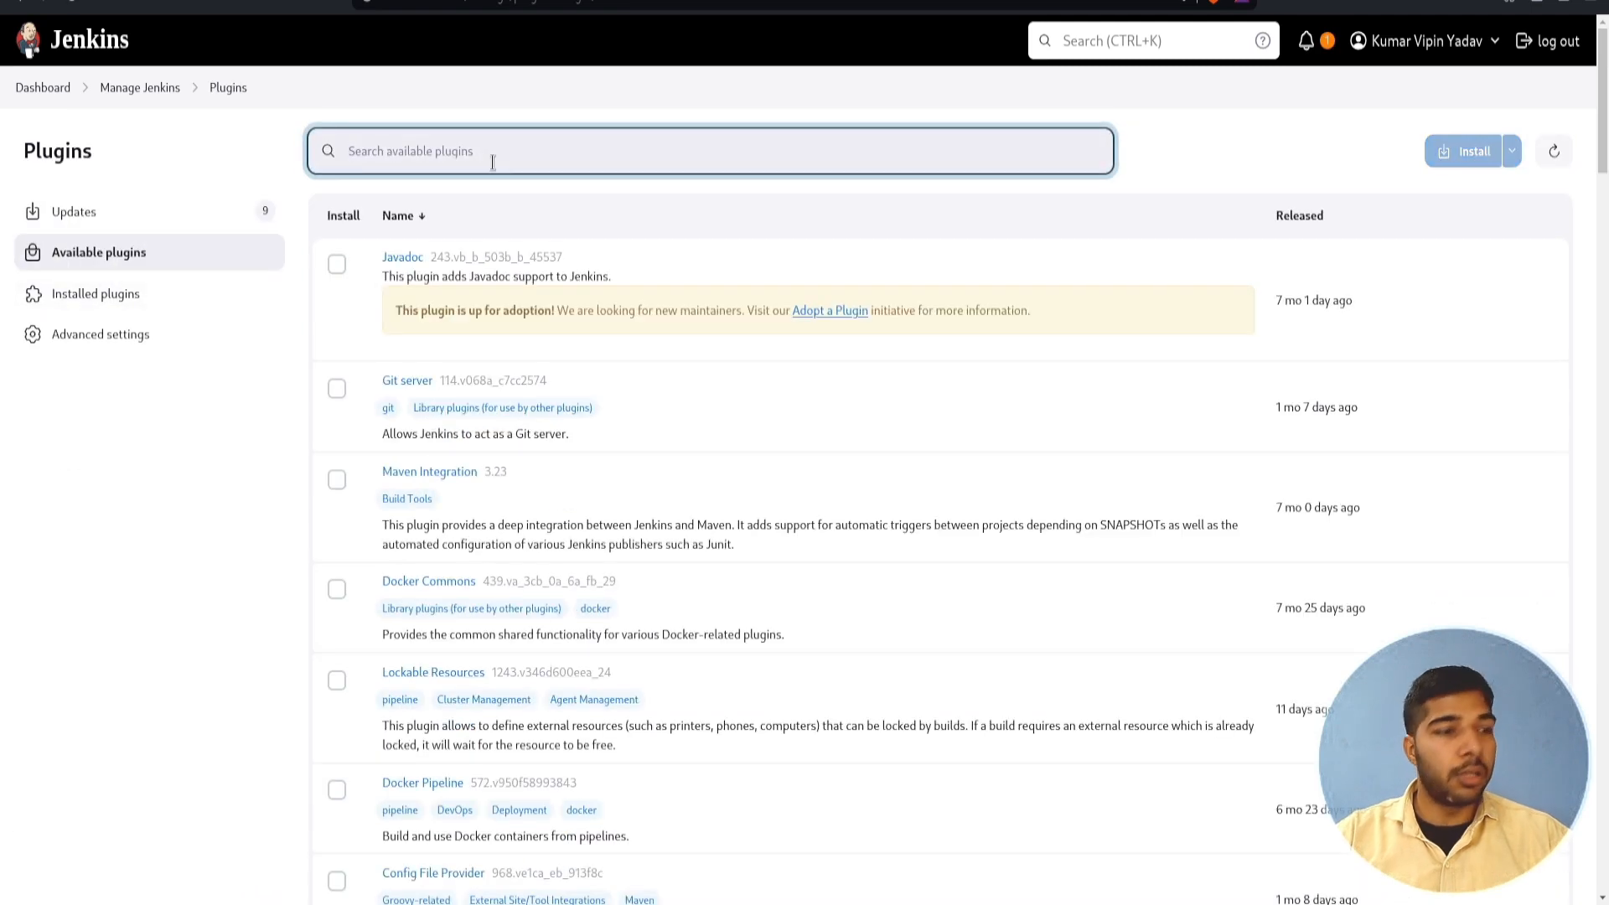
type("role")
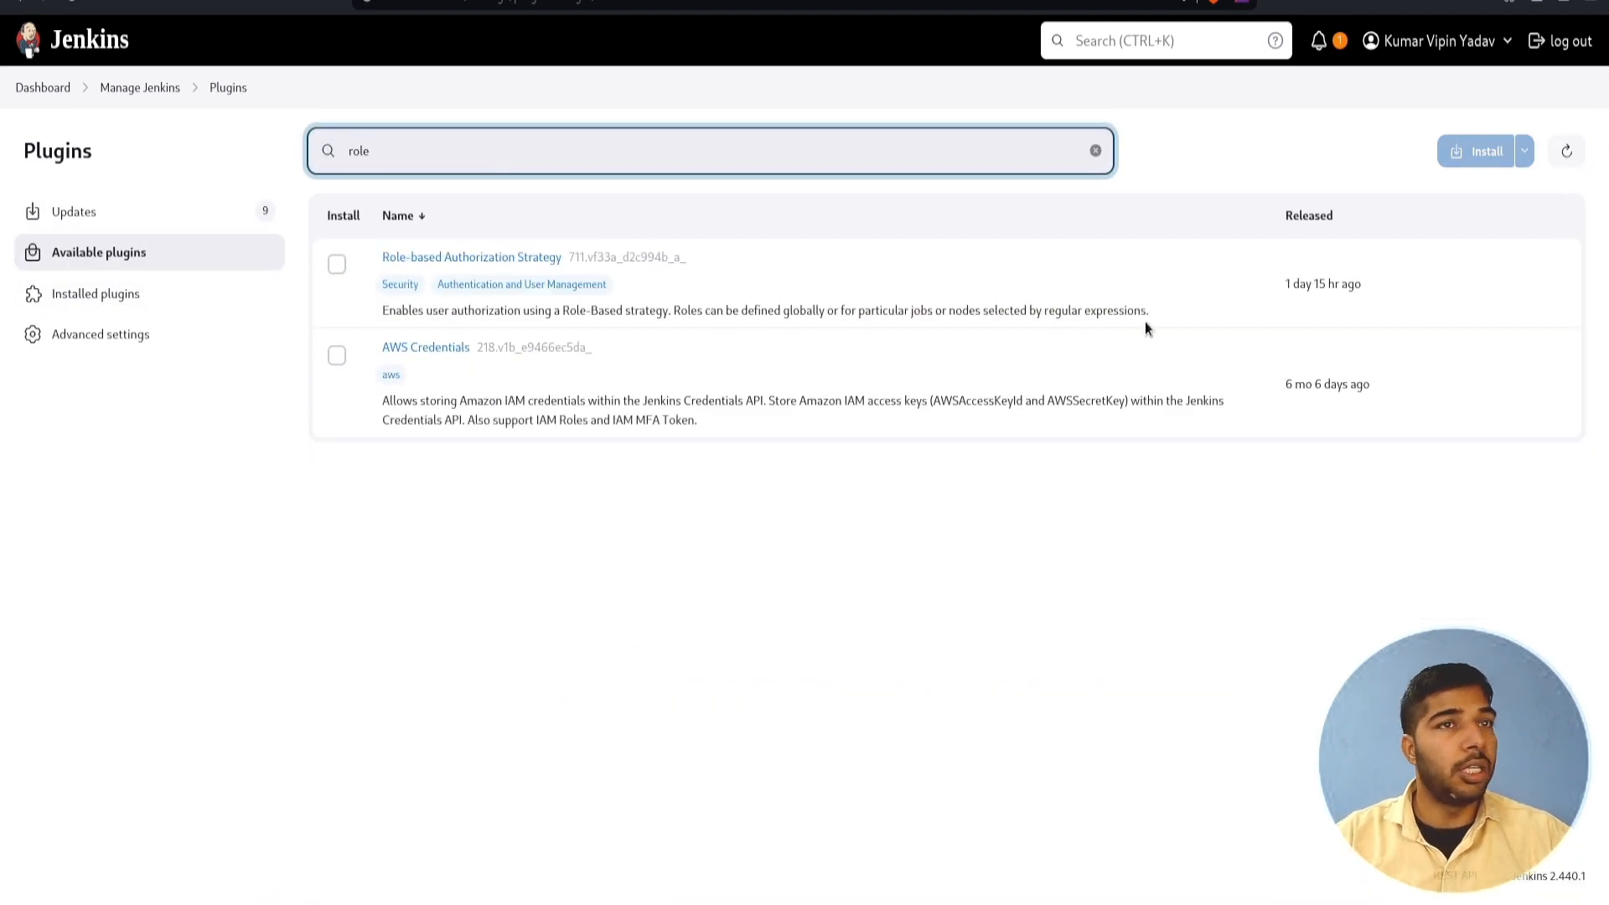
left_click(337, 264)
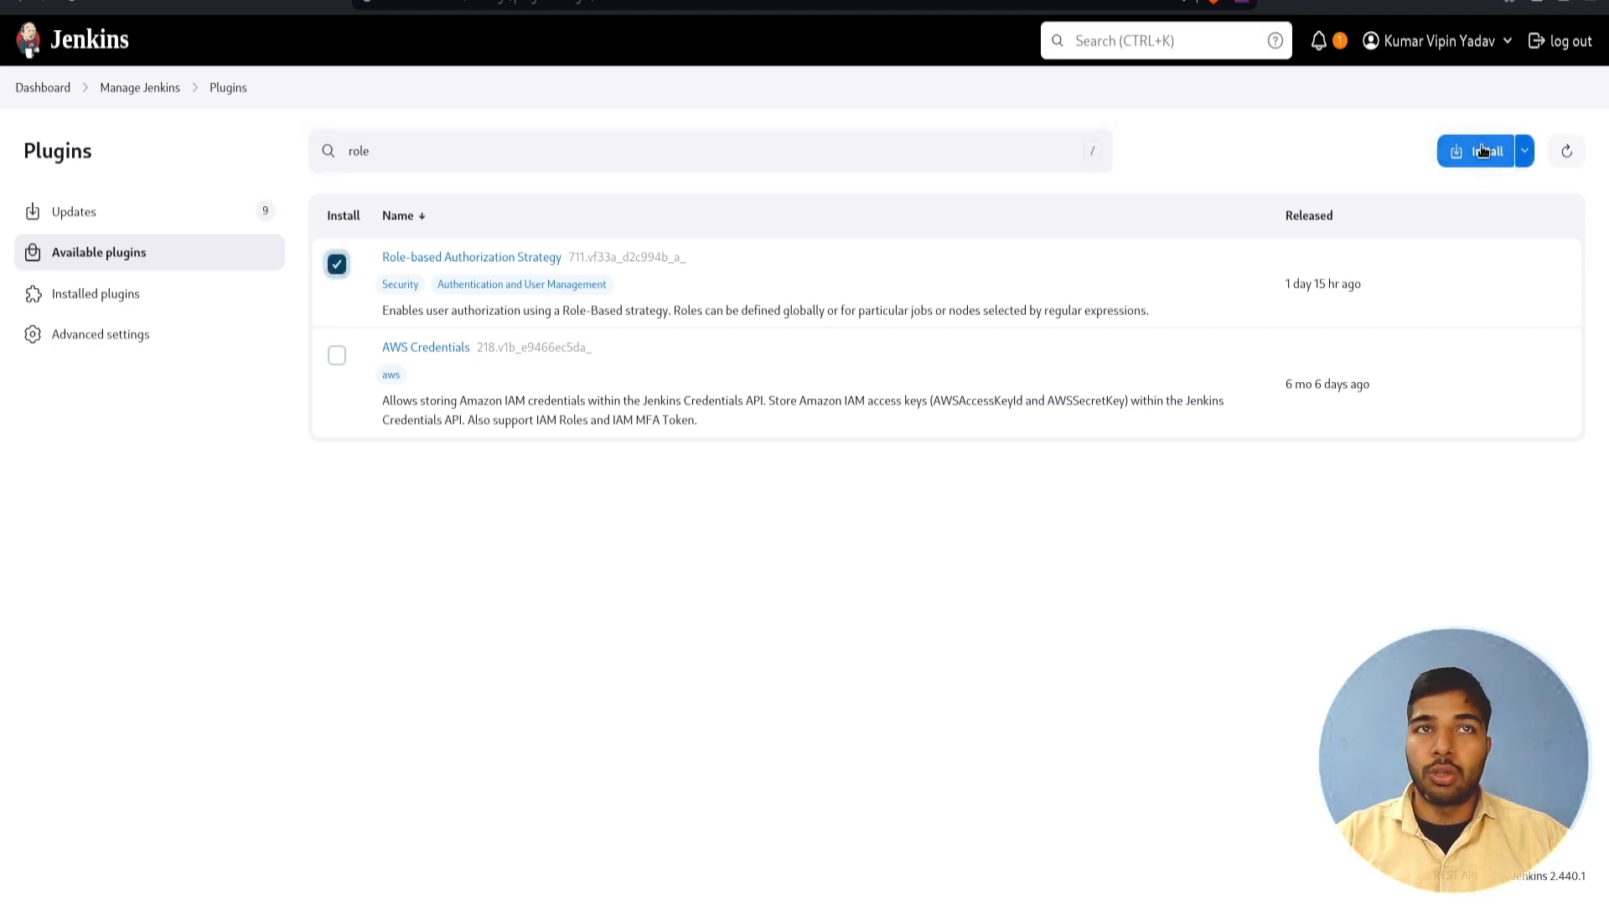
left_click(96, 293)
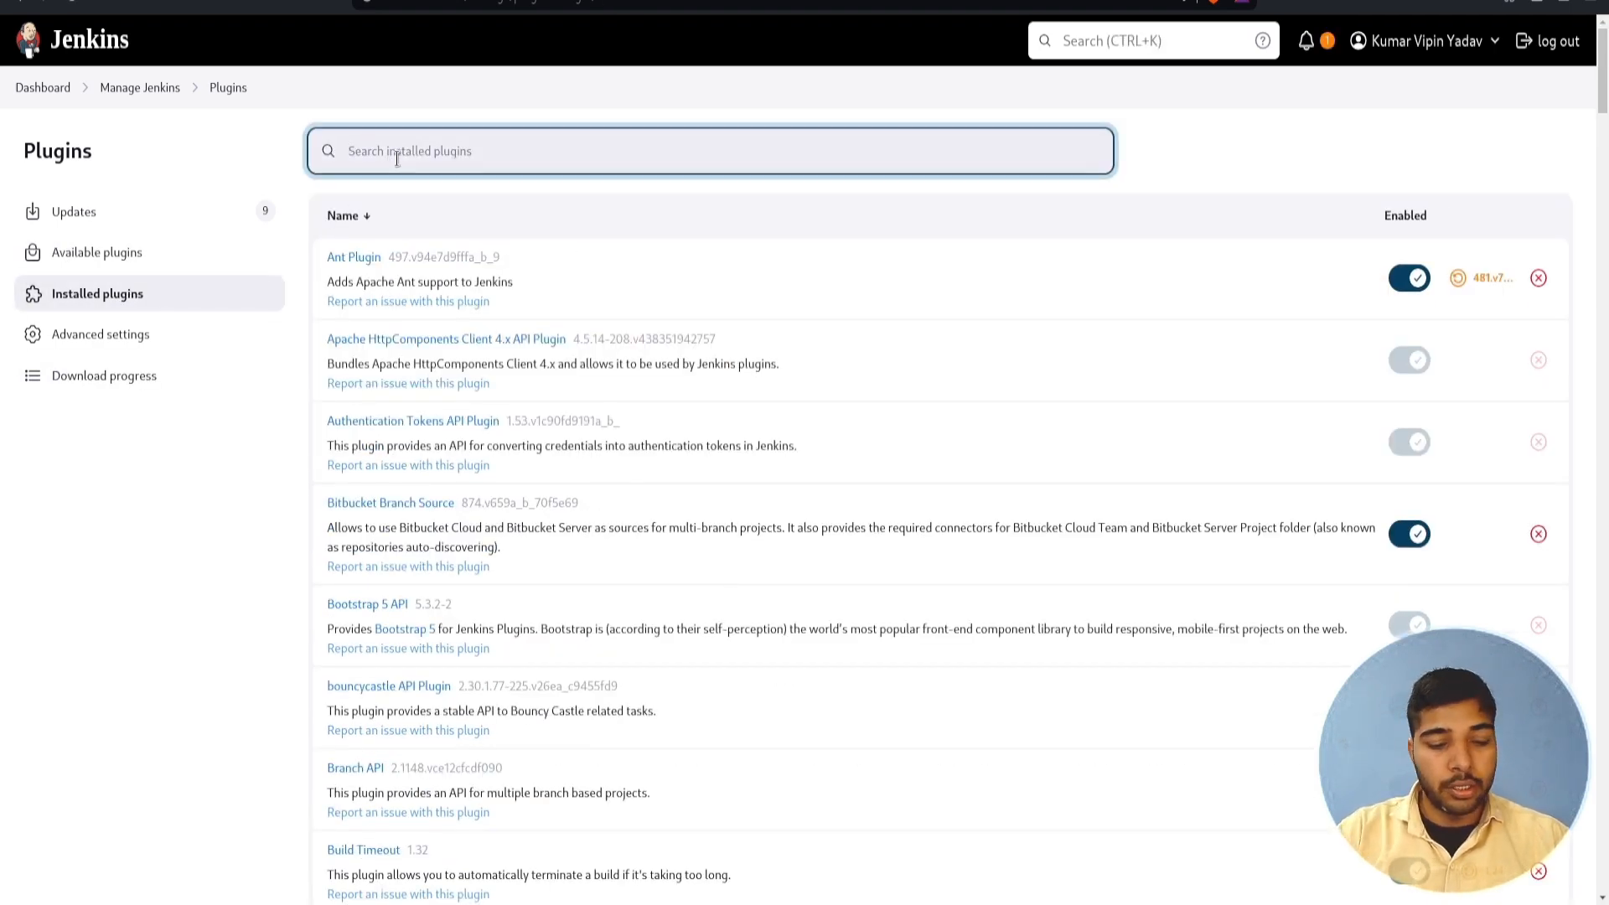
type("role")
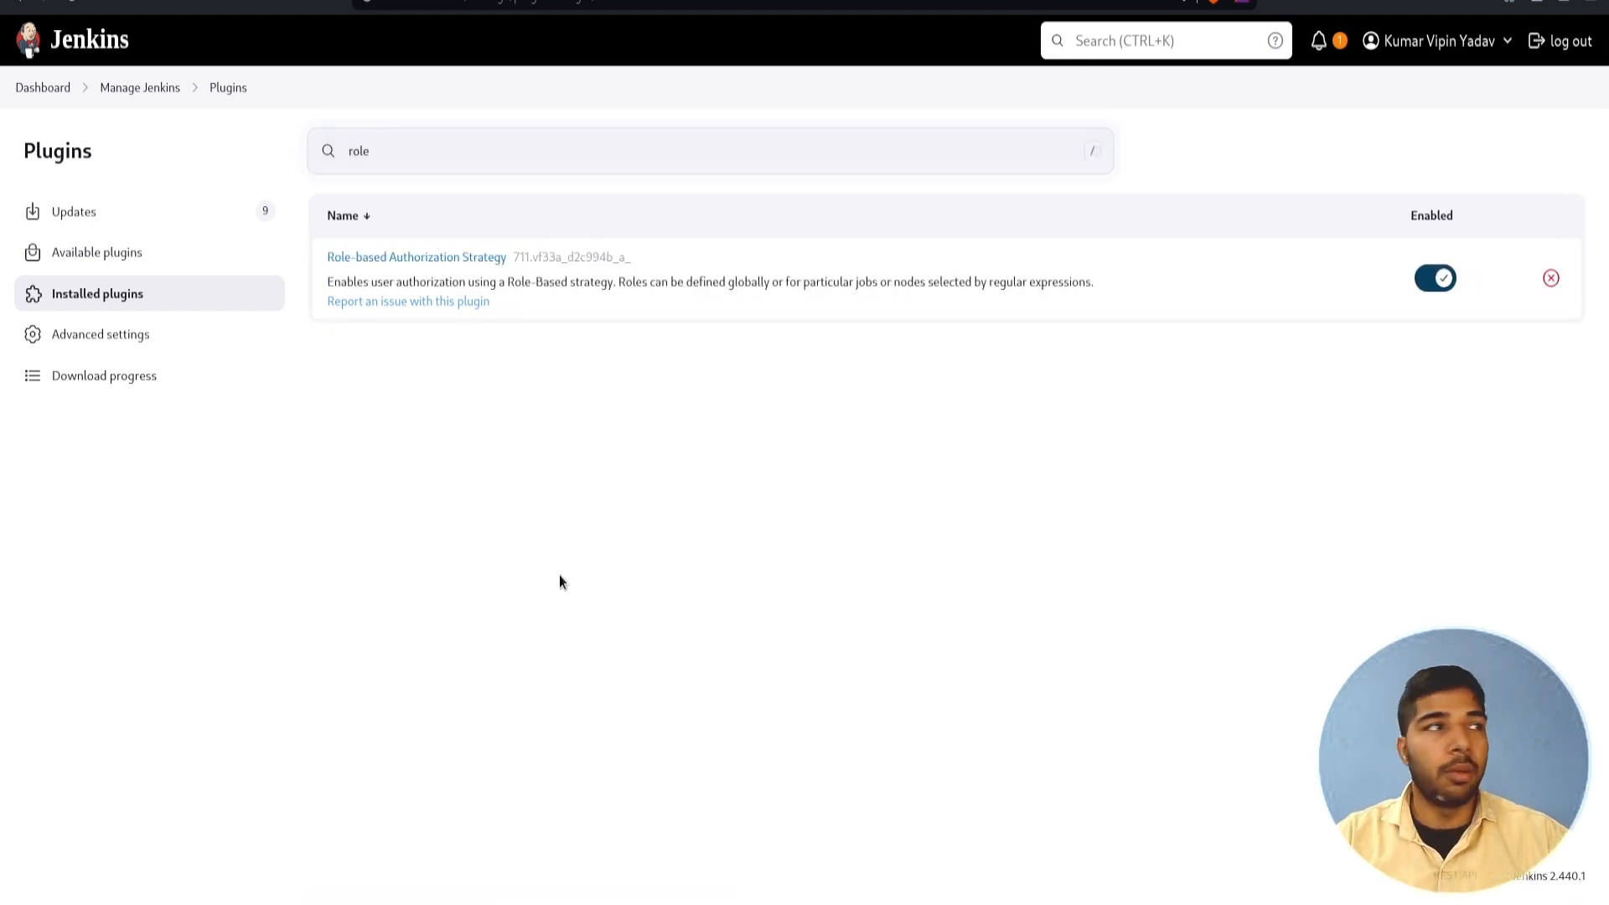
left_click(42, 87)
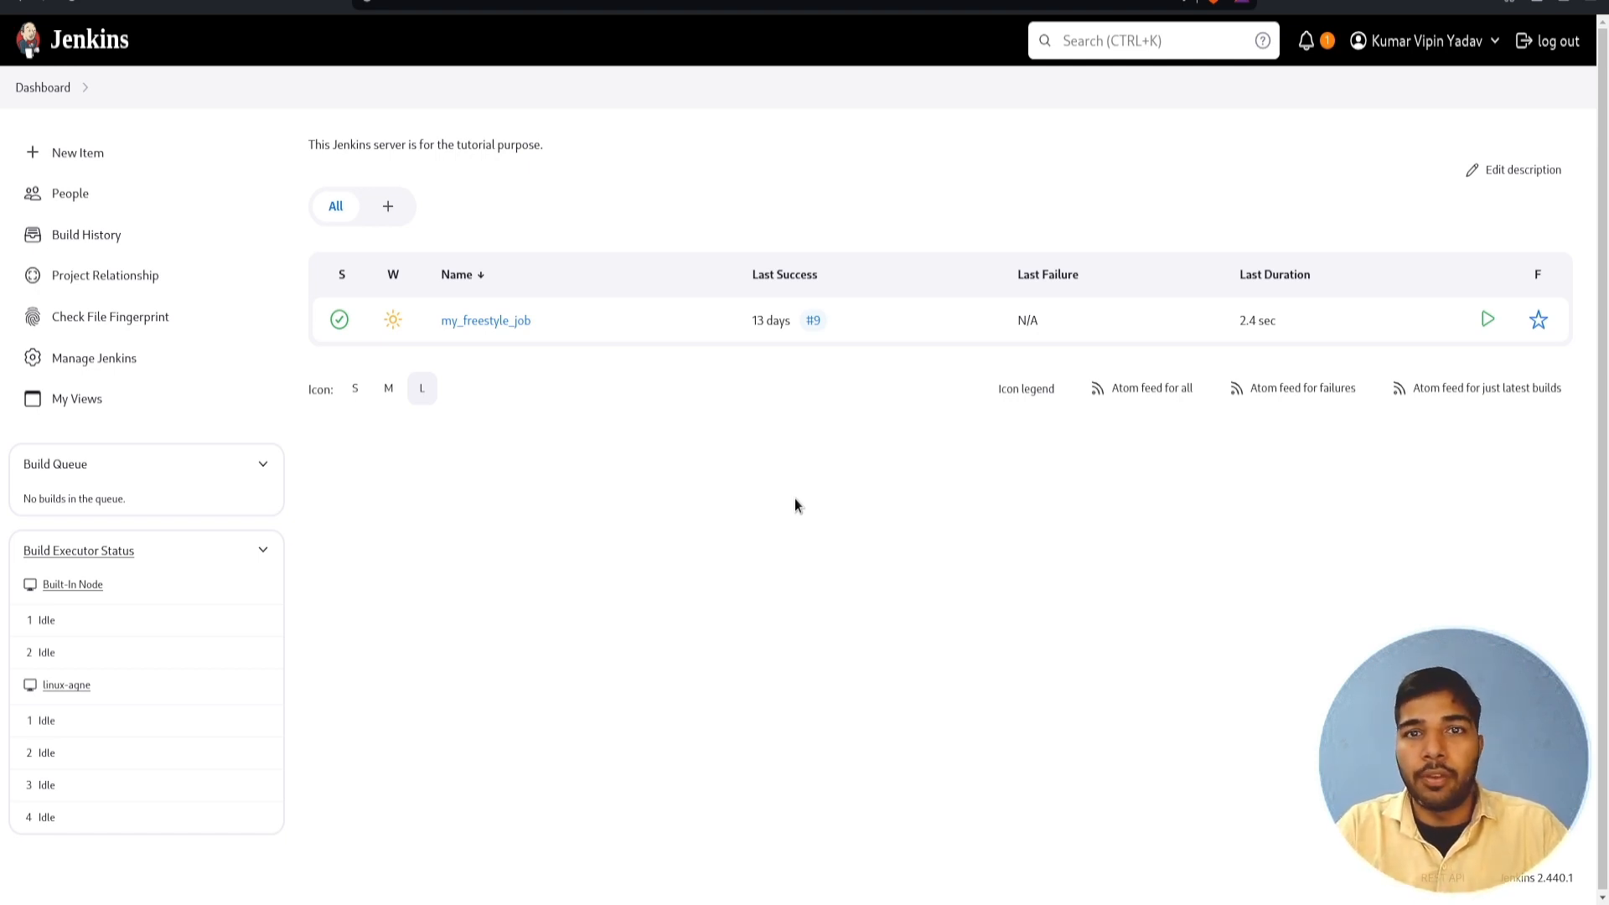
mouse_move(146, 127)
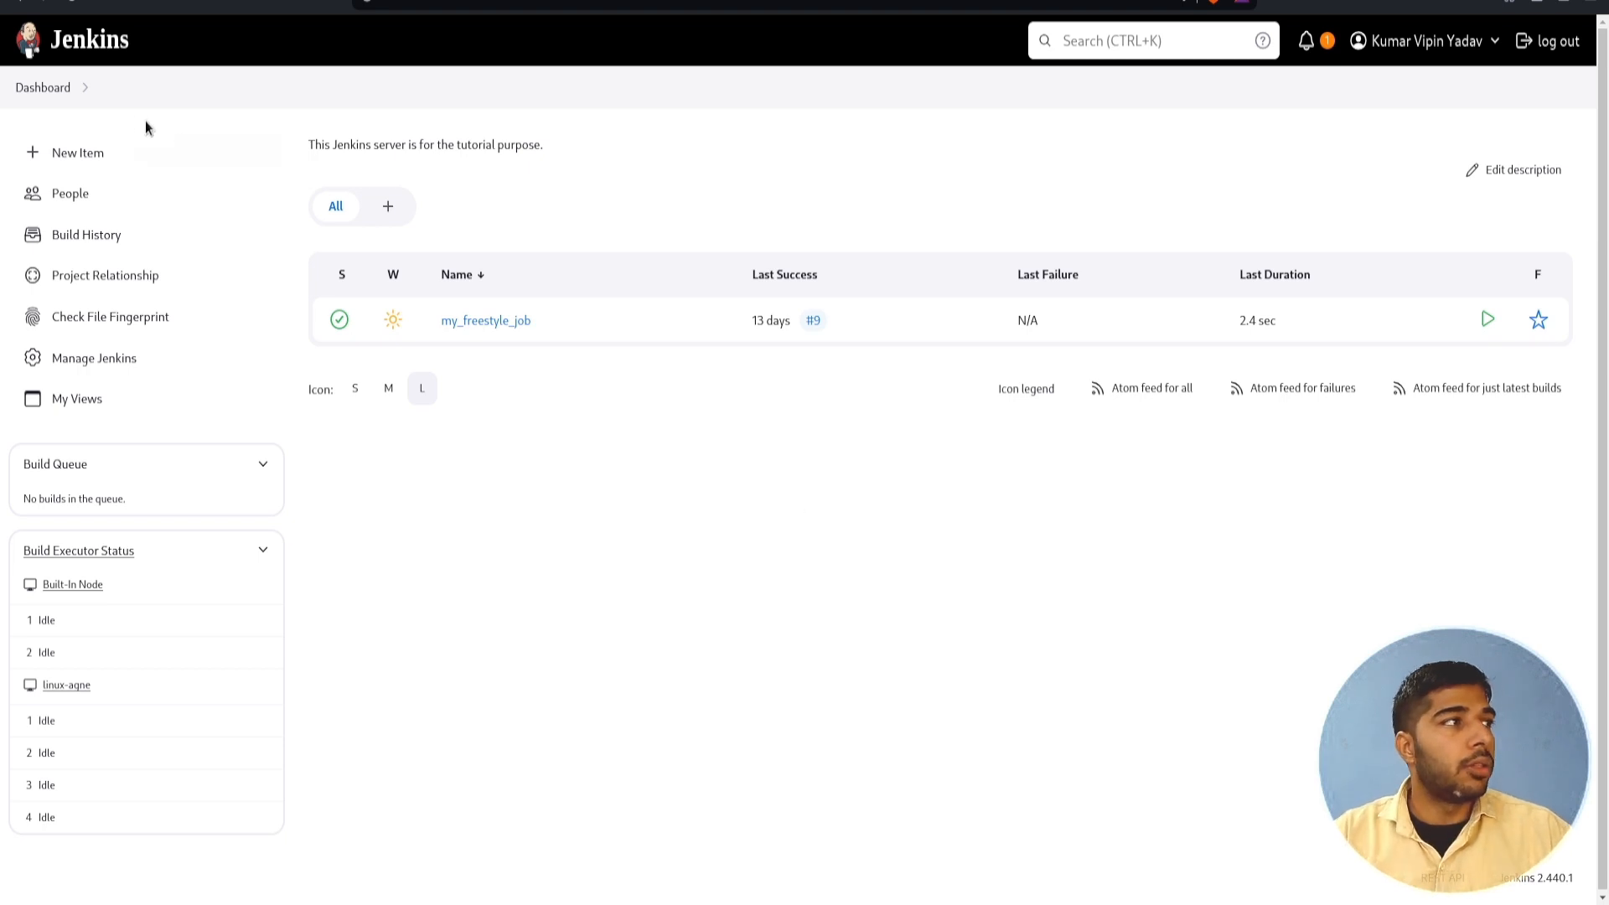
mouse_move(162, 239)
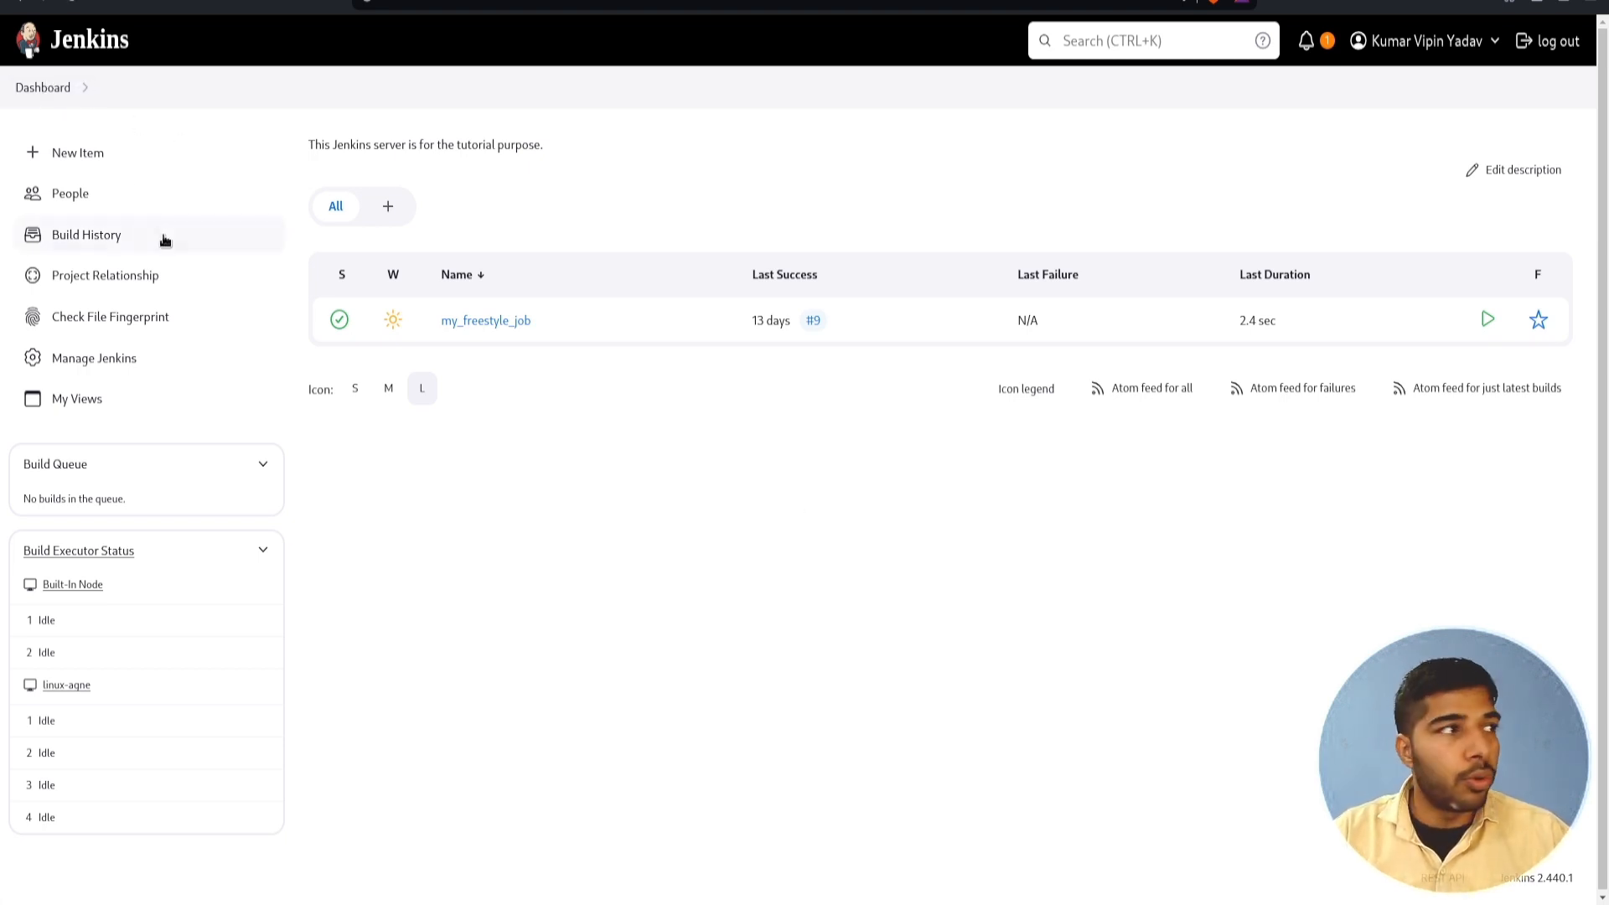
Open Manage Jenkins and go to Security in the Security section
left_click(95, 357)
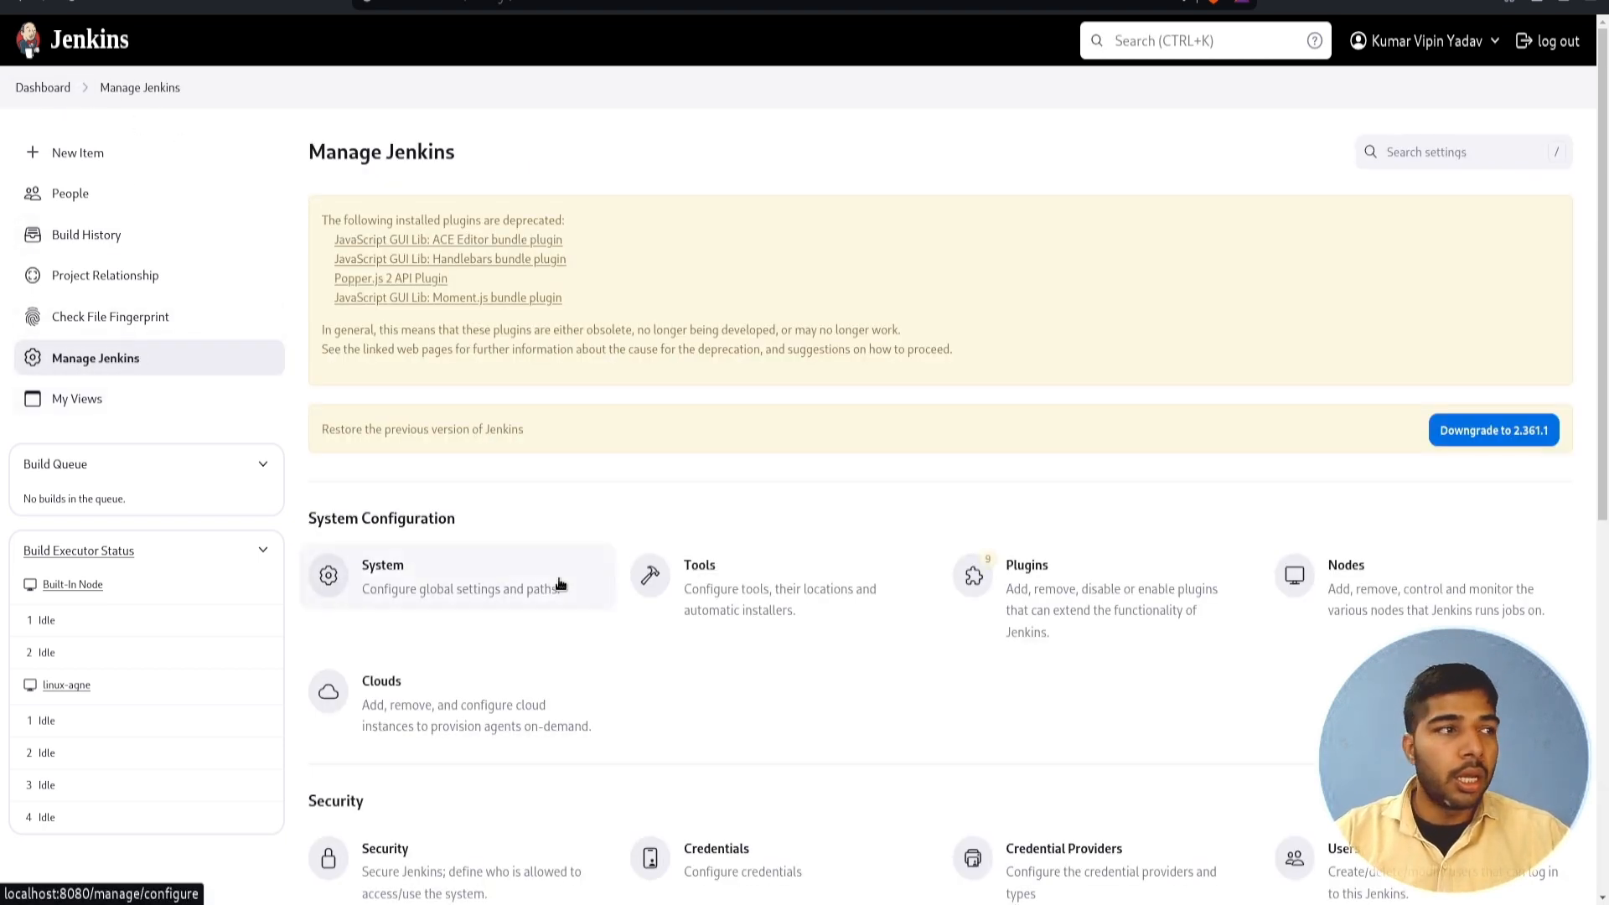
mouse_move(923, 691)
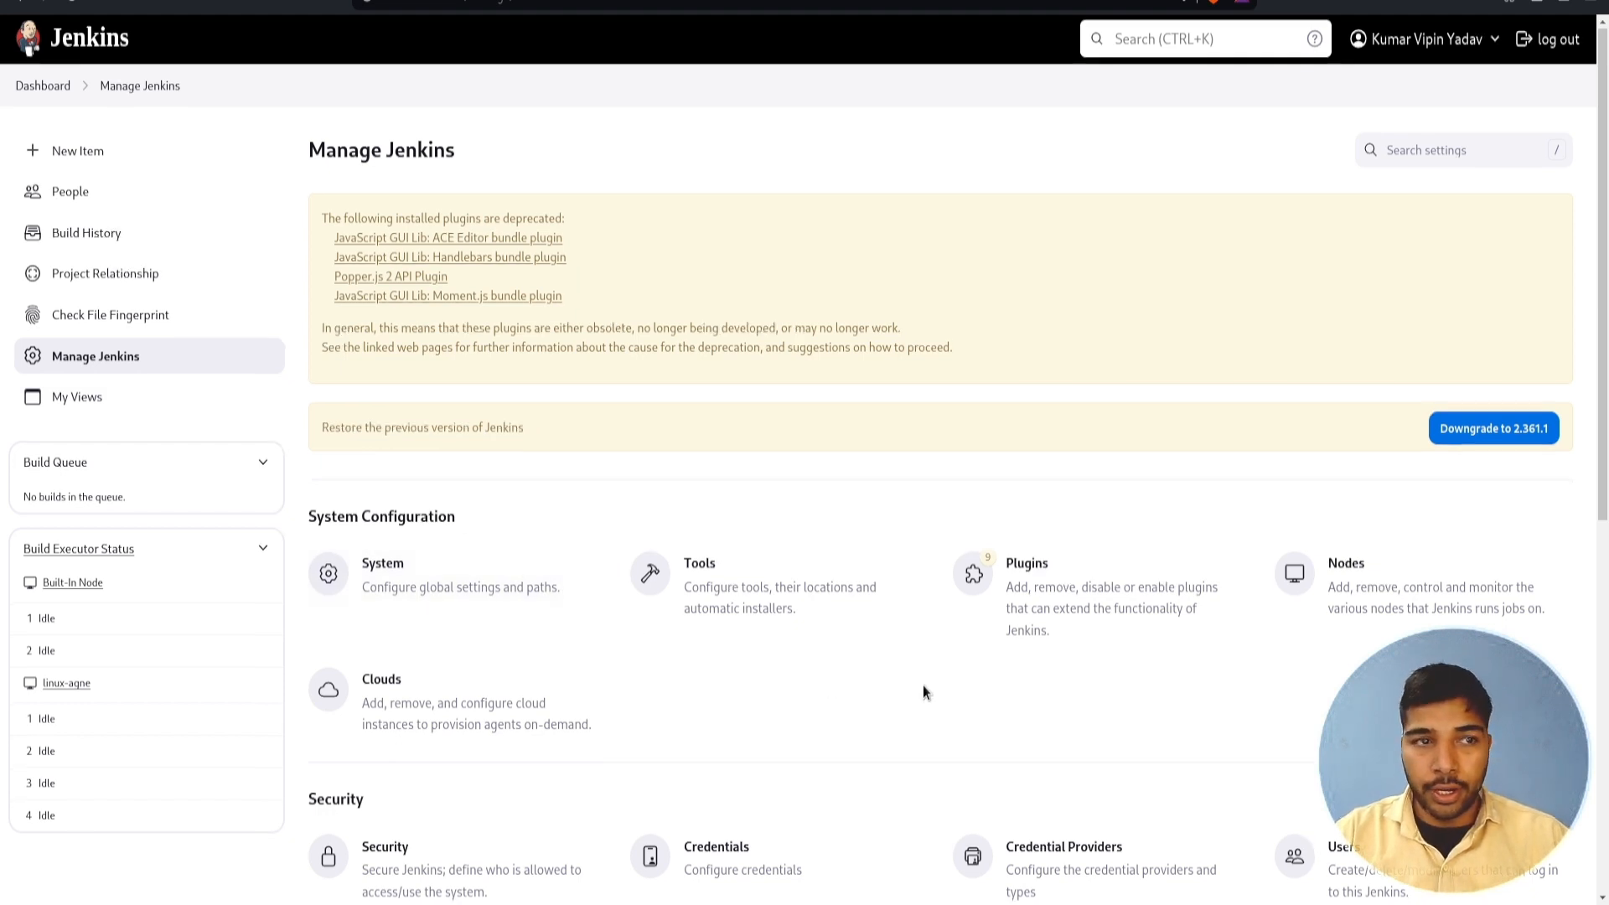
scroll("down", 3)
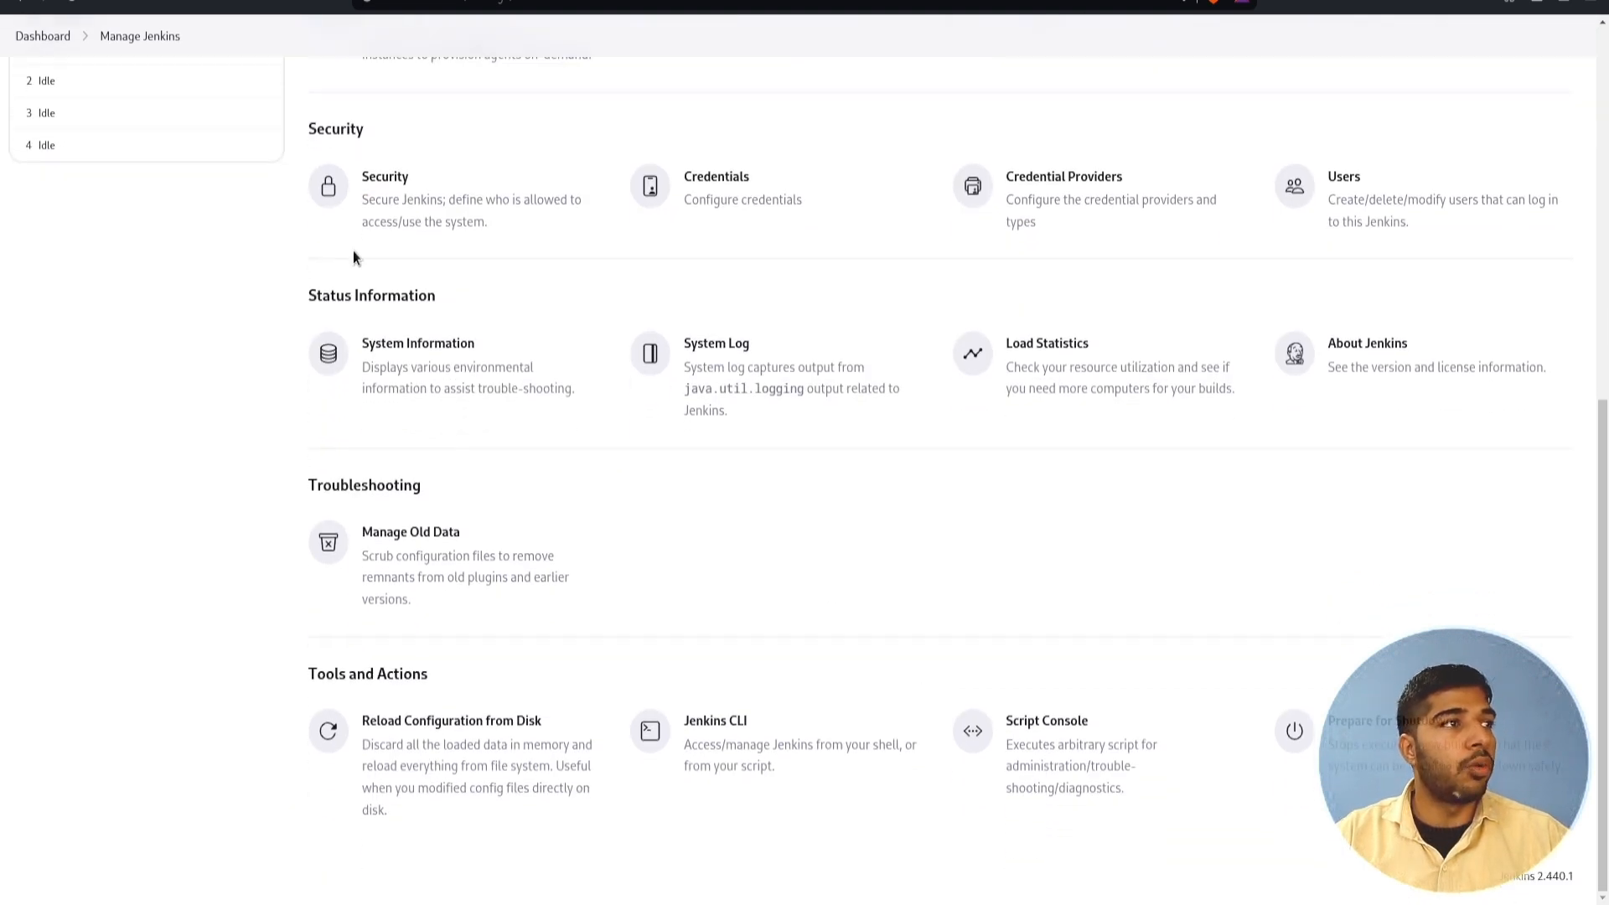
left_click(384, 176)
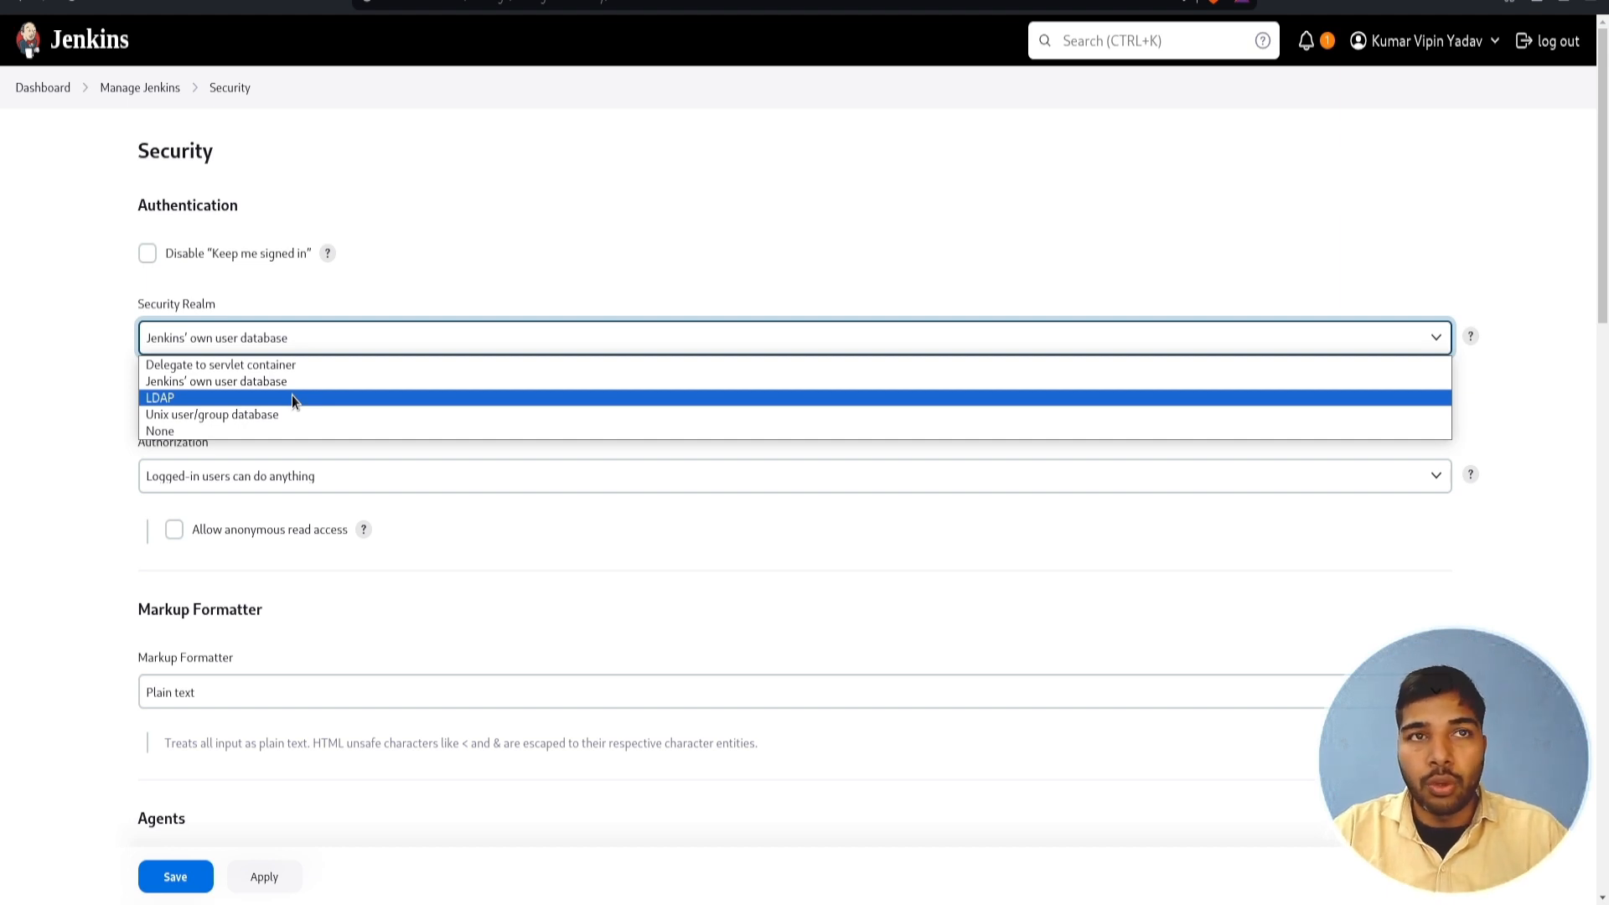
left_click(160, 397)
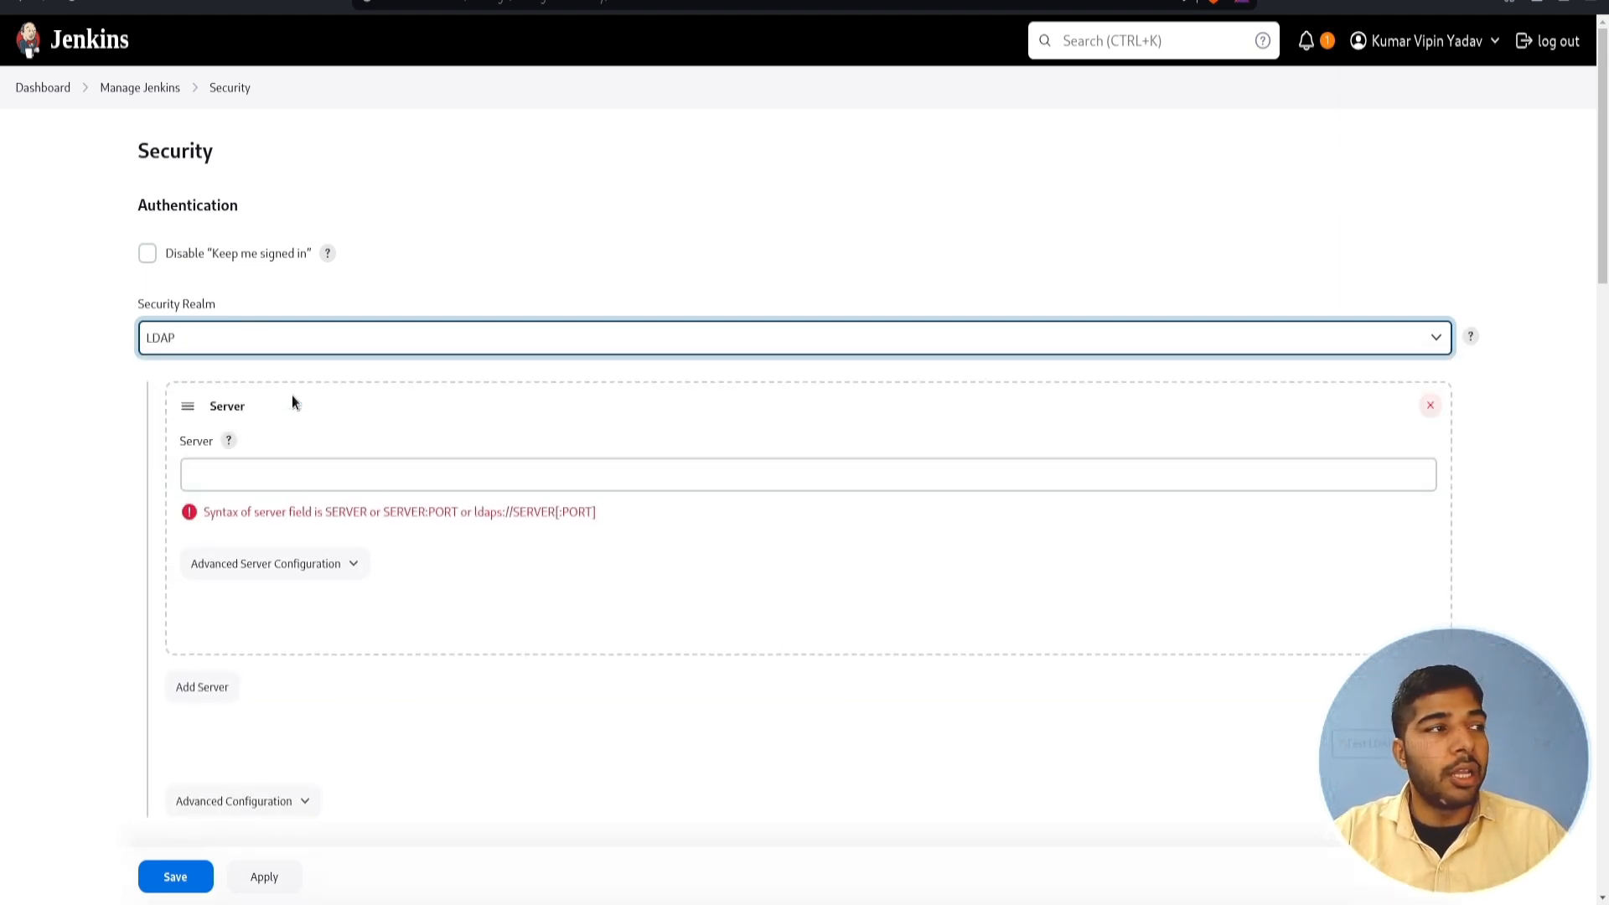
scroll("down", 3)
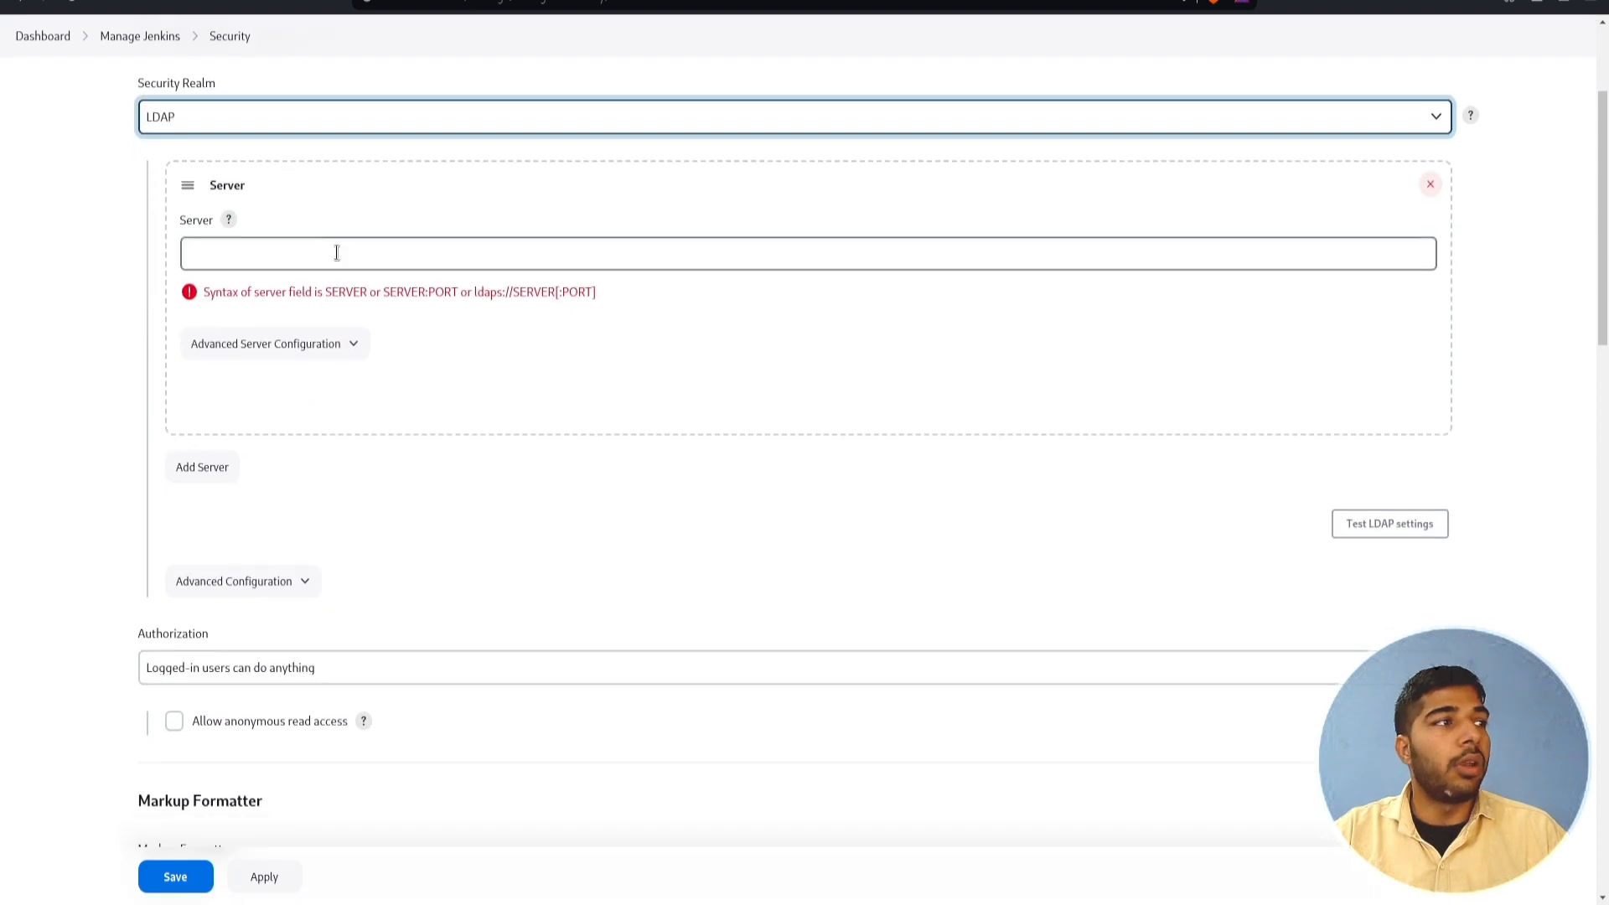
left_click(274, 343)
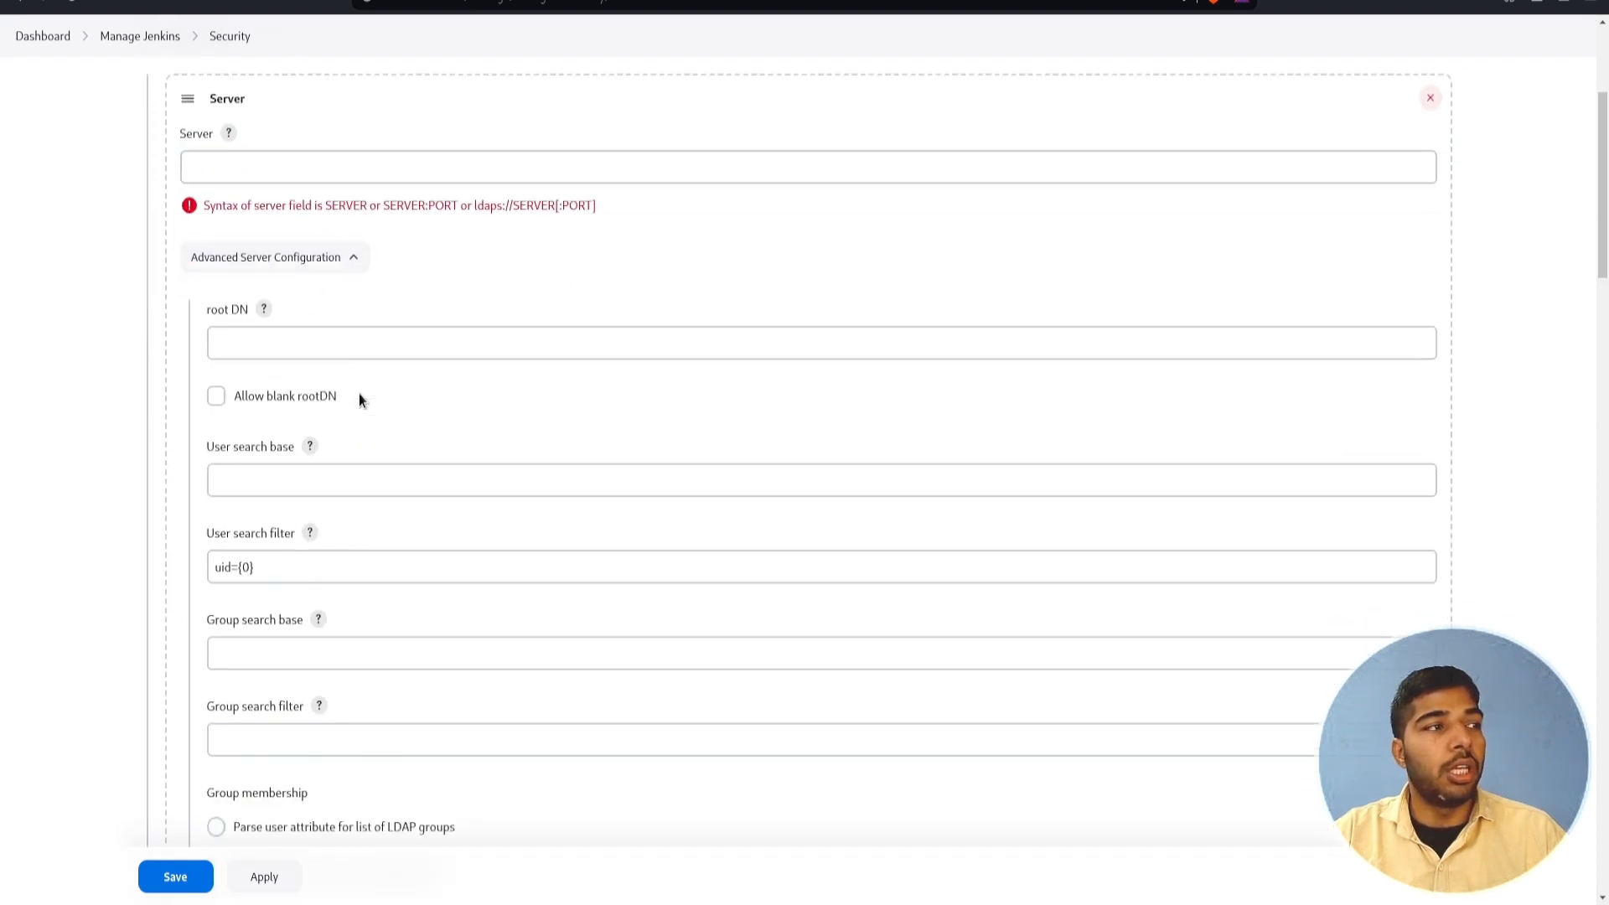
scroll("down", 3)
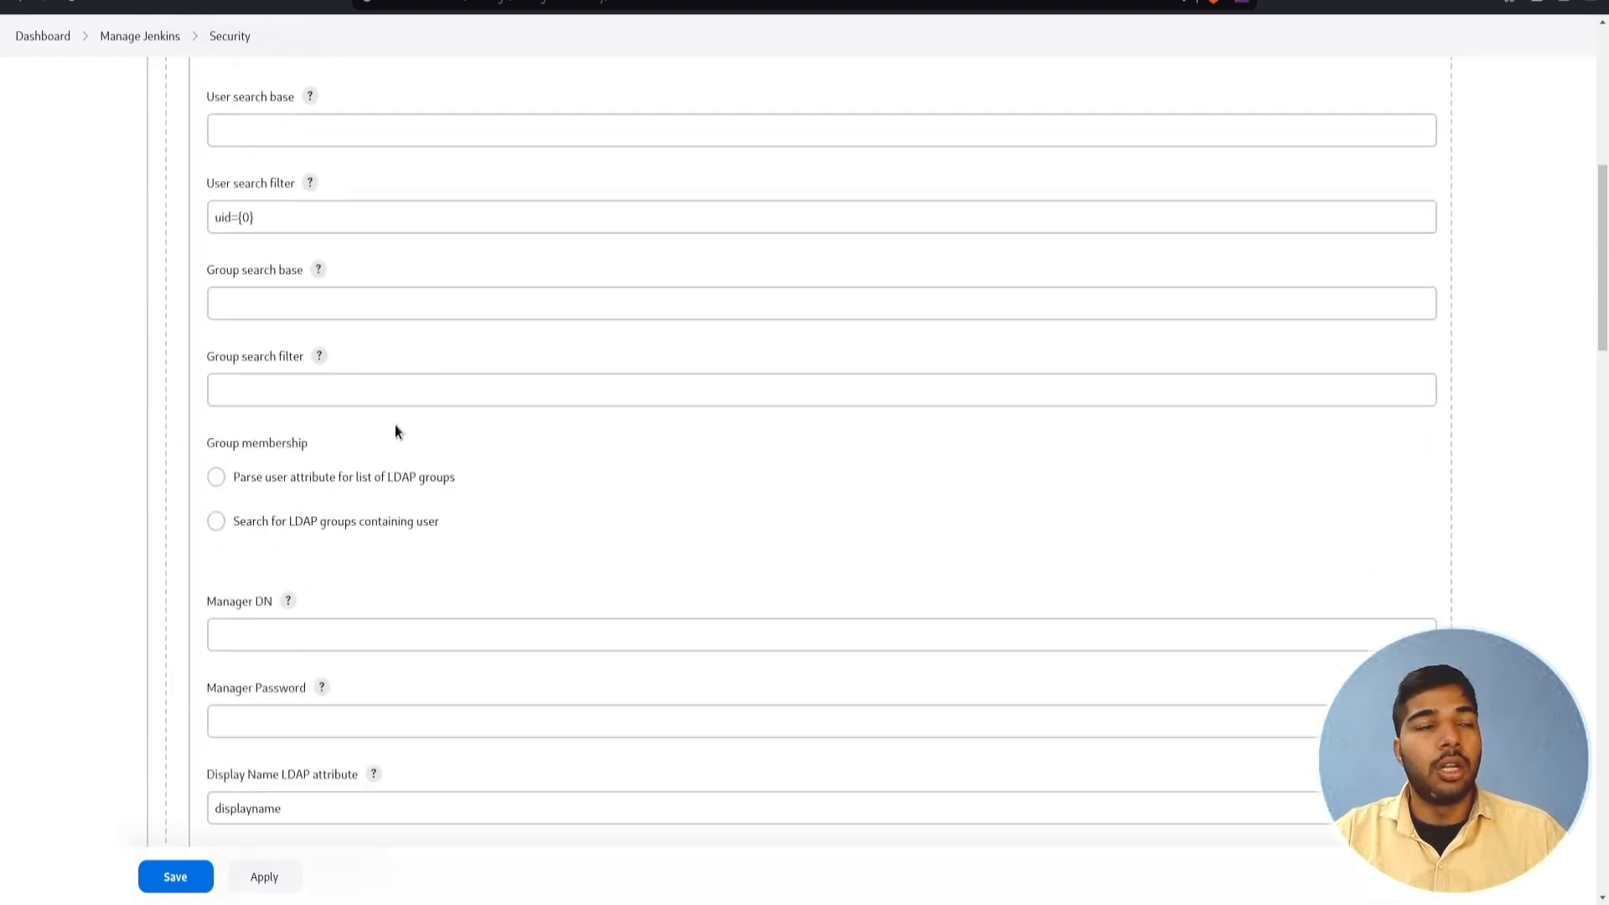
scroll("up", 3)
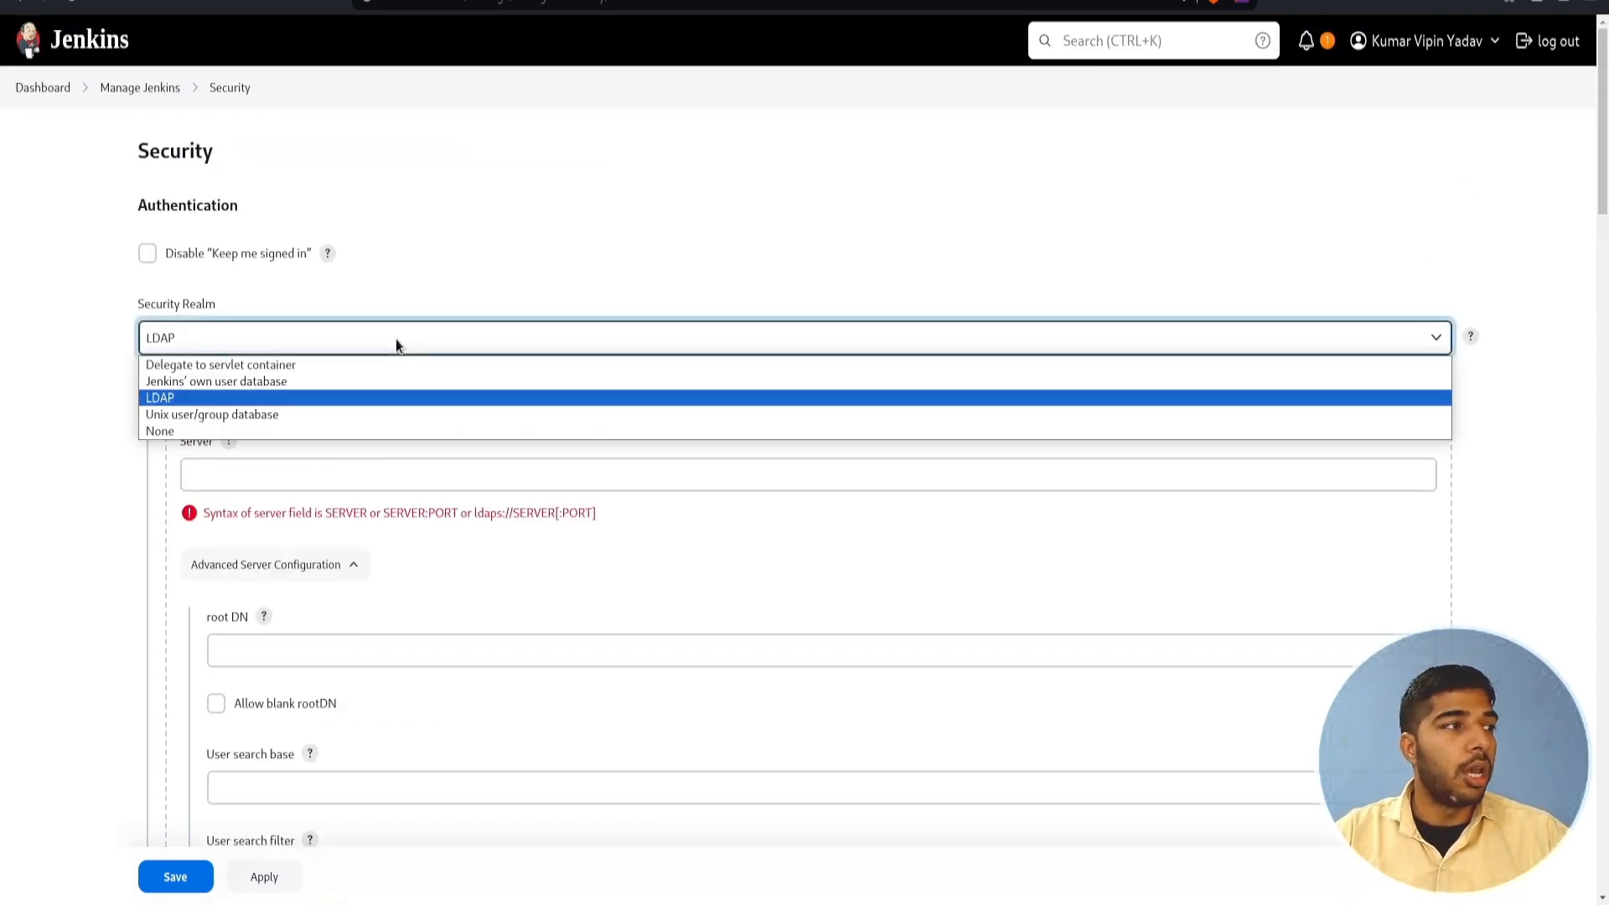
left_click(217, 381)
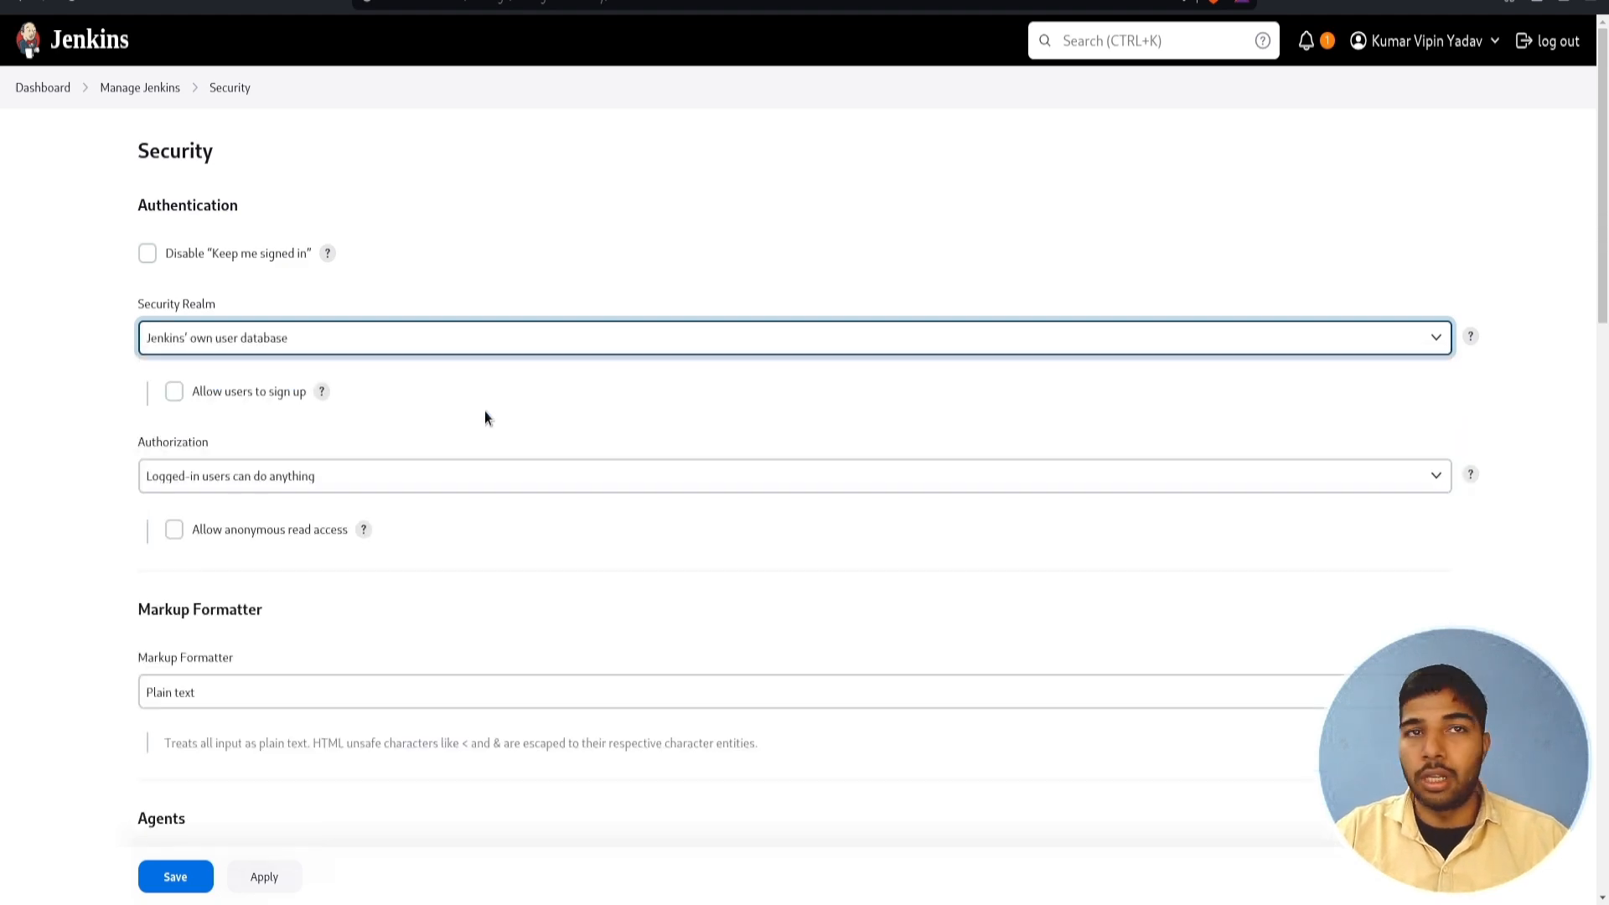
scroll("down", 3)
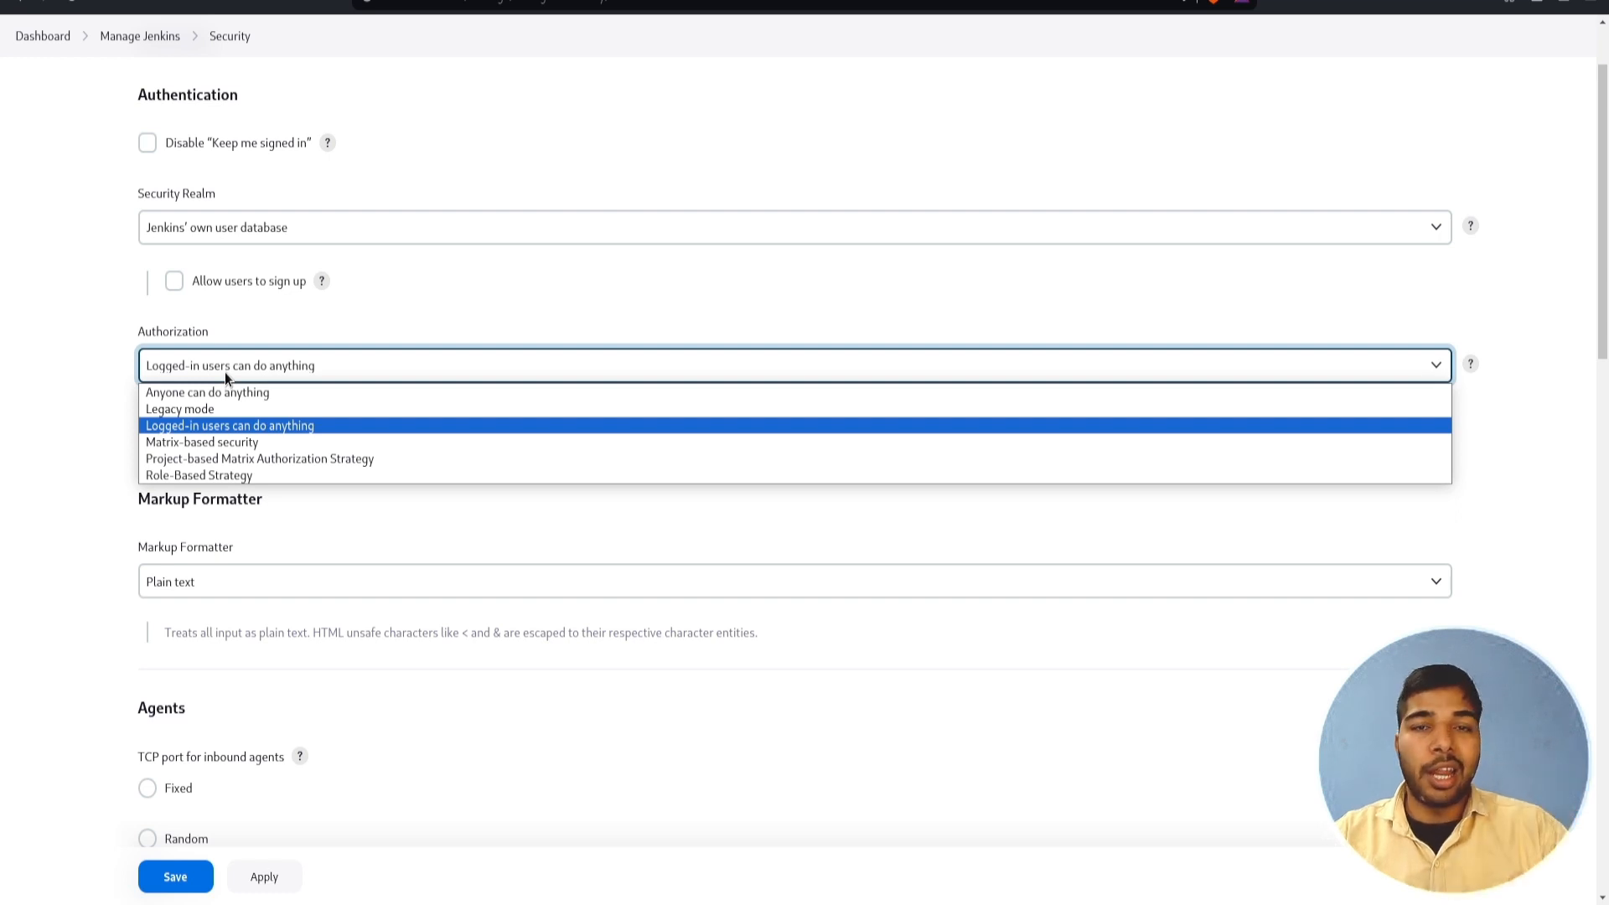
Select Role-Based Strategy in the Authorization dropdown and scroll down the page
left_click(197, 475)
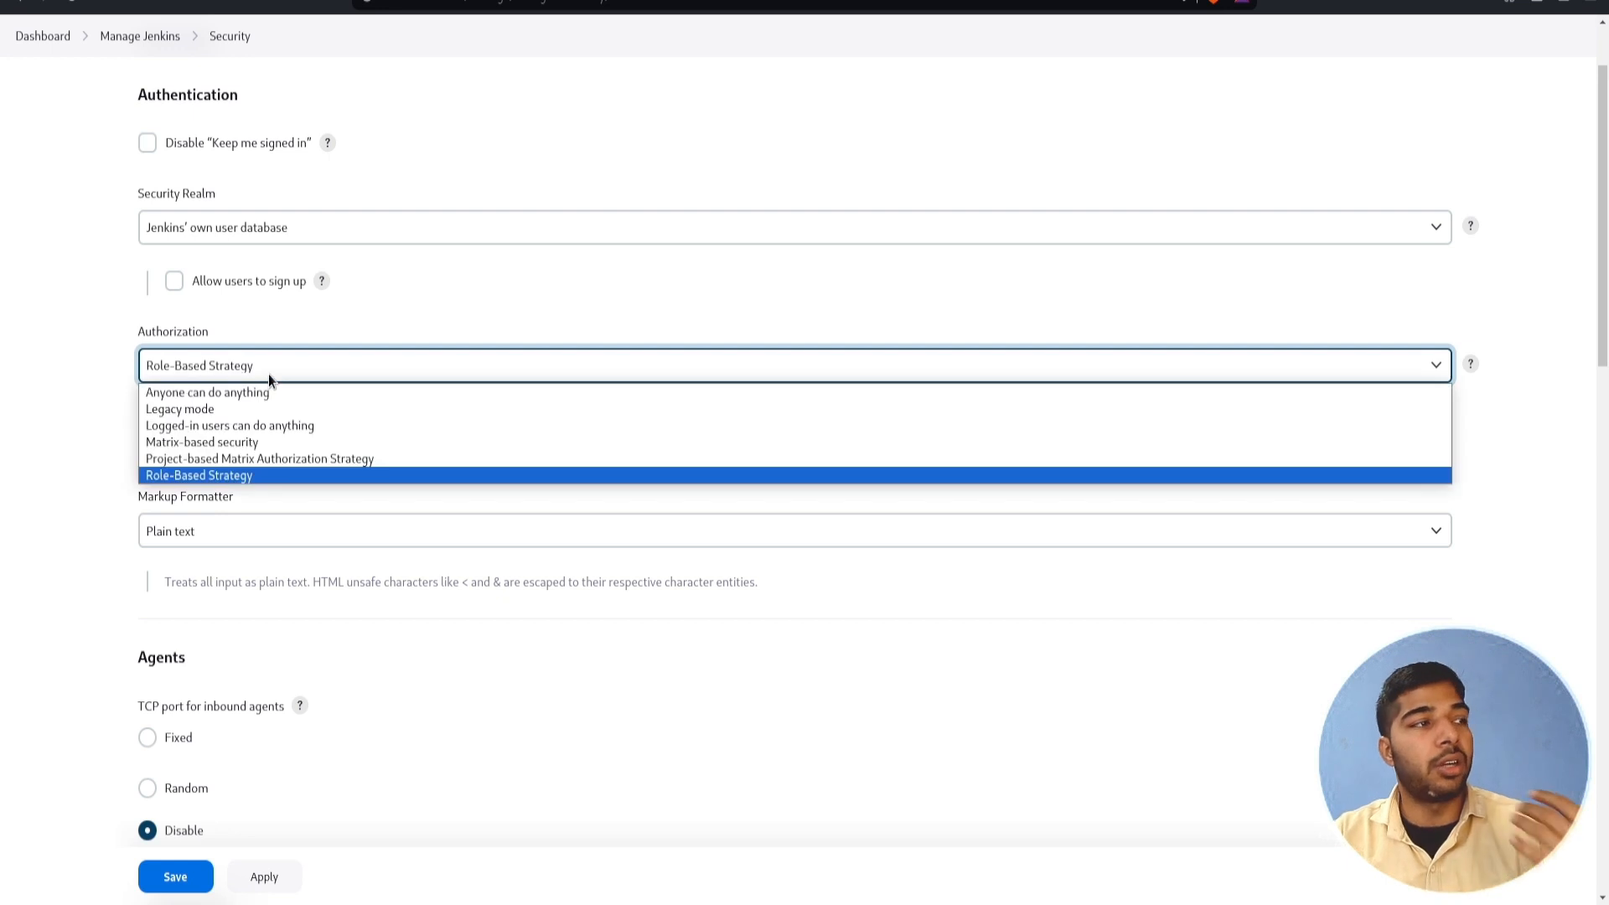
mouse_move(368, 511)
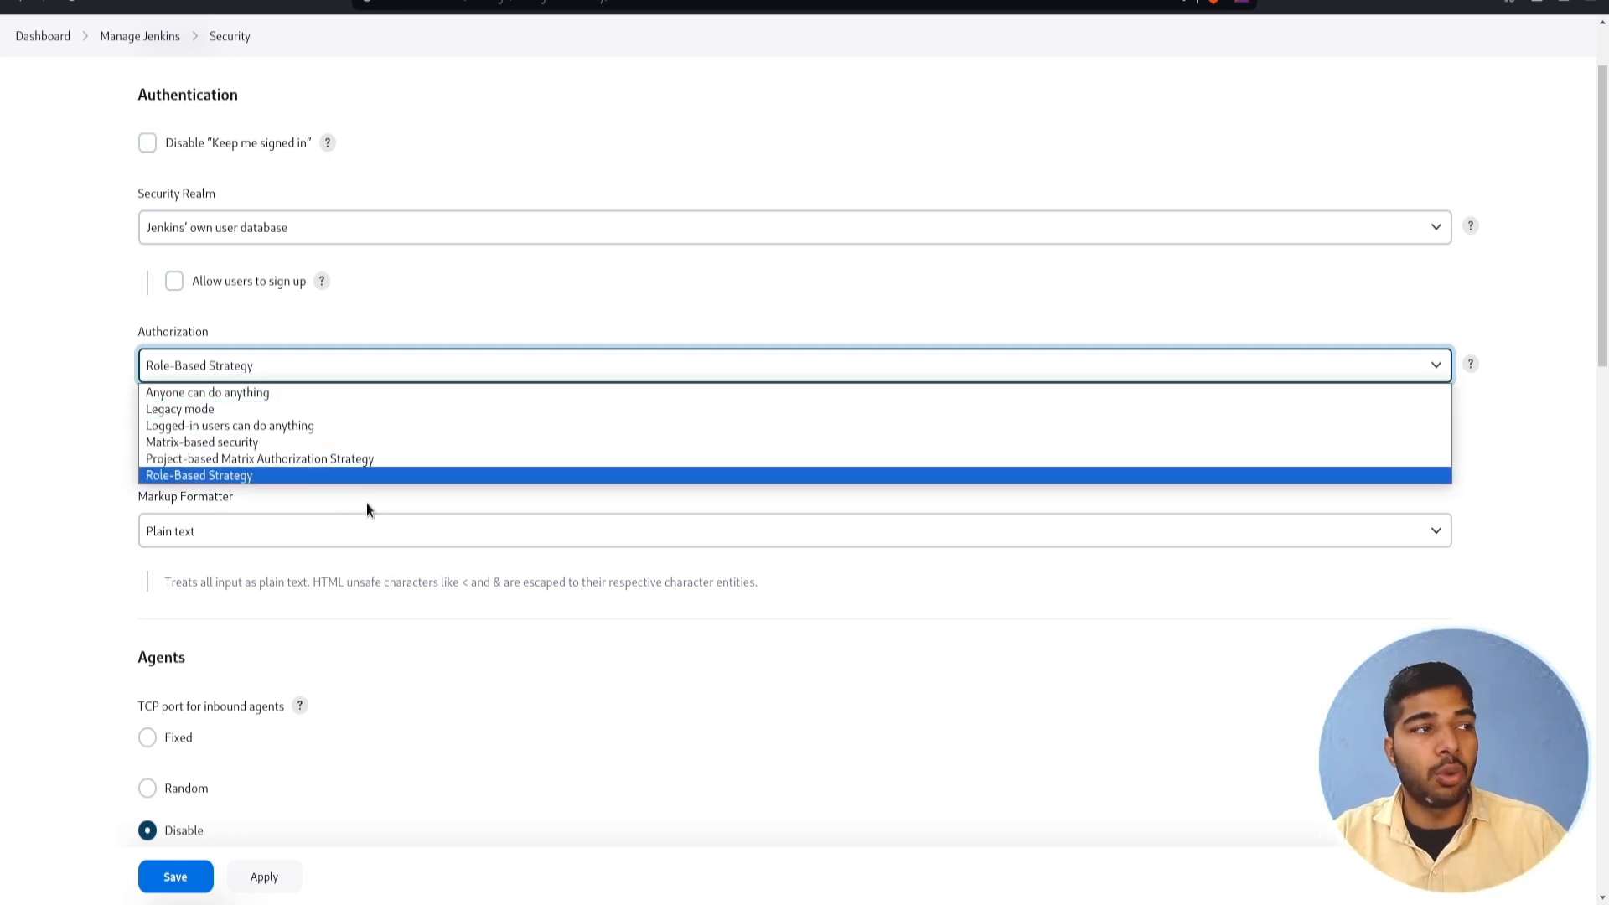
left_click(198, 474)
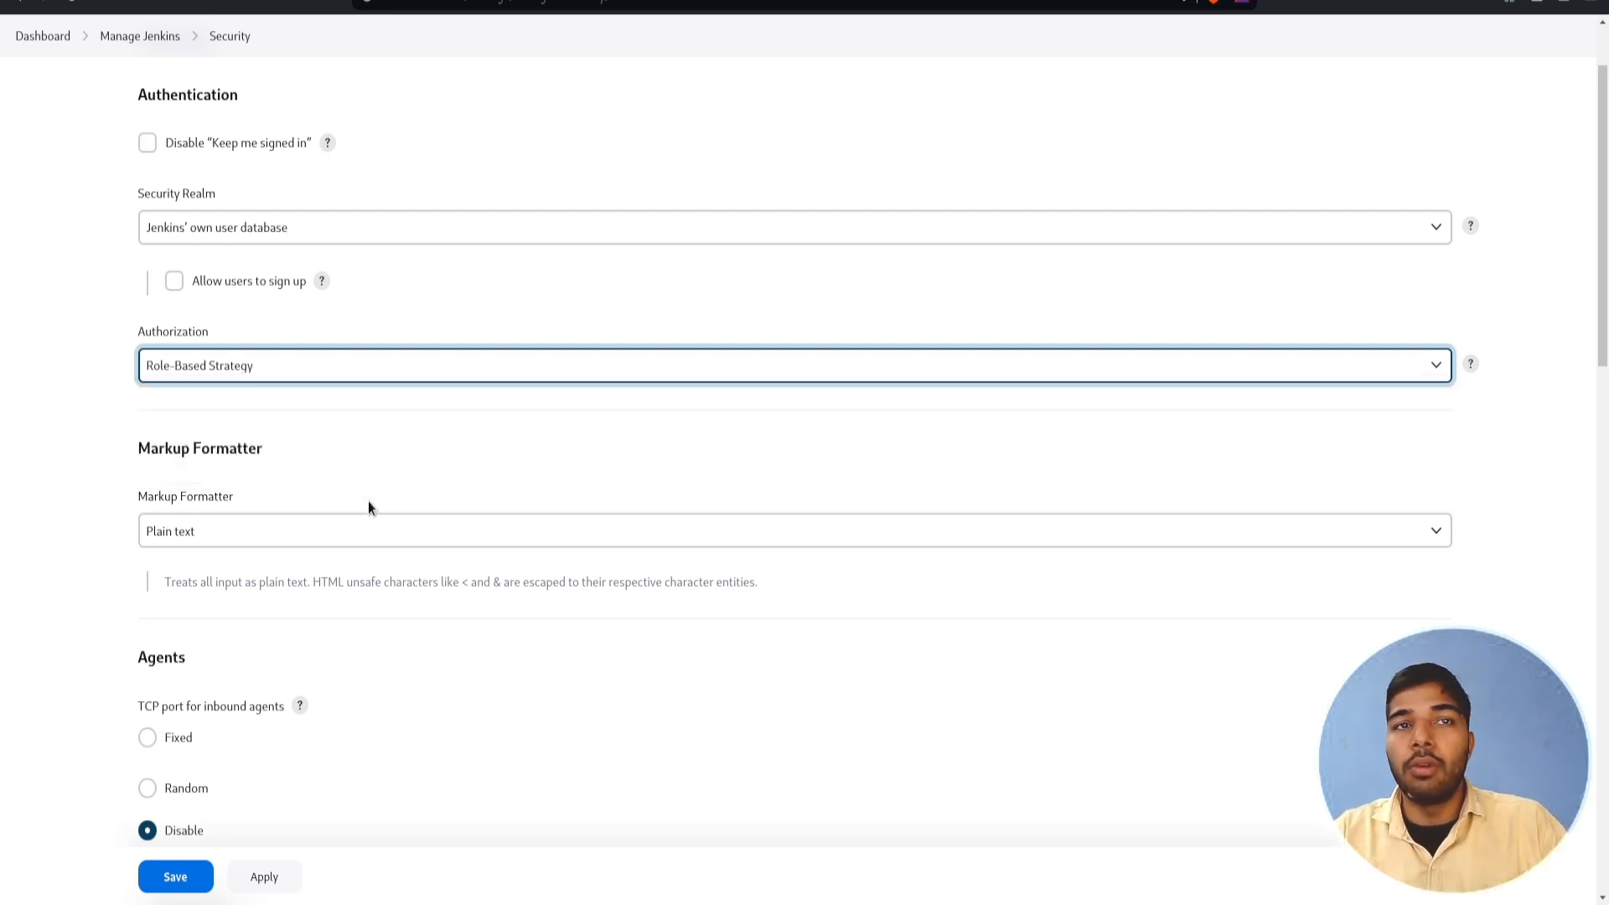
mouse_move(372, 486)
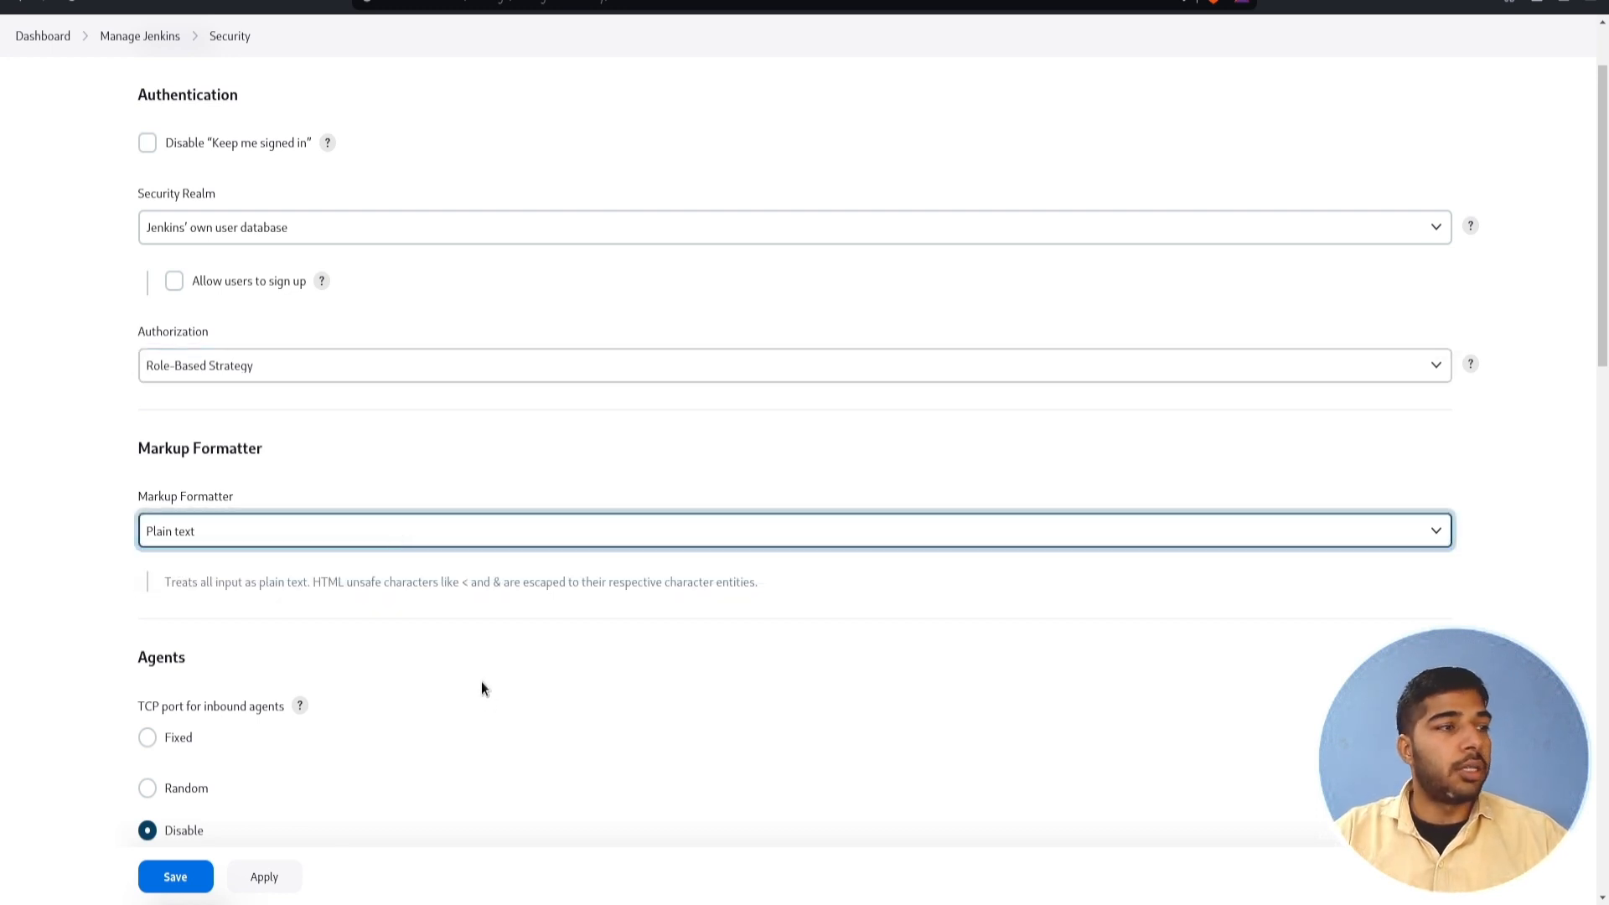
scroll("down", 3)
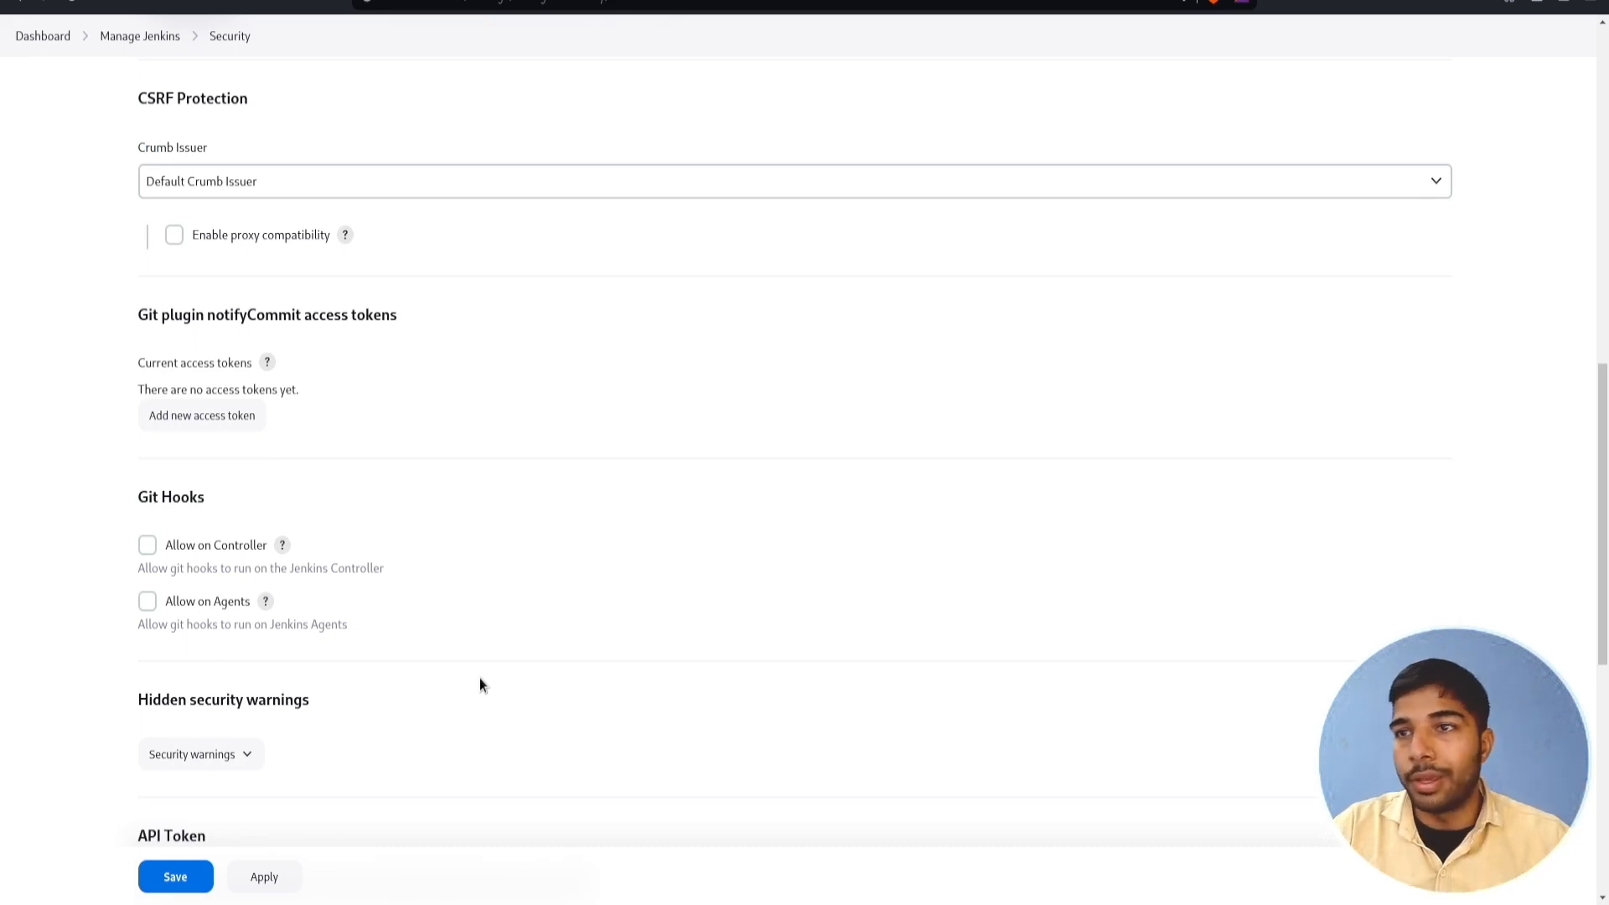
mouse_move(265, 816)
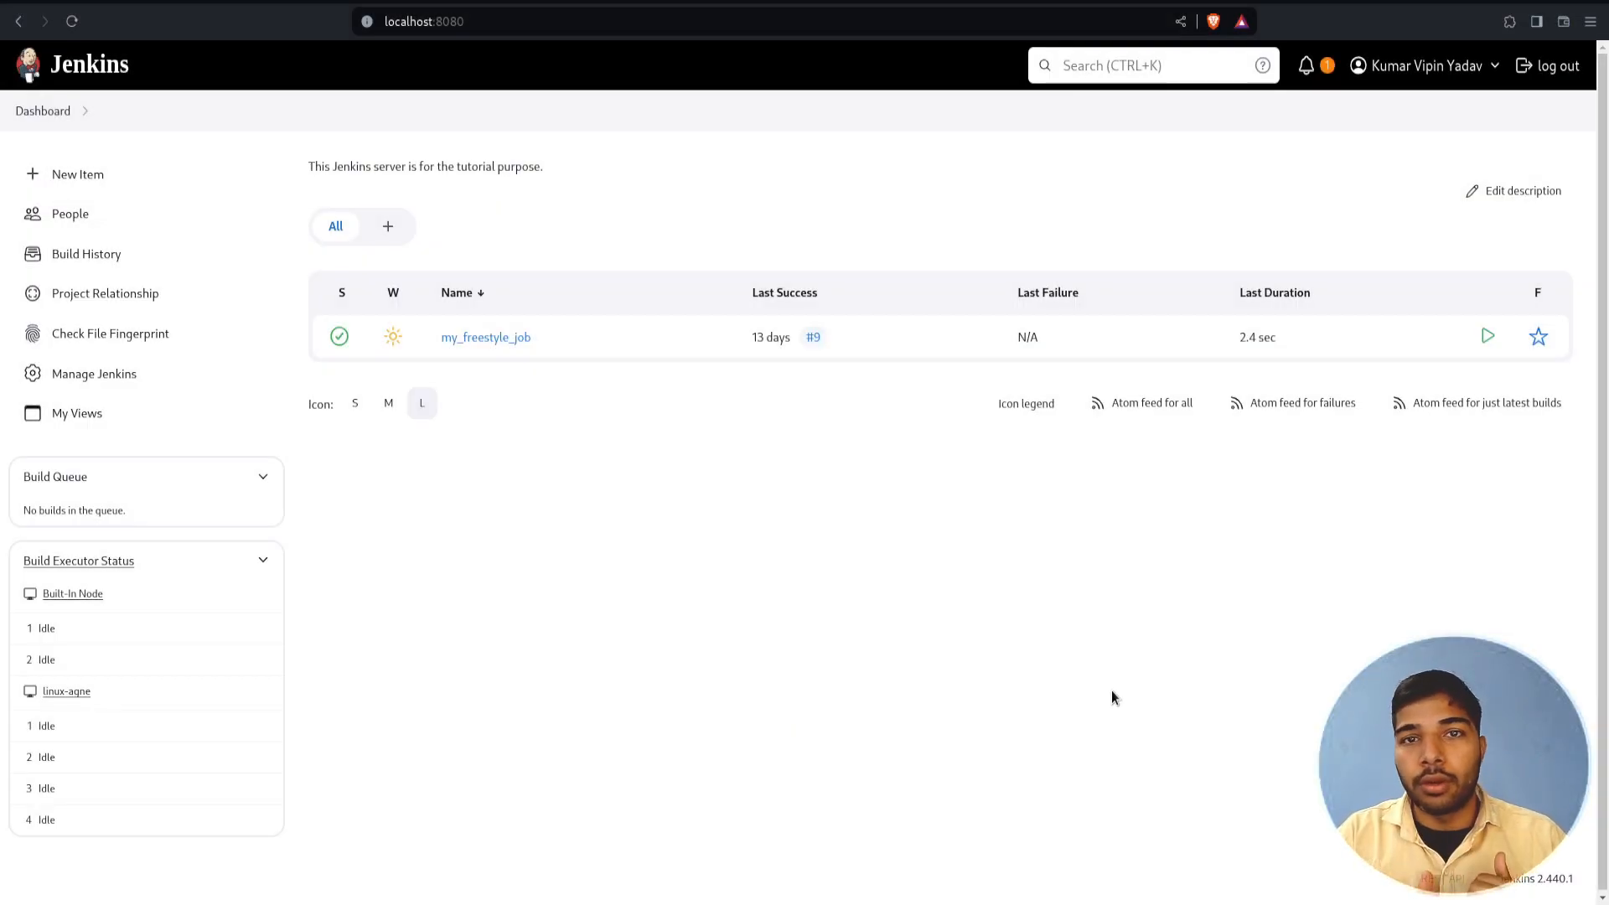
mouse_move(1554, 65)
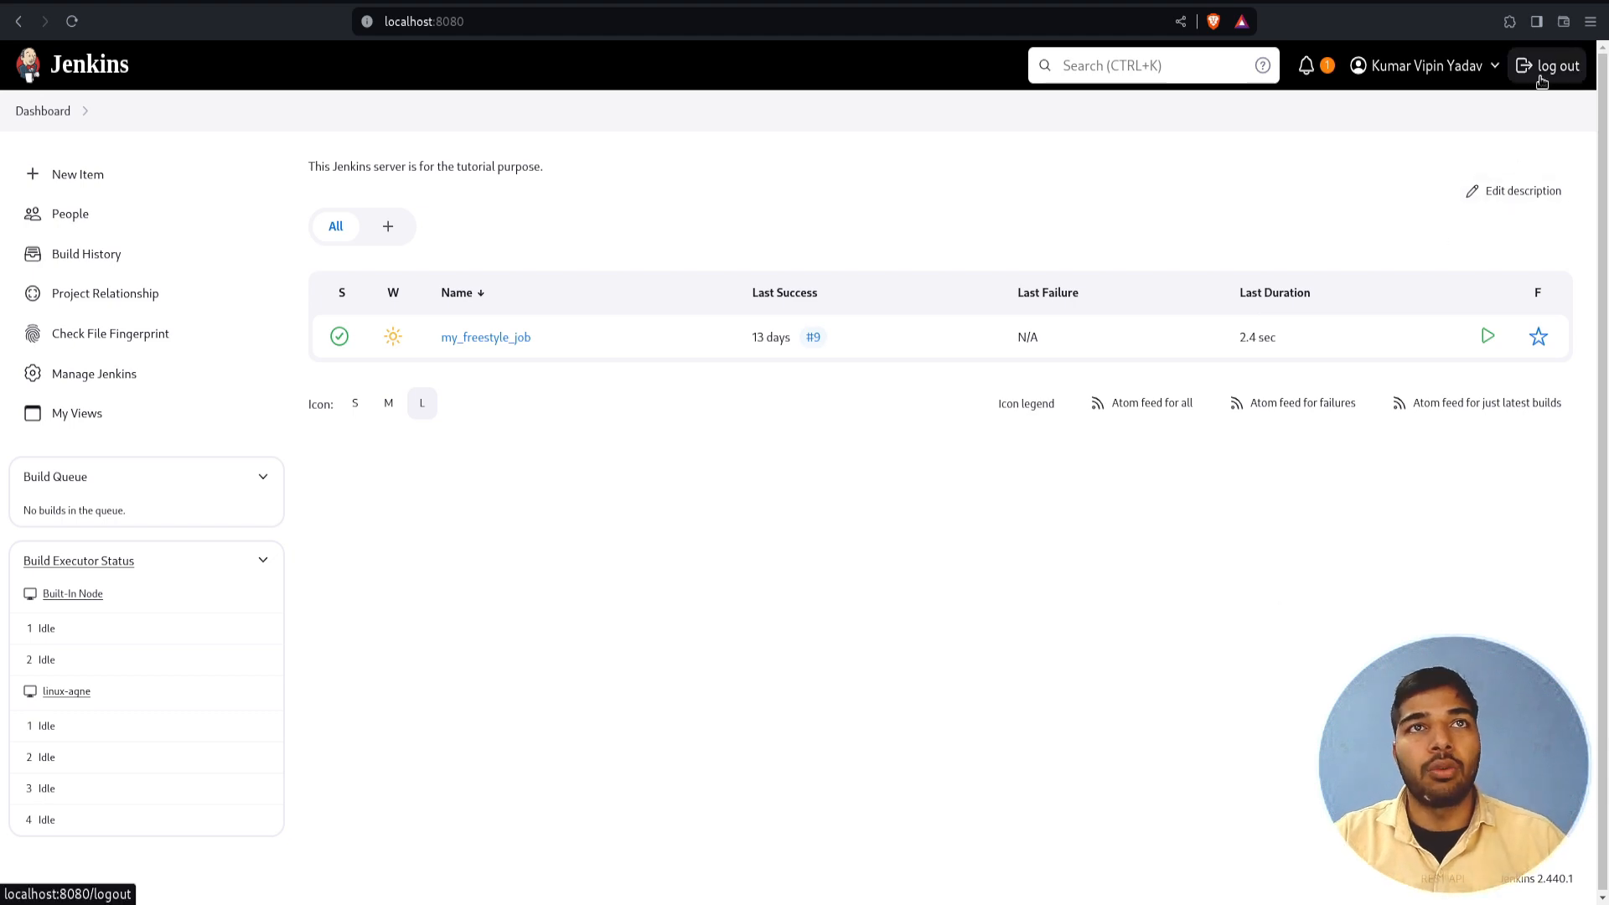
Log out of admin, sign in as test, view the profile, then return to Dashboard
left_click(1554, 65)
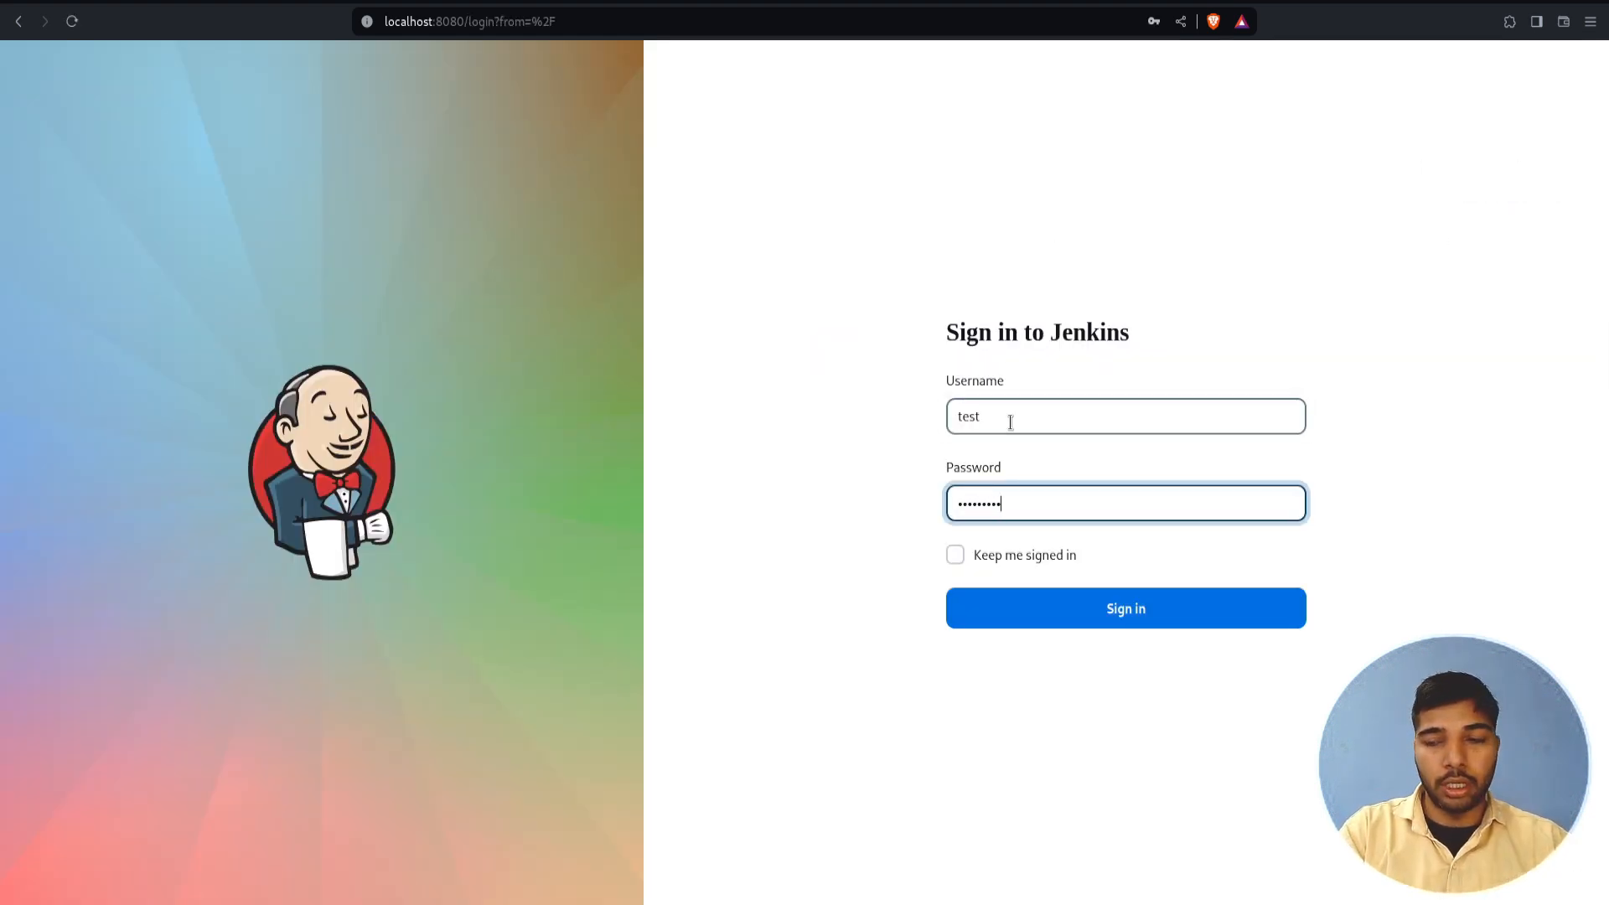
left_click(1125, 607)
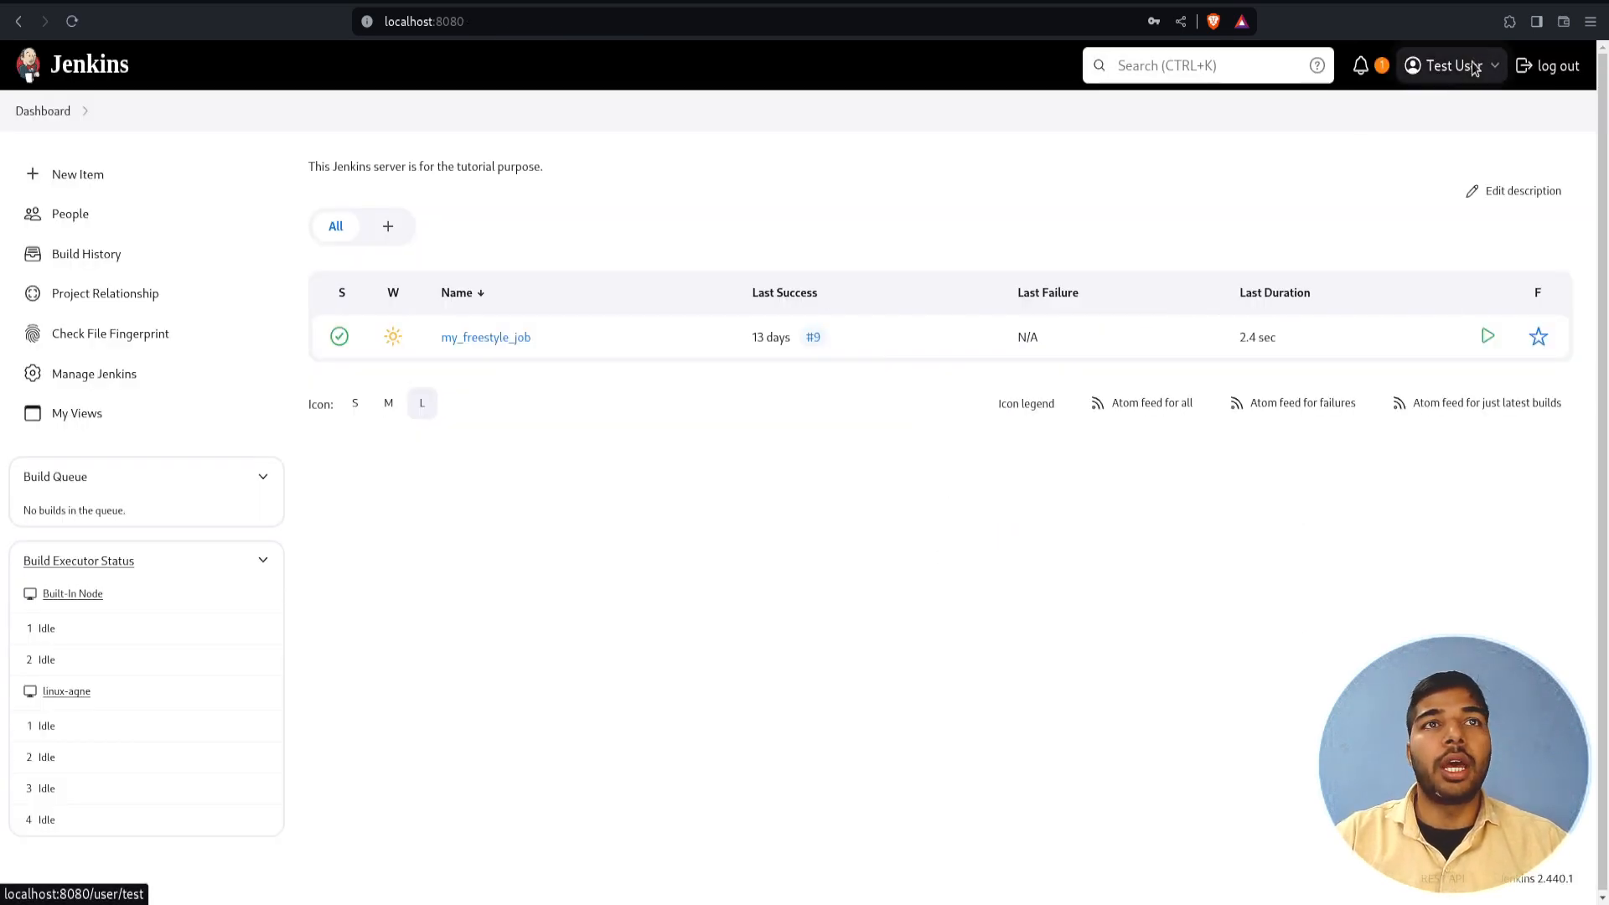
left_click(1447, 65)
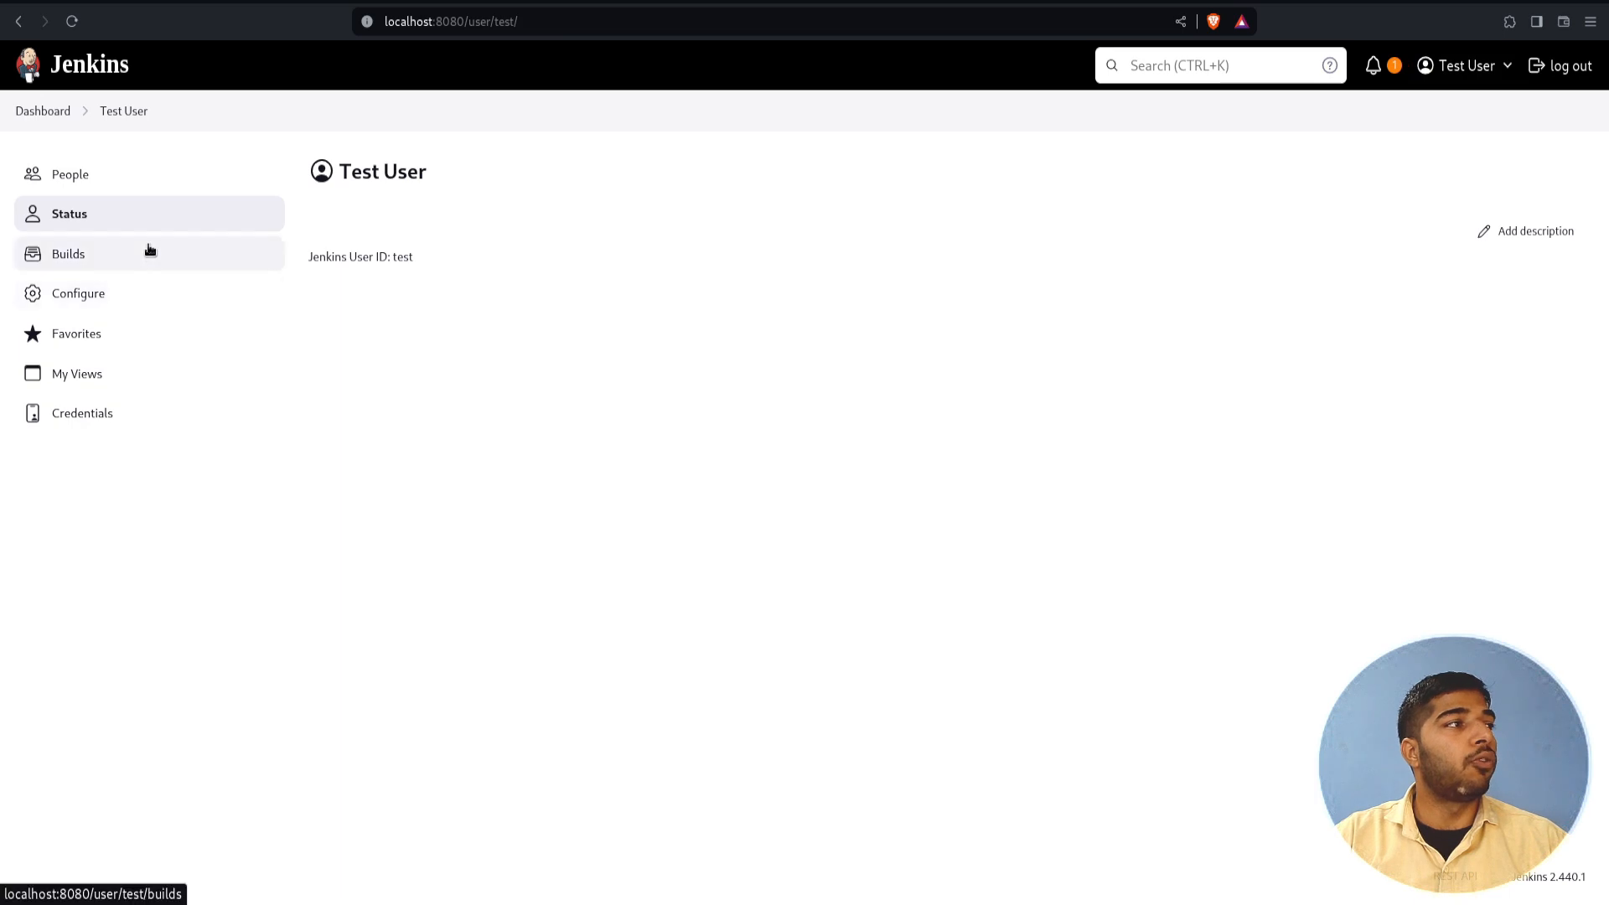
left_click(78, 292)
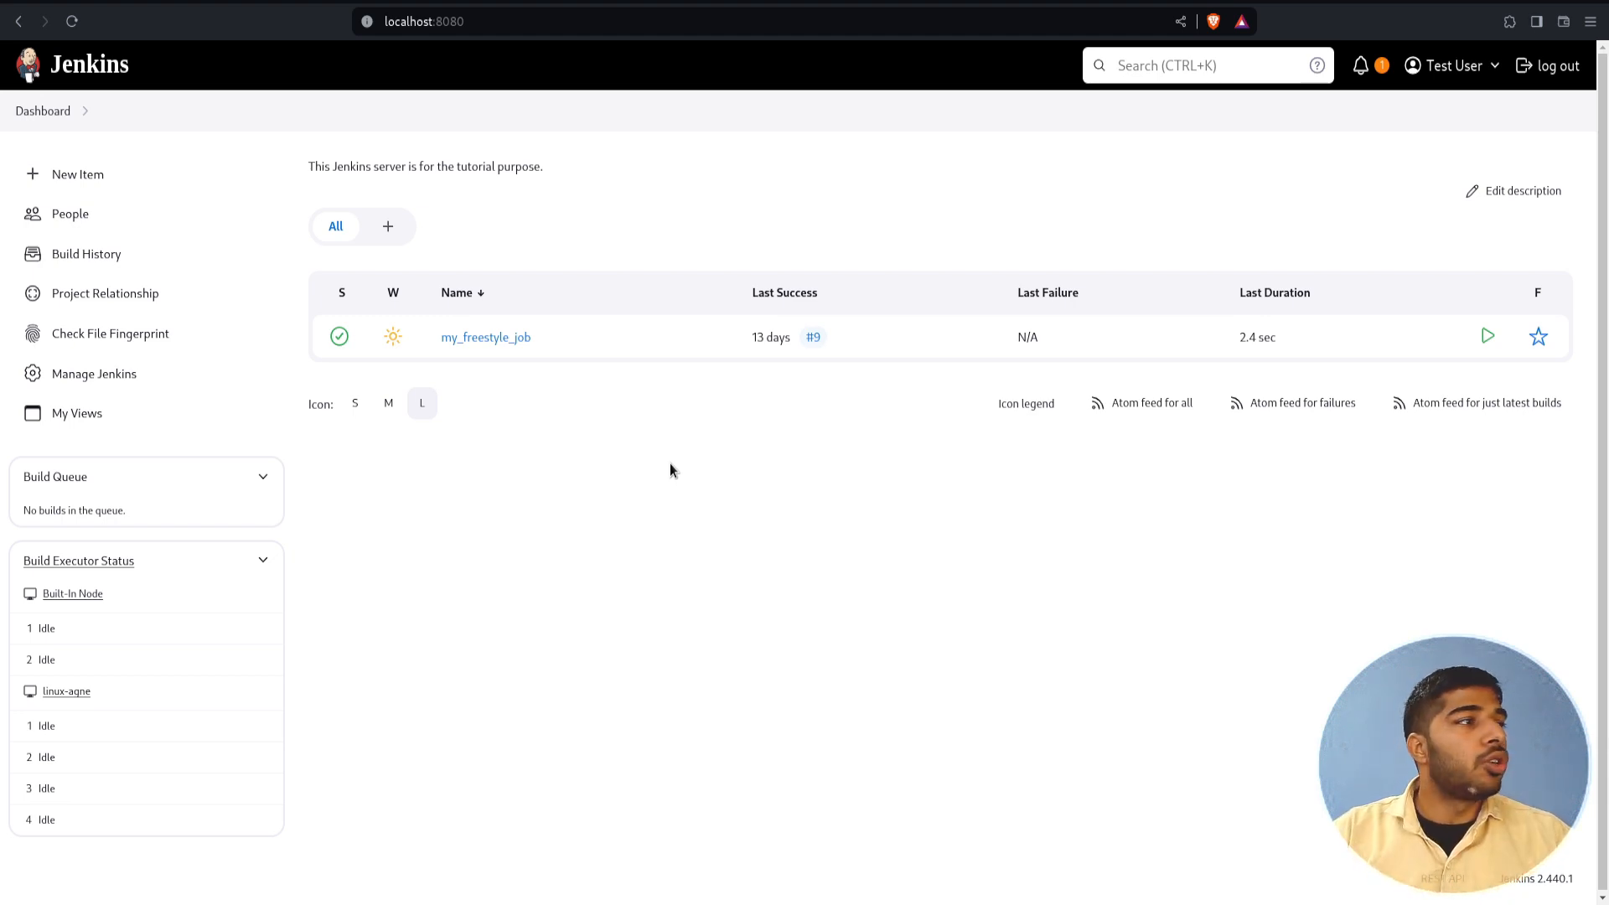
mouse_move(97, 374)
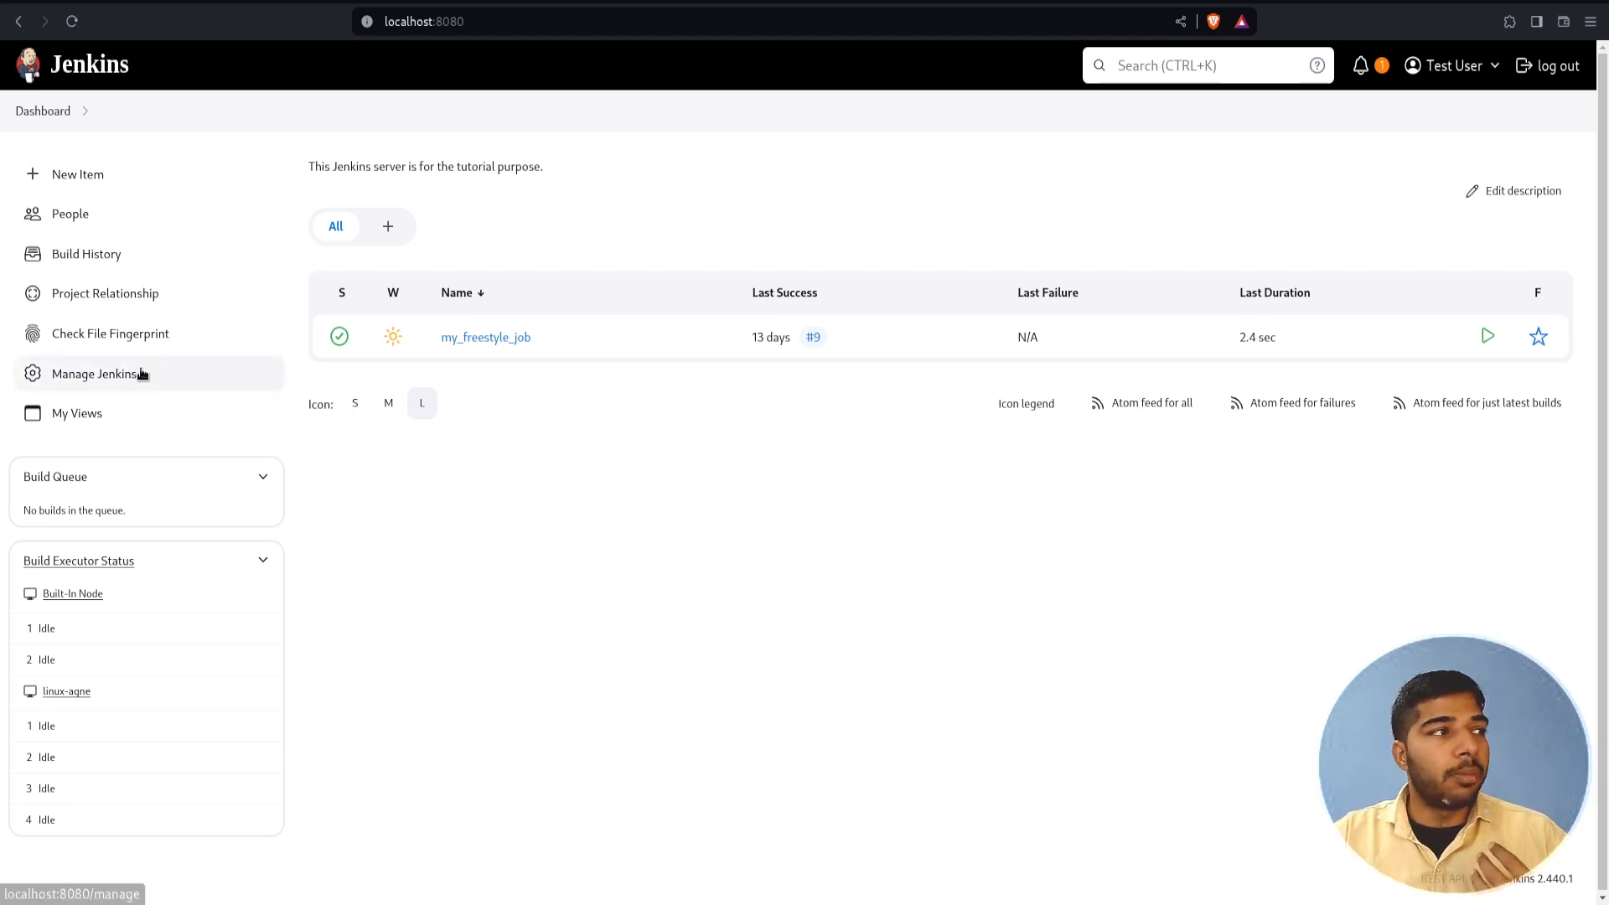
Open Manage and Assign Roles, review Global, Item and Agent roles, then open Assign Roles
left_click(96, 372)
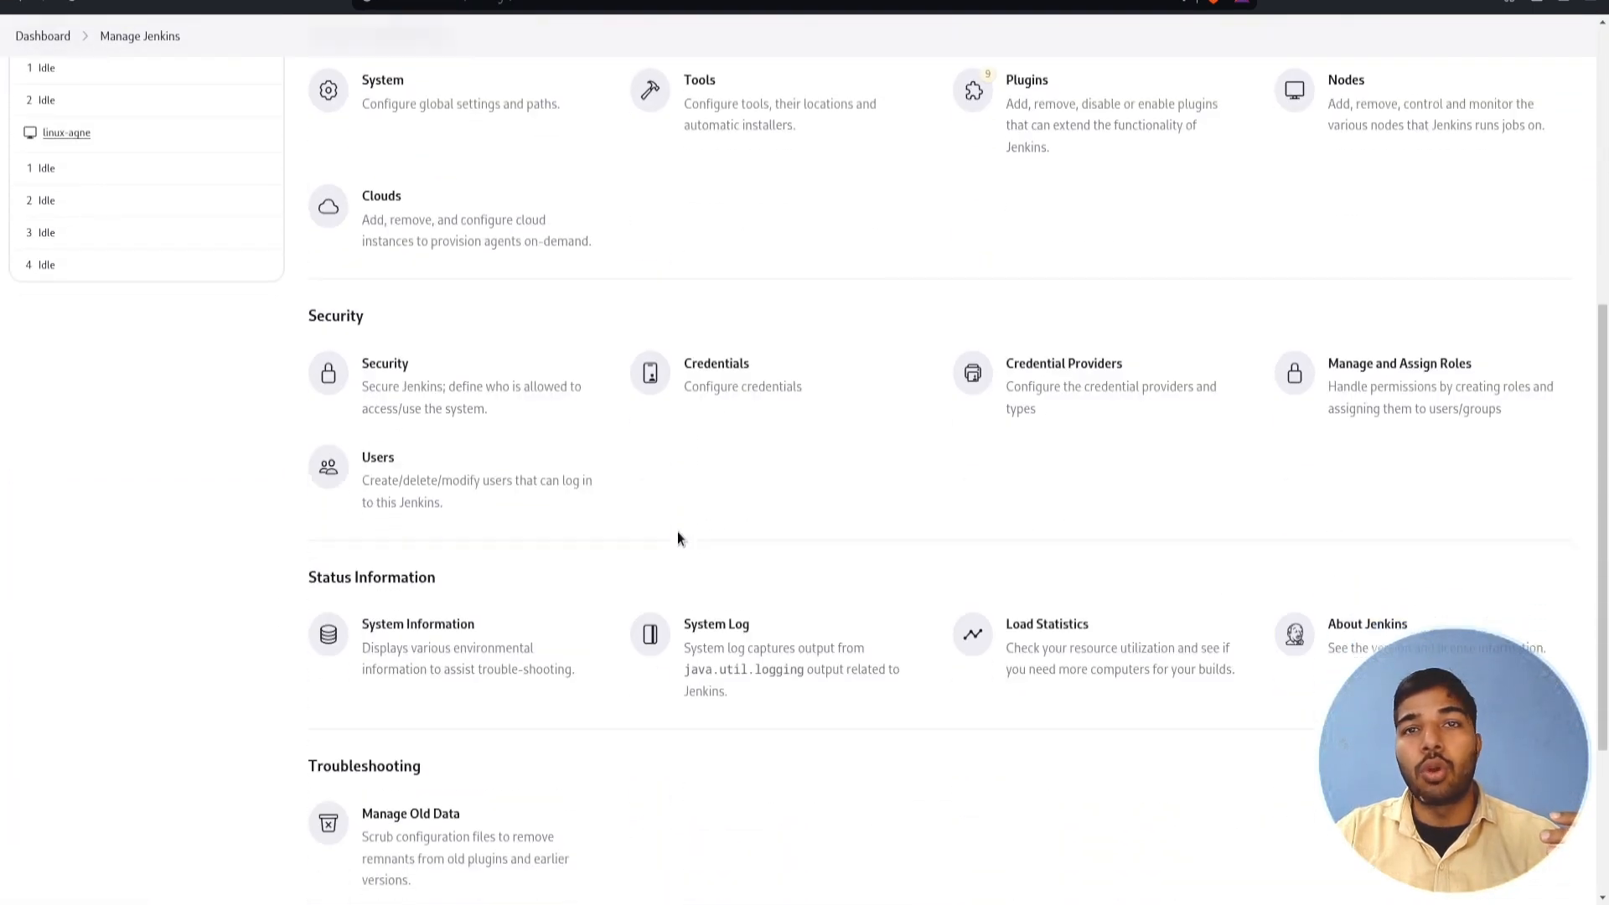
mouse_move(1357, 391)
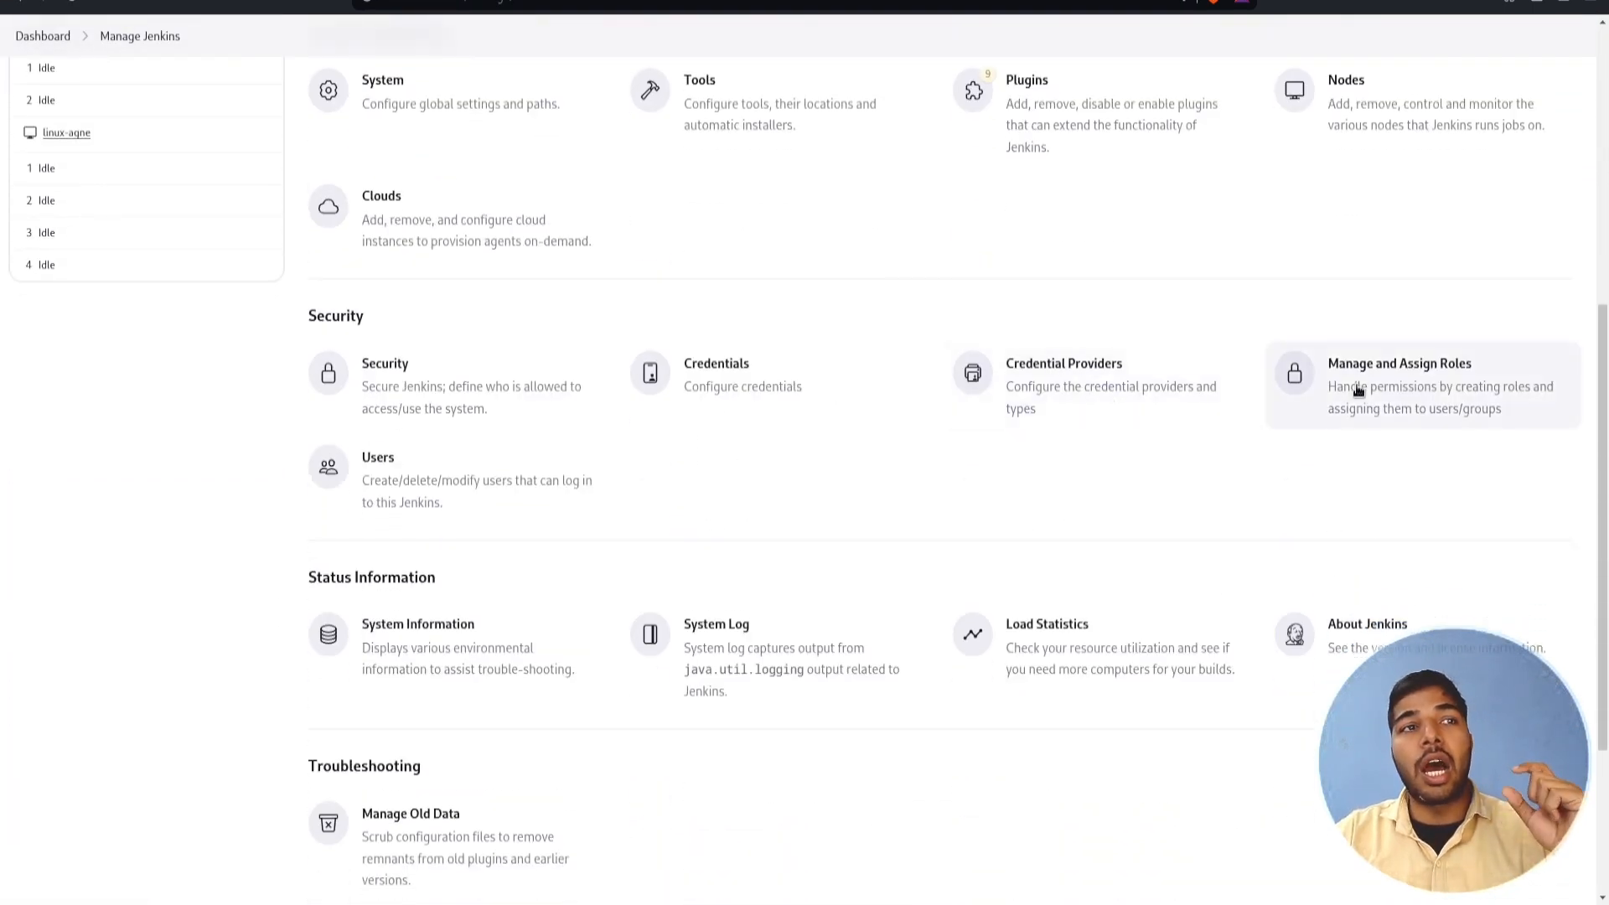
mouse_move(1395, 390)
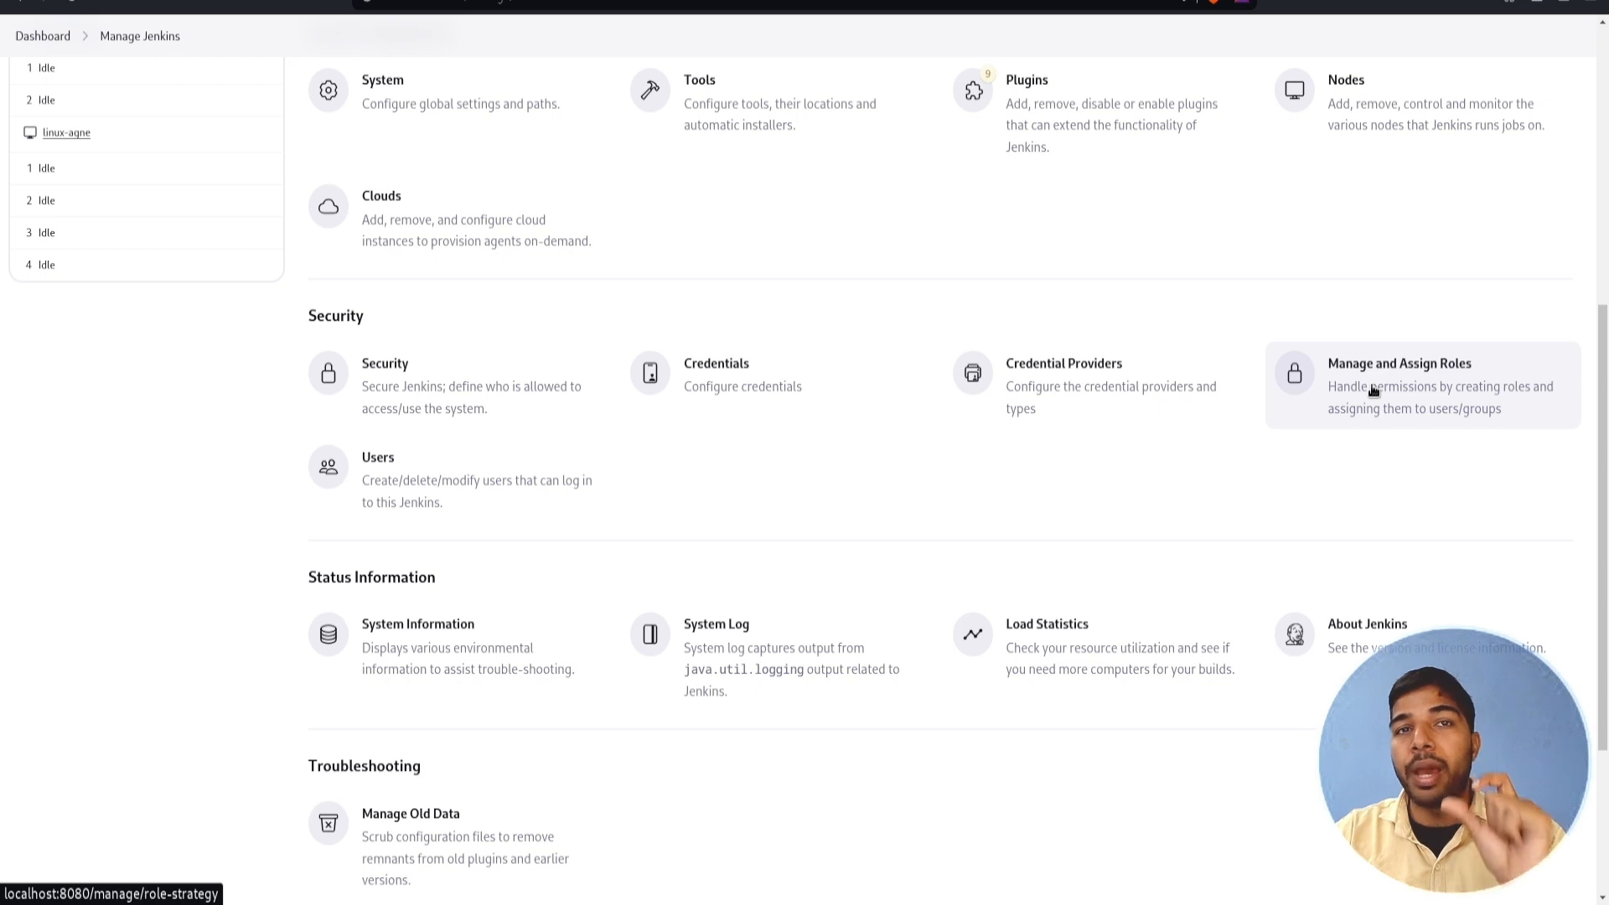
mouse_move(1352, 398)
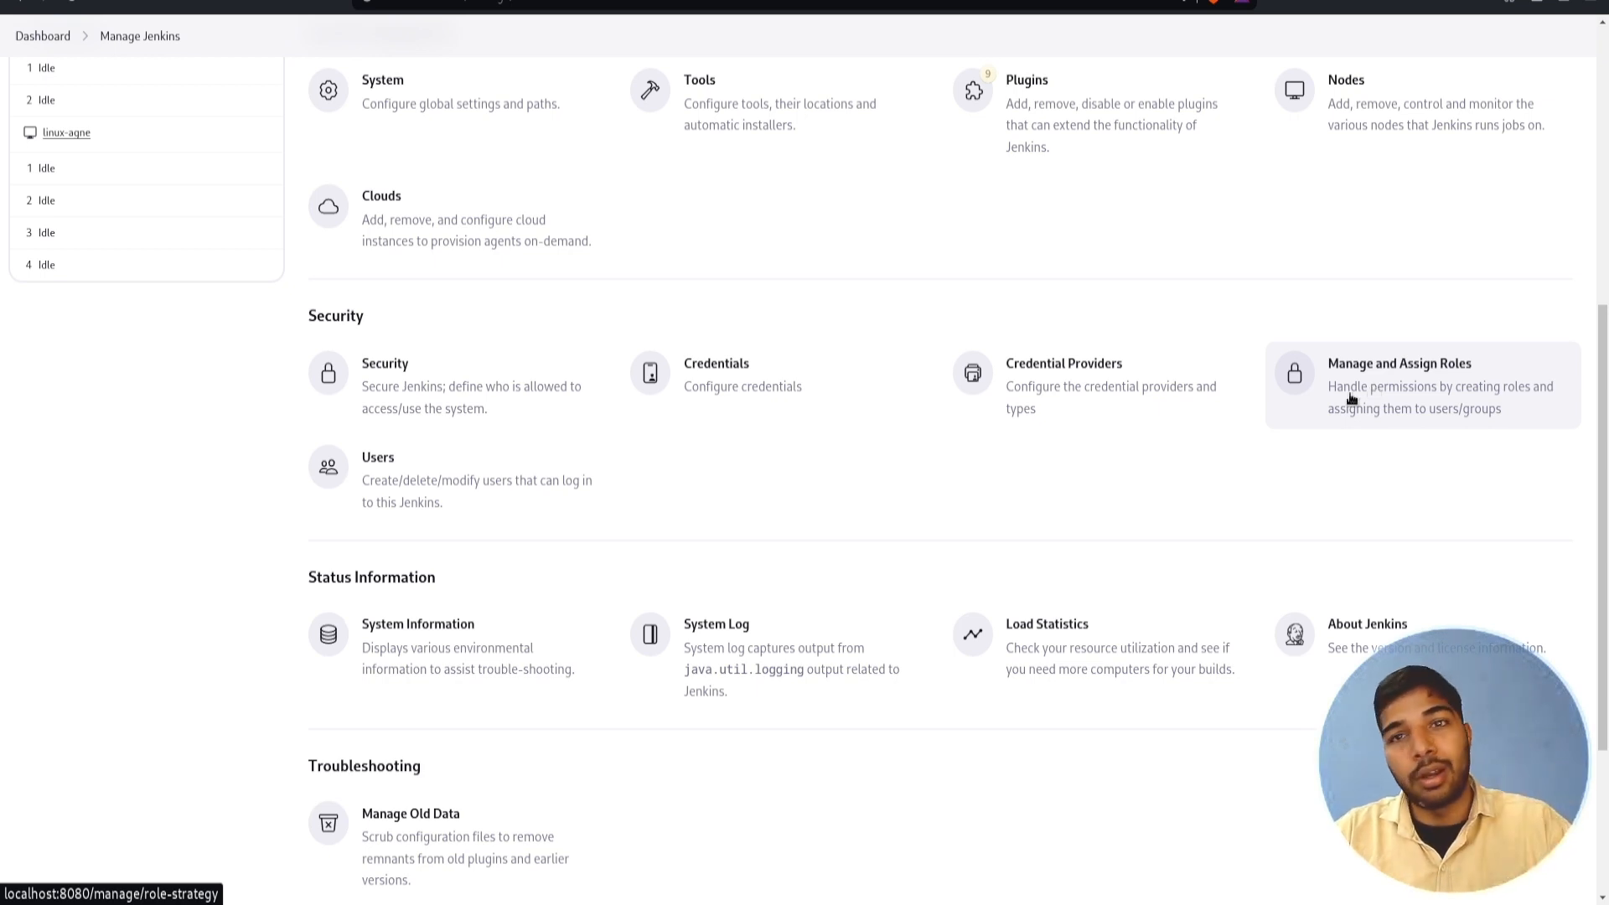
left_click(1399, 363)
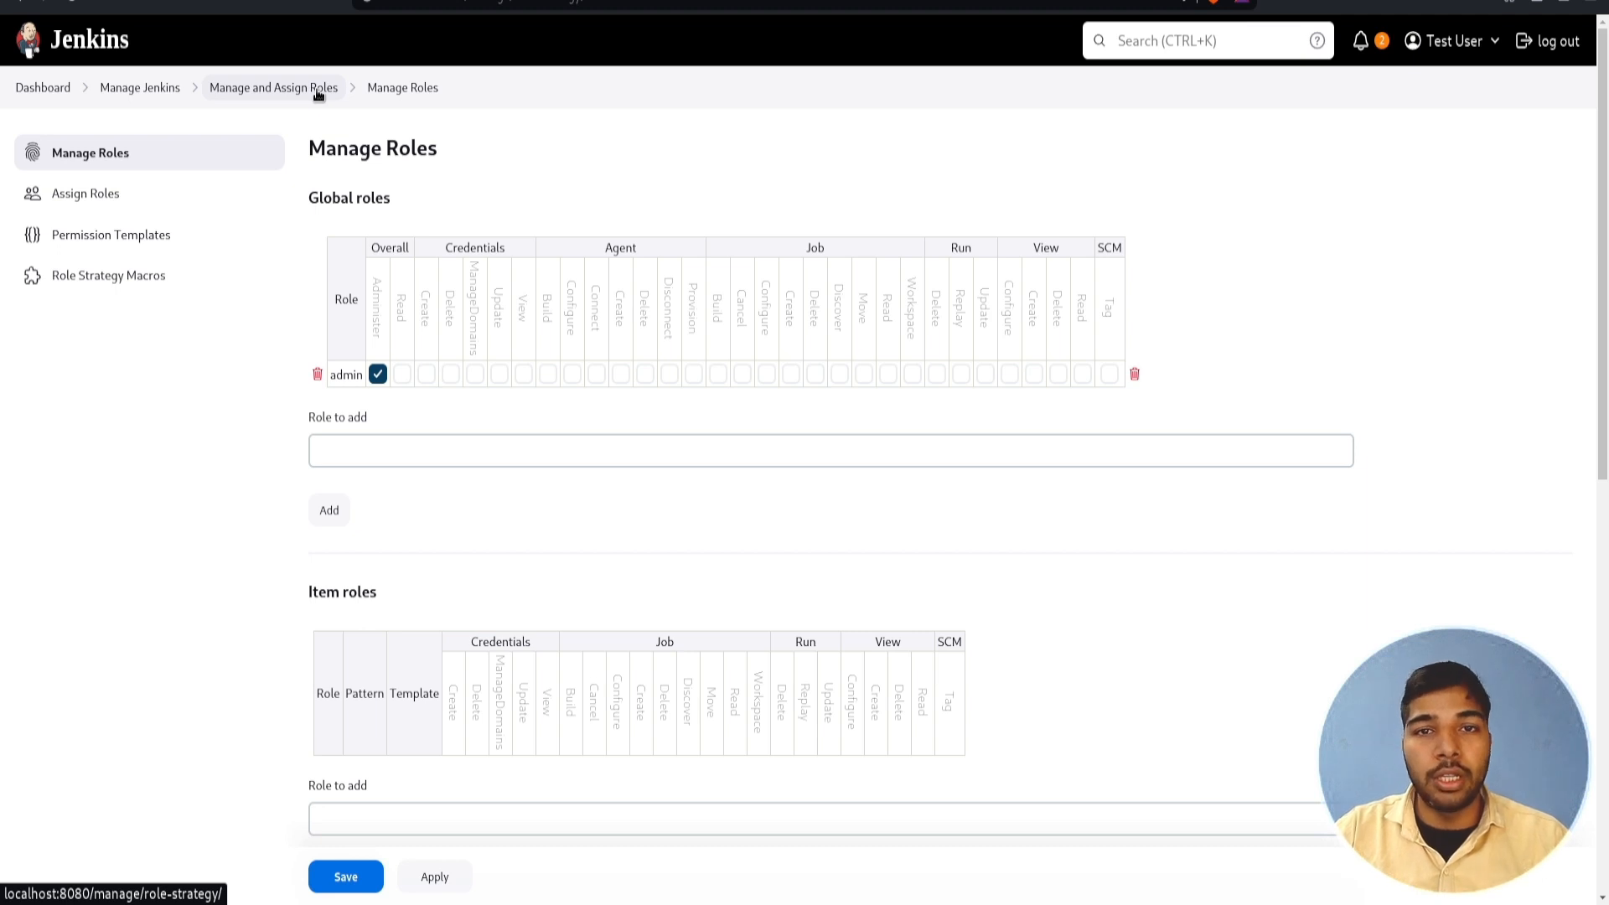
mouse_move(323, 199)
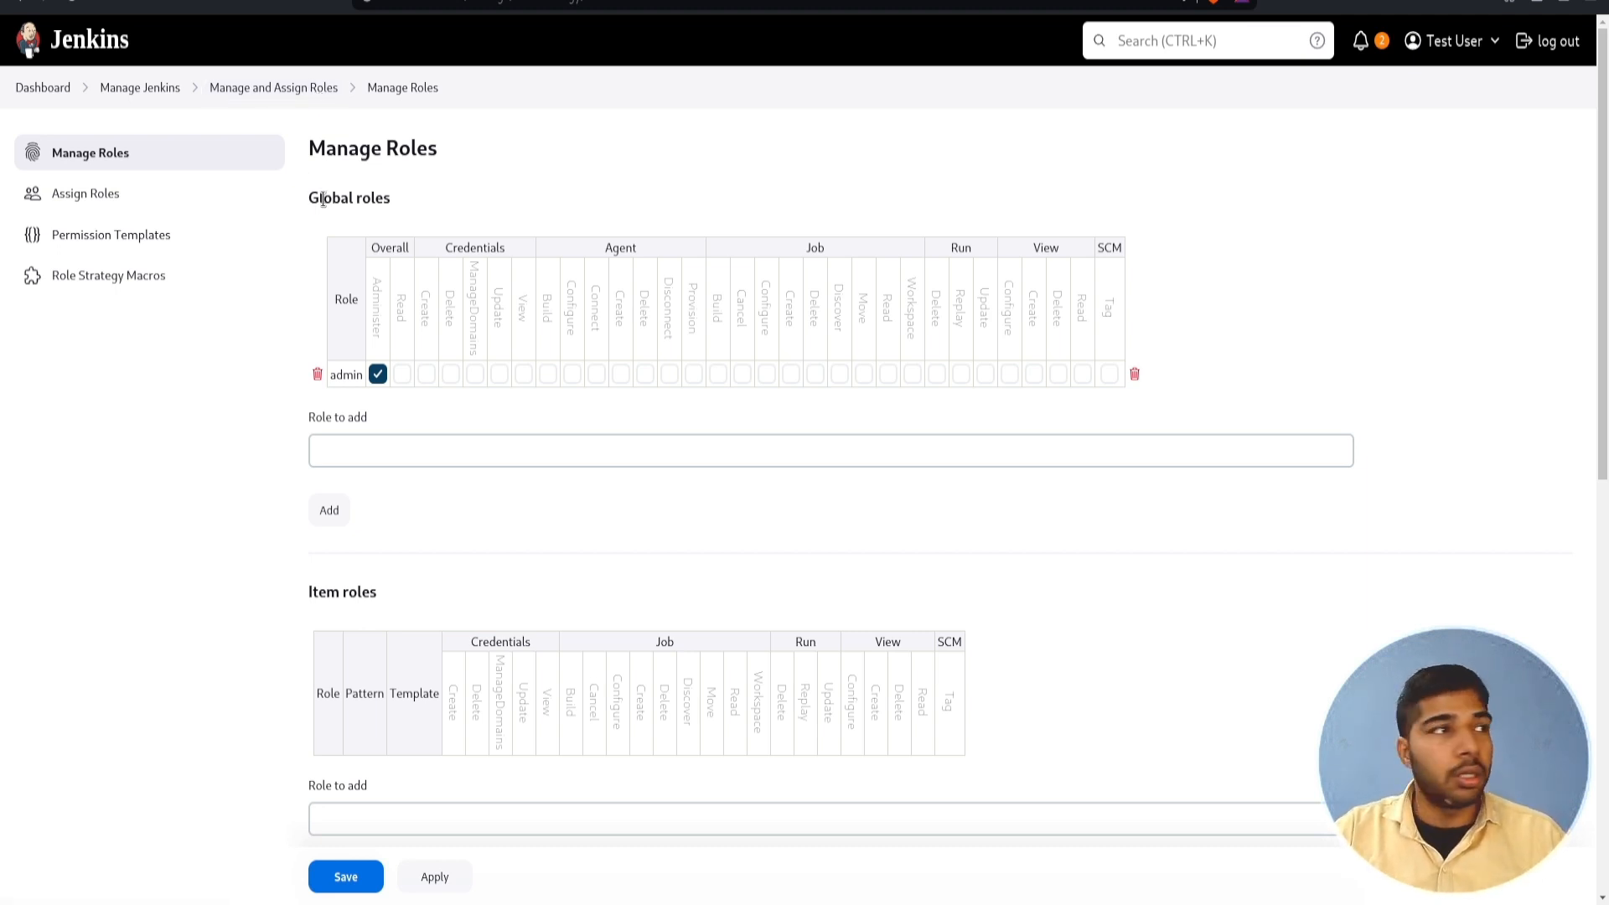
scroll("down", 3)
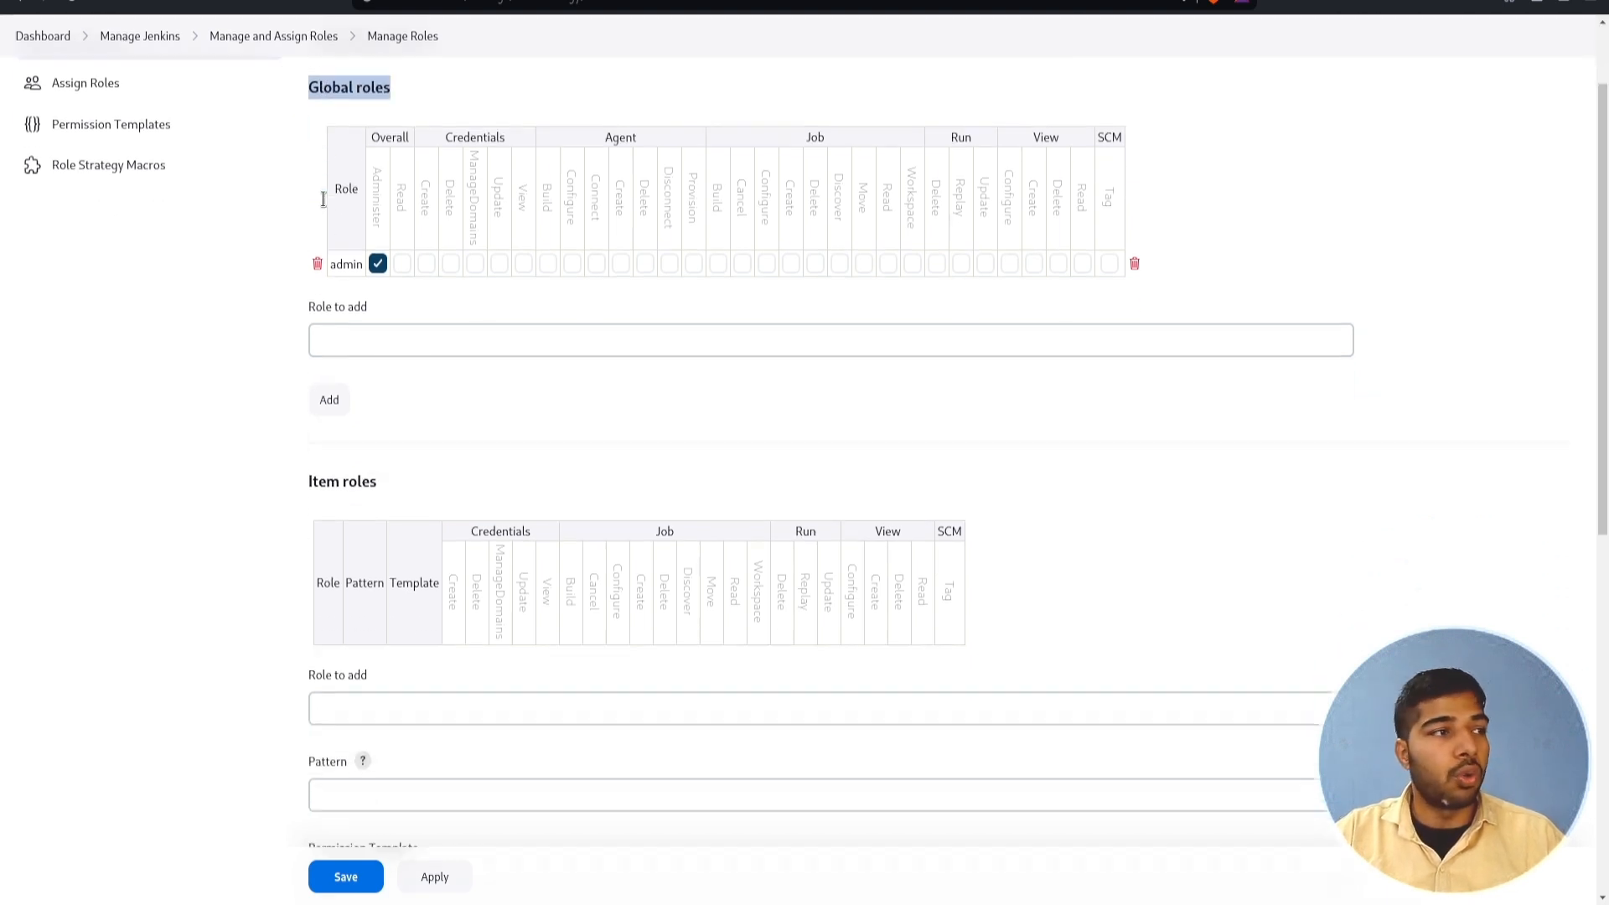
scroll("down", 3)
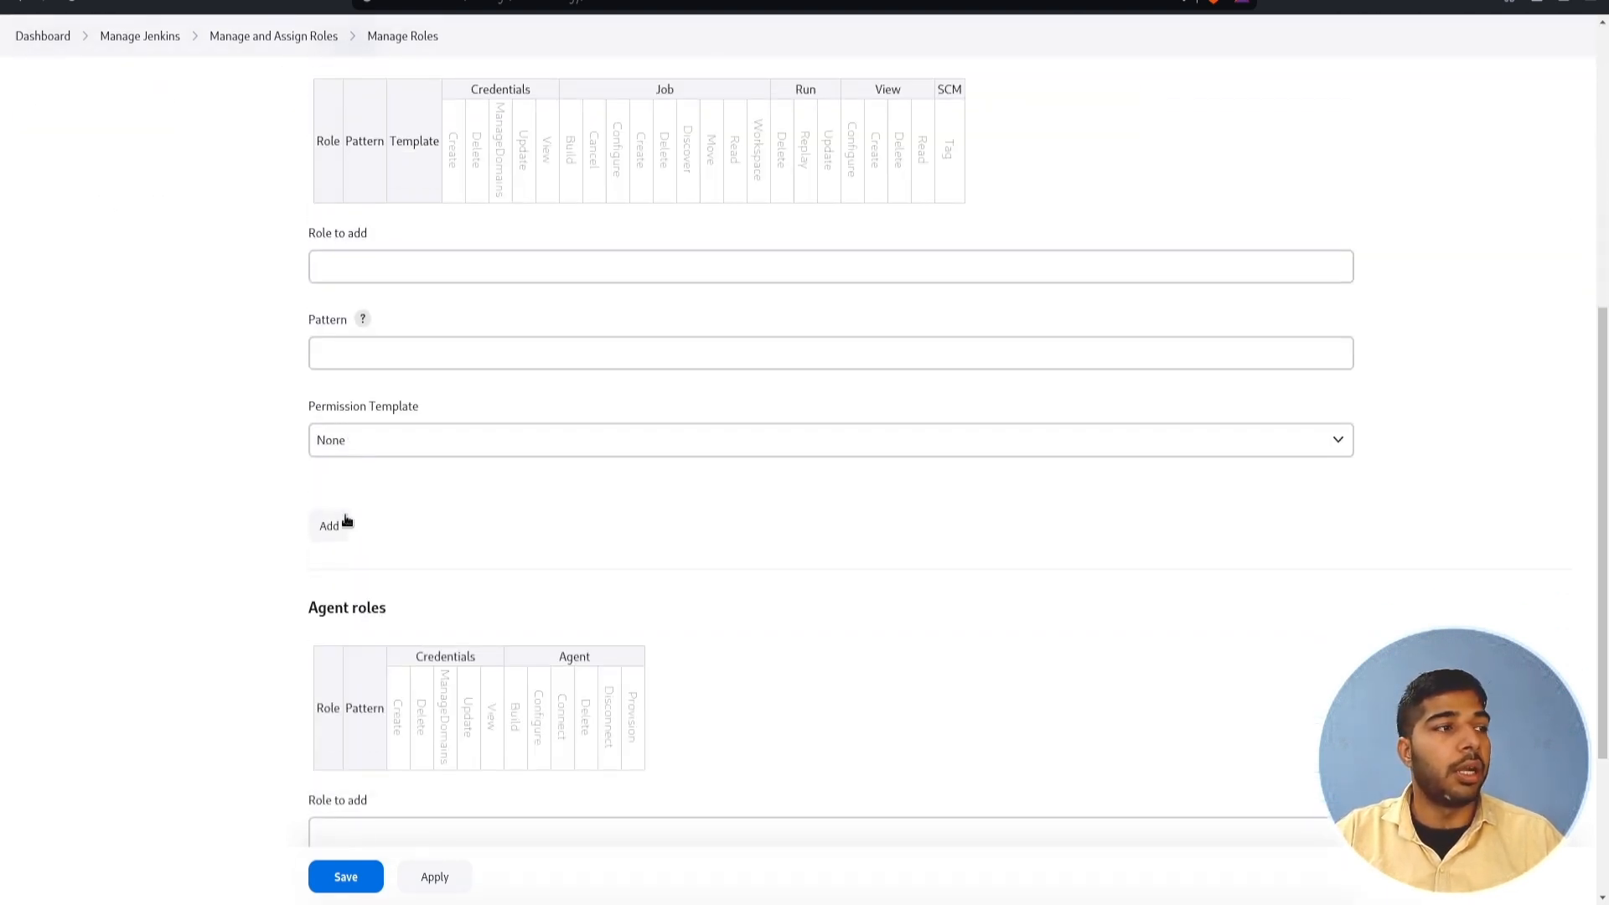
scroll("down", 3)
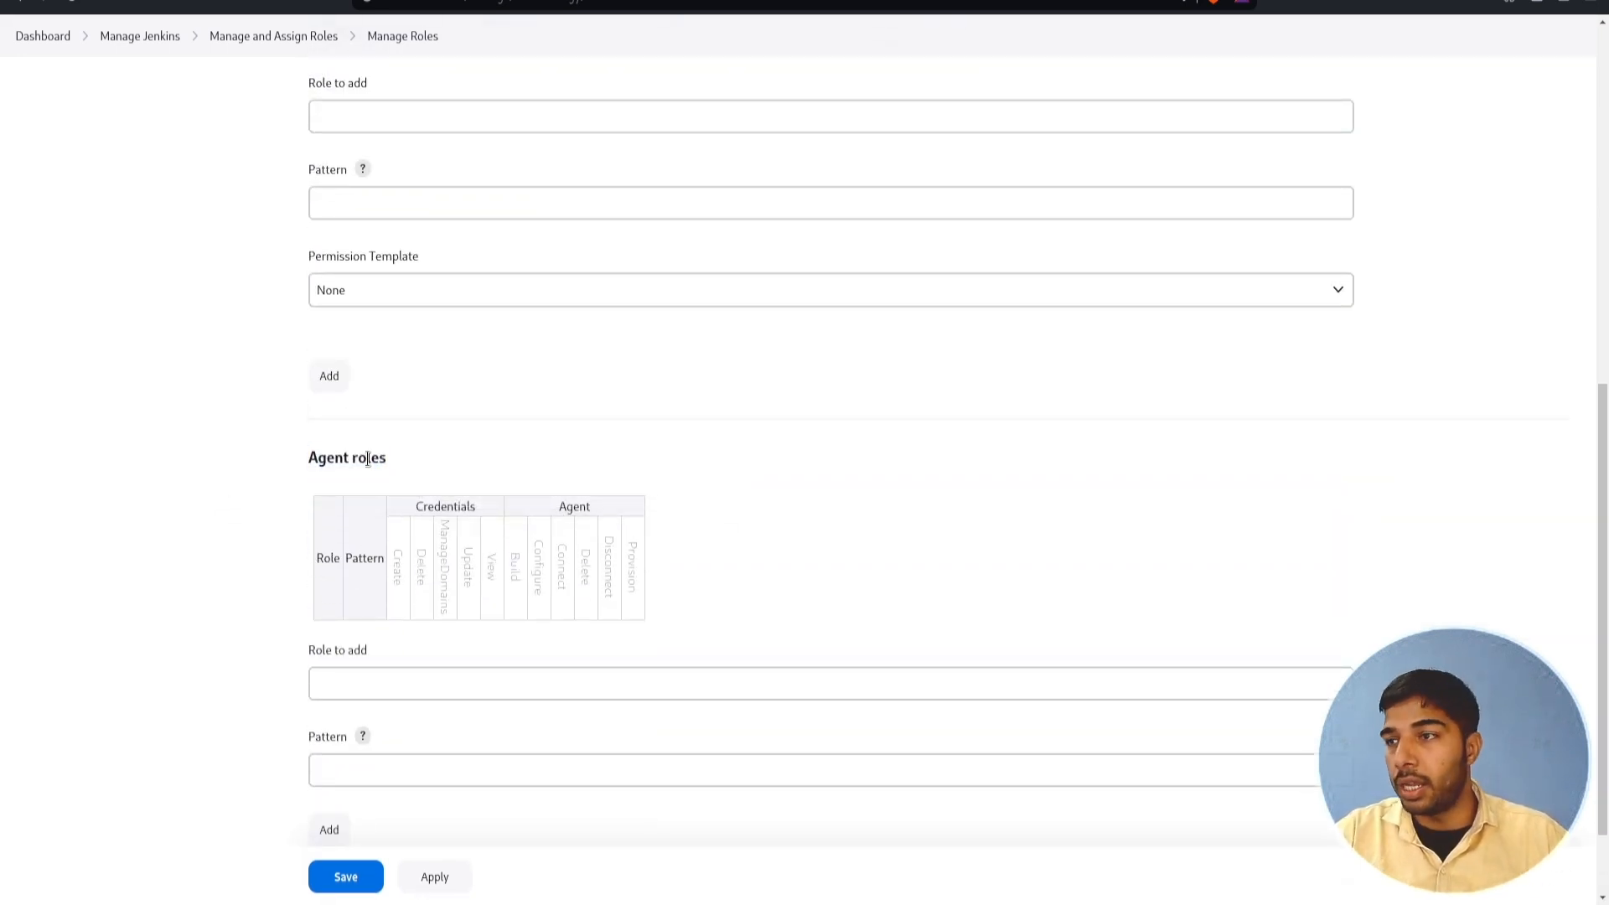
scroll("up", 3)
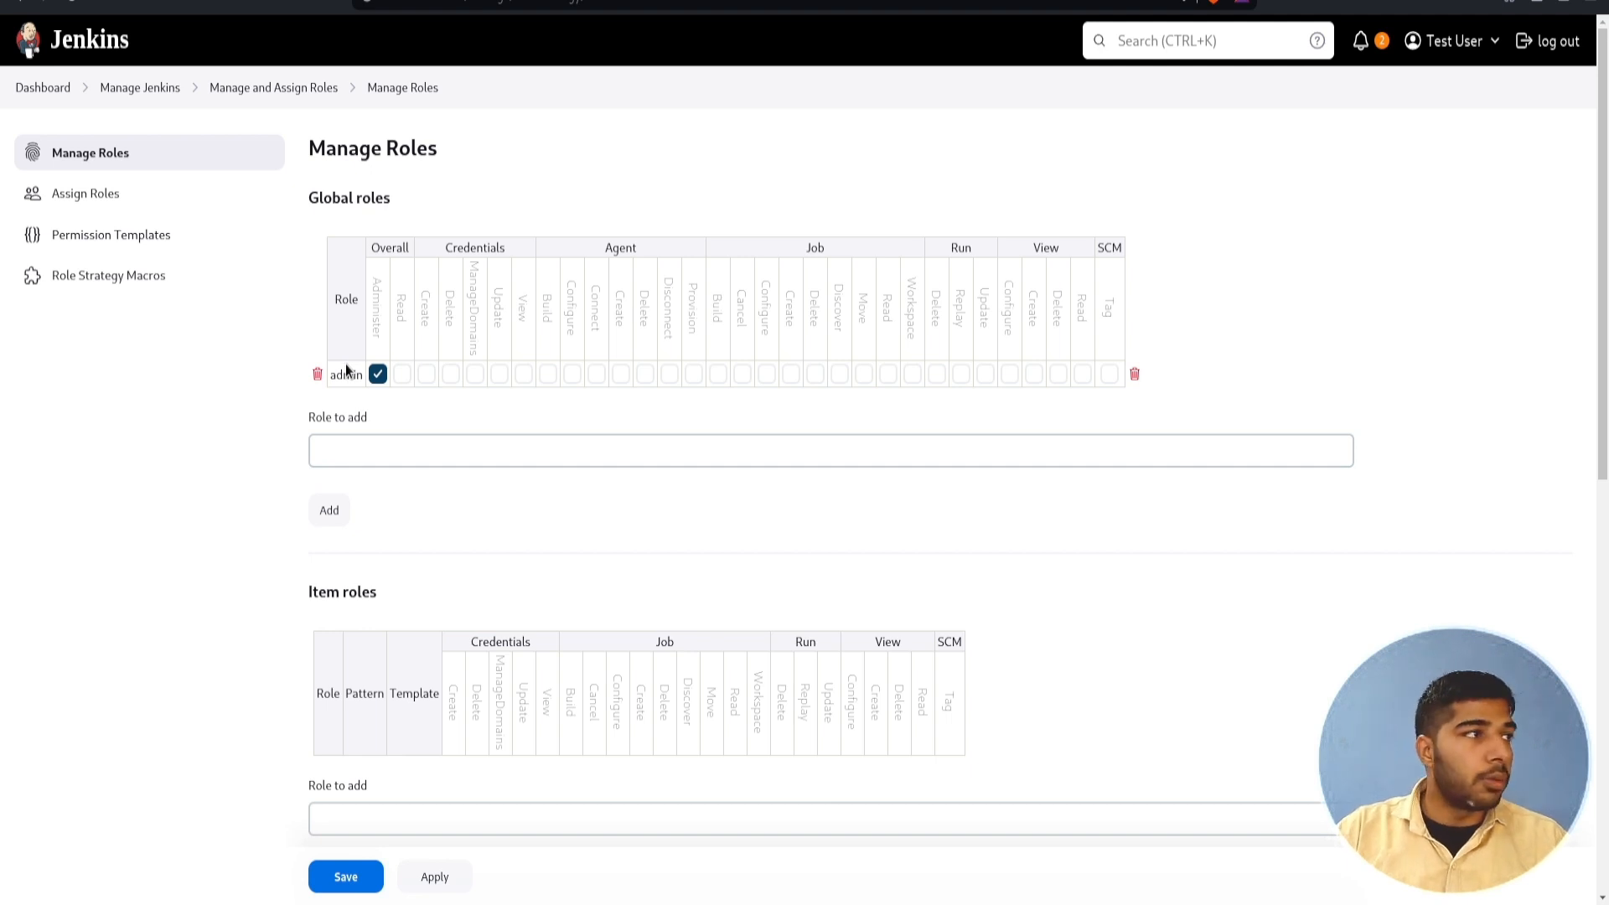
left_click(87, 193)
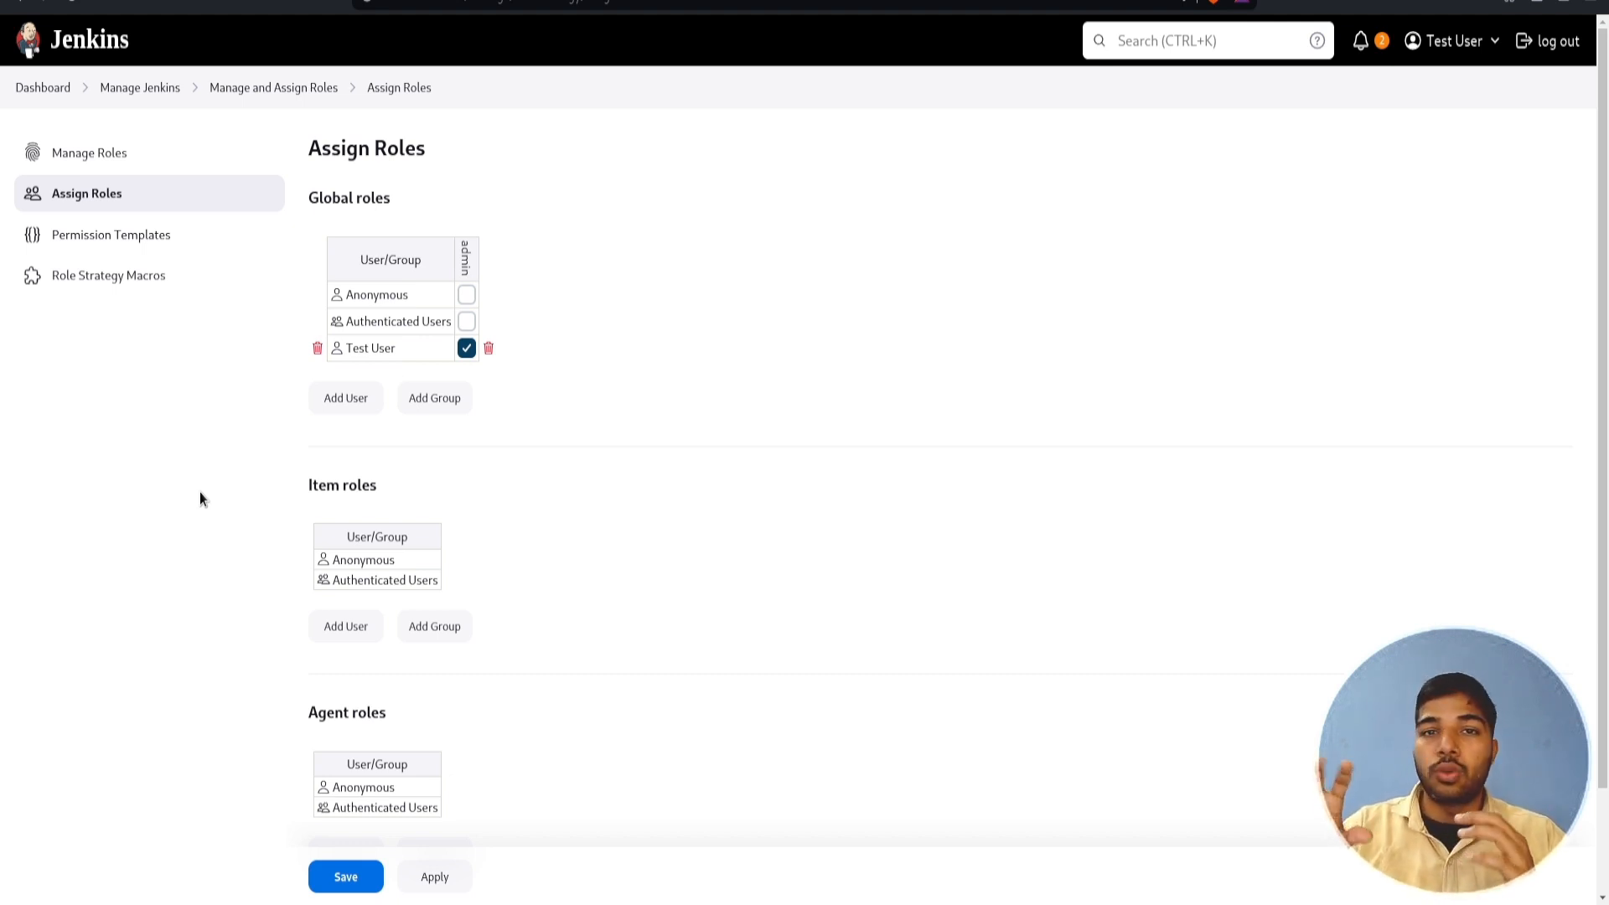
mouse_move(260, 421)
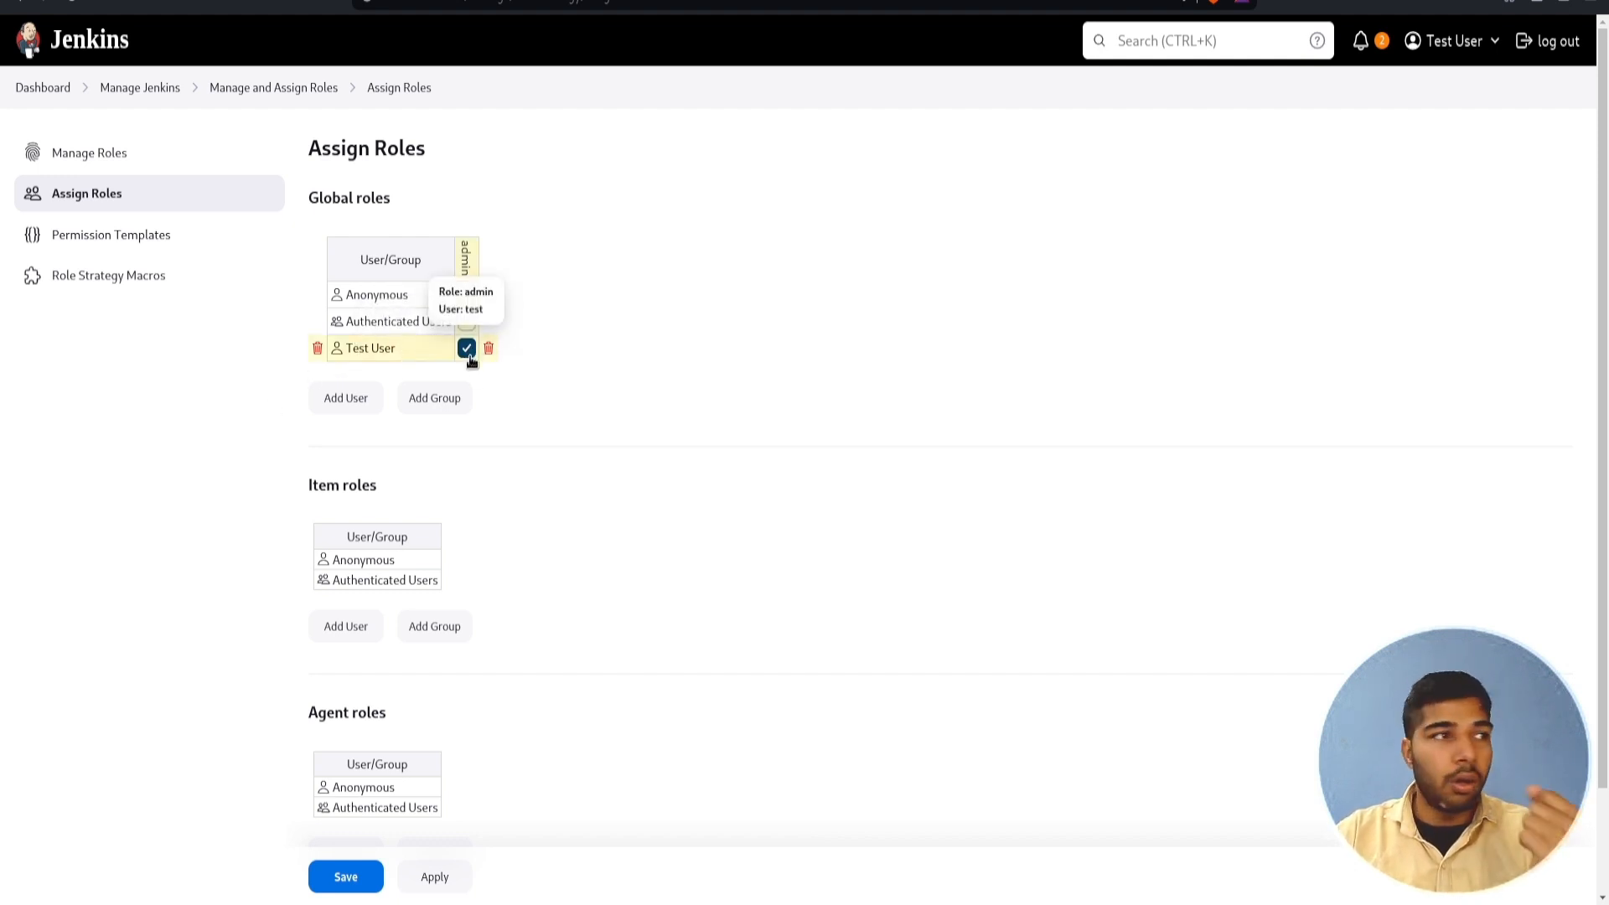
left_click(346, 398)
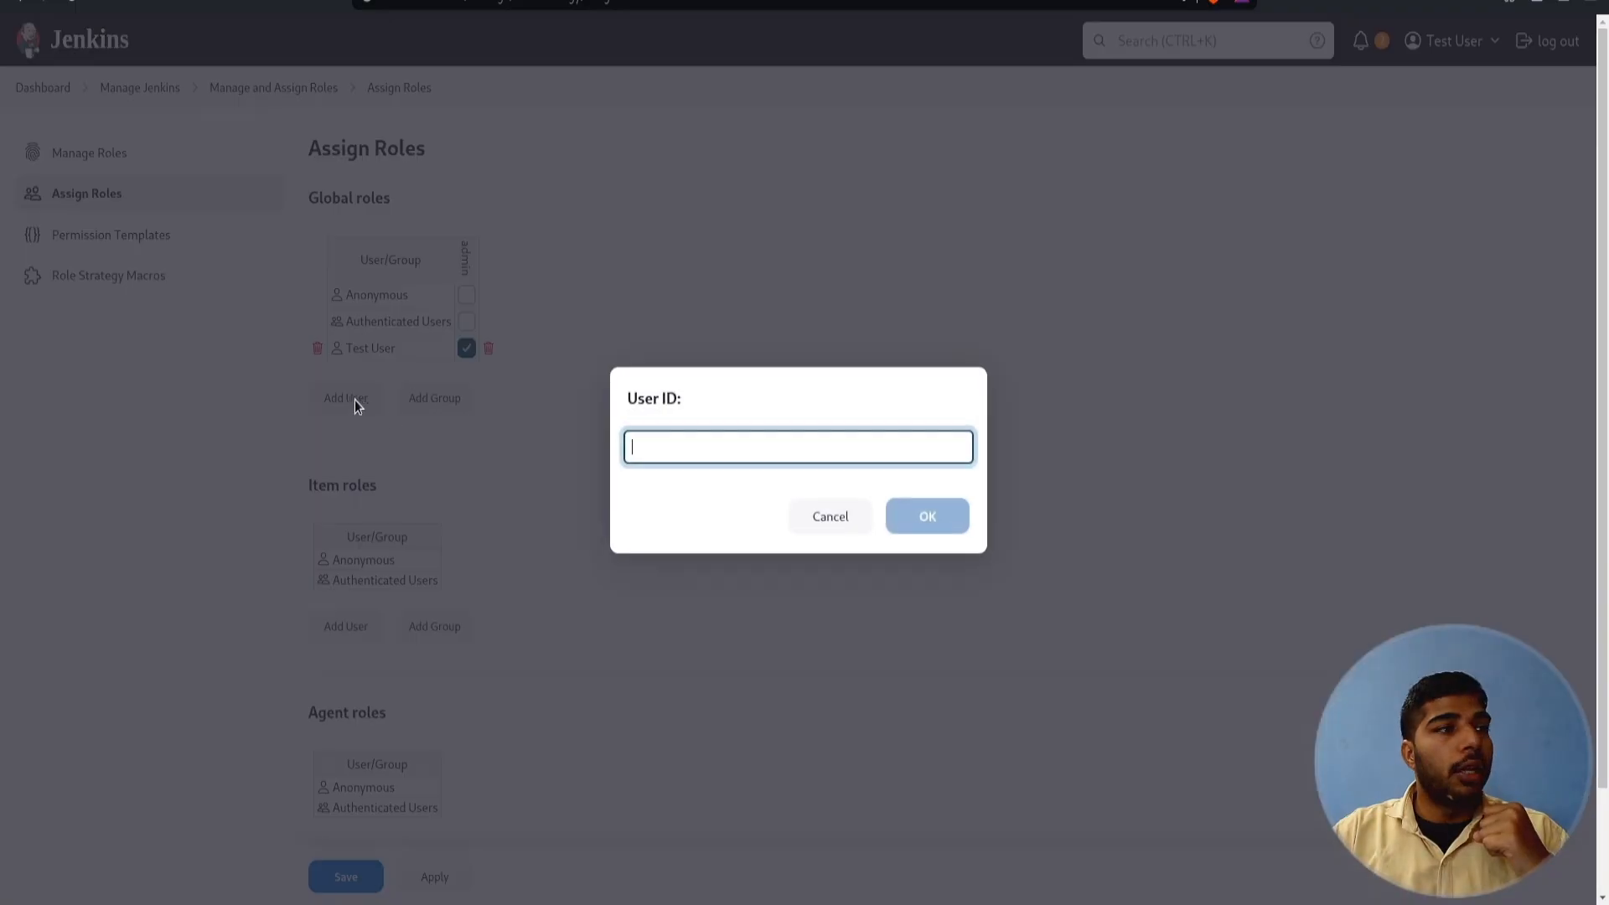
mouse_move(570, 455)
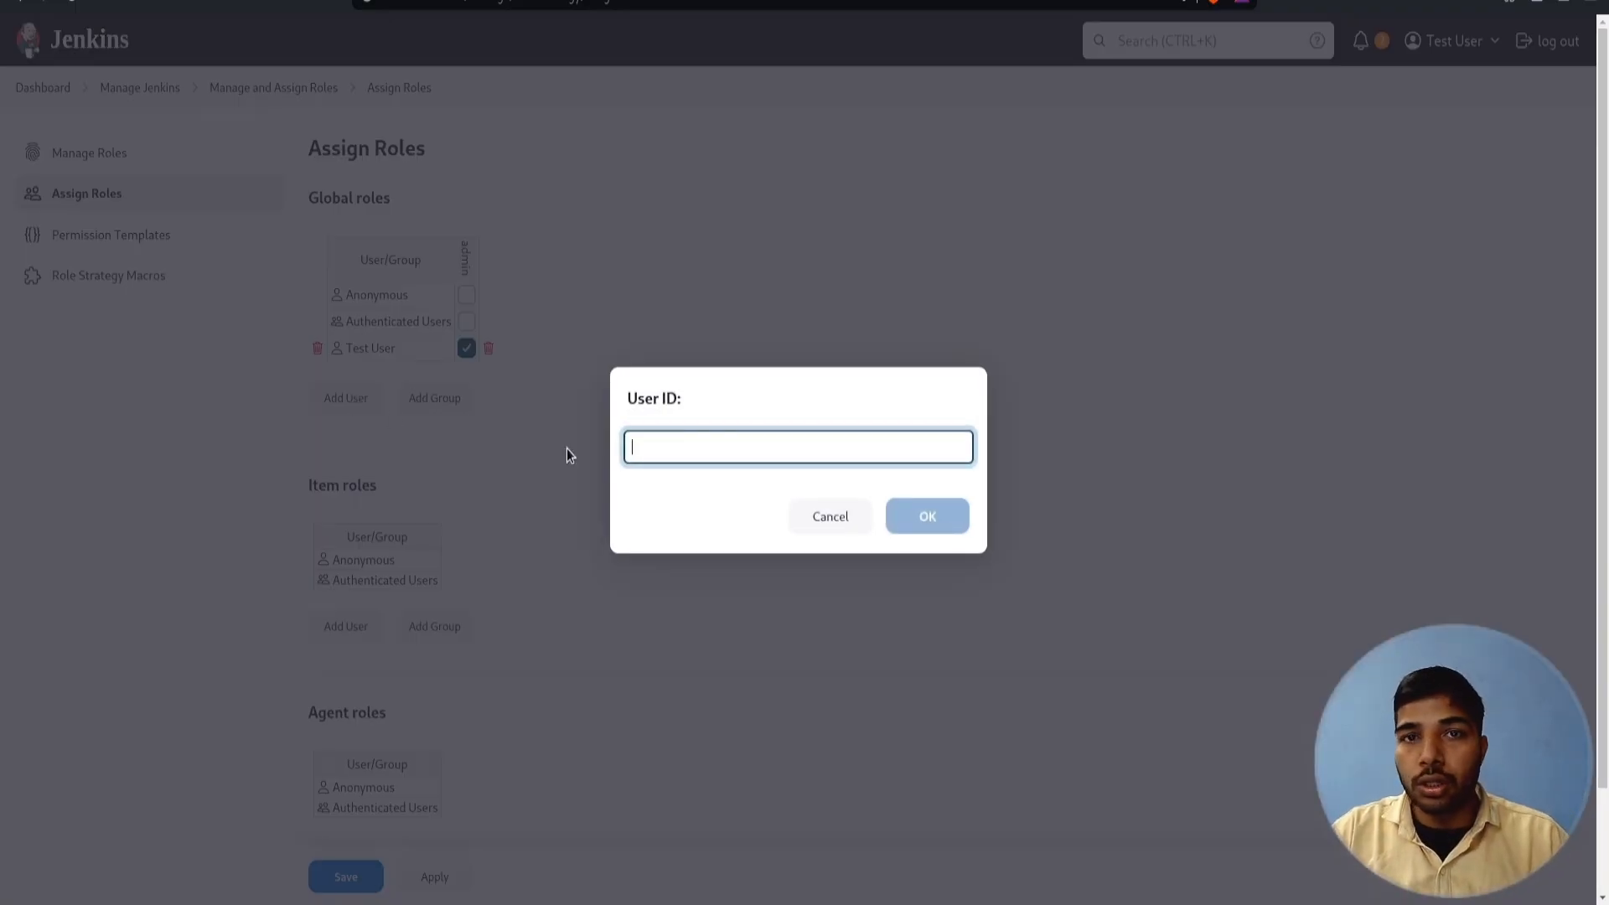
left_click(828, 515)
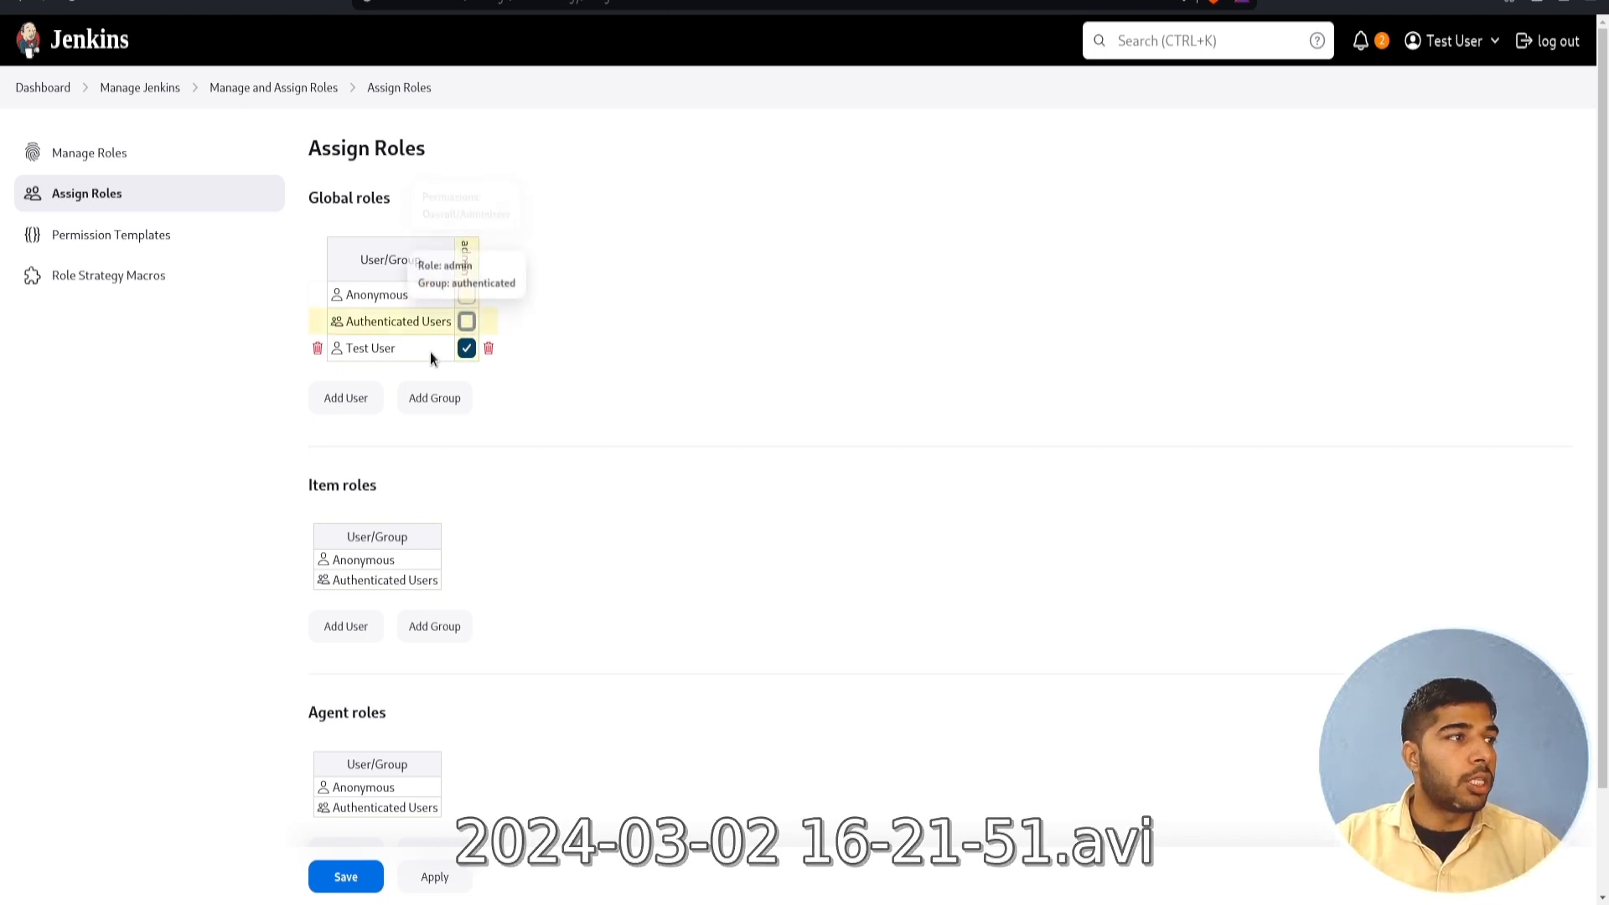
mouse_move(712, 552)
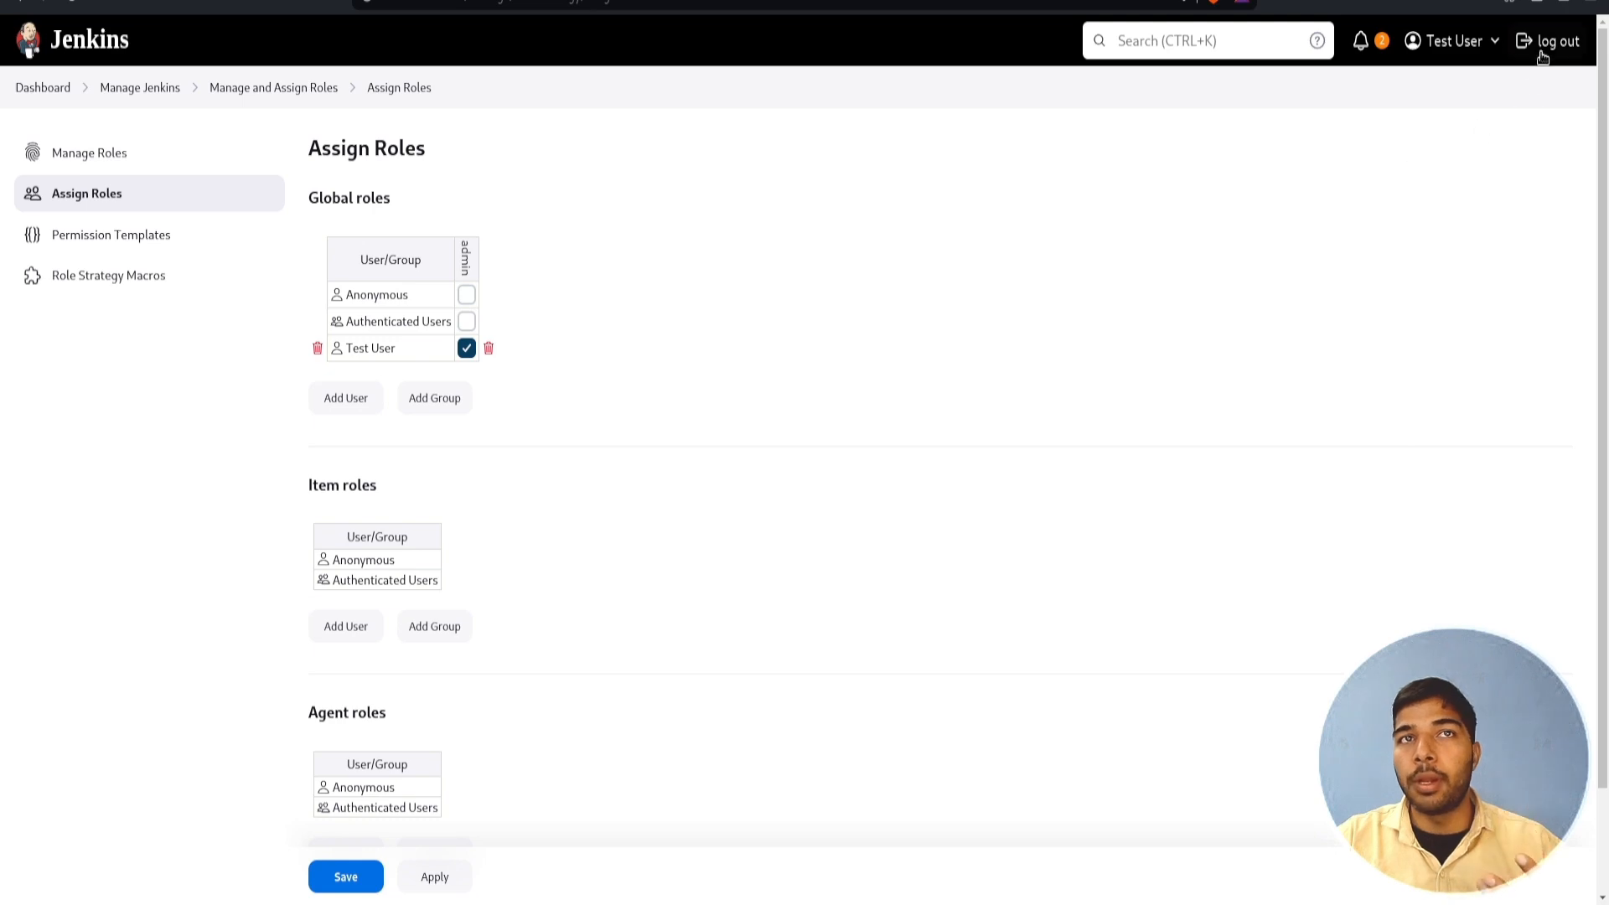
Log out, see the other account denied access, sign back in as Test User and open Manage Jenkins
left_click(1554, 40)
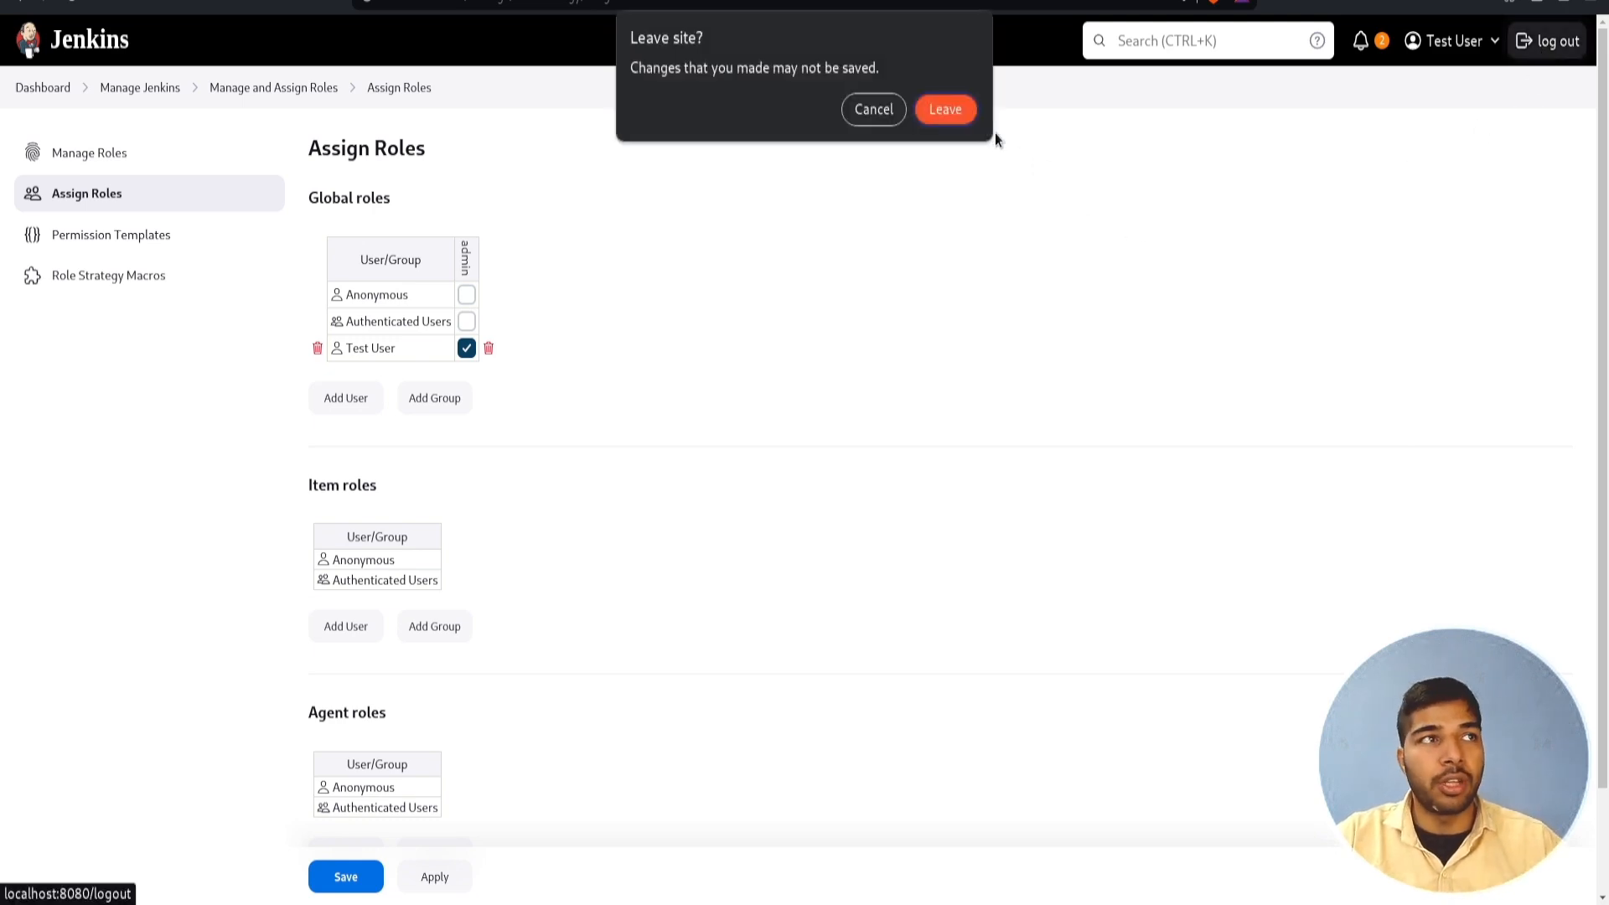
left_click(943, 109)
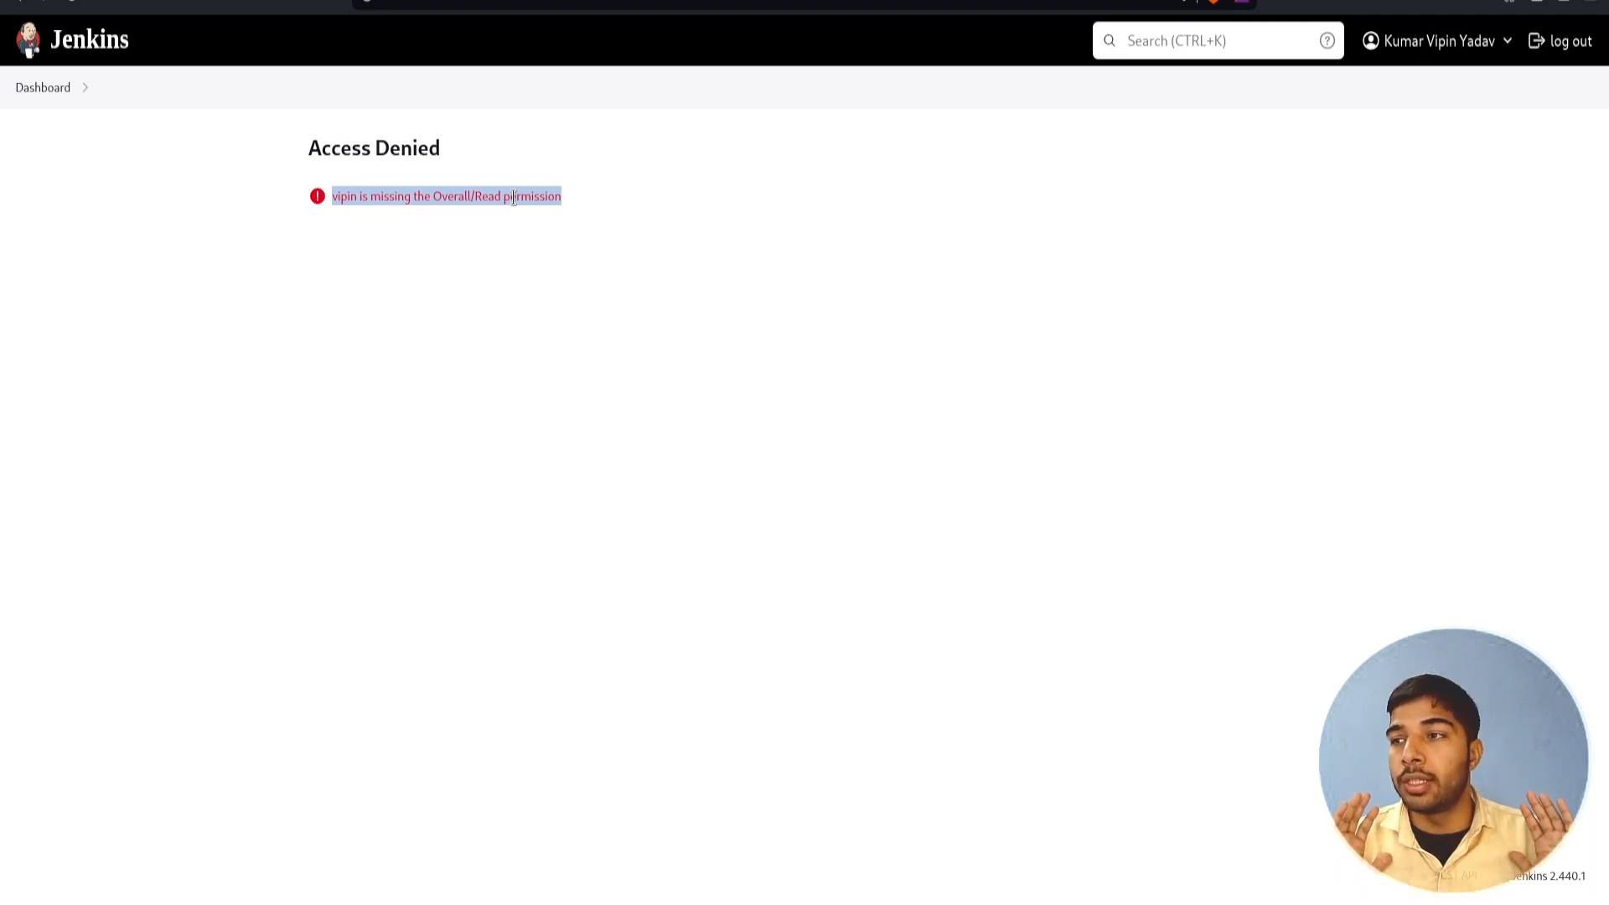
left_click(1563, 41)
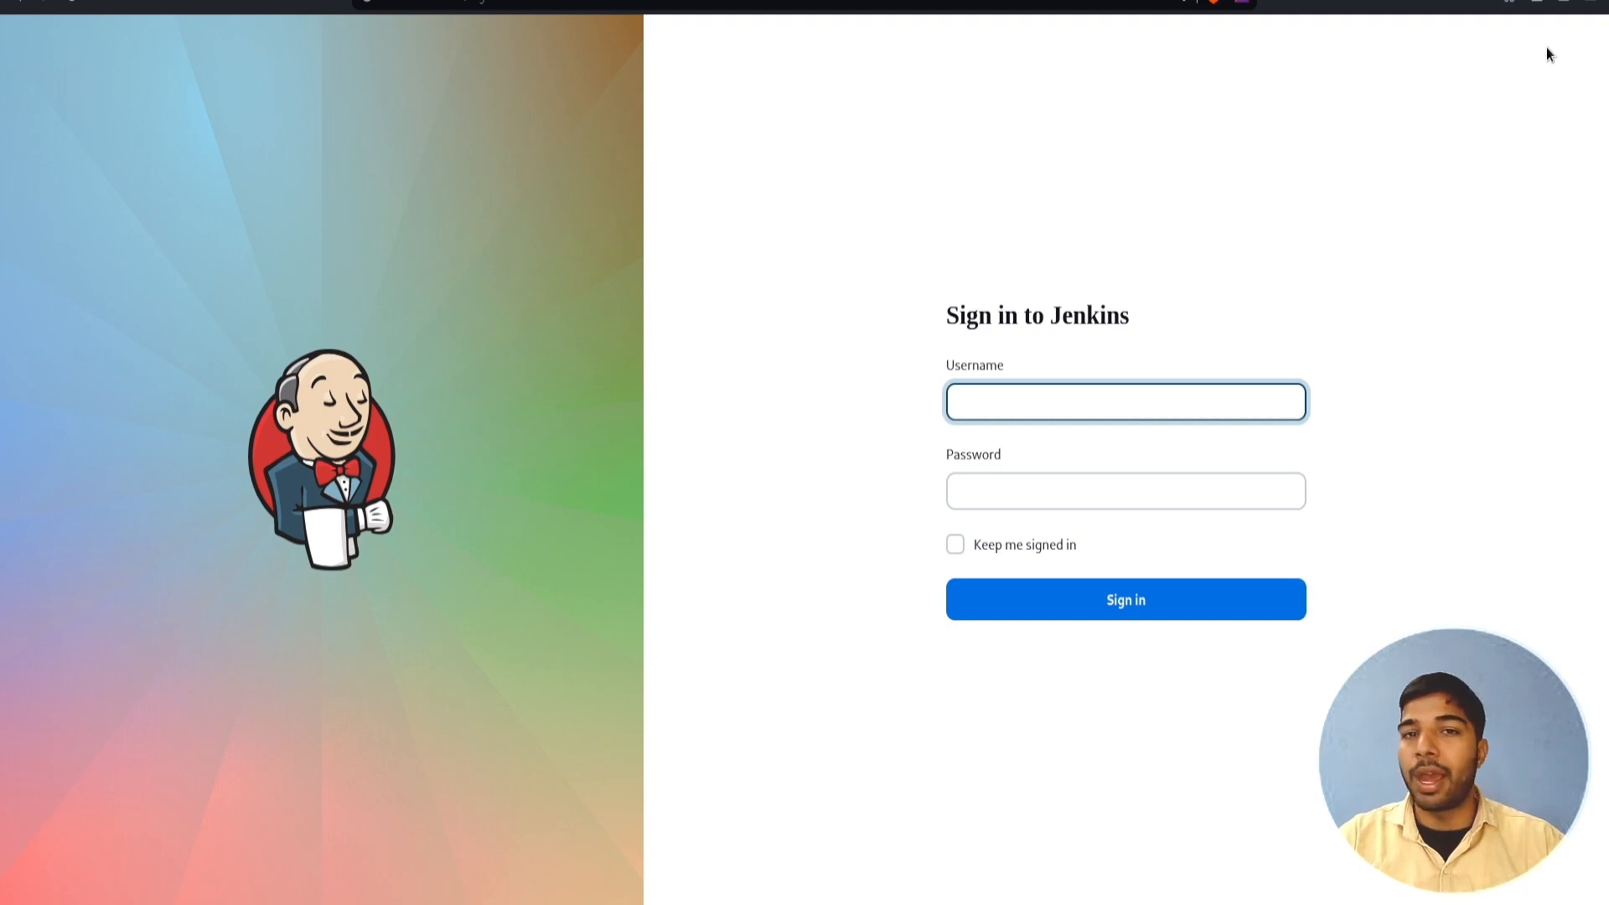
left_click(1124, 599)
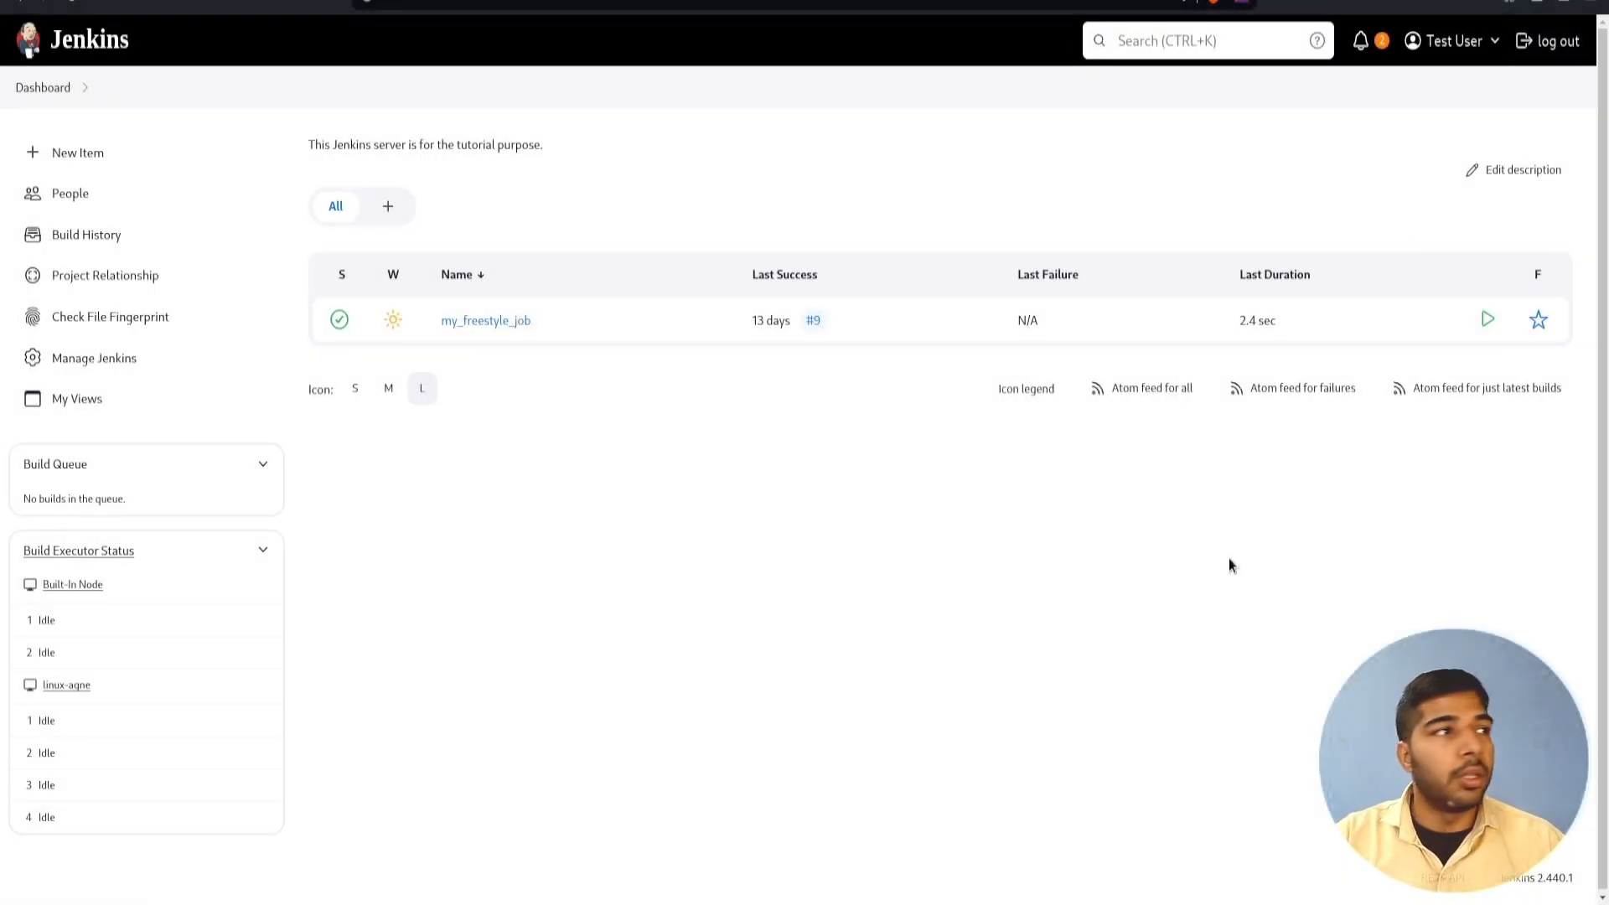
left_click(95, 357)
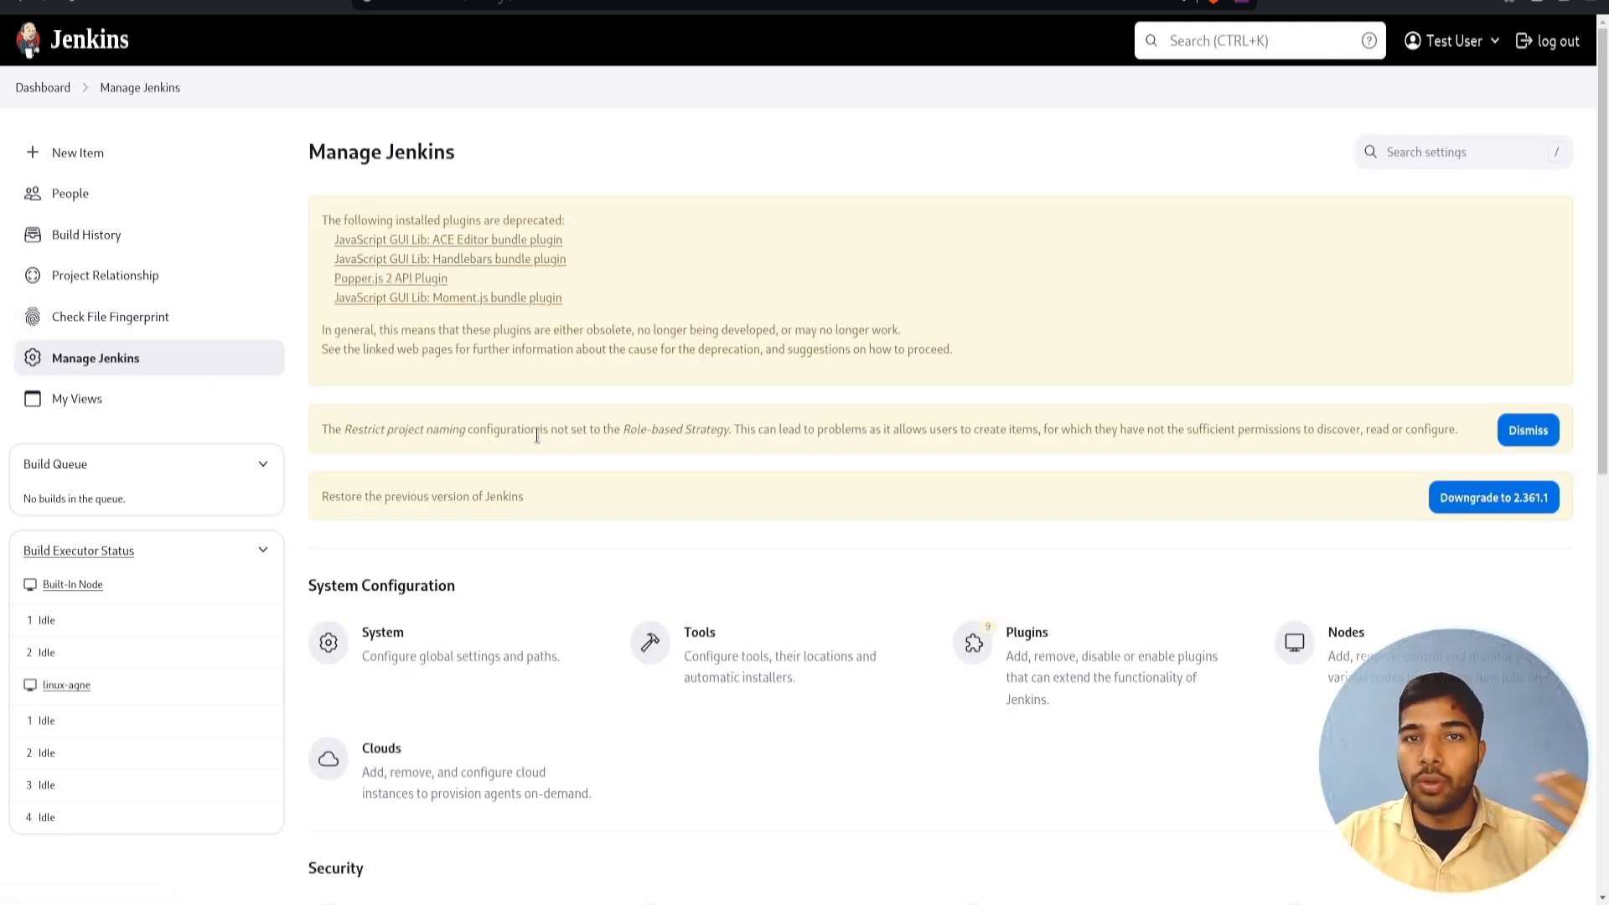
mouse_move(196, 367)
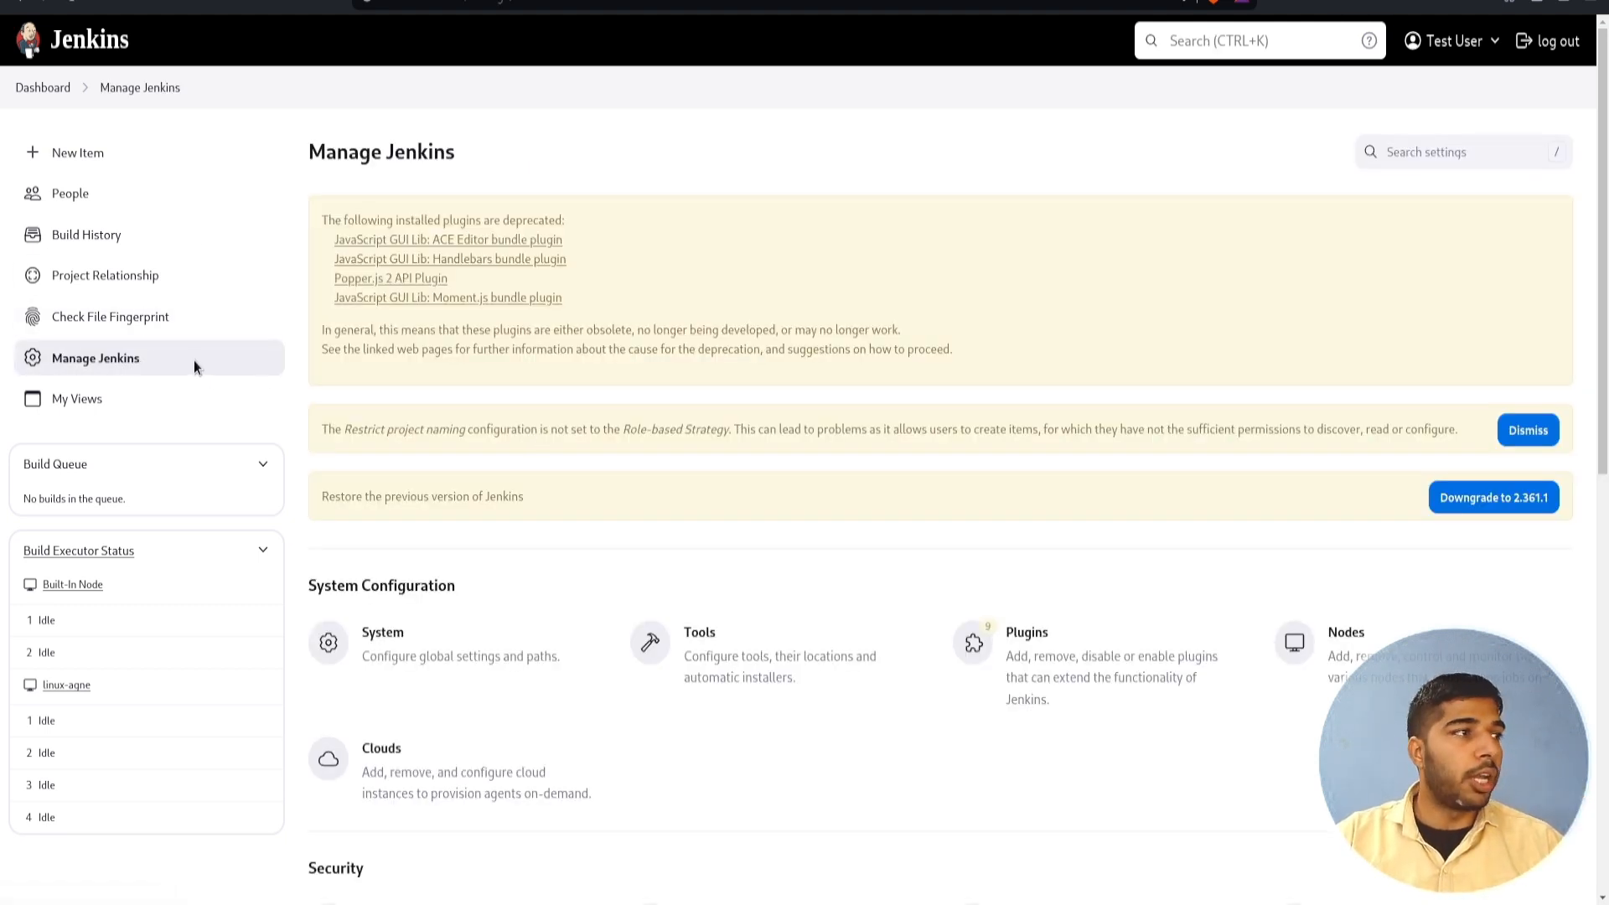
Add user vipin with the global admin role, save, and sign in as that user
scroll("down", 3)
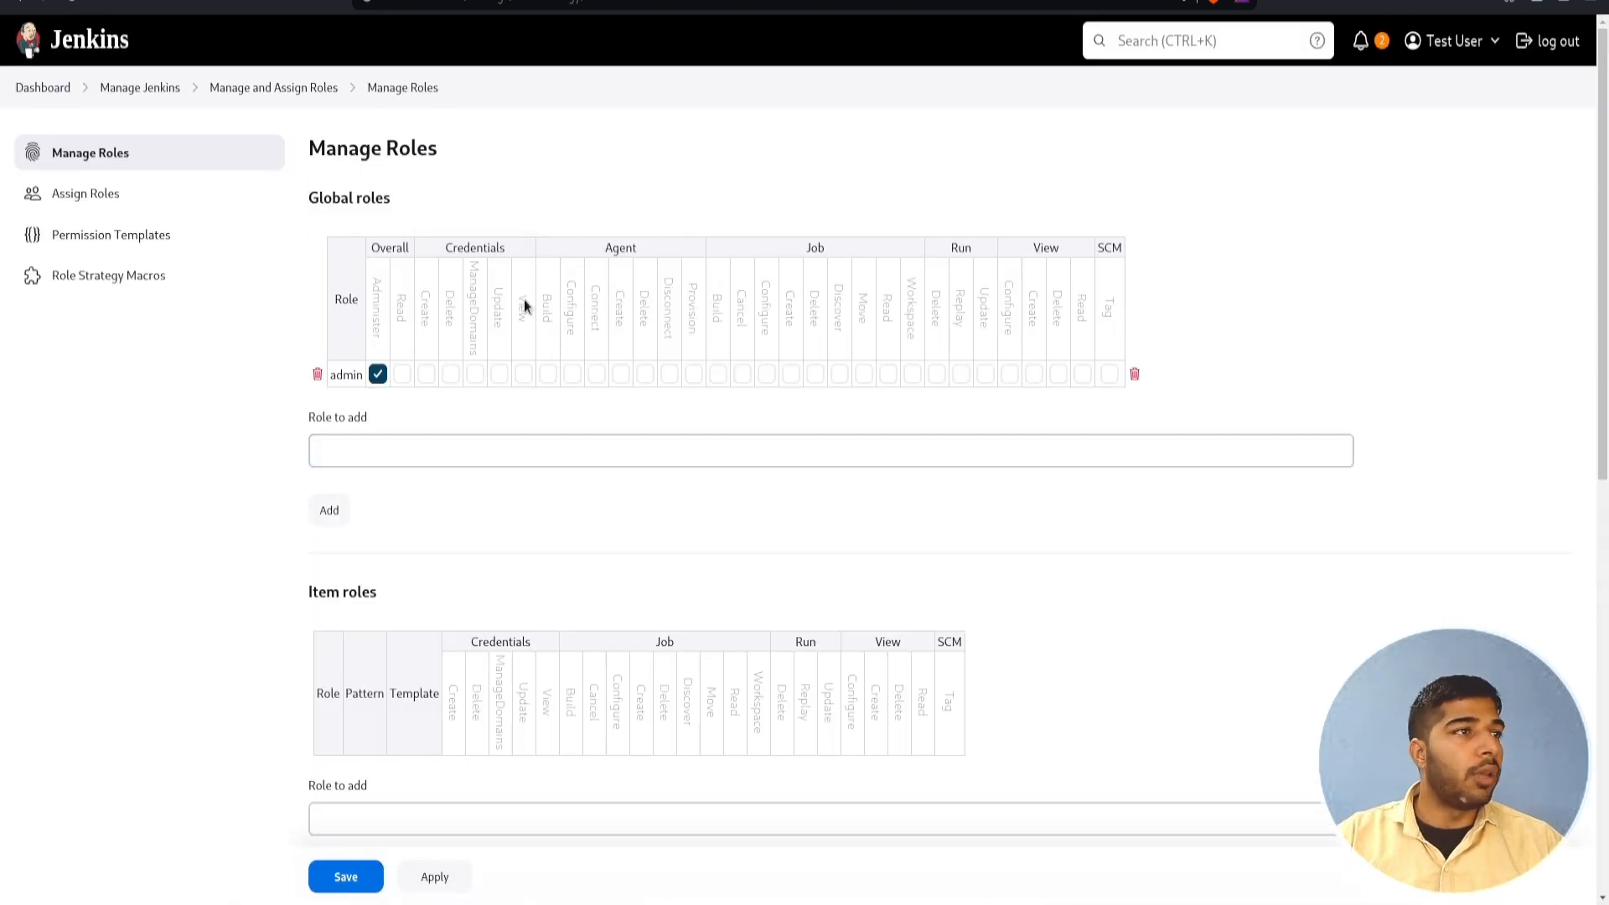
left_click(86, 192)
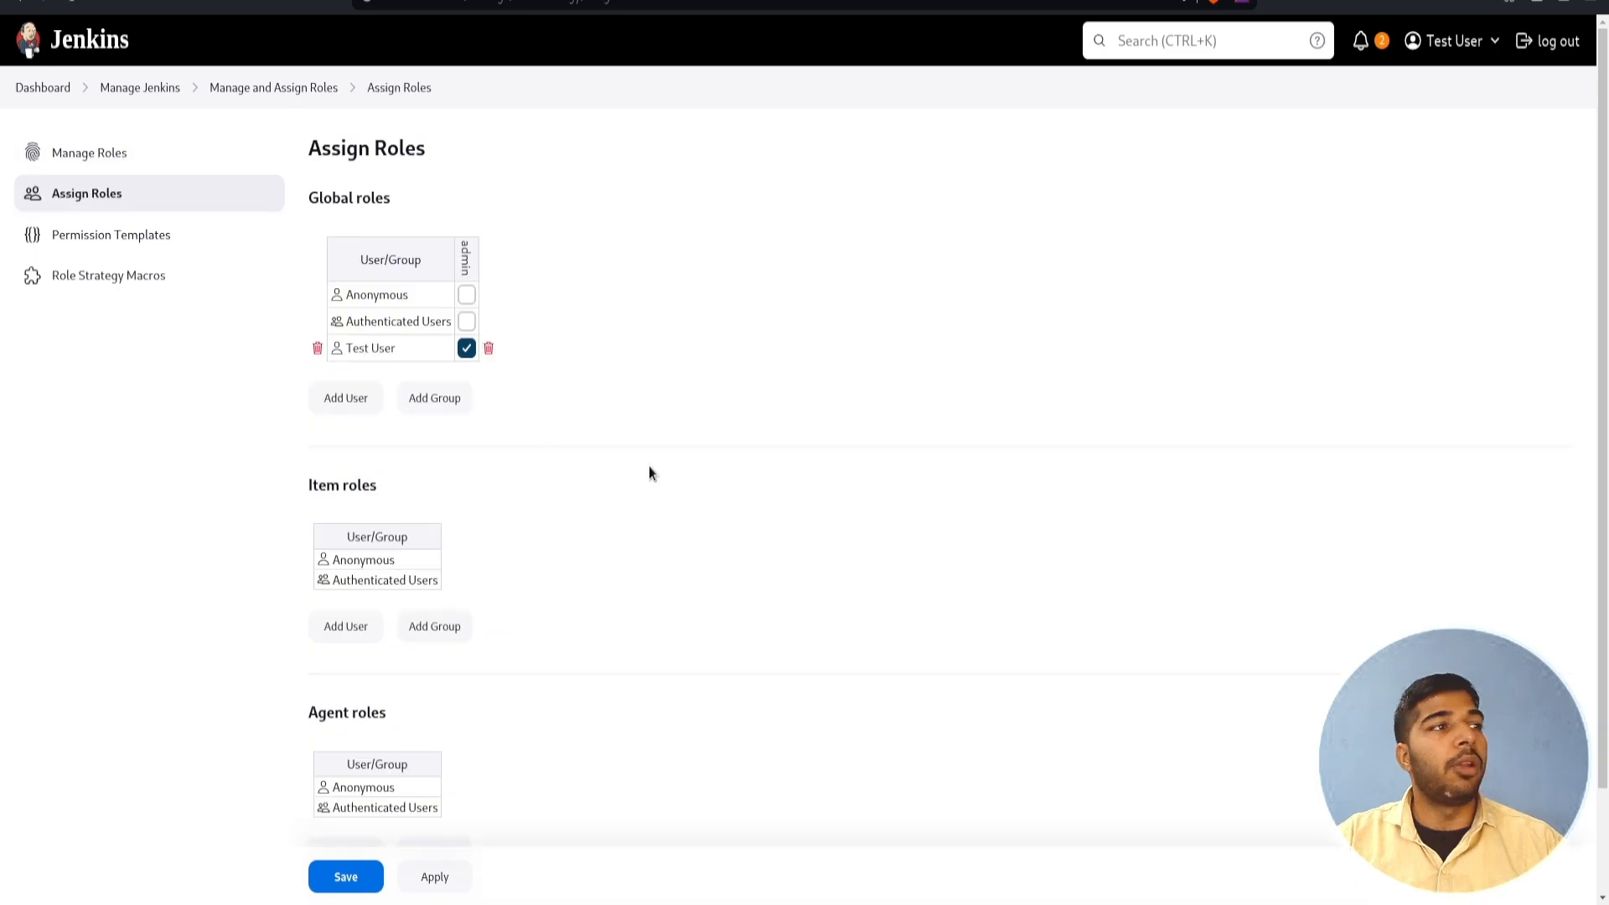
left_click(344, 397)
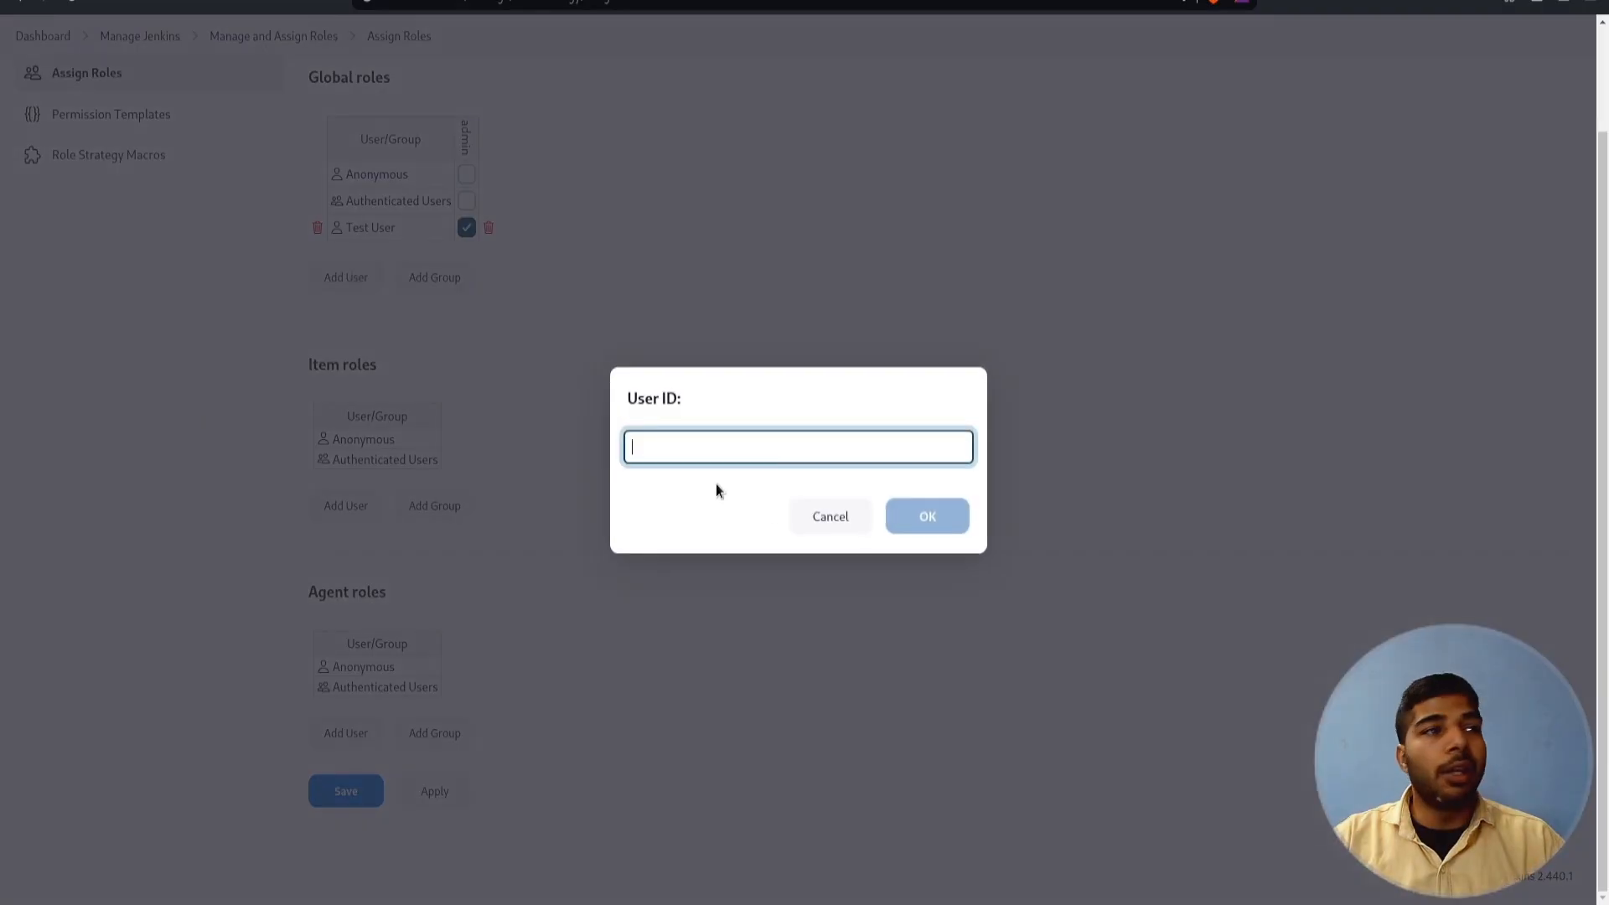
type("vipin")
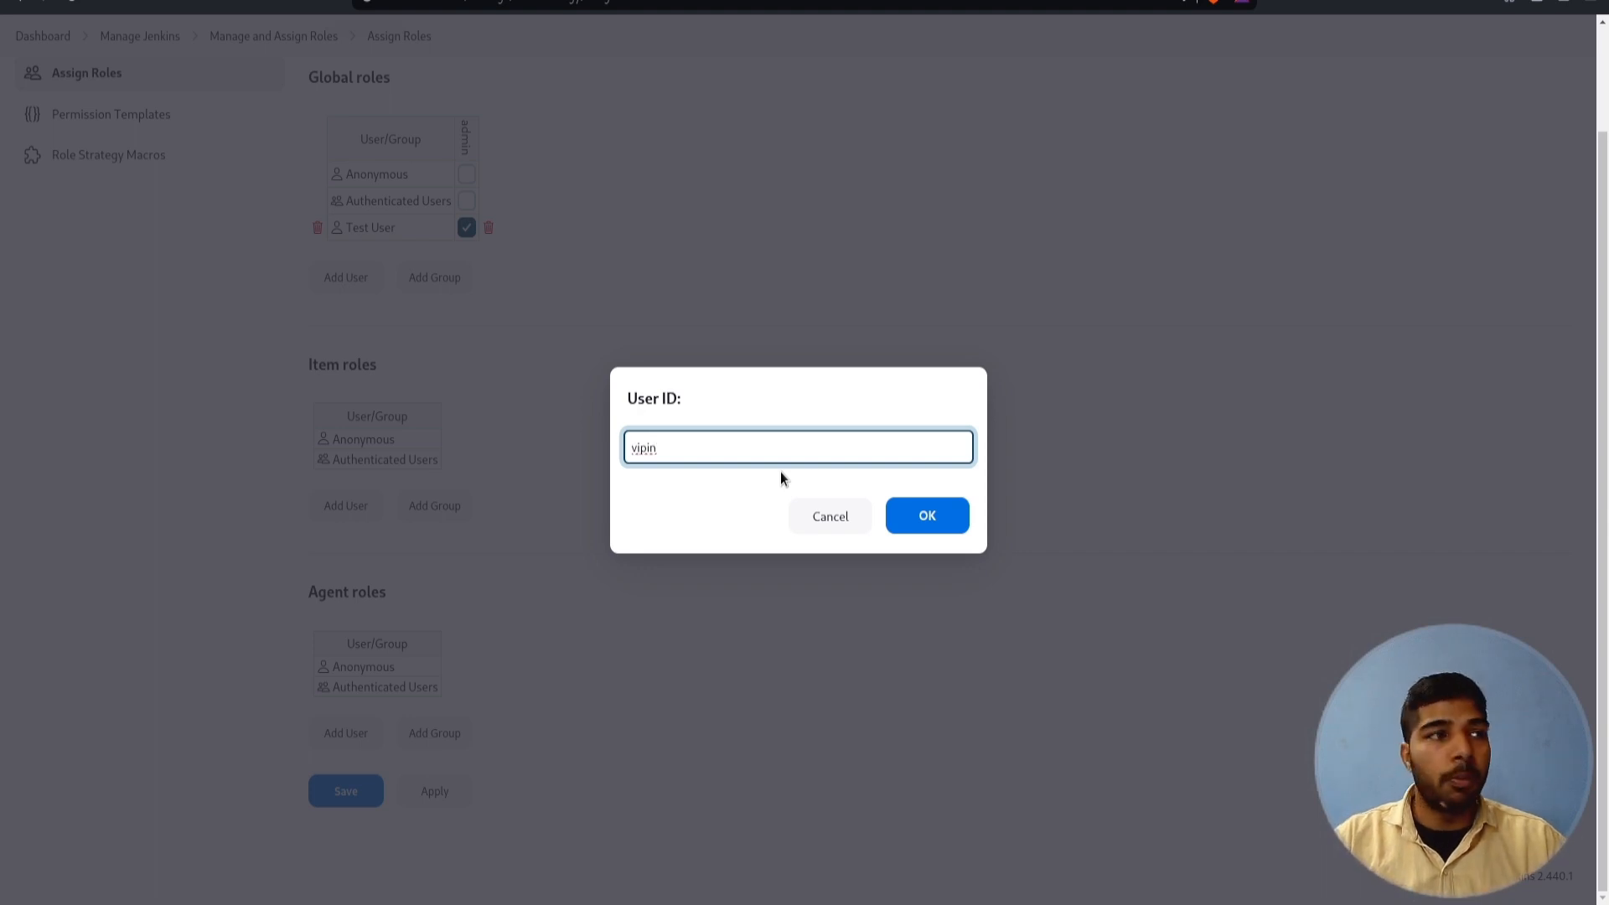
mouse_move(847, 485)
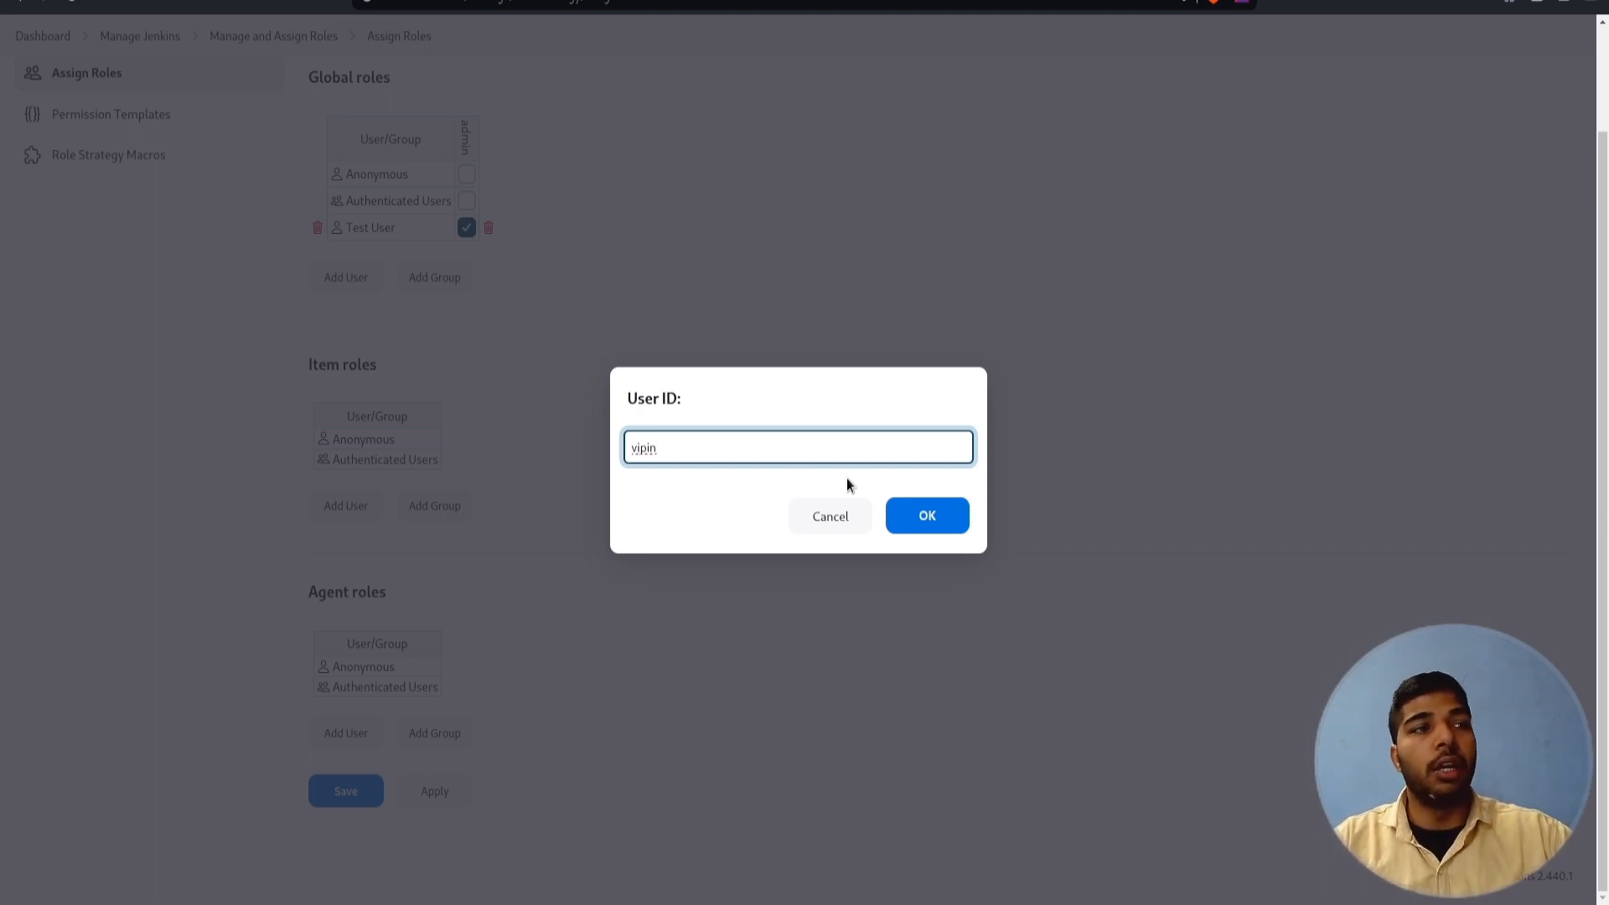
left_click(924, 515)
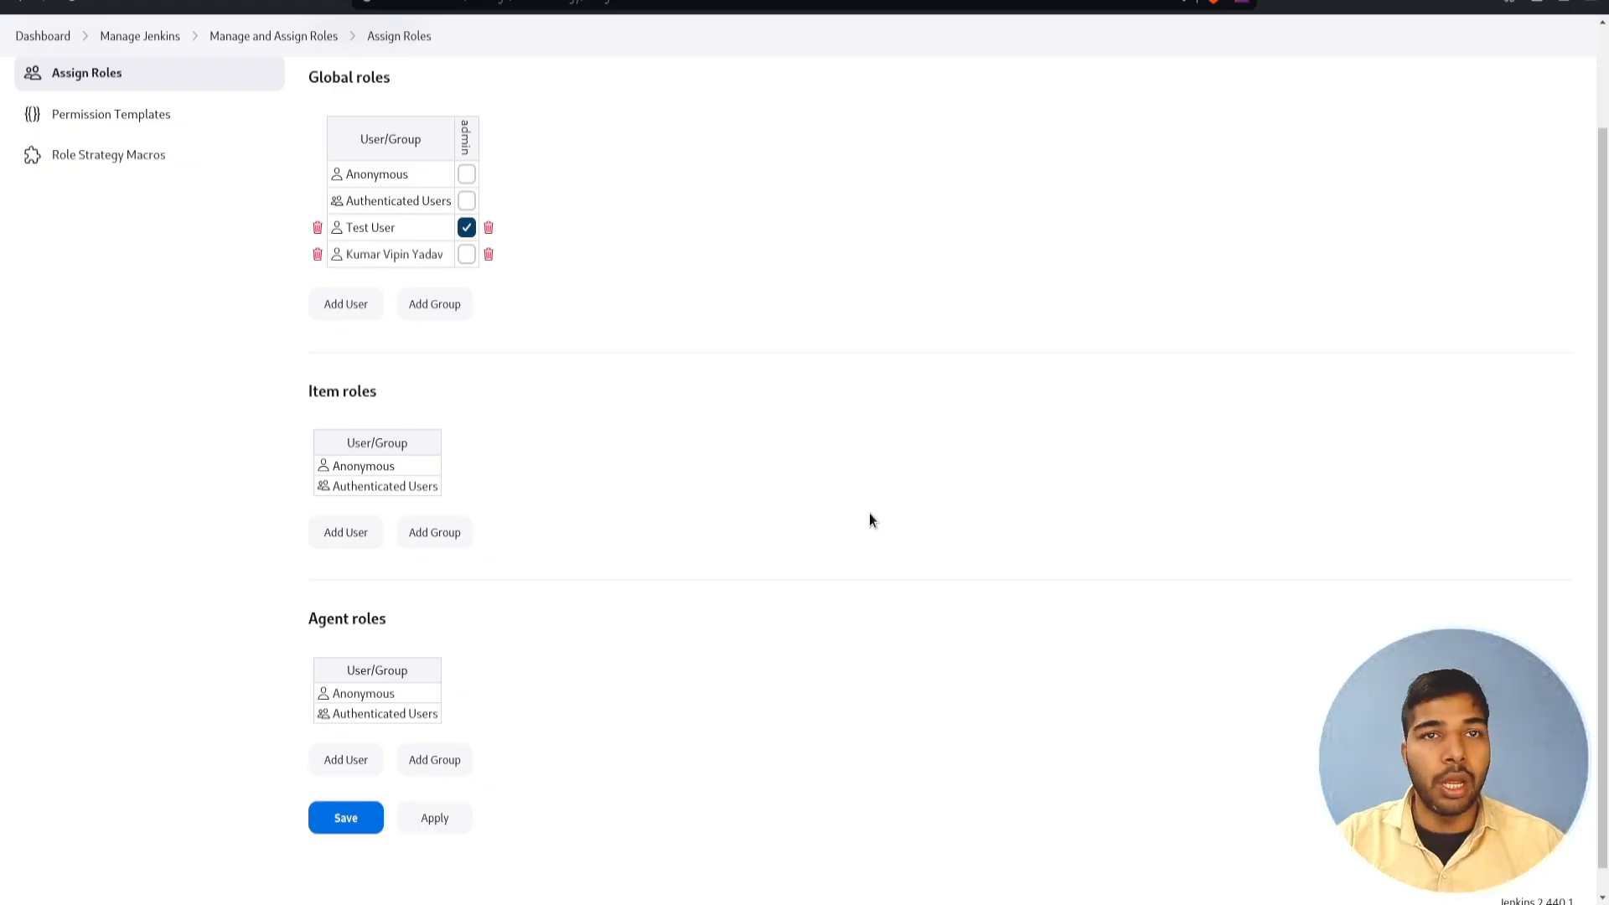
mouse_move(392, 253)
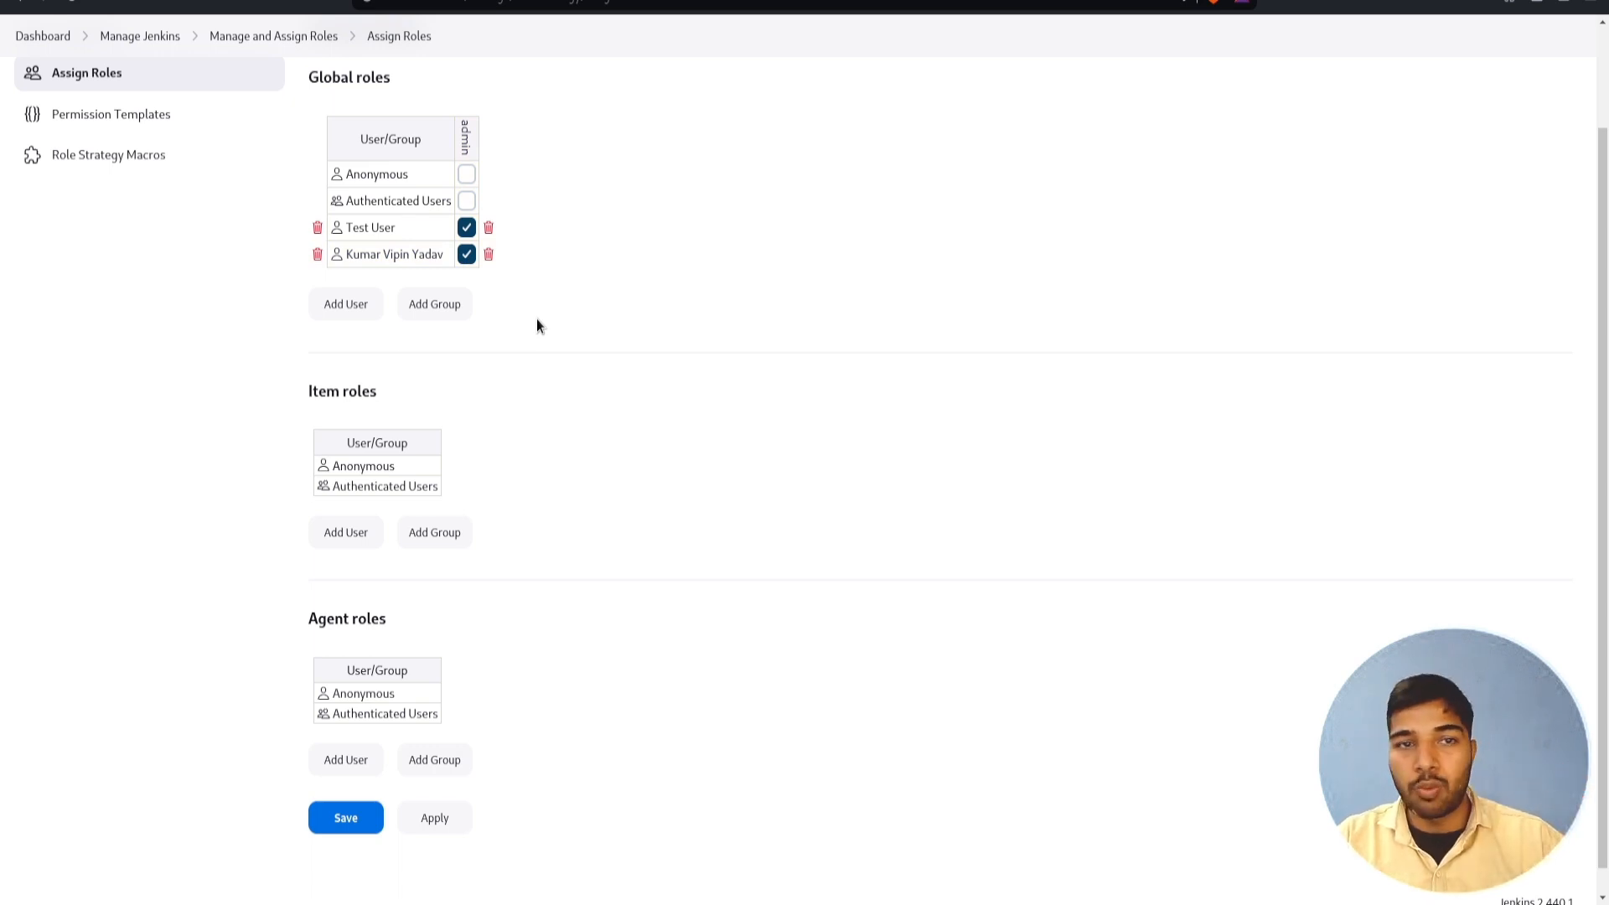
left_click(90, 152)
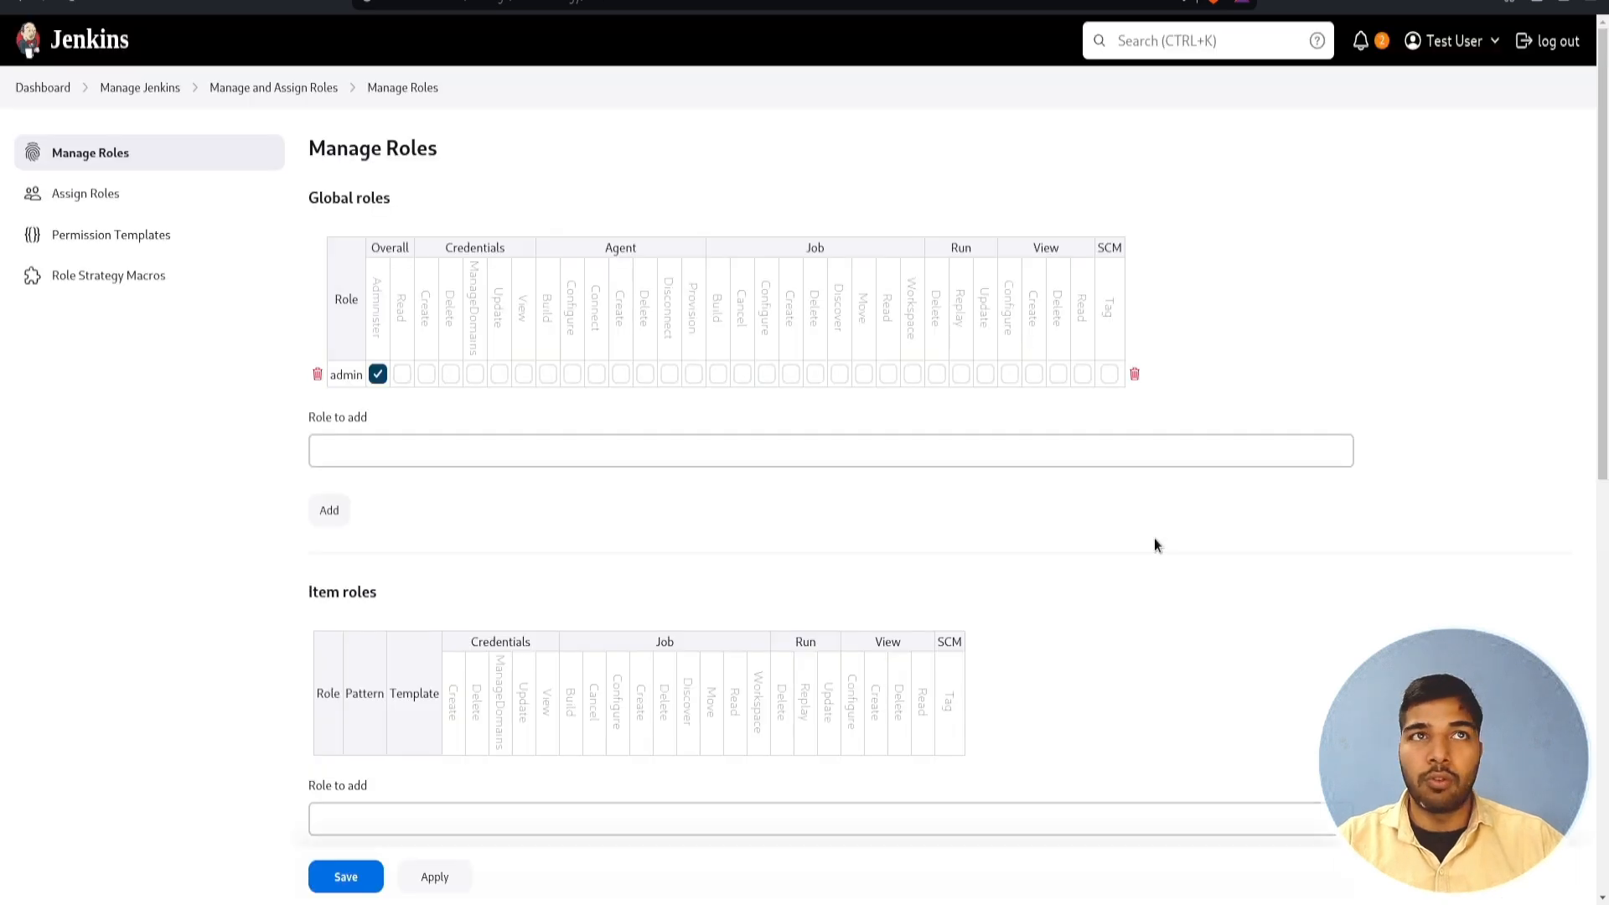
left_click(1552, 40)
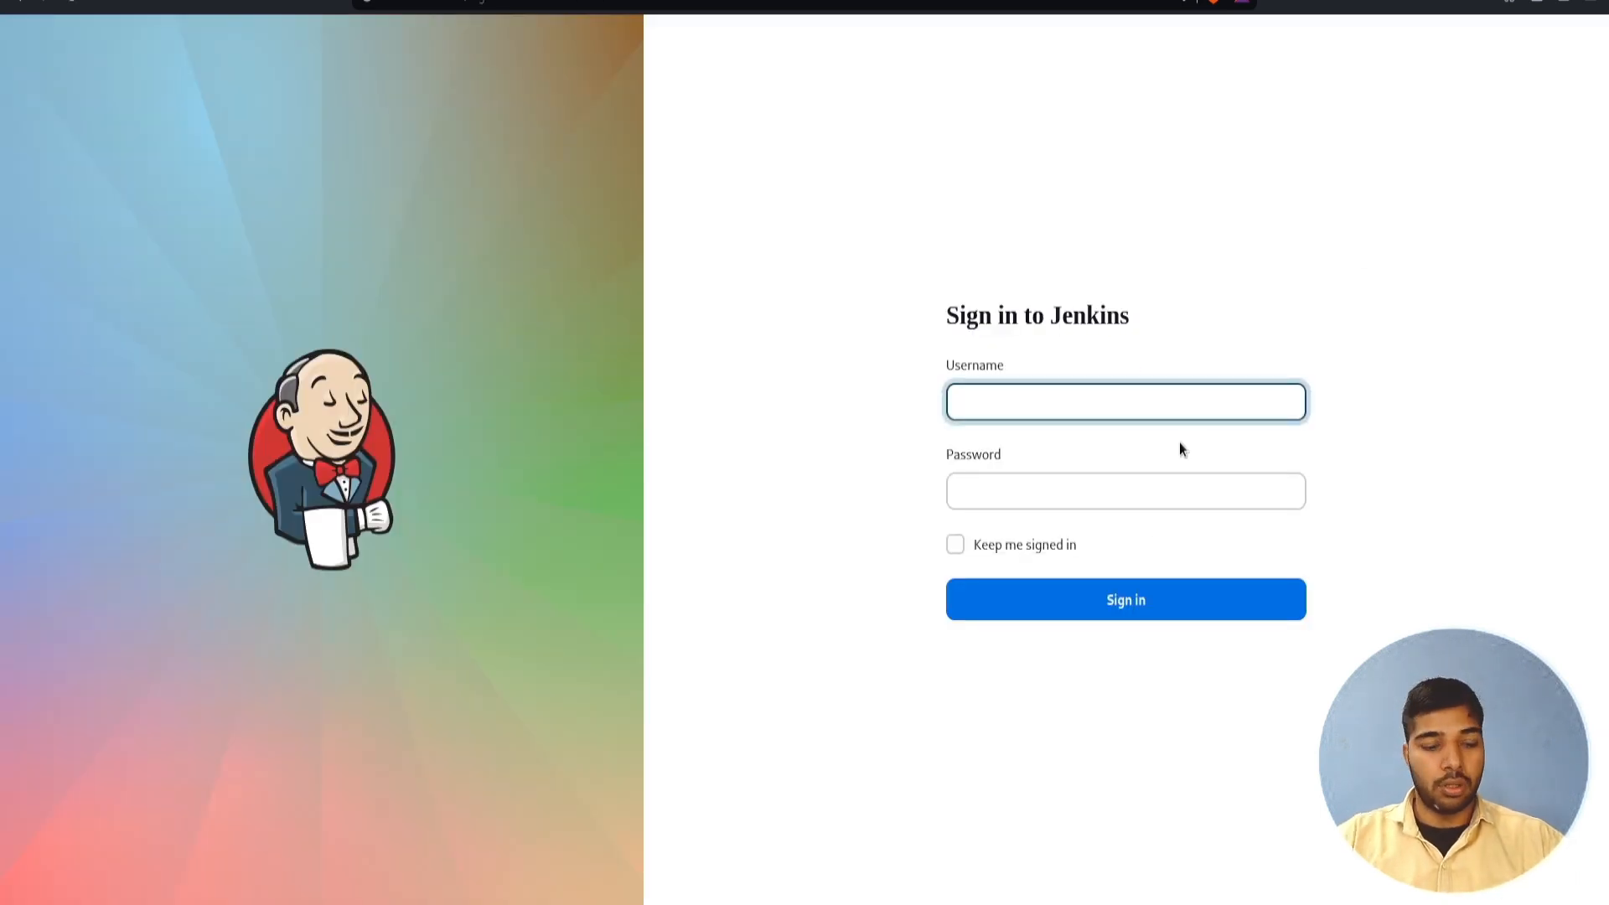
left_click(1124, 599)
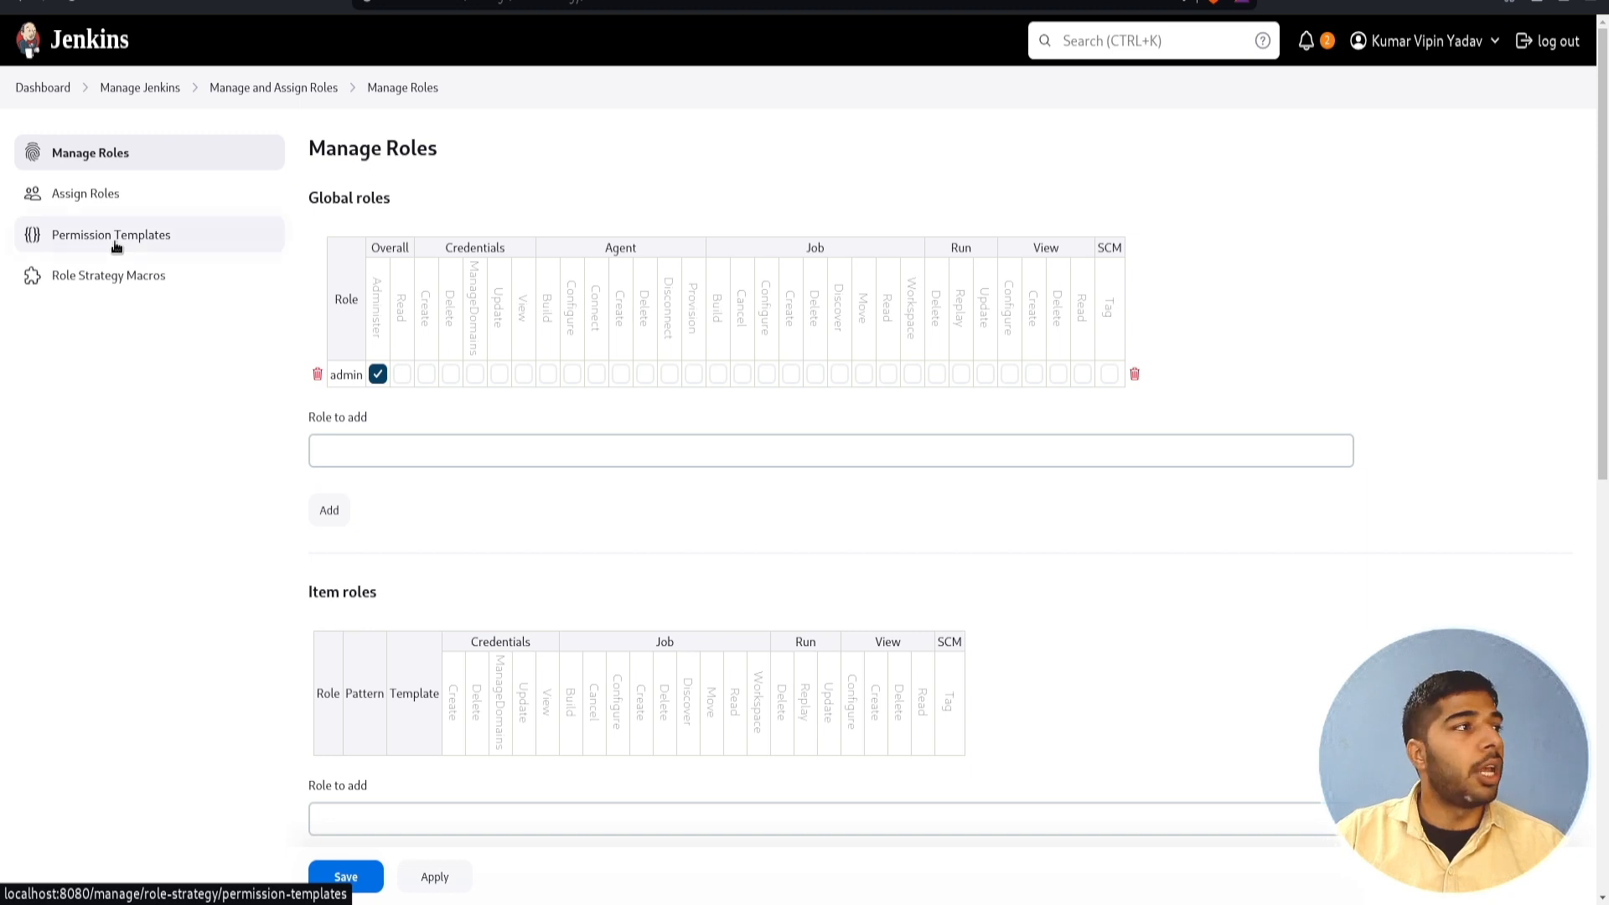
Add an empty permission template named 'test' under Permission Templates
left_click(111, 234)
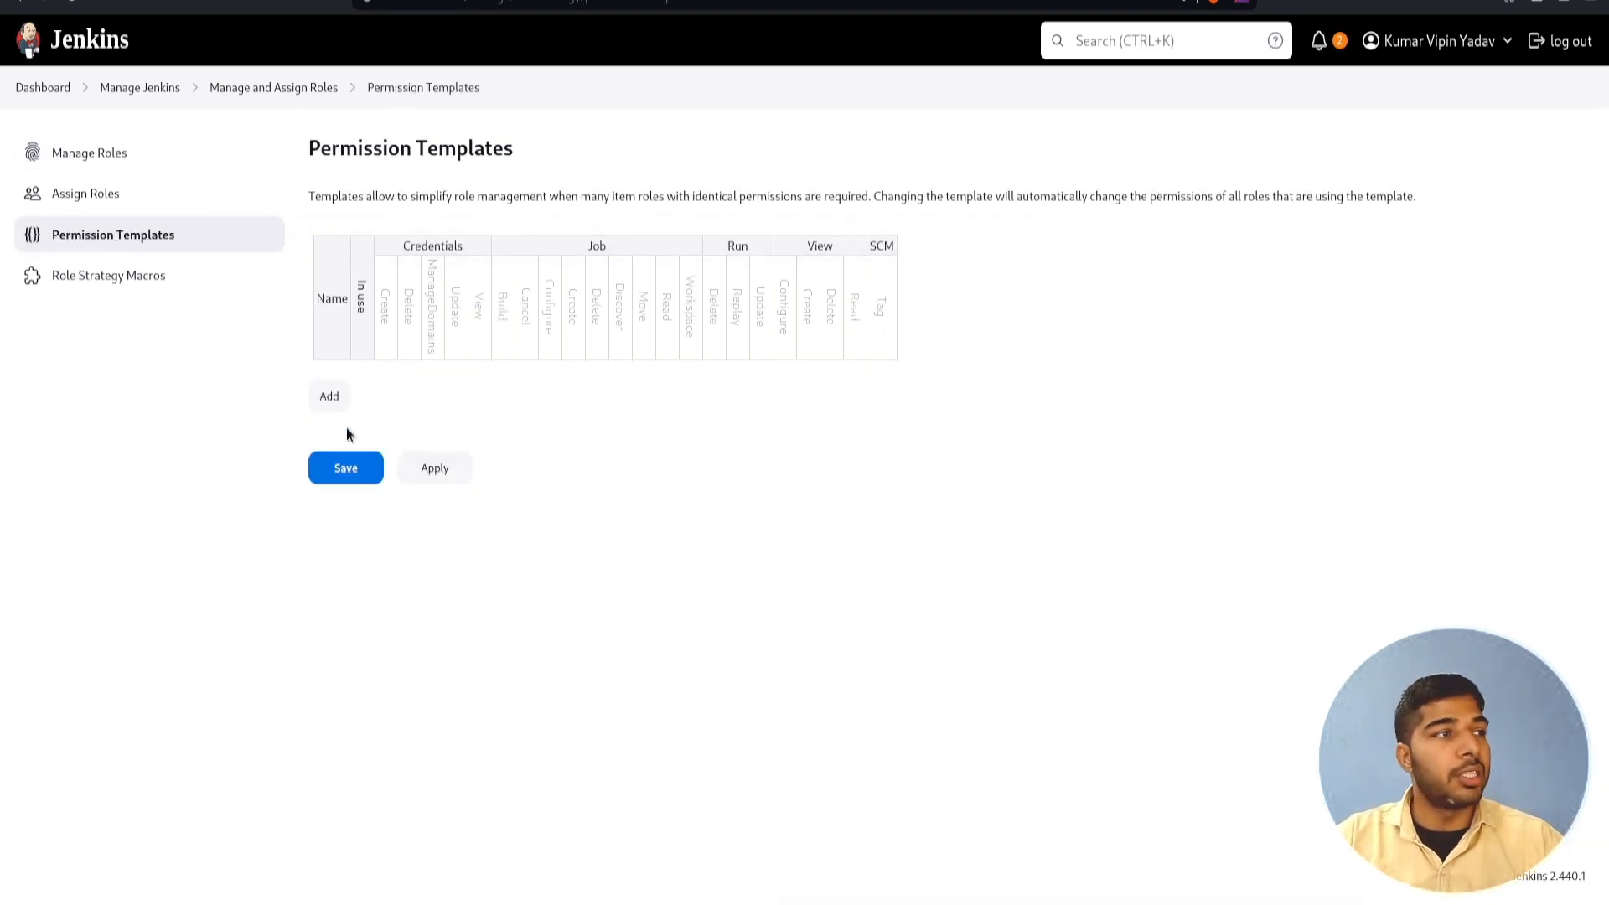
left_click(328, 395)
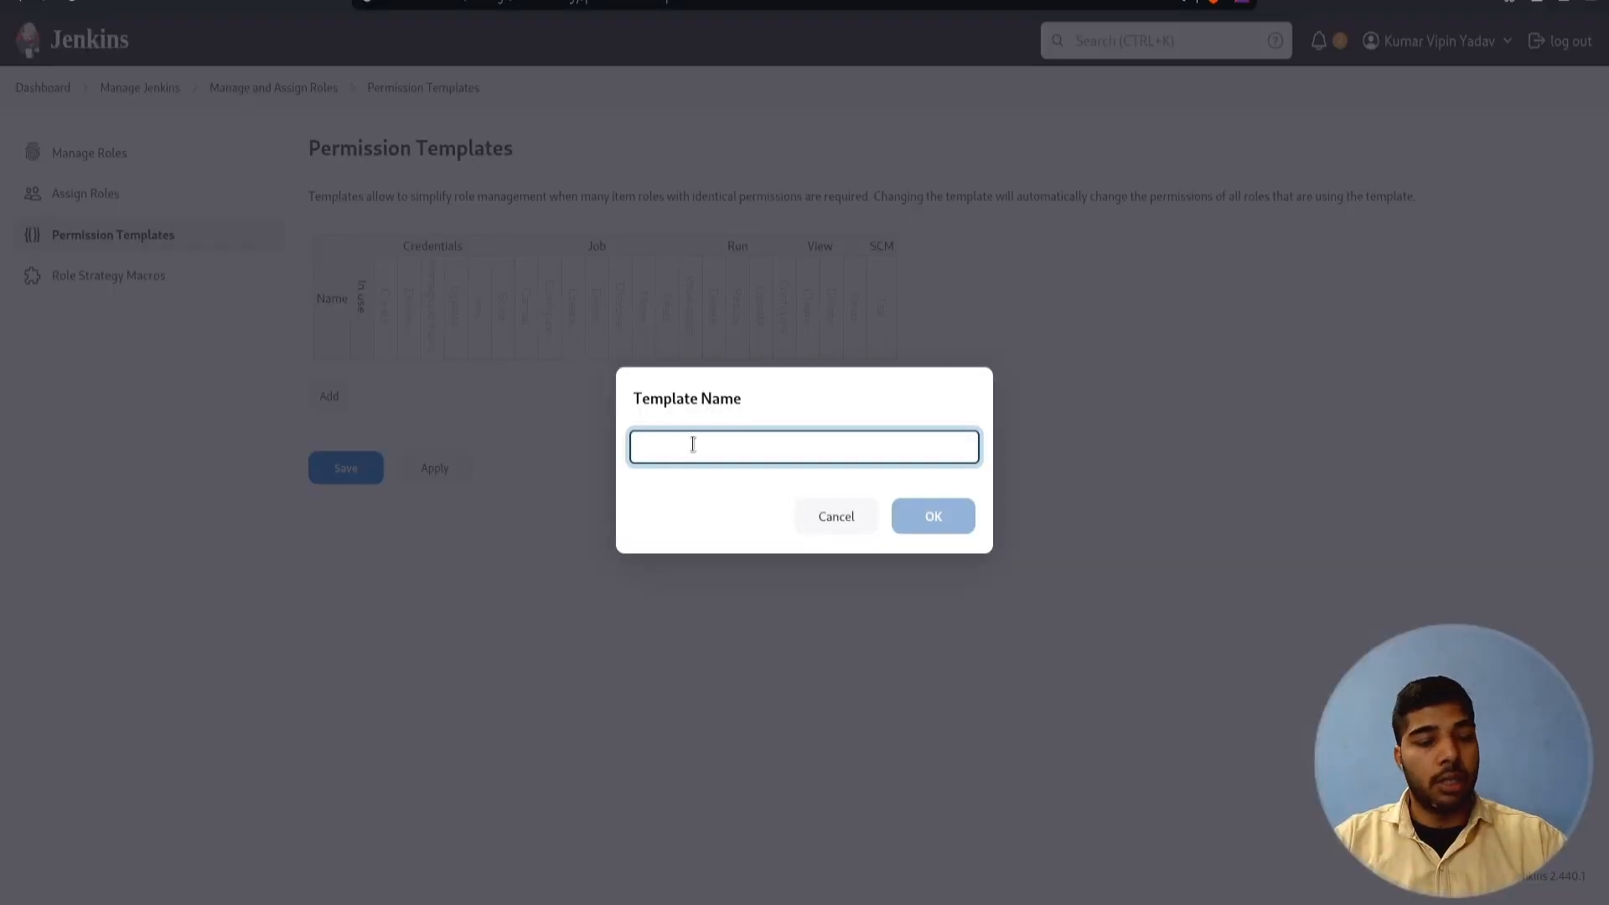
left_click(931, 515)
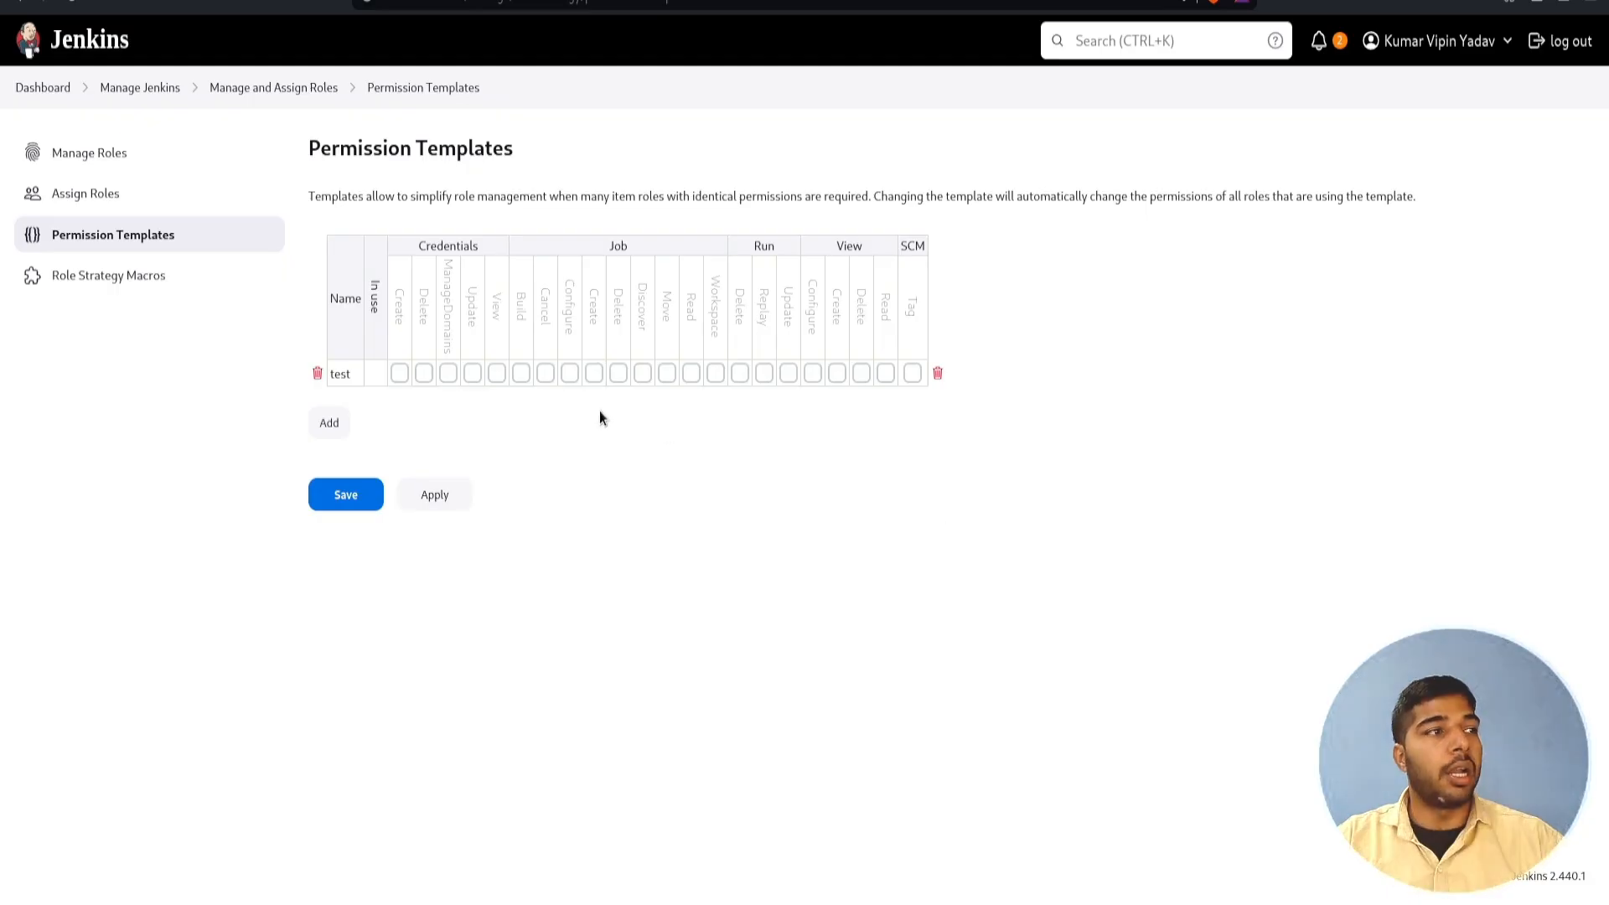
mouse_move(562, 396)
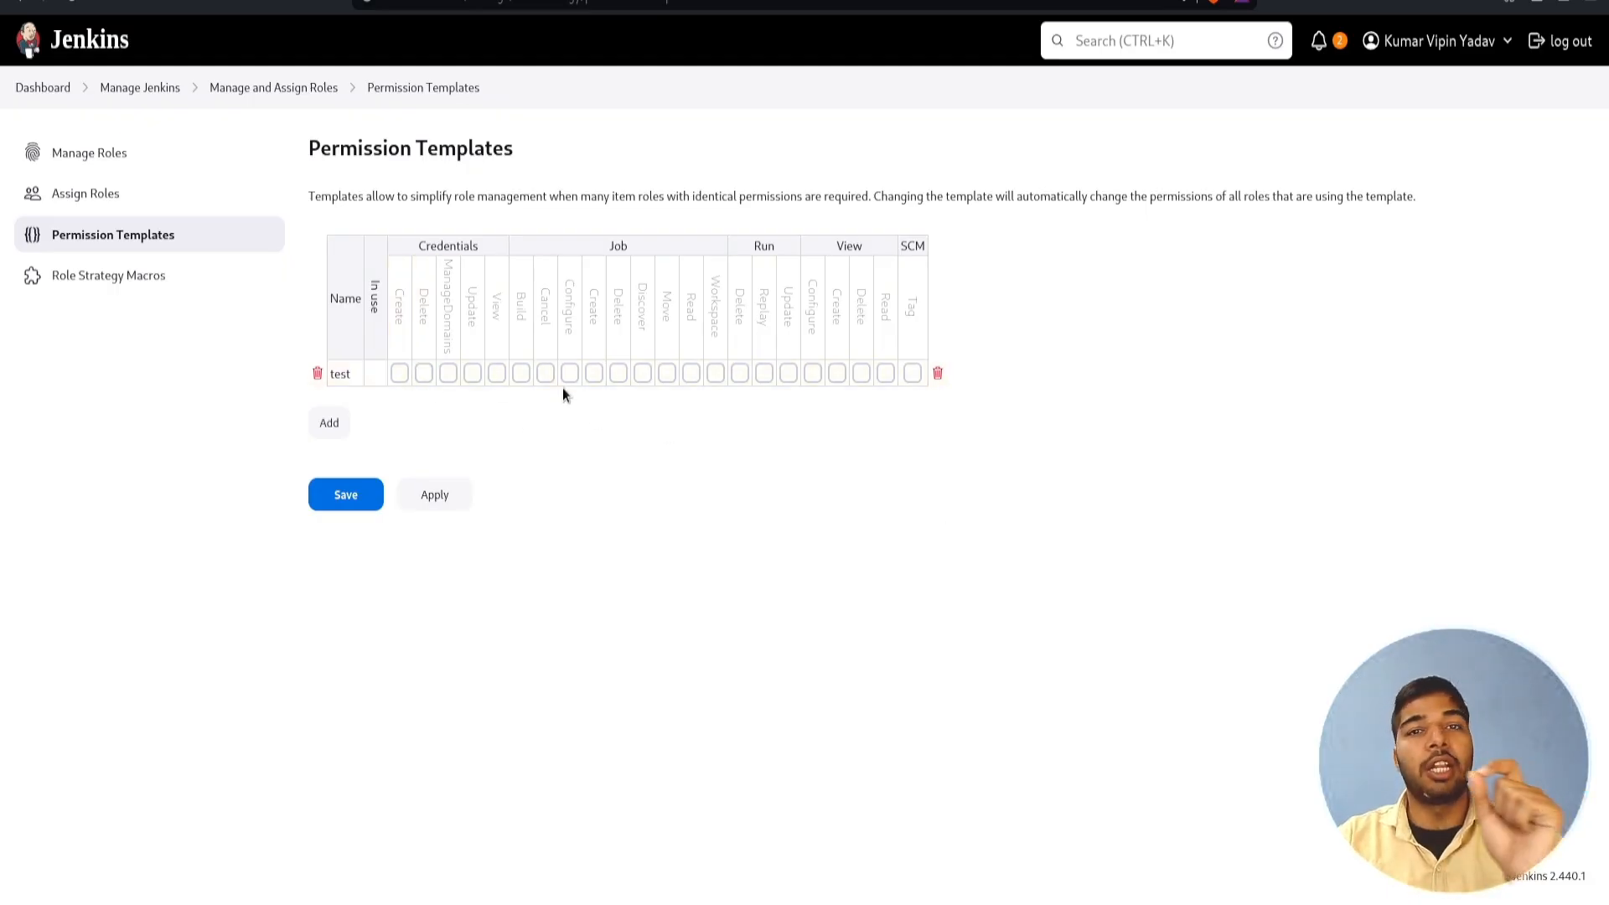
mouse_move(573, 398)
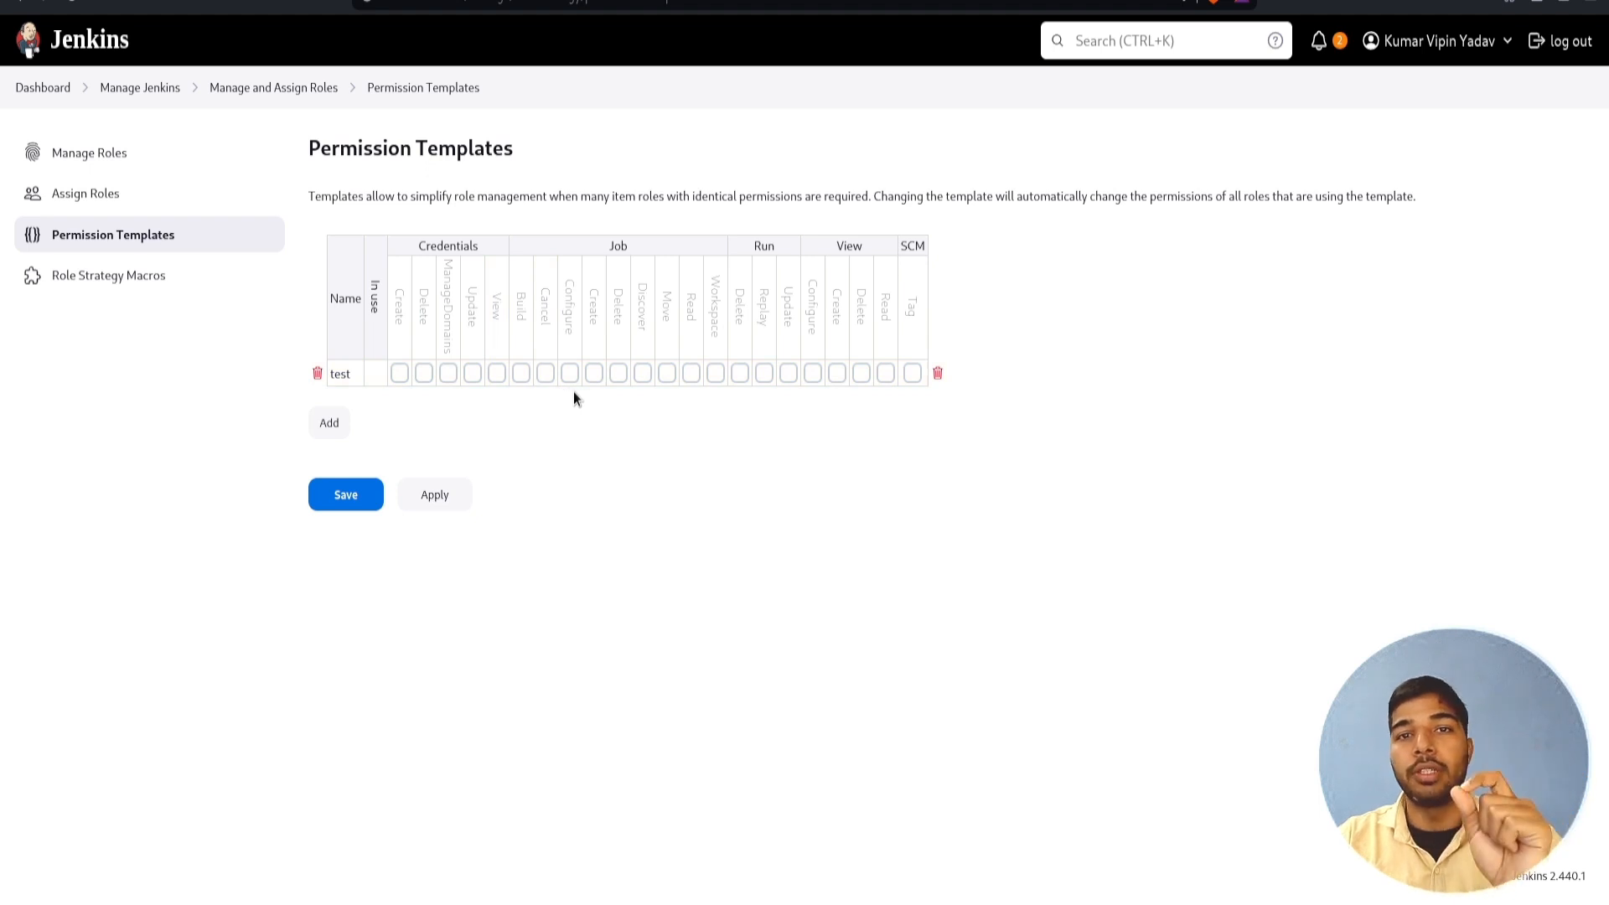
Browse the Role Strategy Macros reference, then return to Manage Roles
left_click(108, 274)
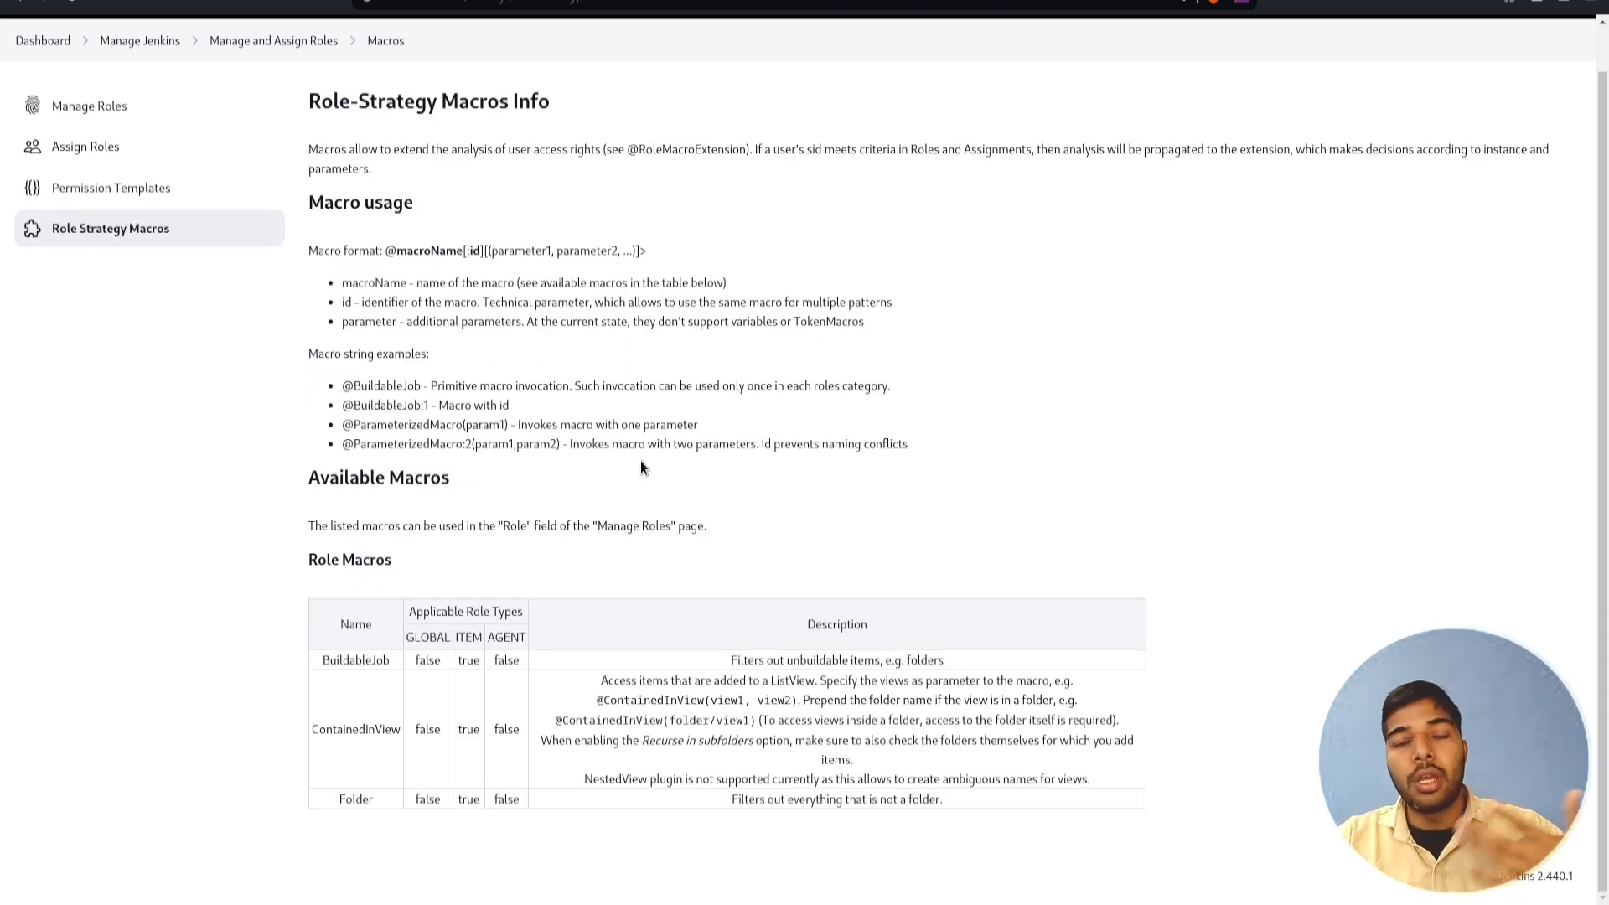
scroll("up", 3)
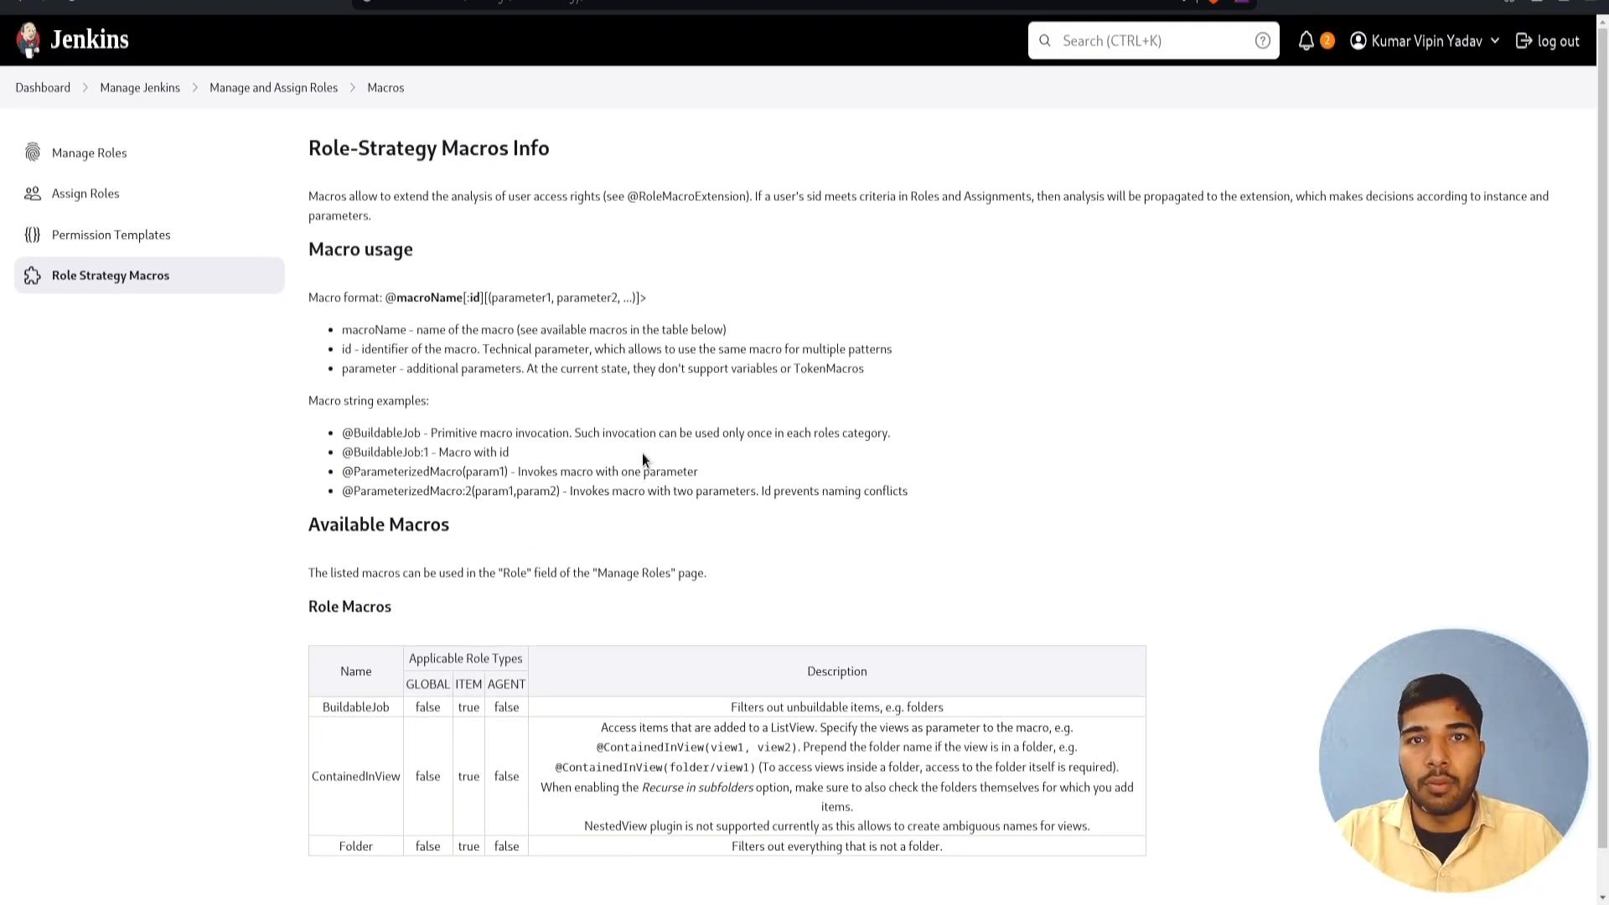
left_click(90, 151)
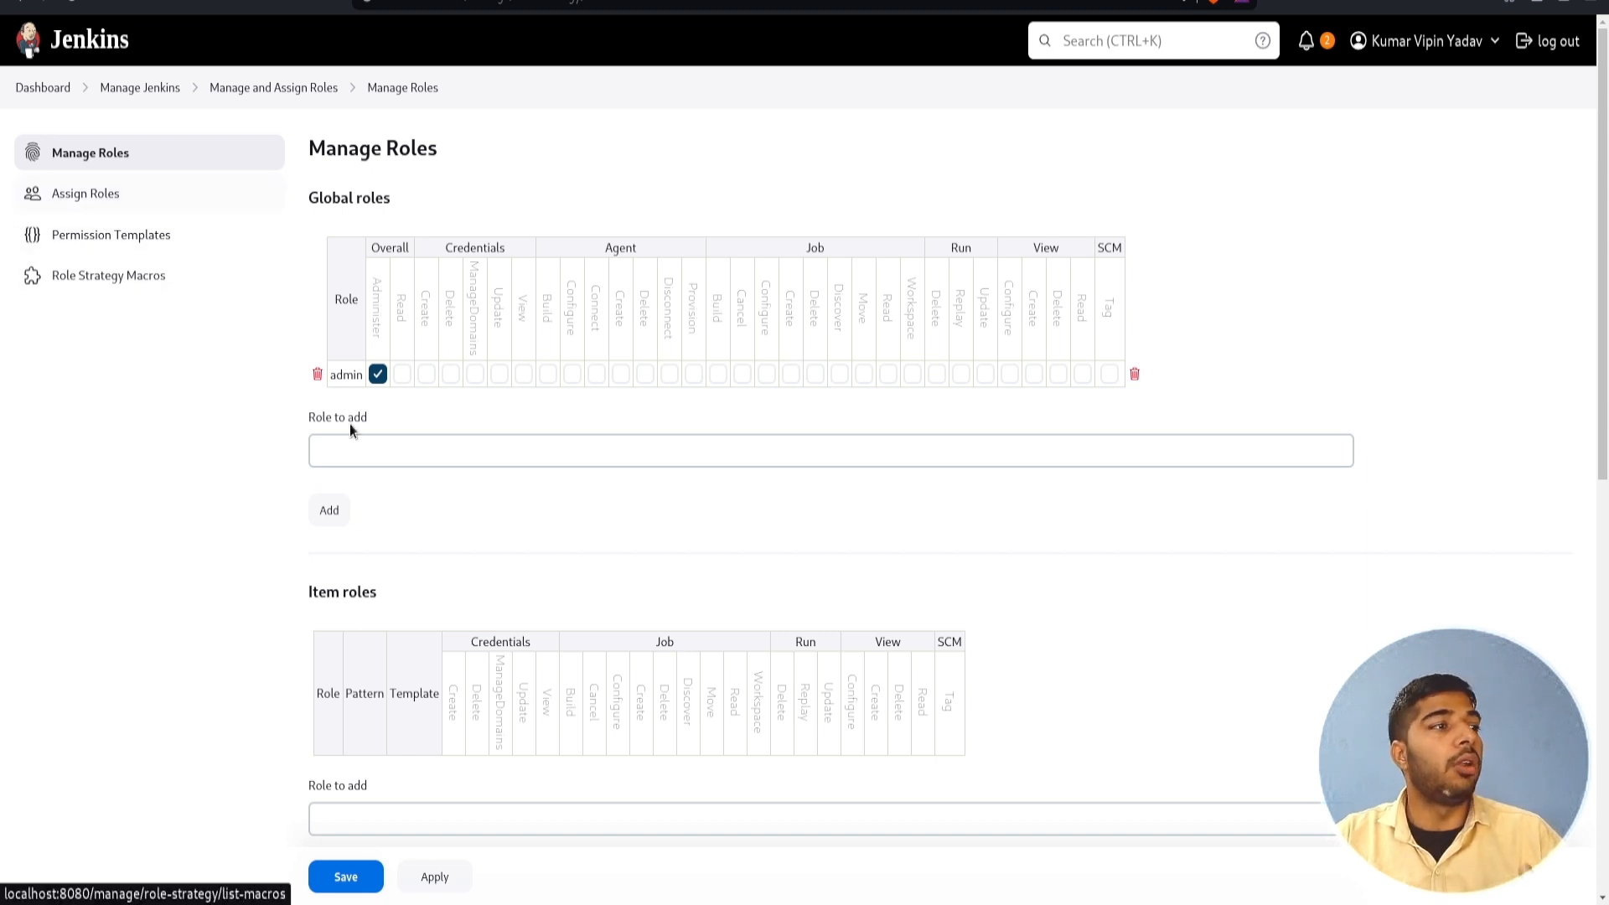
mouse_move(385, 190)
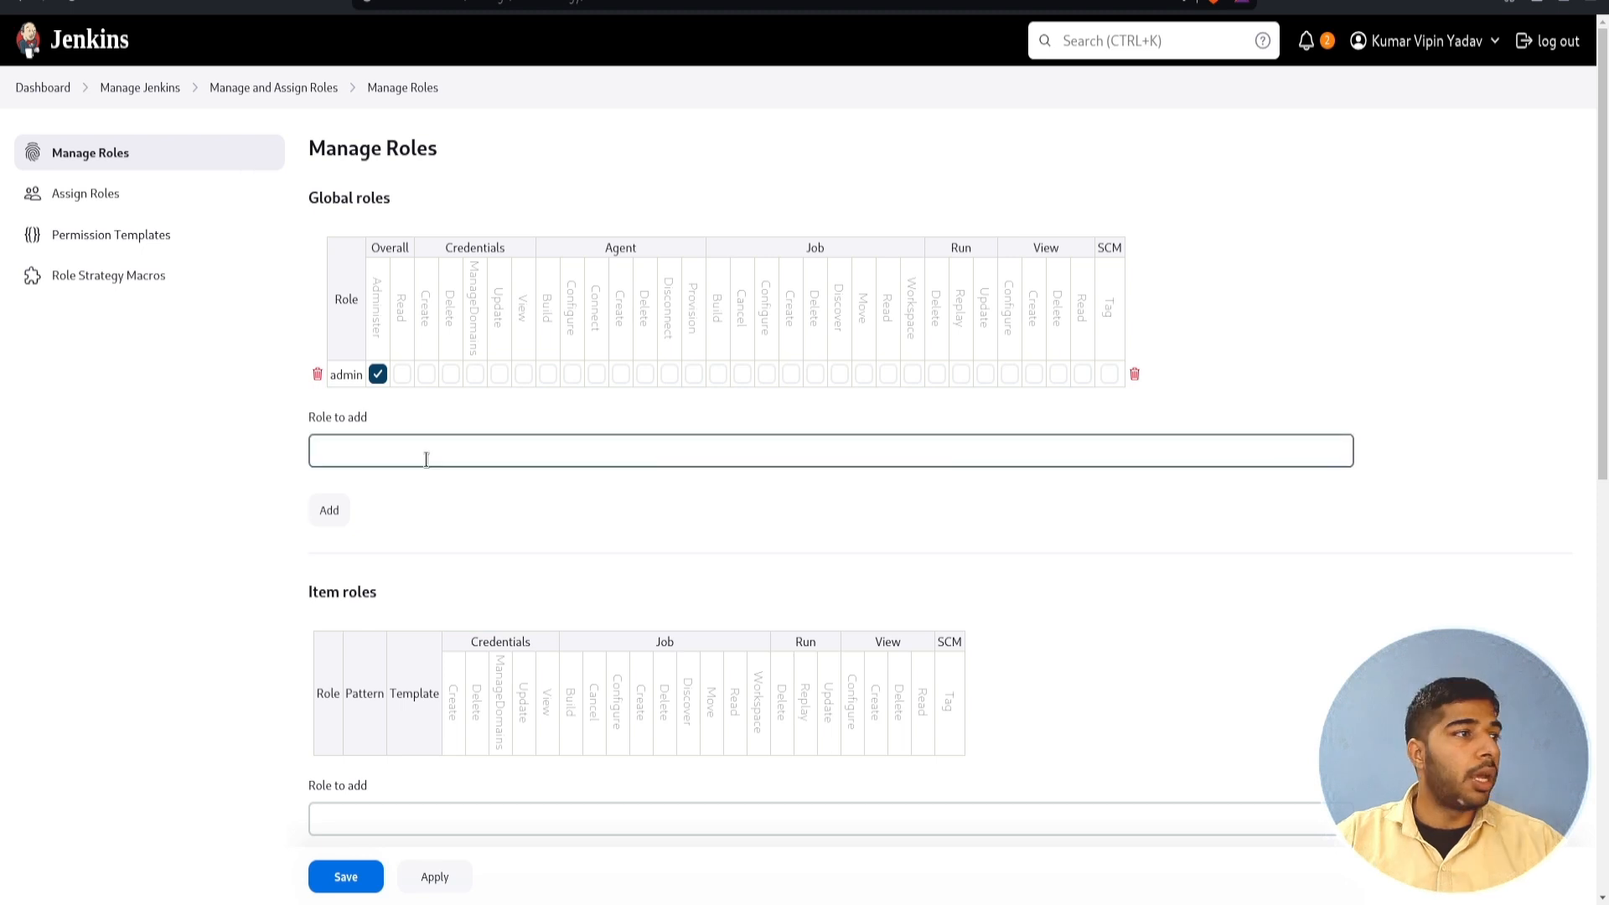
Add global role test_role with Overall/Read and Job Build, Delete, Move, Read
type("t")
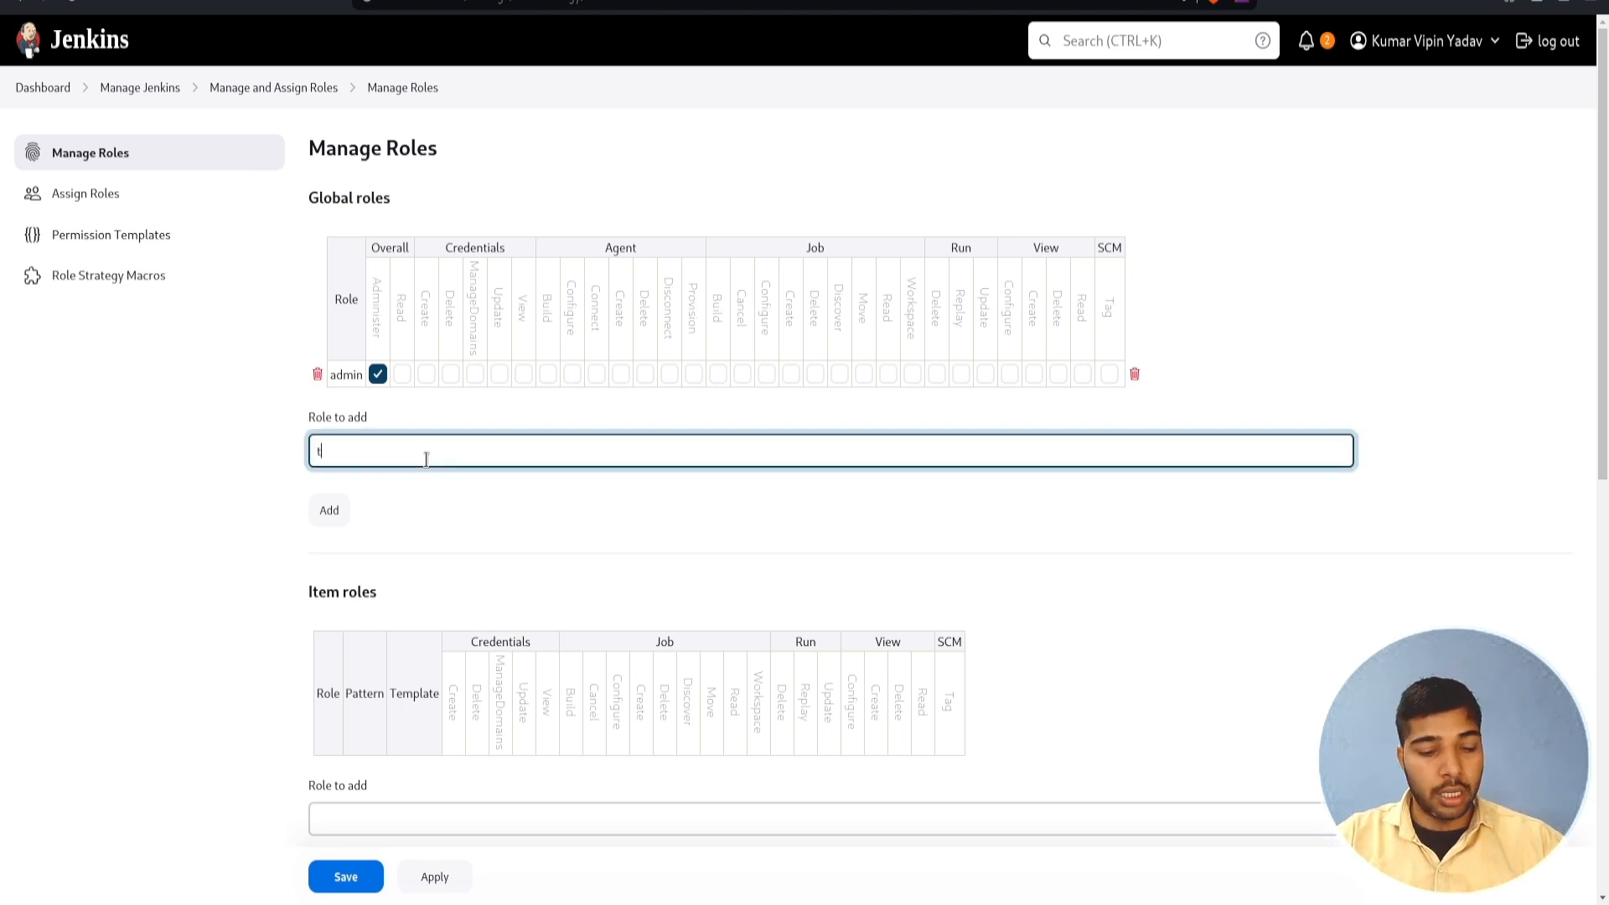
left_click(329, 510)
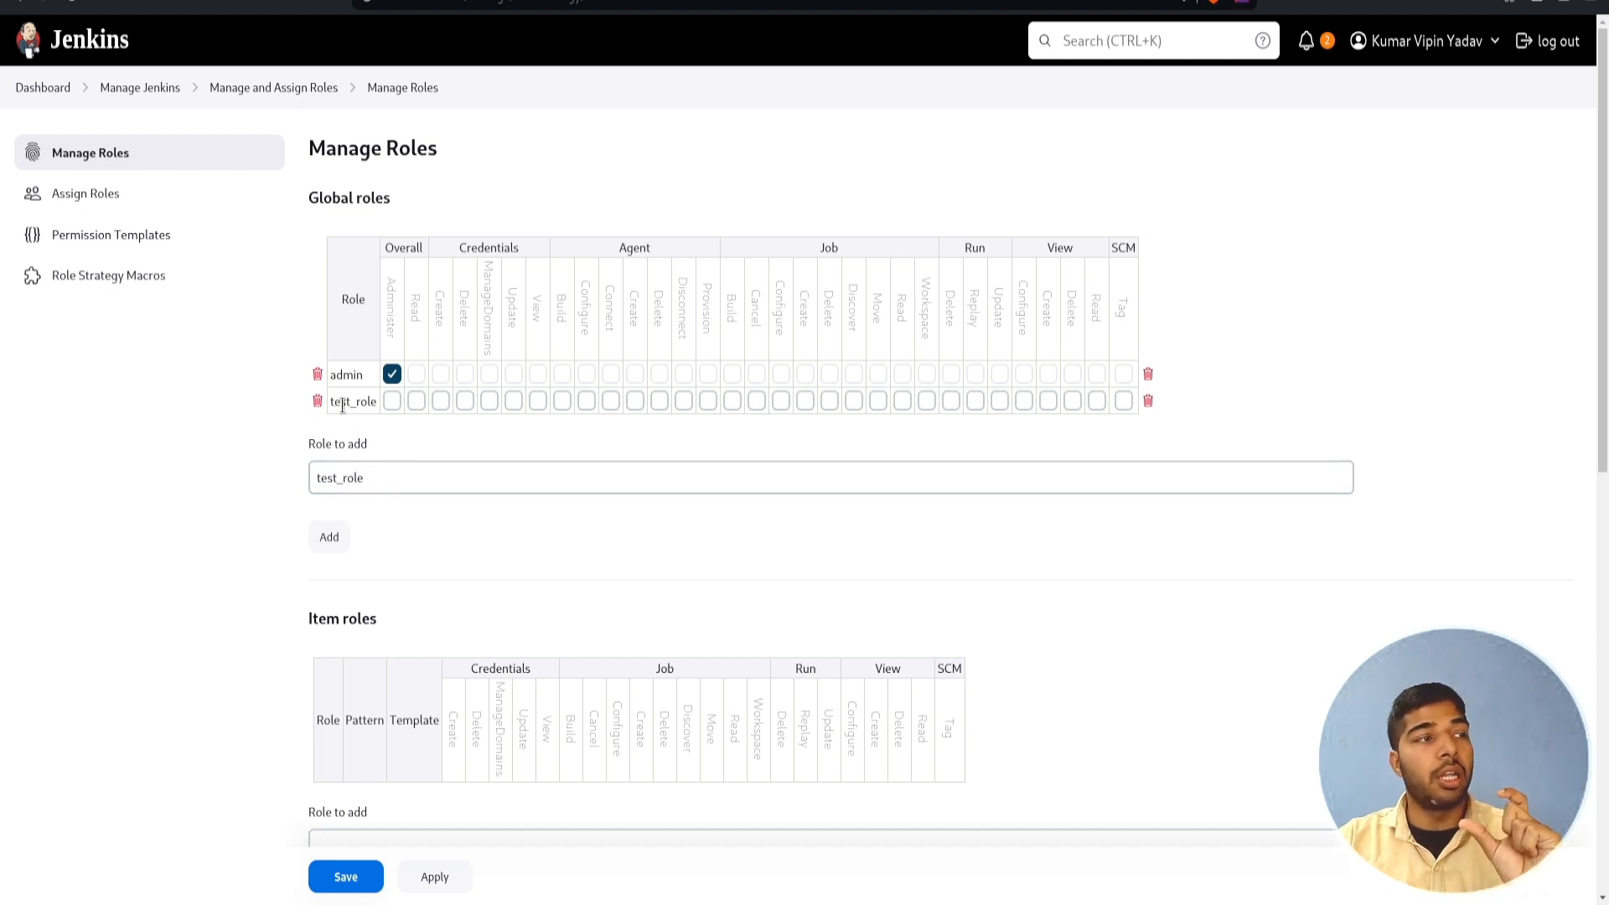
mouse_move(826, 433)
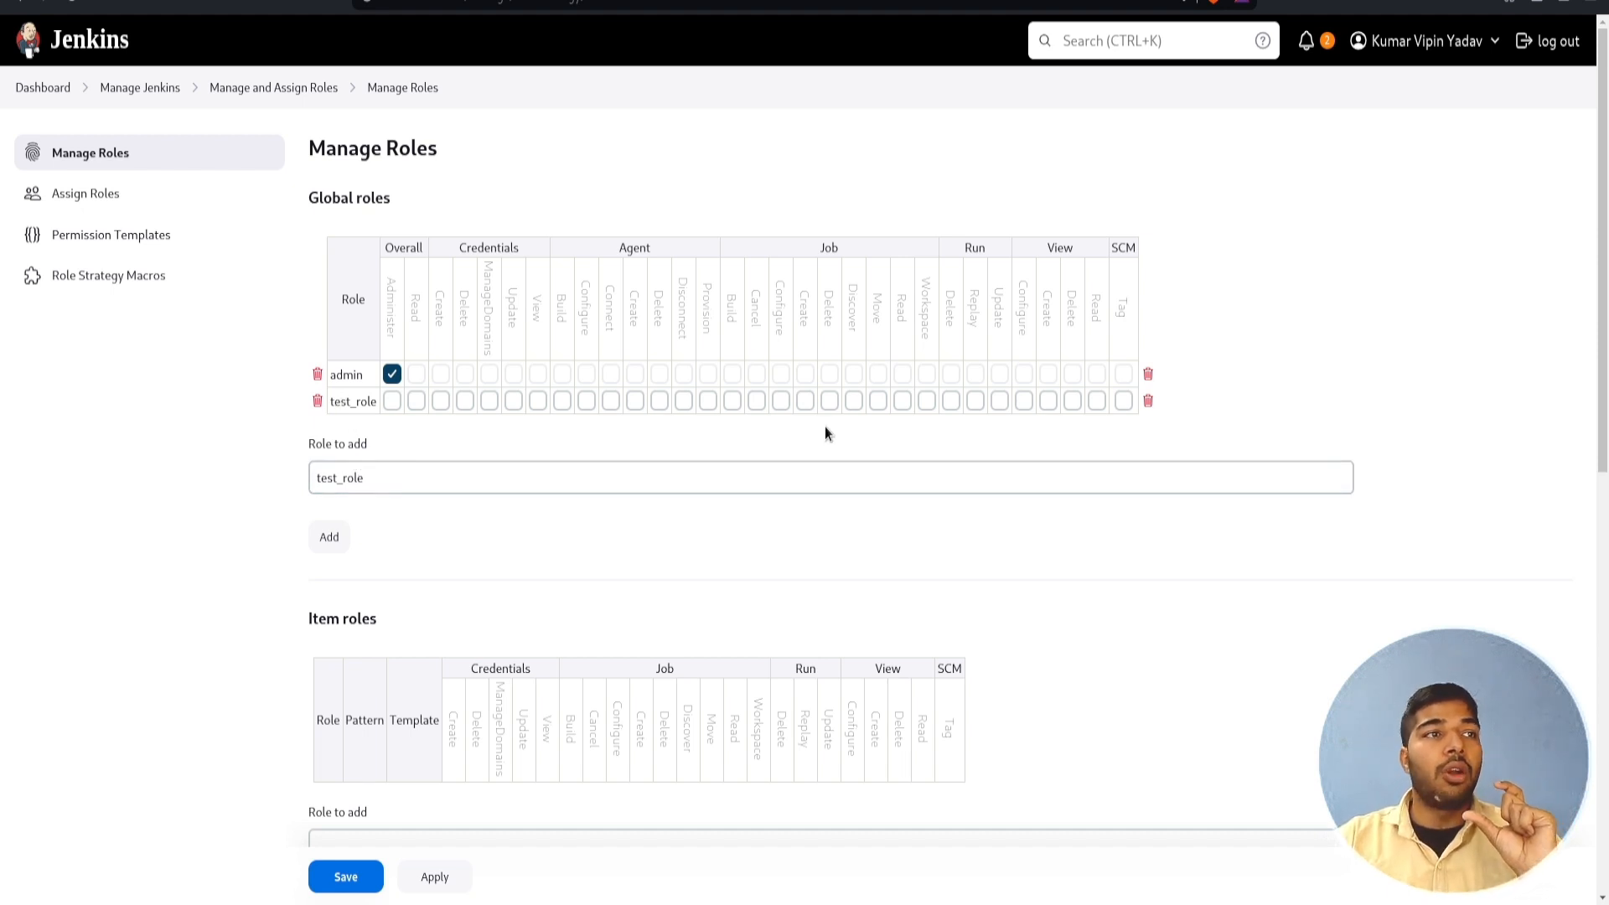
mouse_move(732, 402)
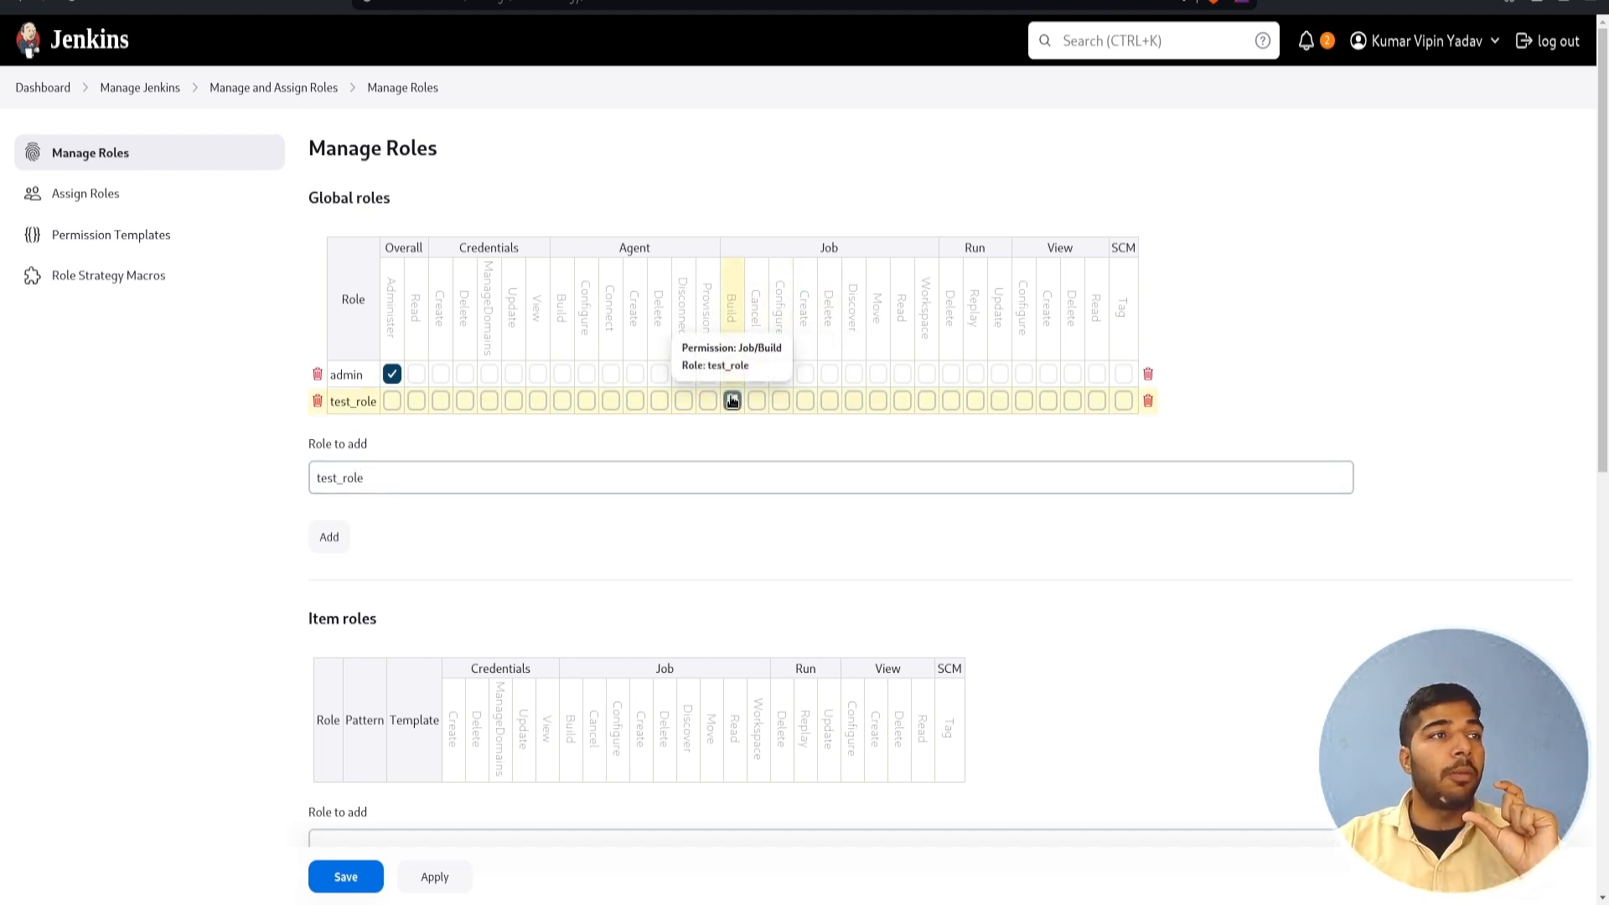
left_click(731, 402)
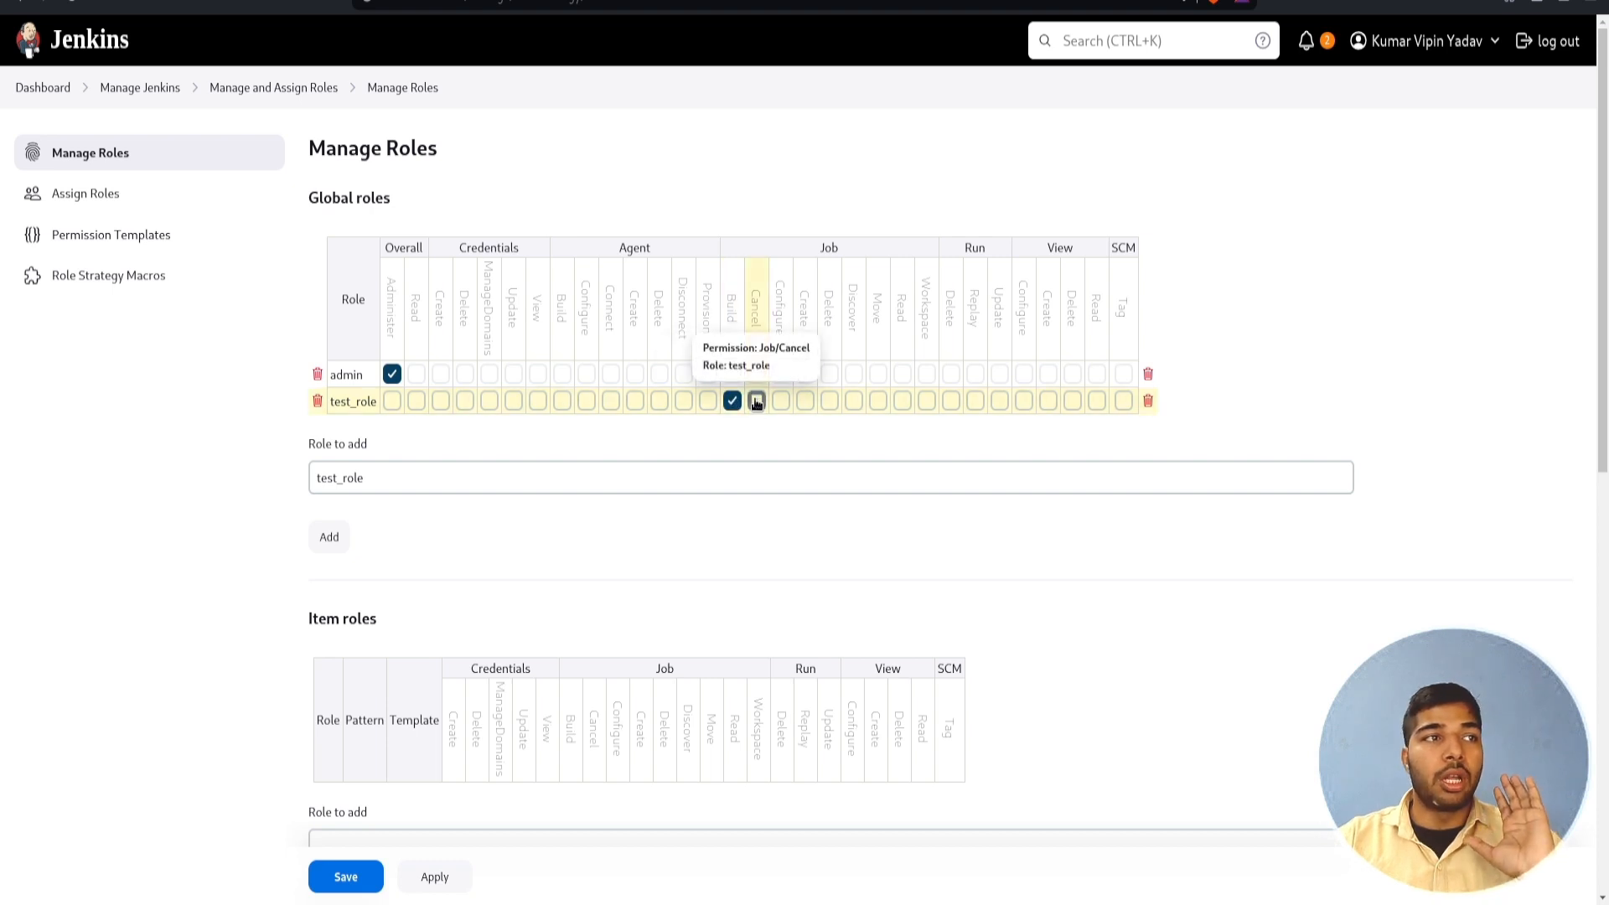
mouse_move(829, 401)
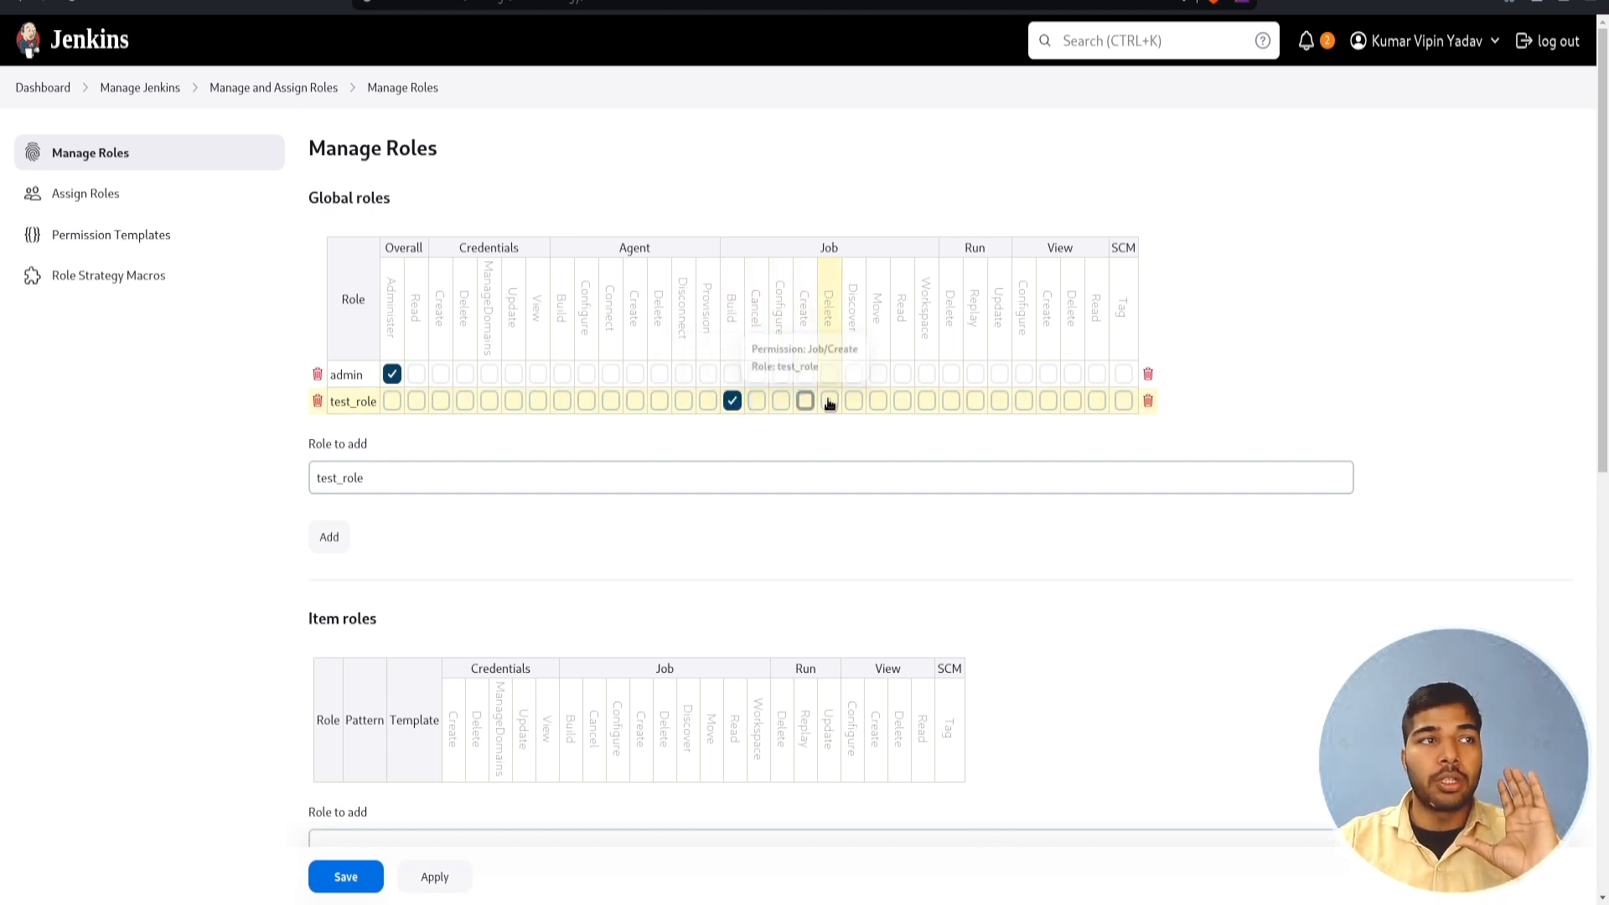
left_click(828, 401)
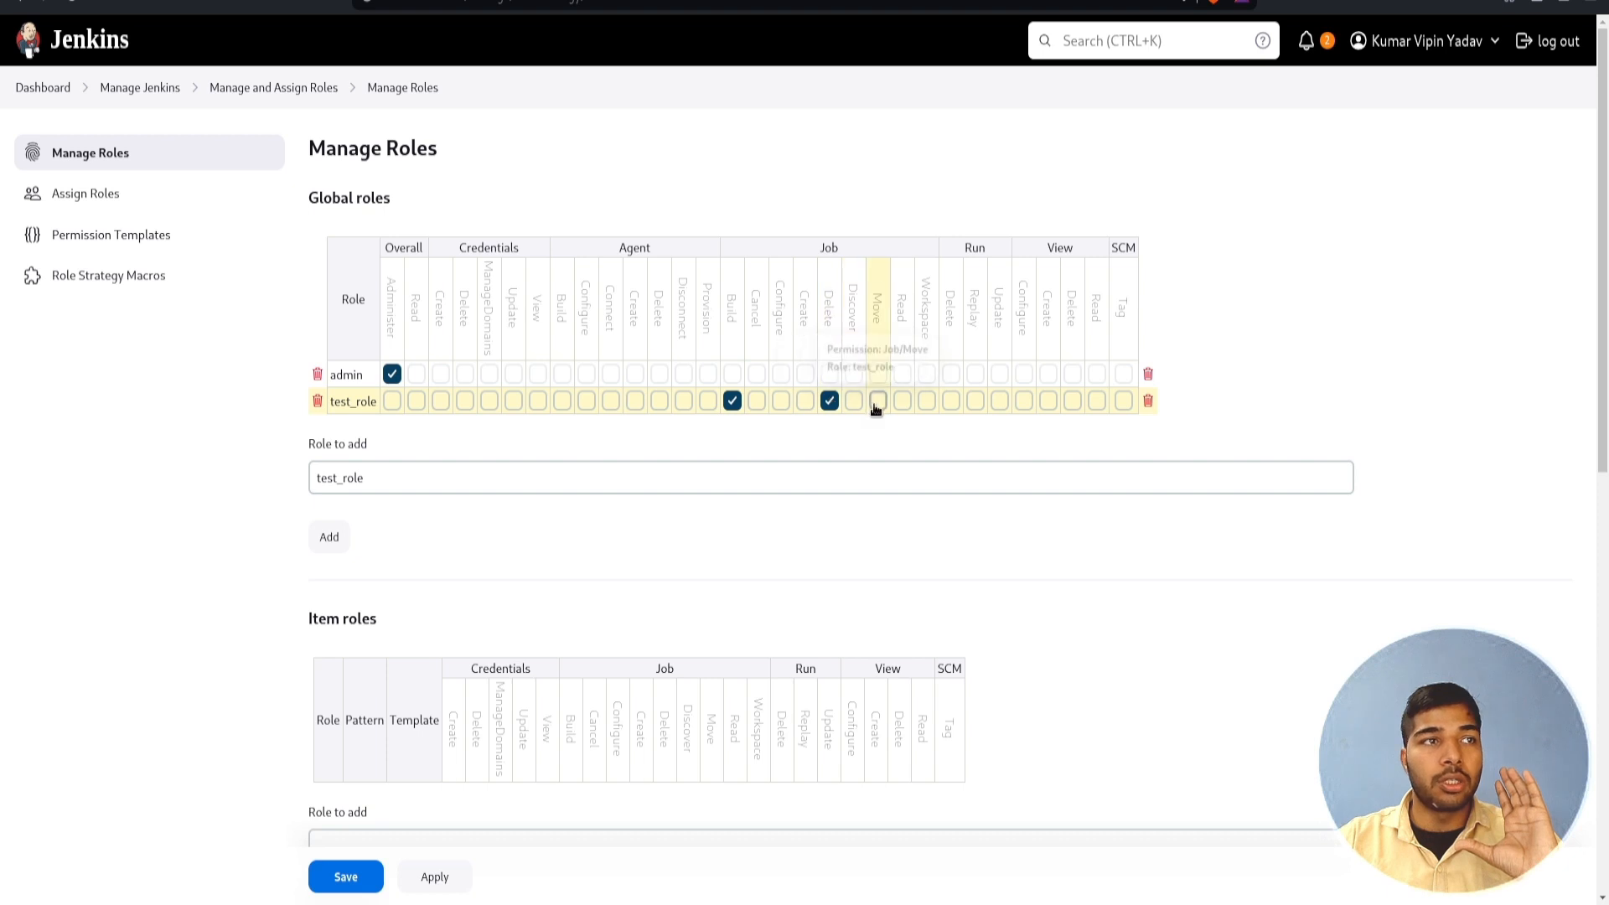
left_click(902, 400)
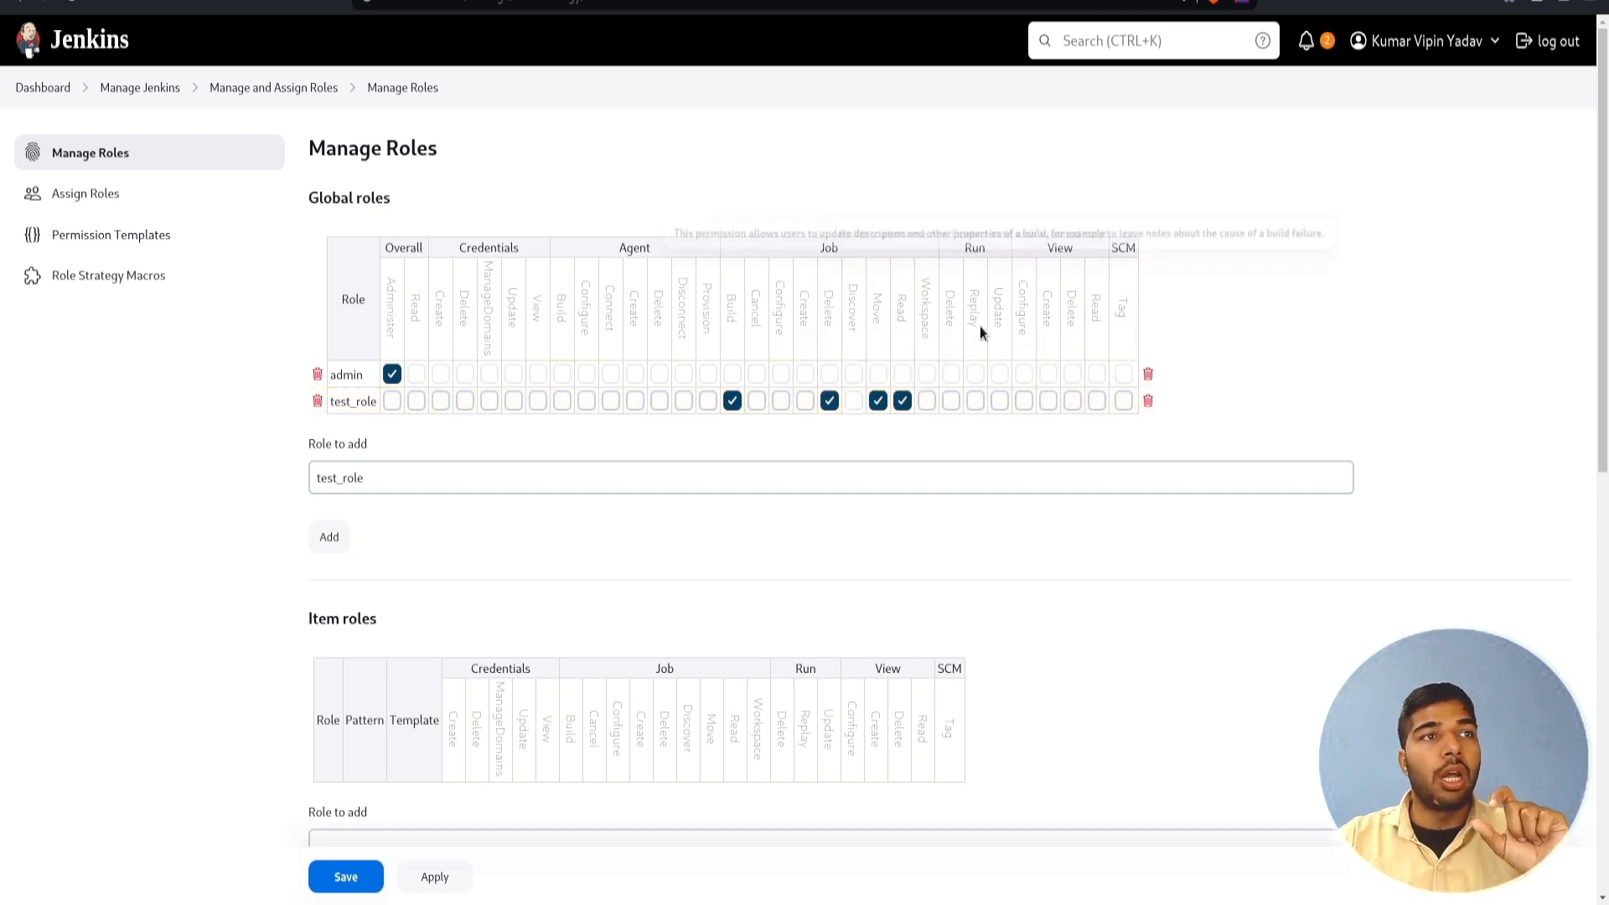
mouse_move(649, 260)
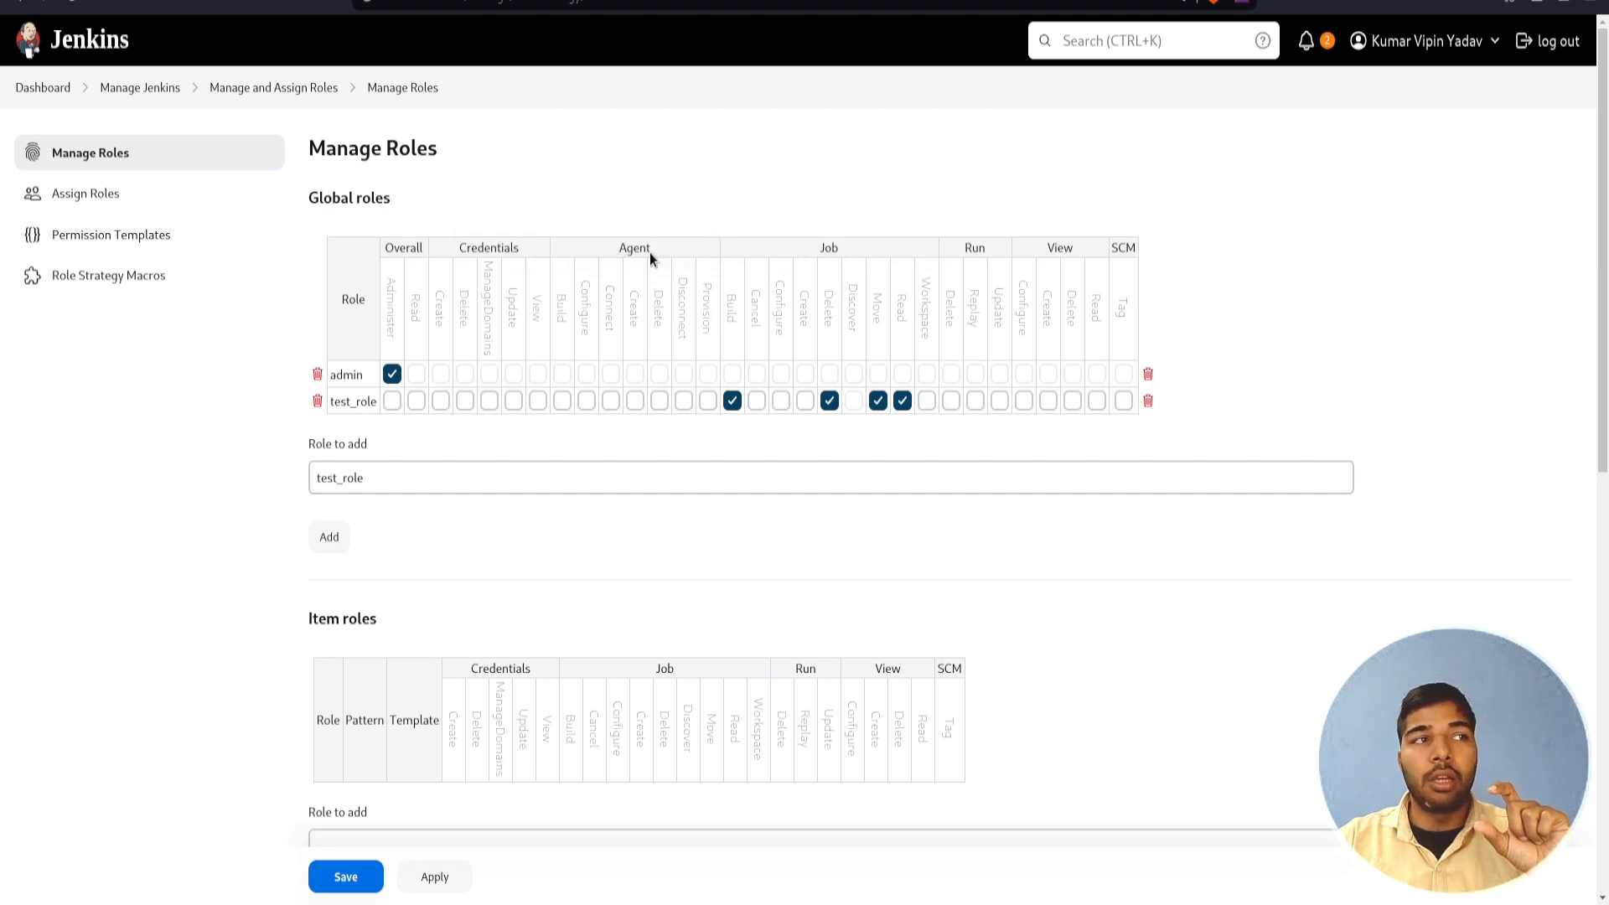
mouse_move(482, 253)
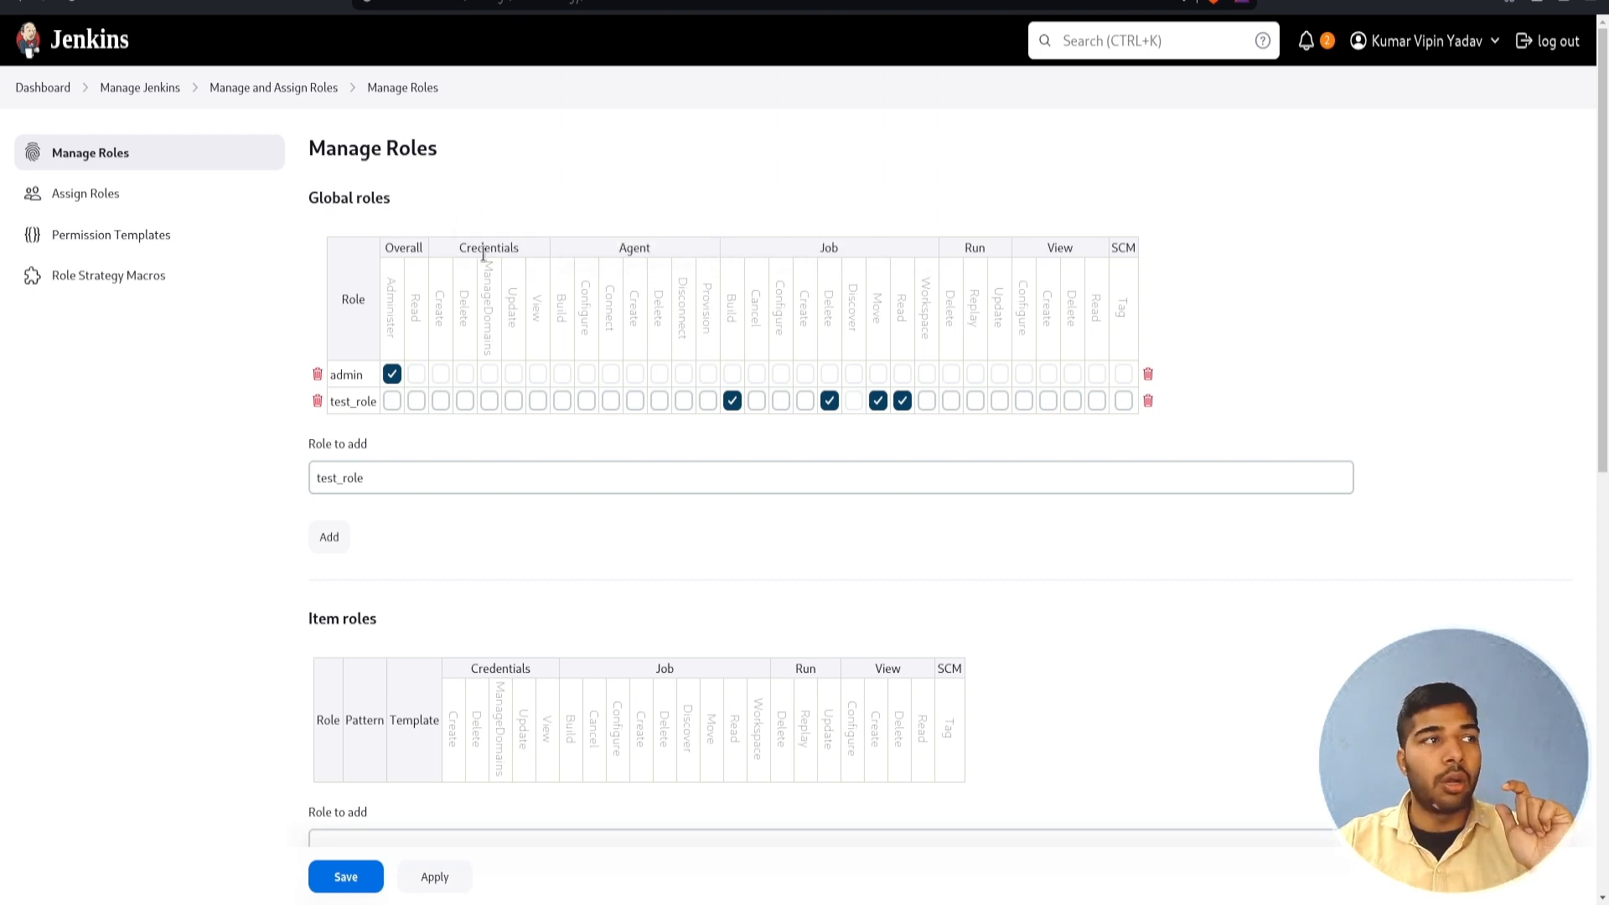
mouse_move(516, 435)
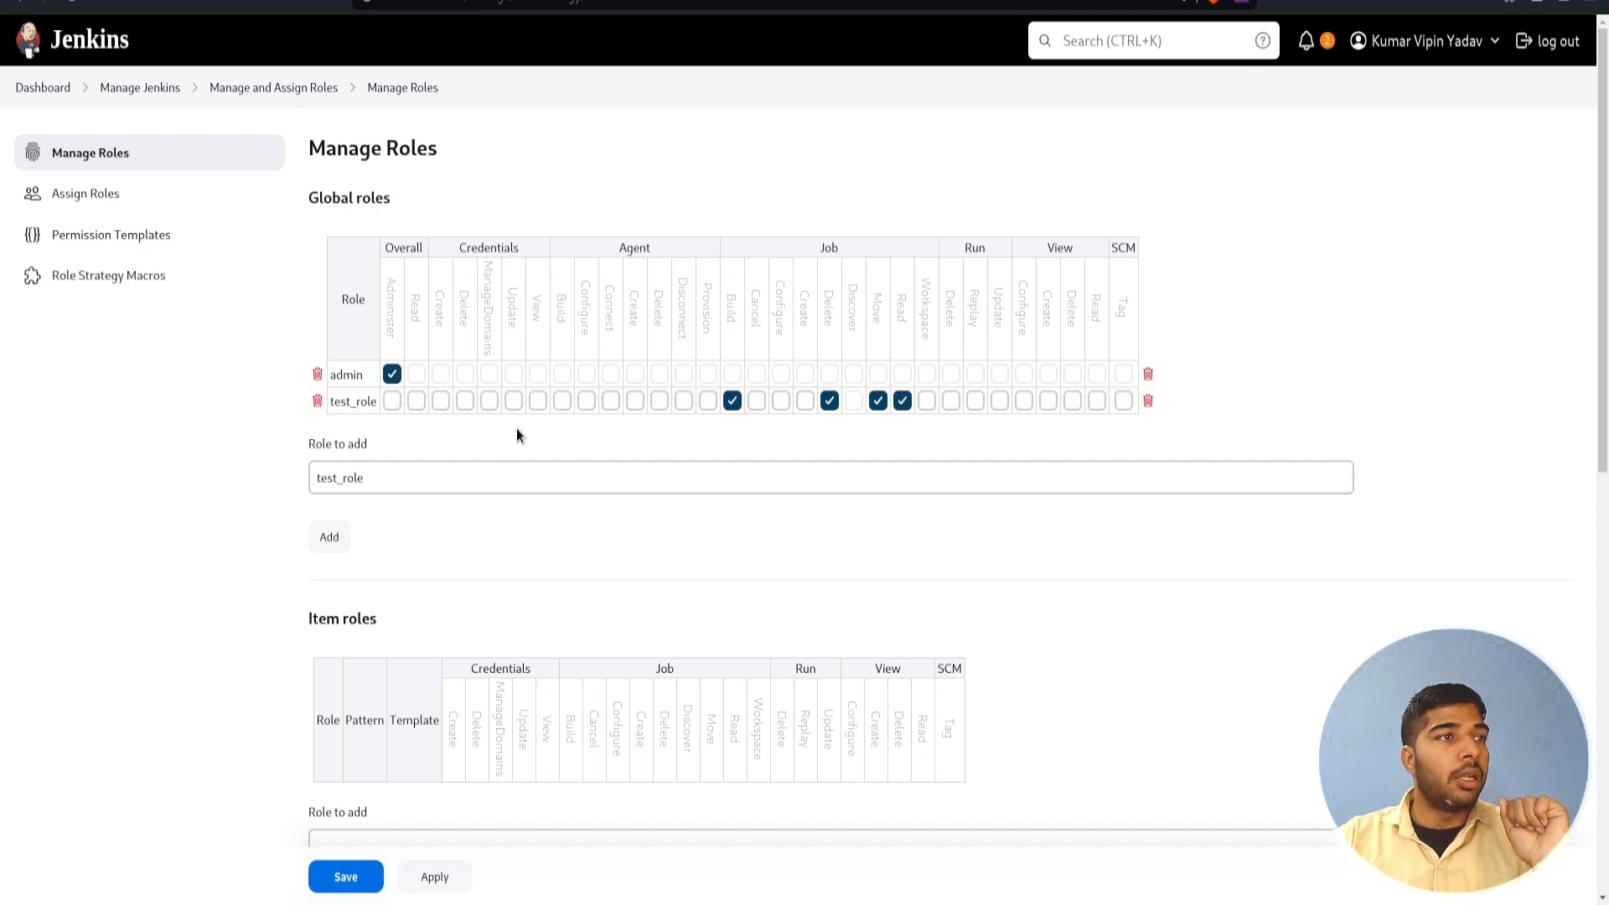
mouse_move(416, 400)
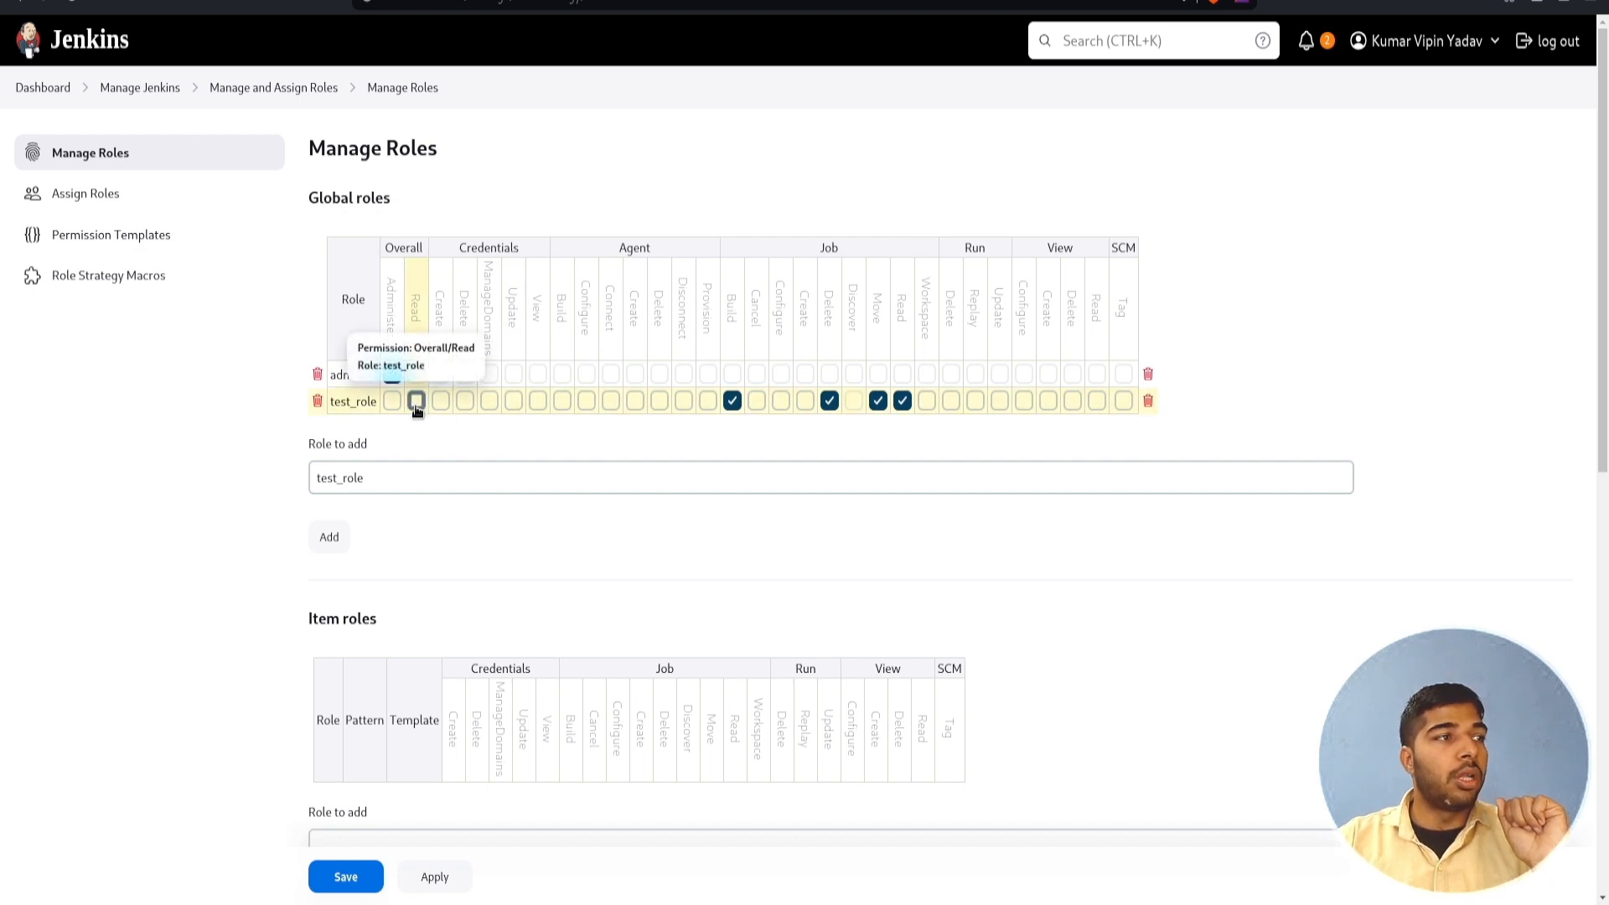
left_click(415, 401)
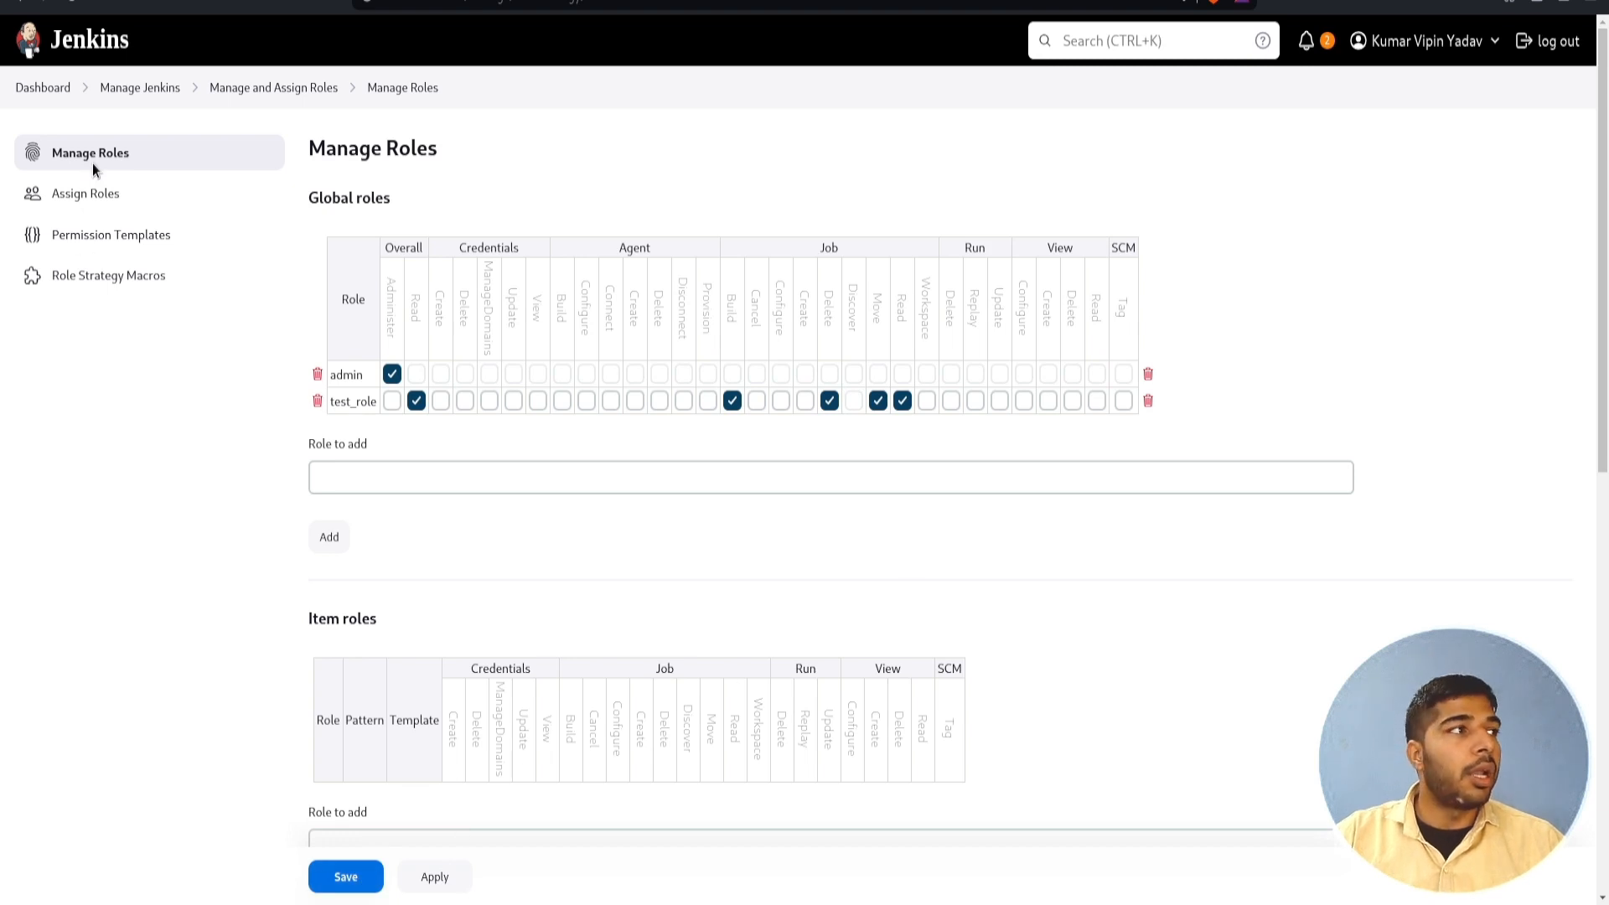
Switch Test User's global role from admin to test_role, then log out
left_click(86, 192)
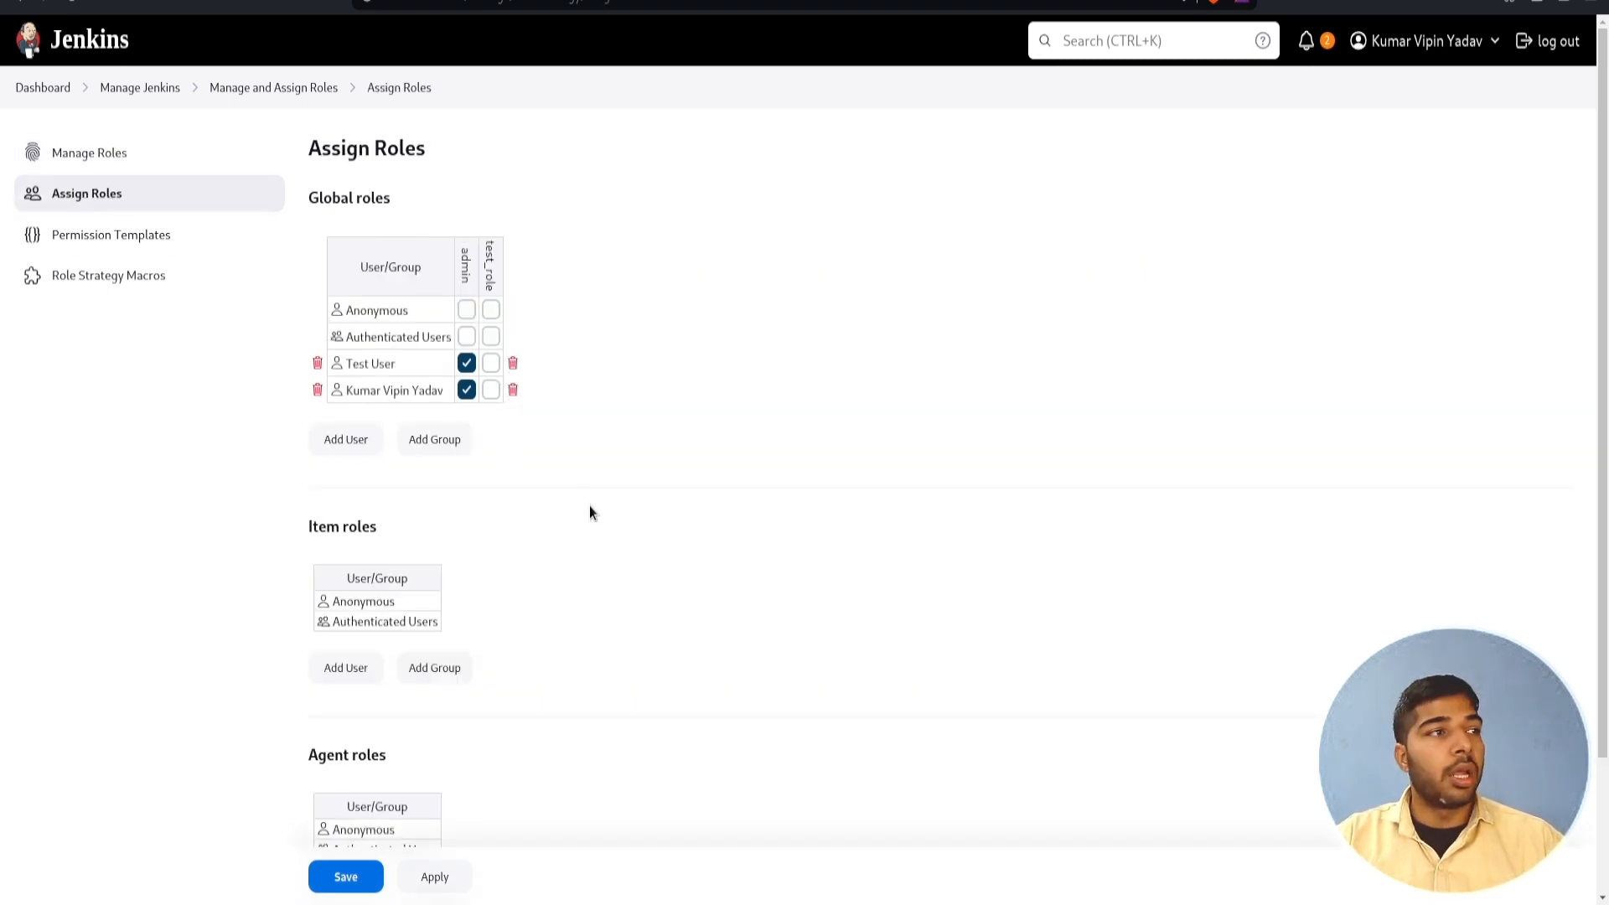
left_click(466, 361)
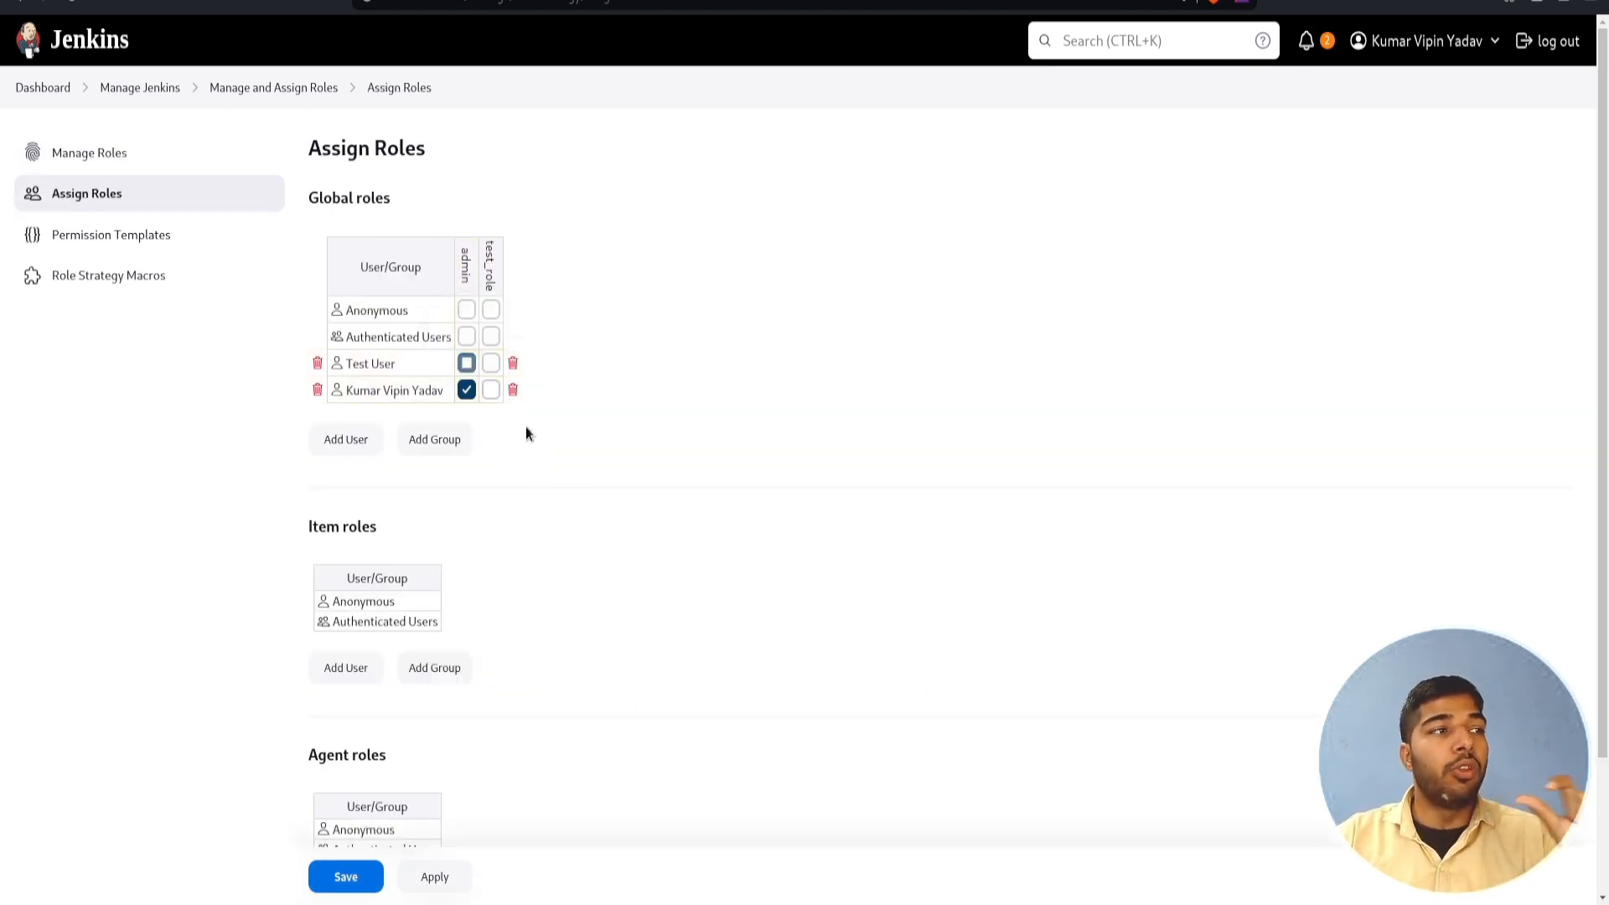
left_click(466, 362)
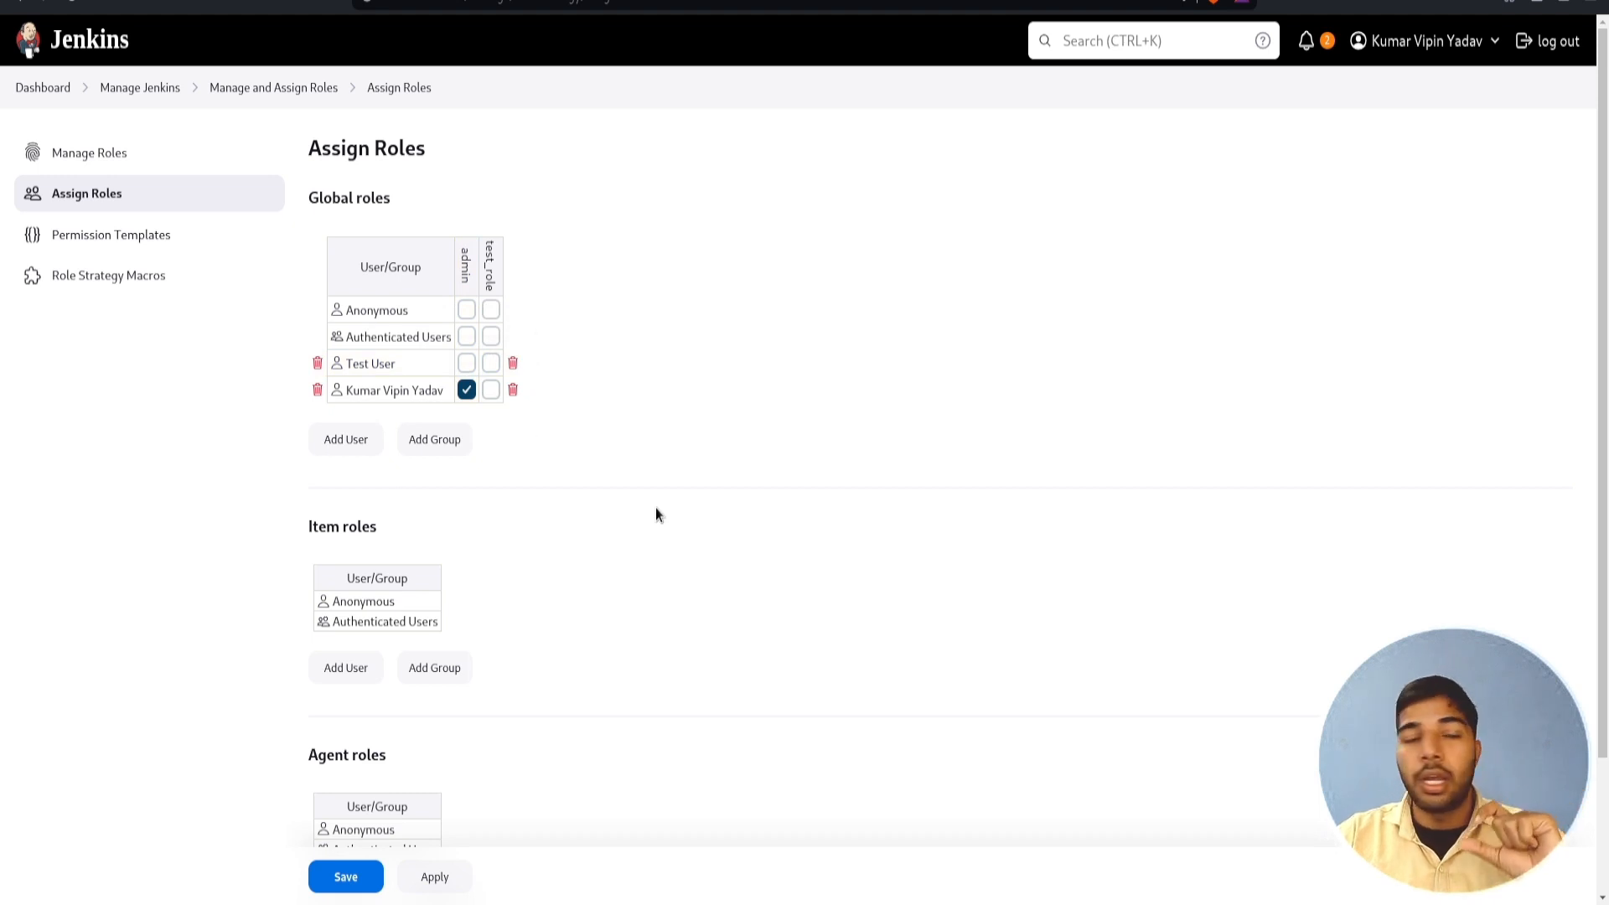
left_click(489, 362)
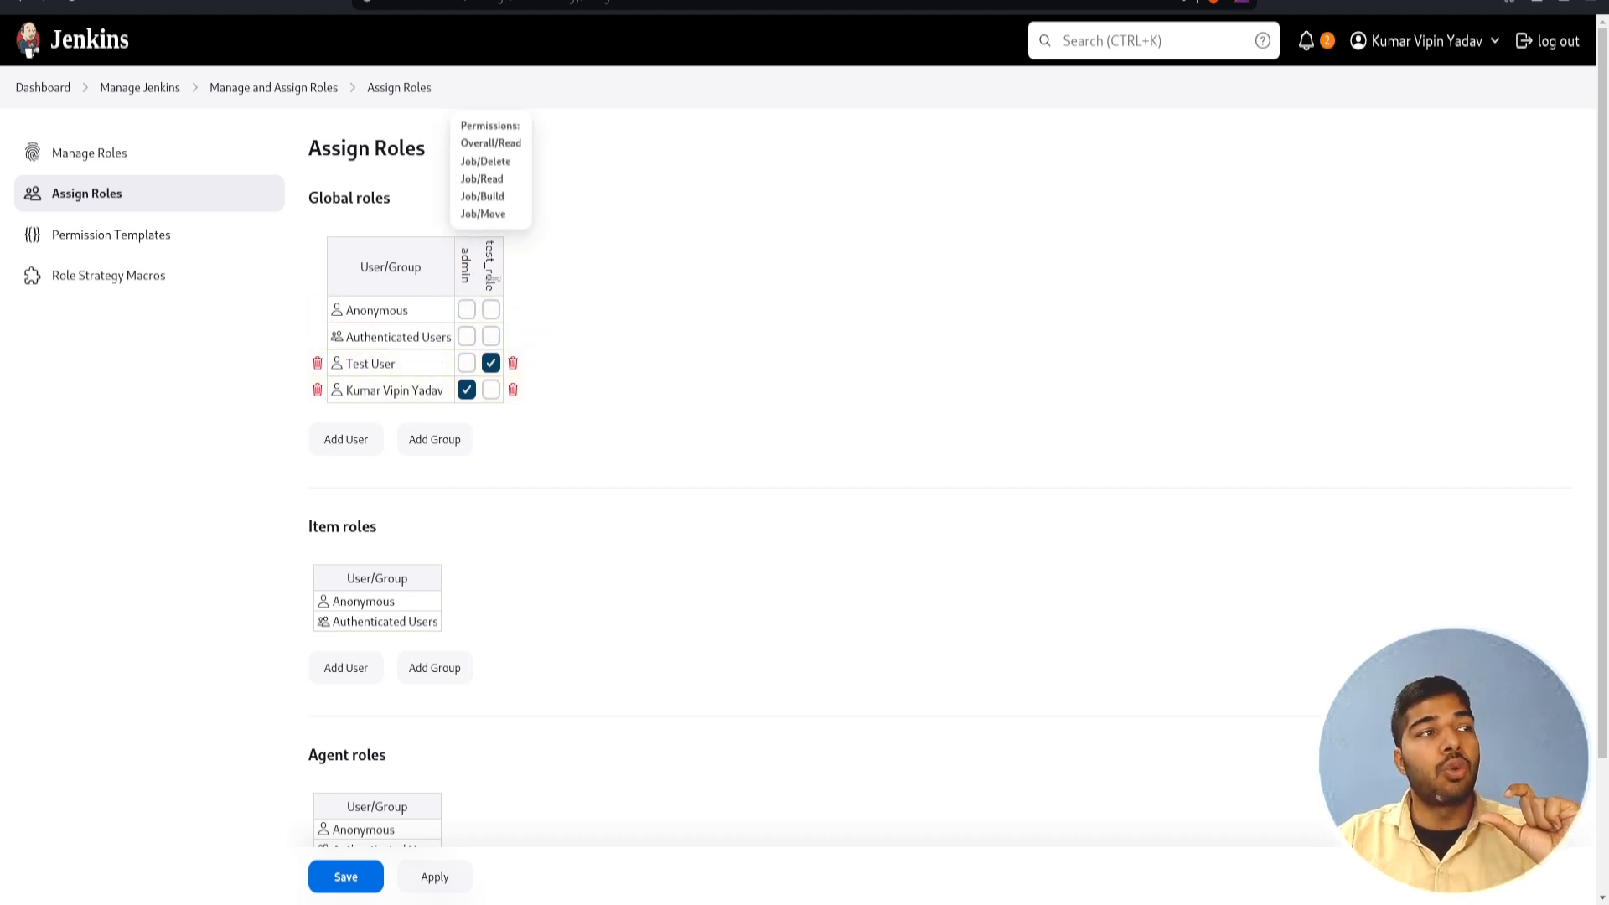
left_click(90, 152)
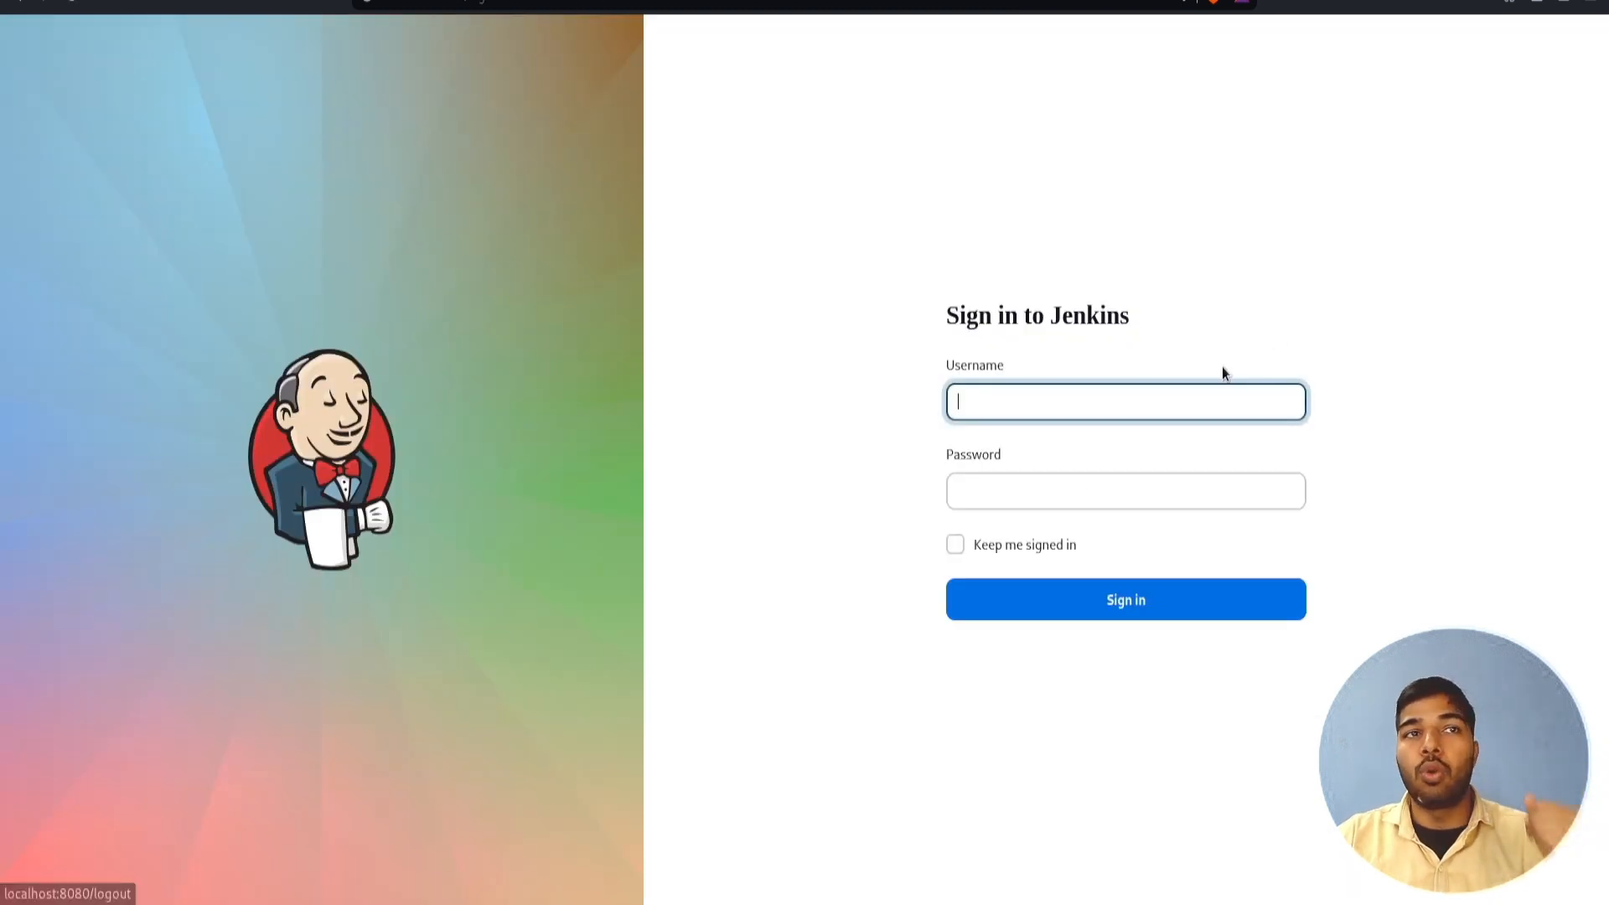
Log in as Test User, inspect my_freestyle_job's limited actions, then return to the admin dashboard
type("te")
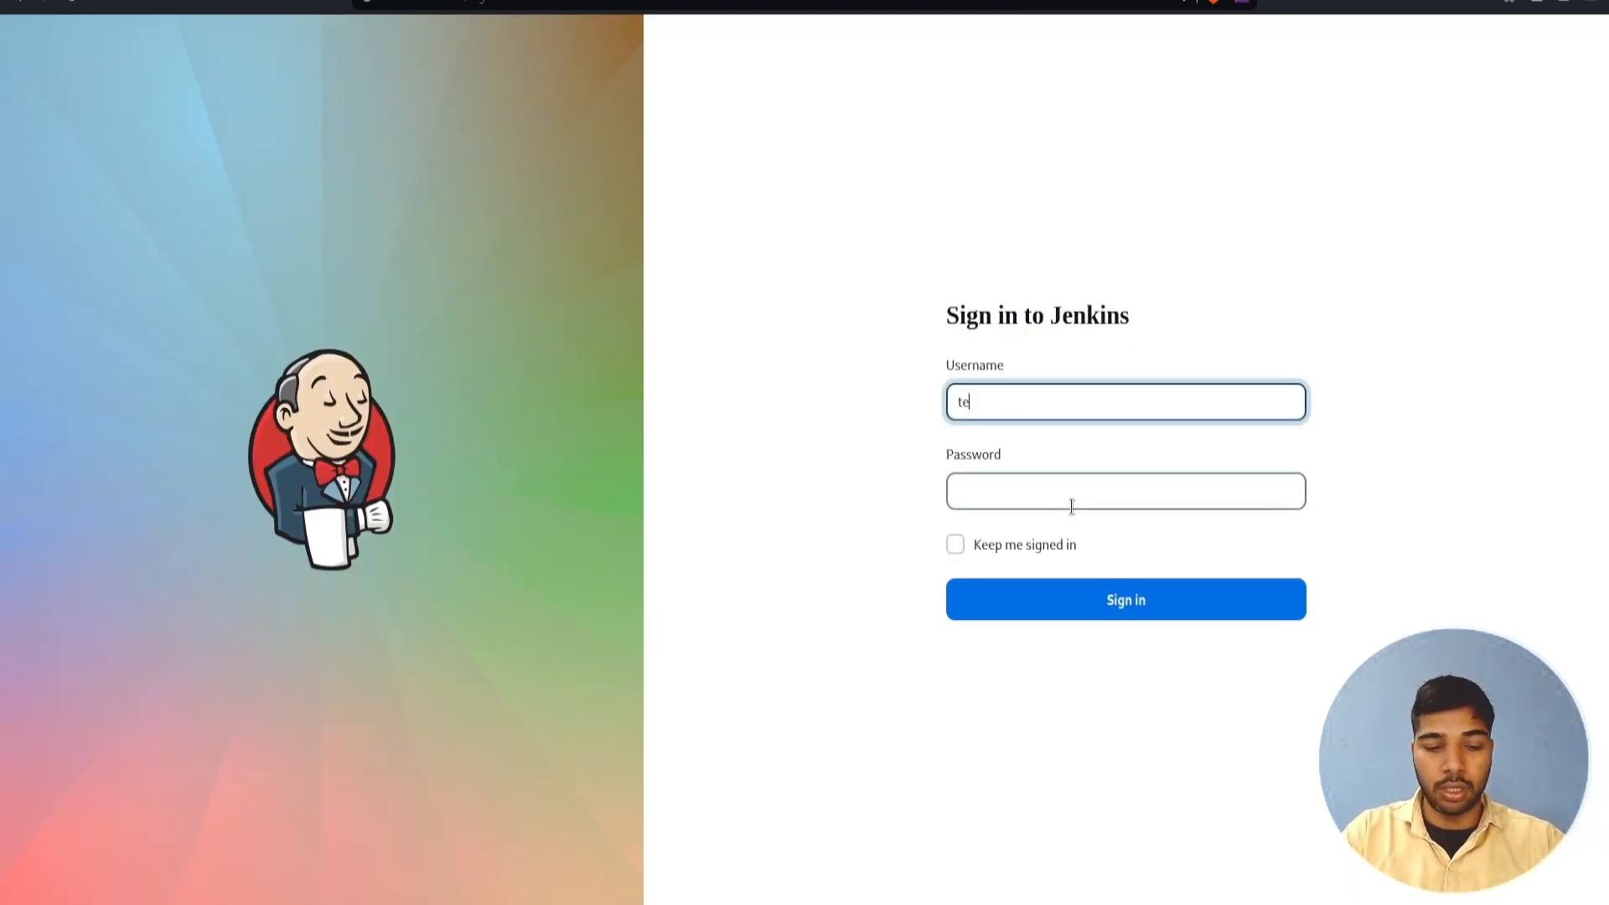
left_click(1124, 600)
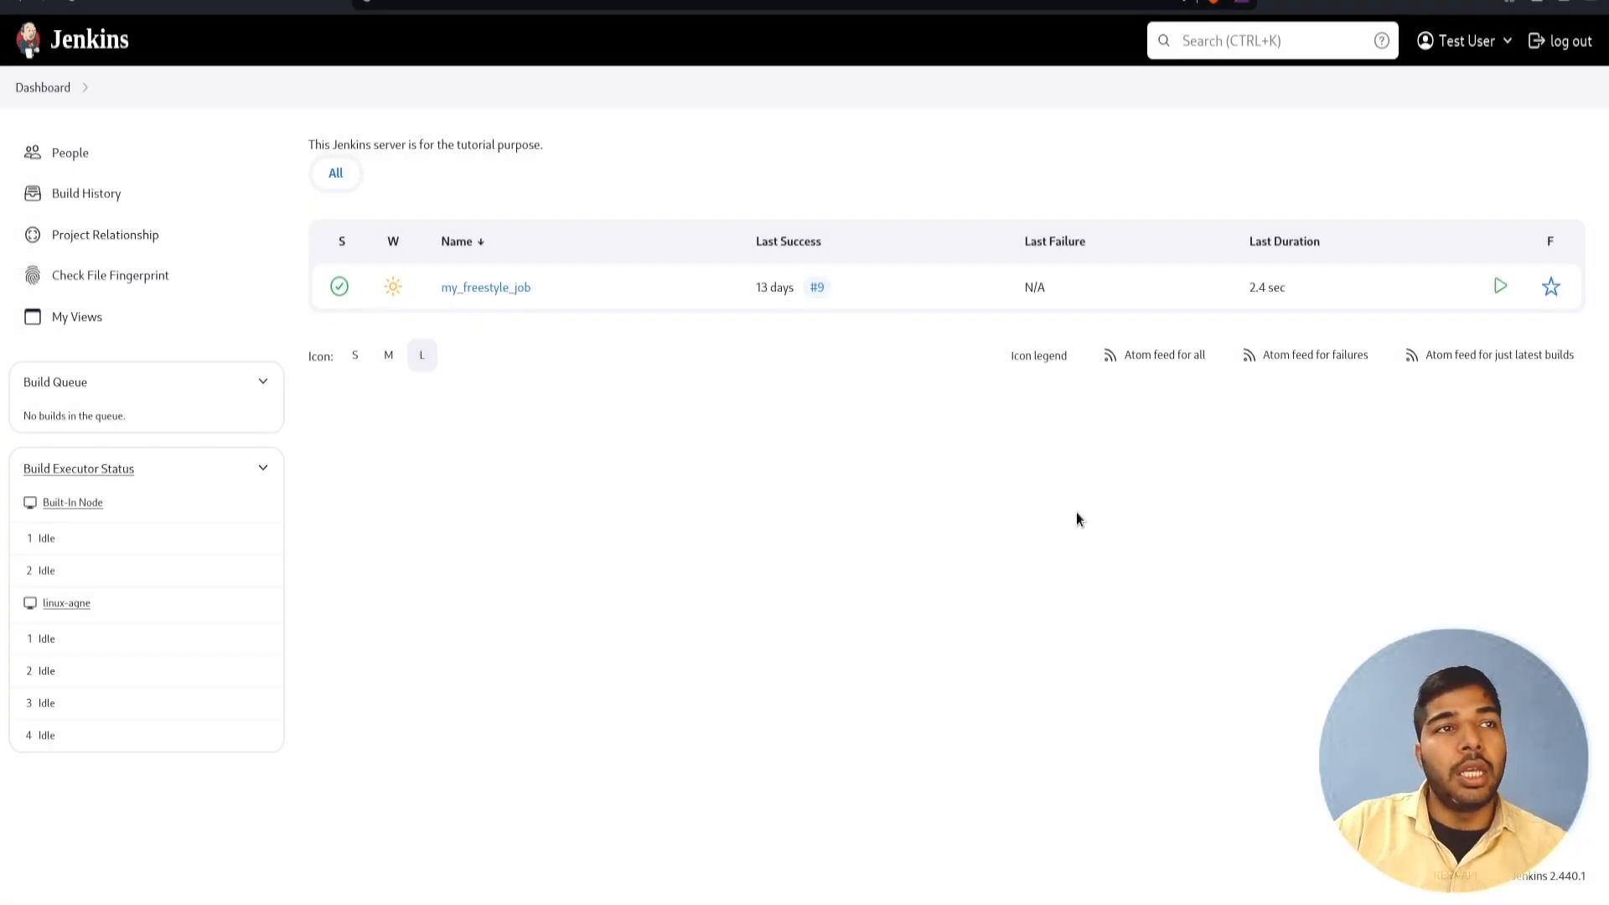
mouse_move(959, 561)
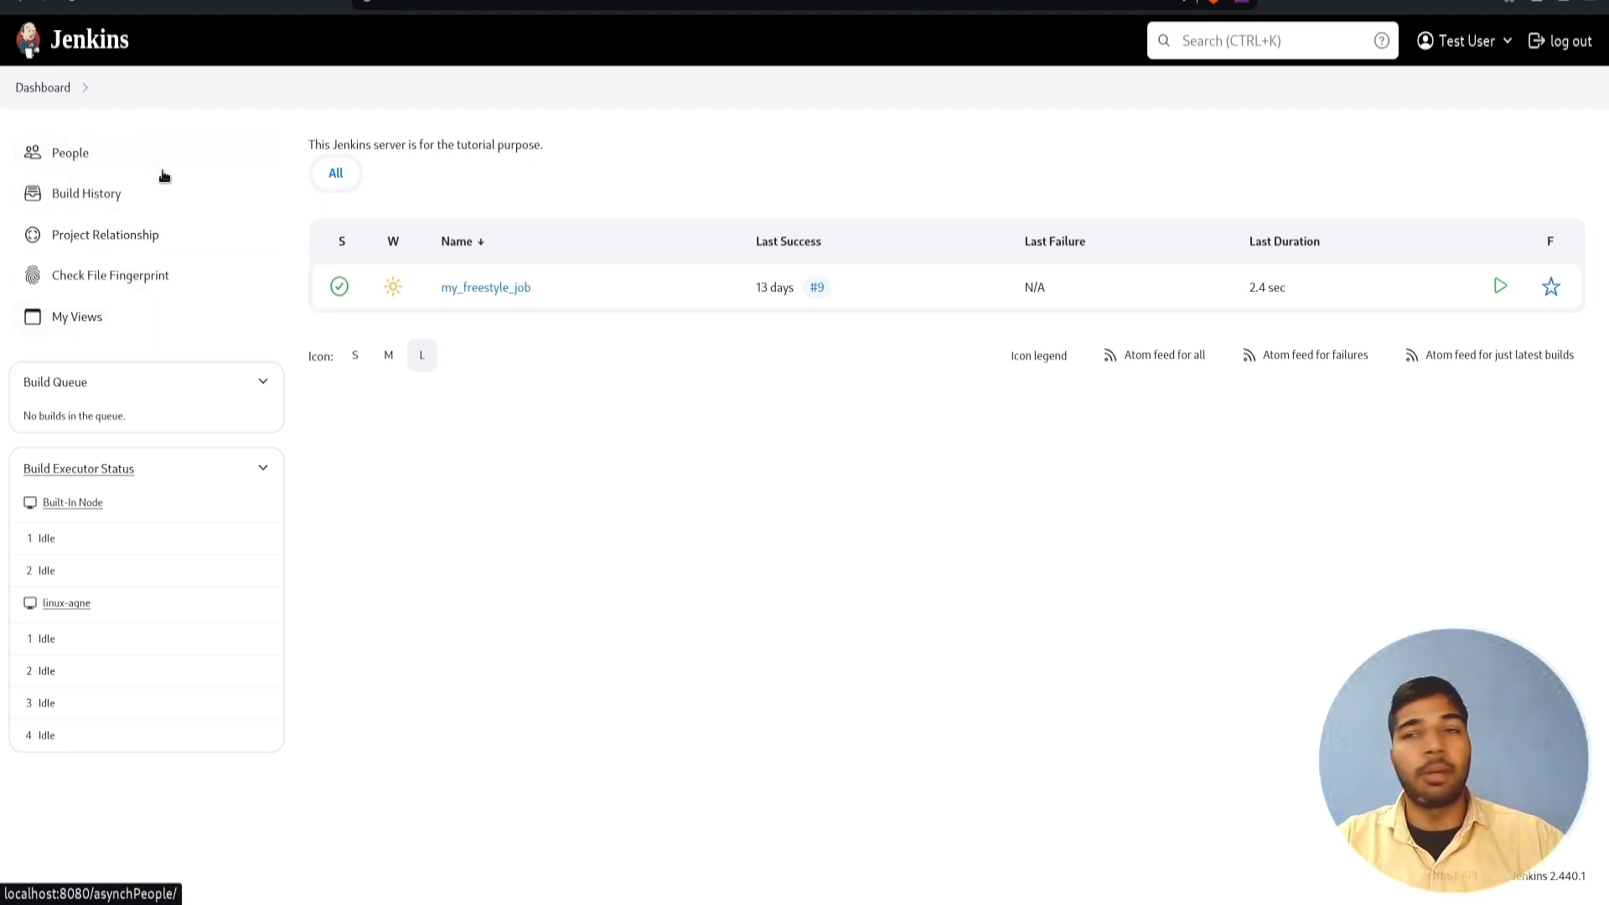
mouse_move(196, 316)
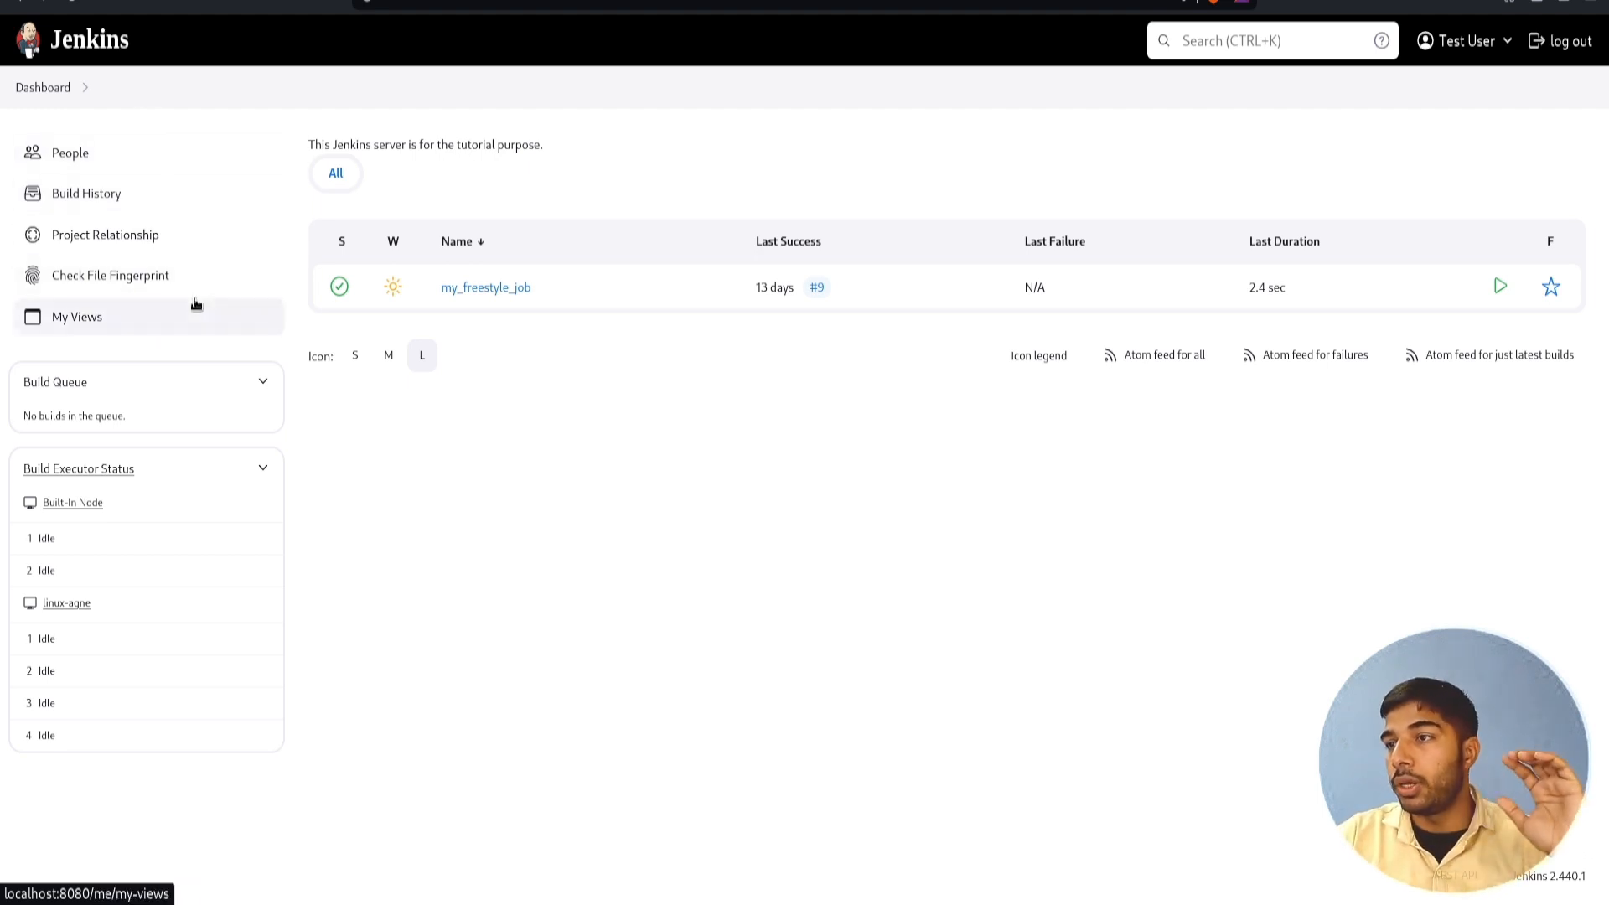
mouse_move(288, 356)
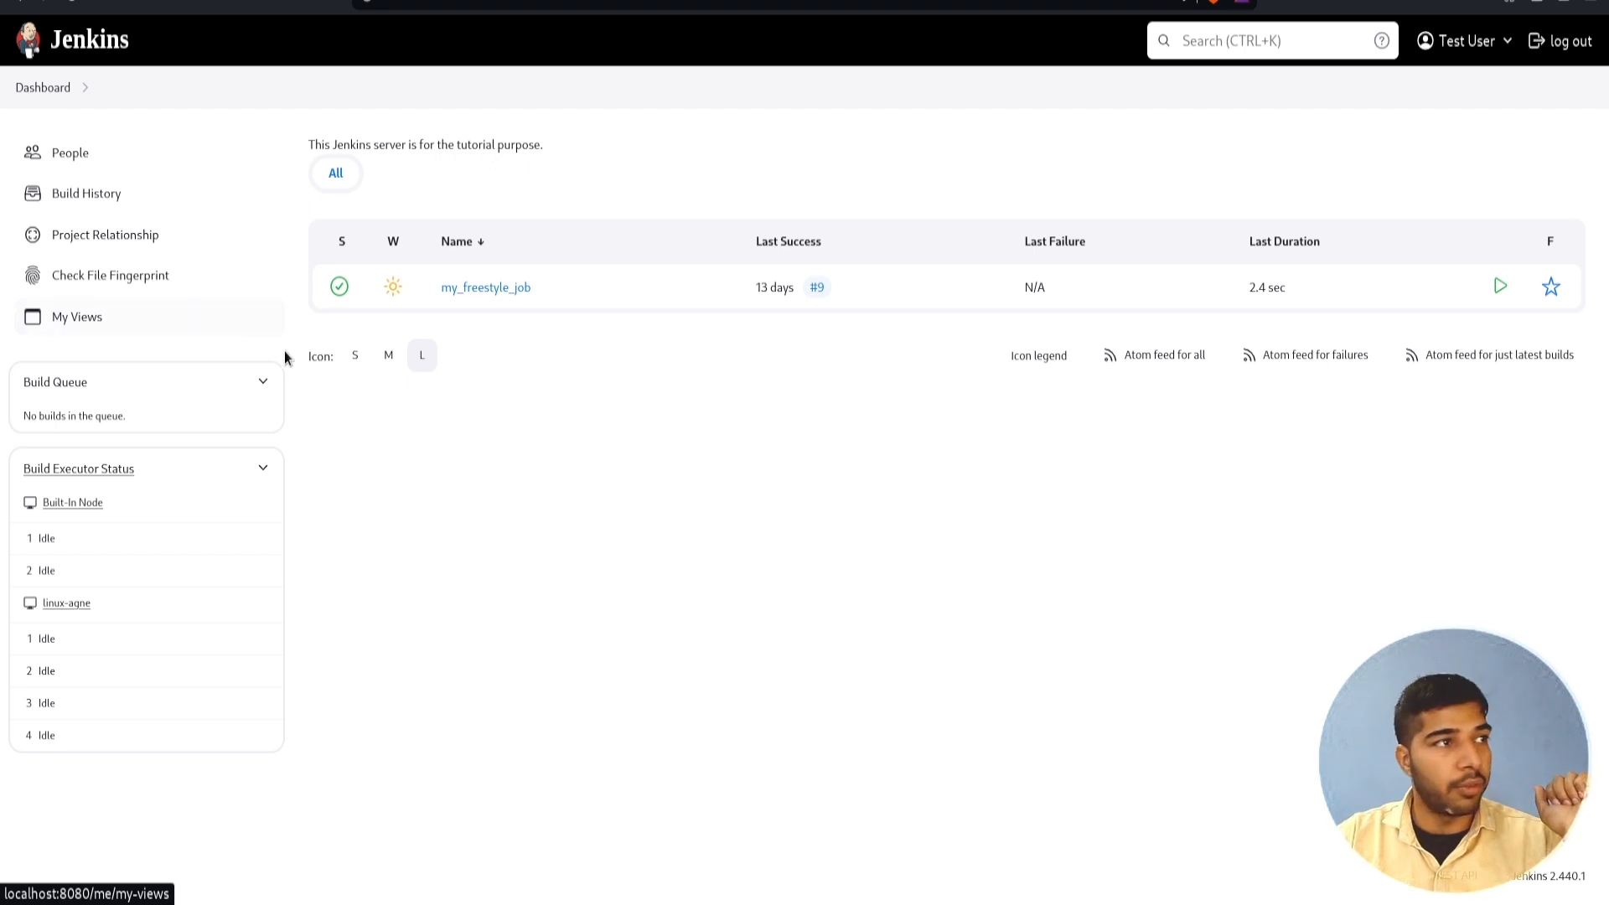
left_click(486, 288)
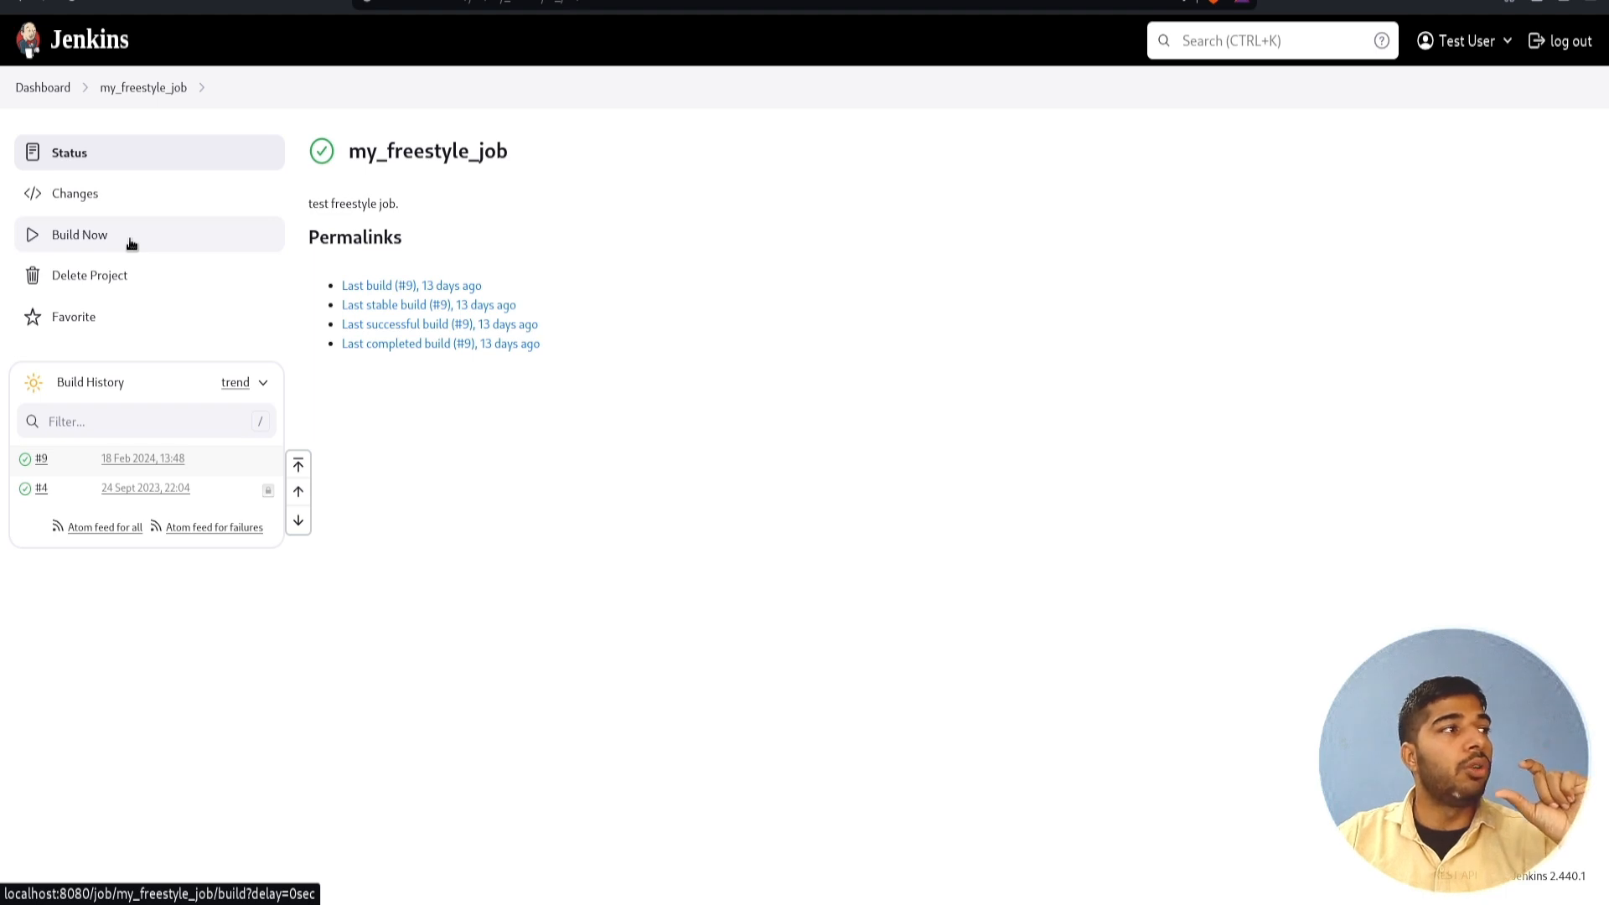
mouse_move(176, 363)
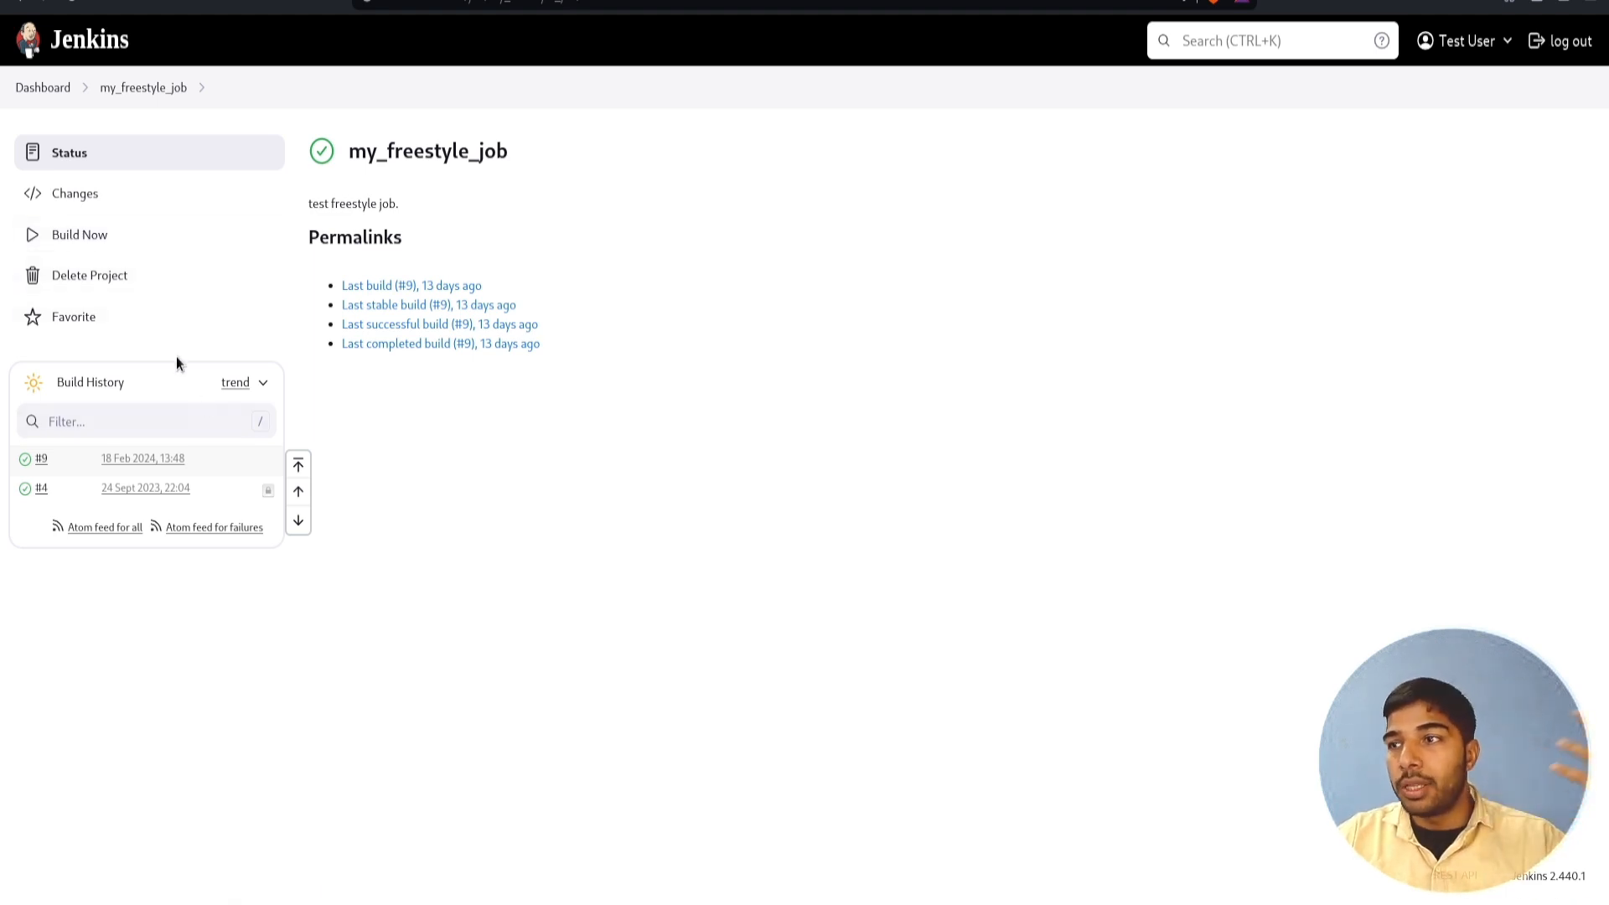
left_click(42, 87)
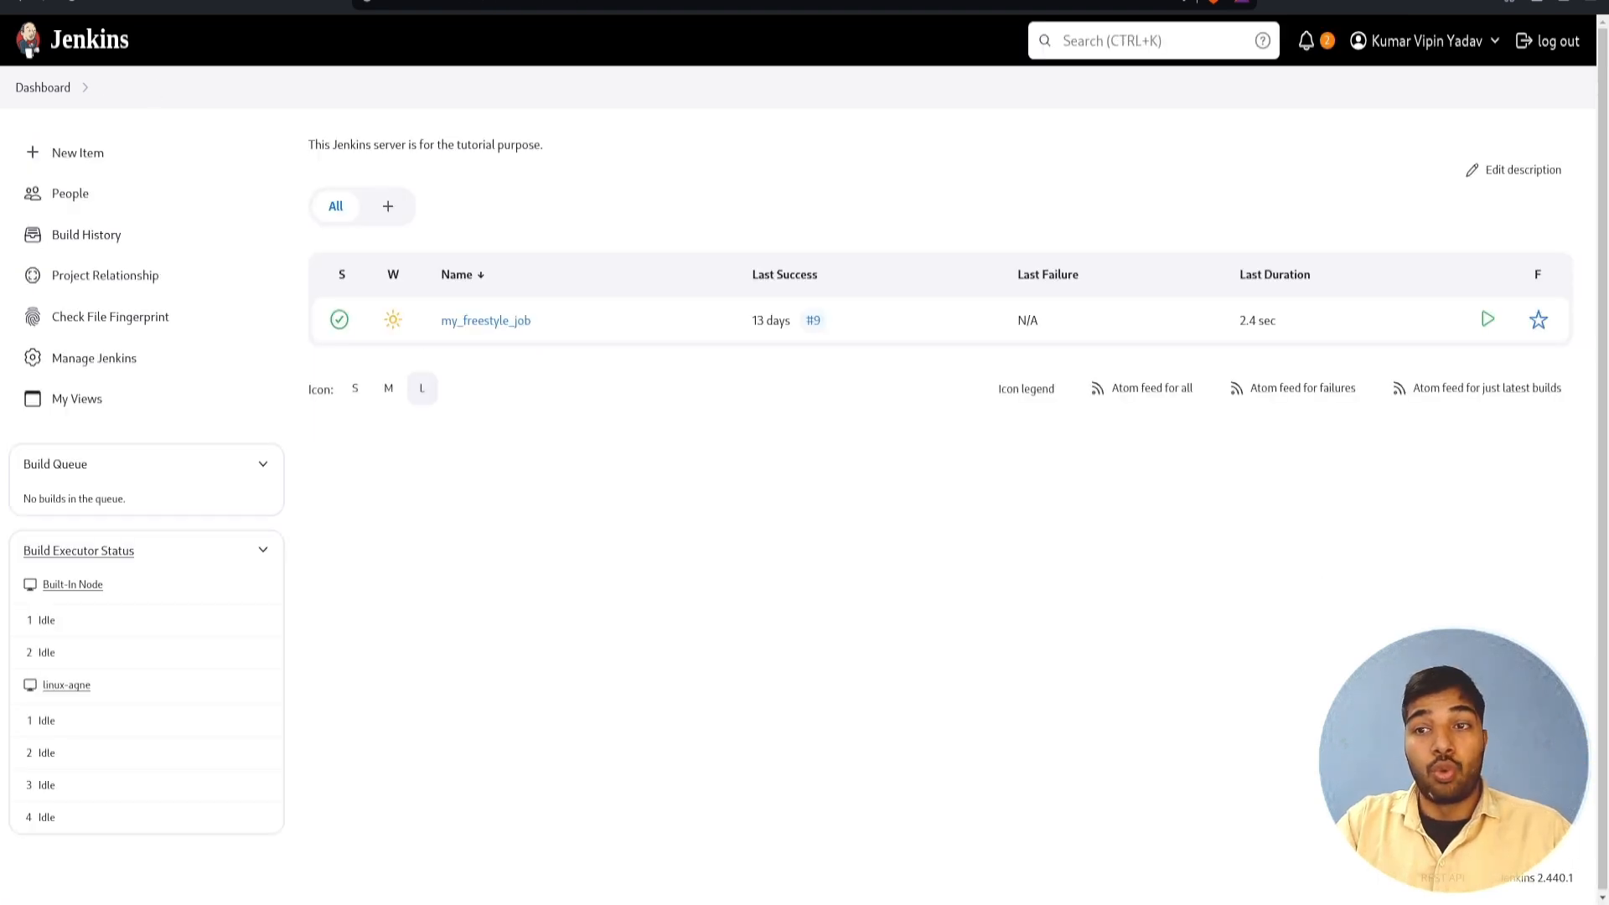